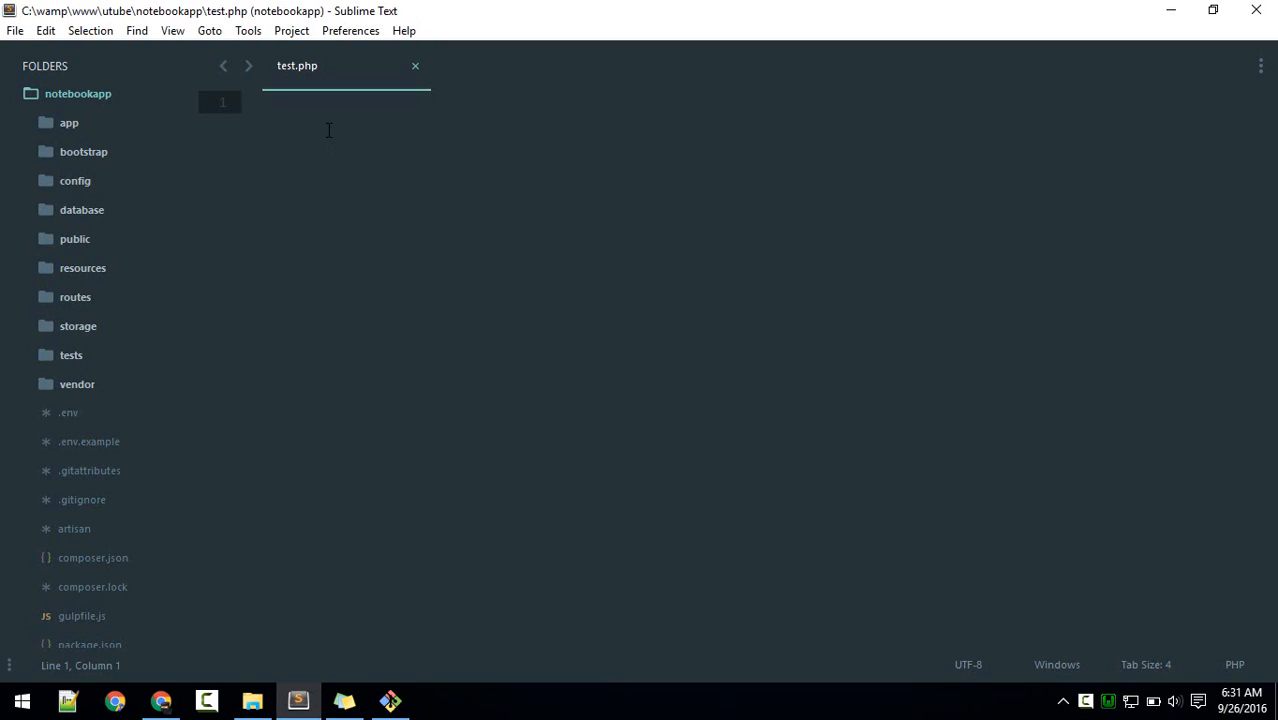
Step: Add the php tag and a Person class with $dog, $cat and $bell properties
text(php)
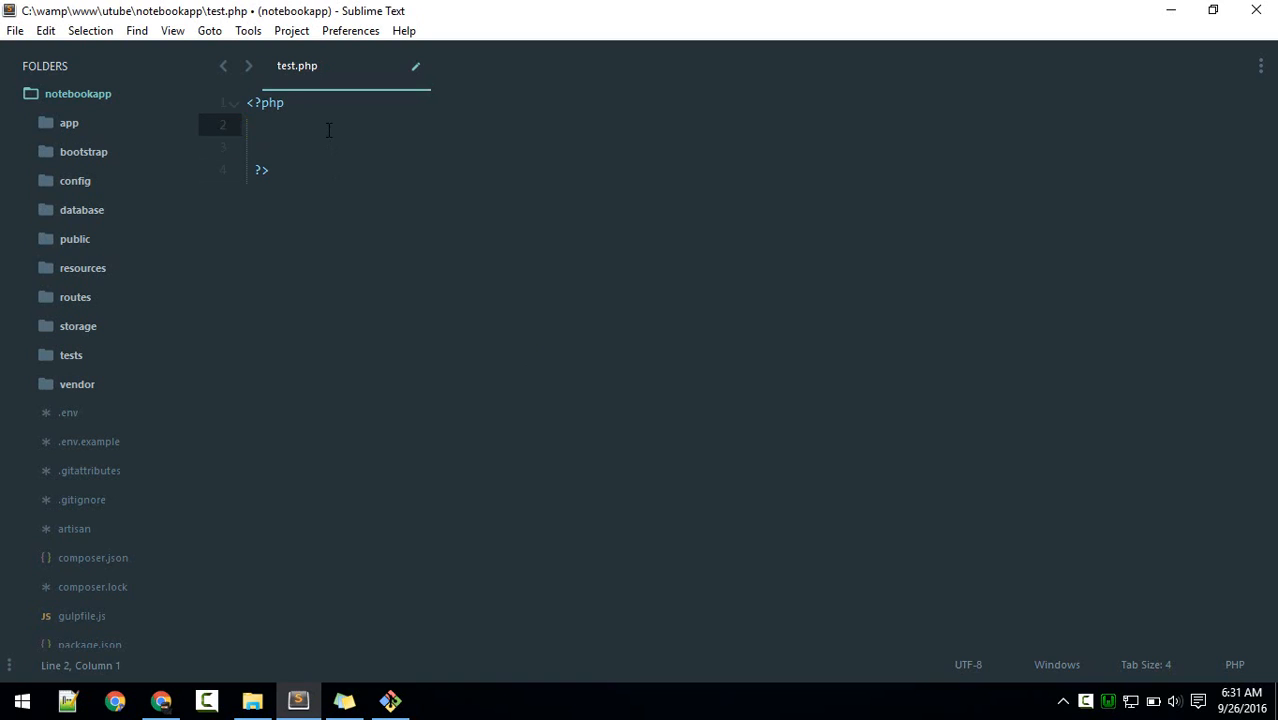
text(class Person)
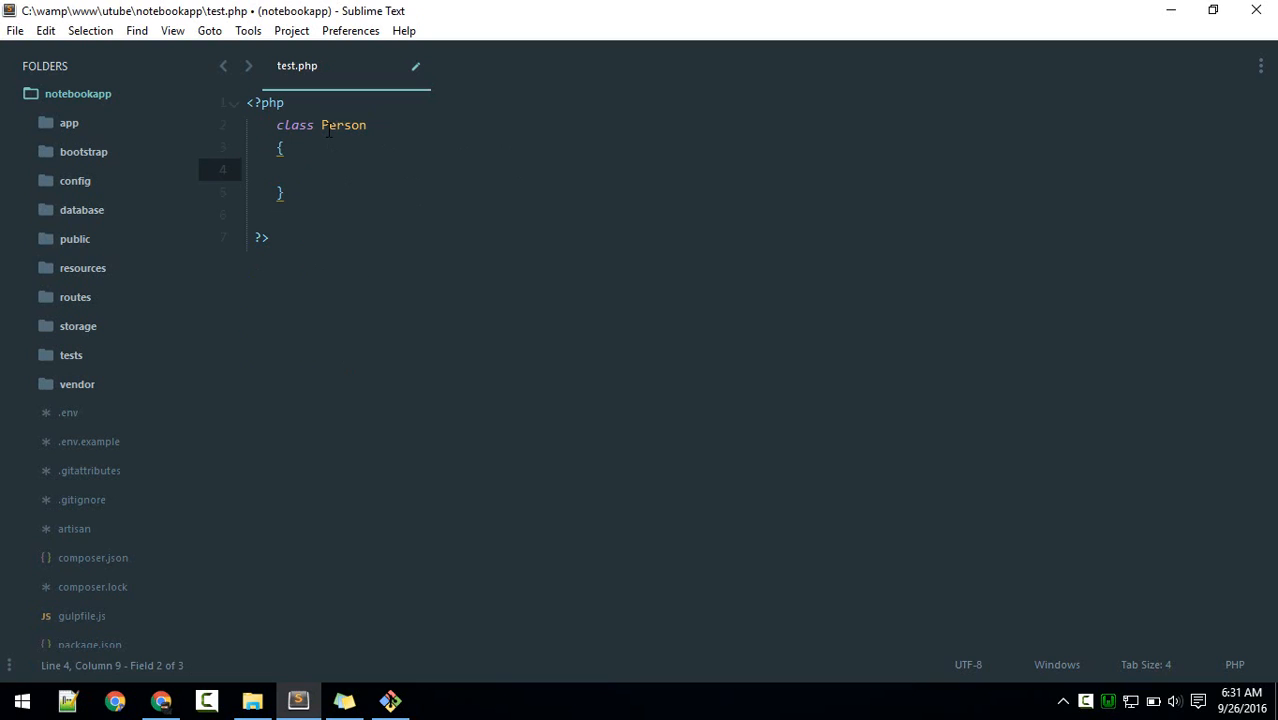
text(PROPERTY;)
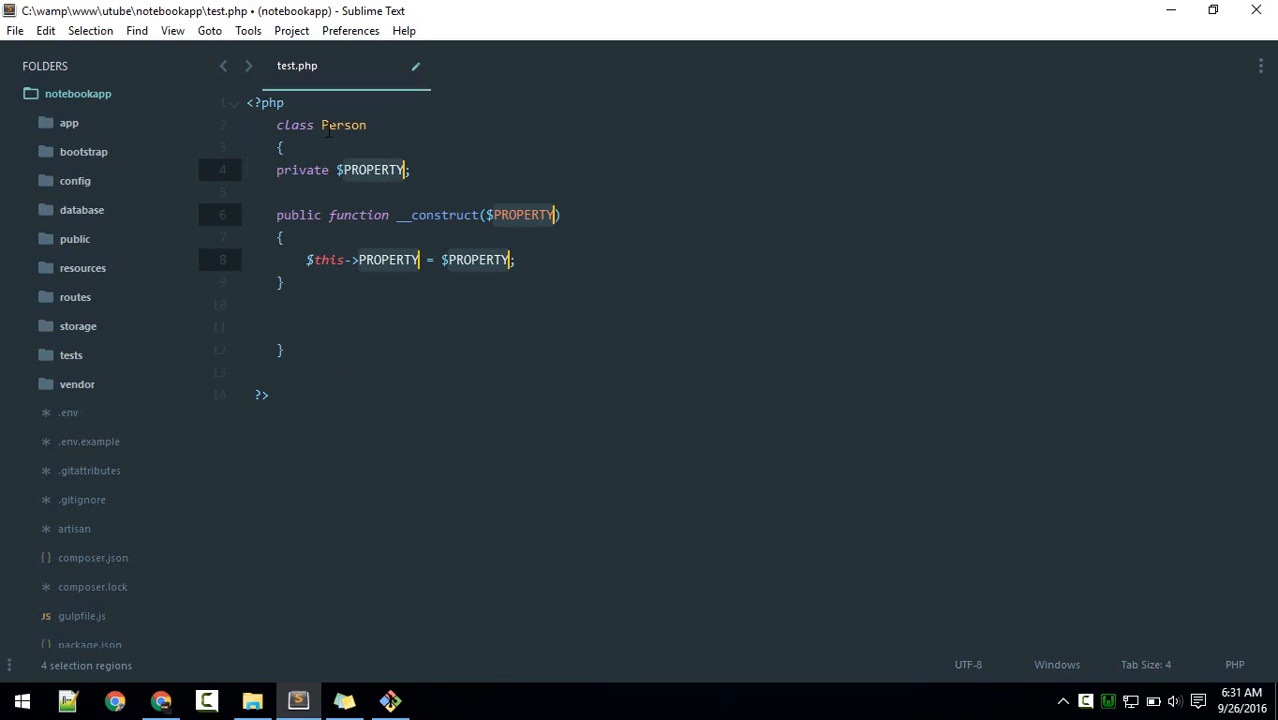
text(nam)
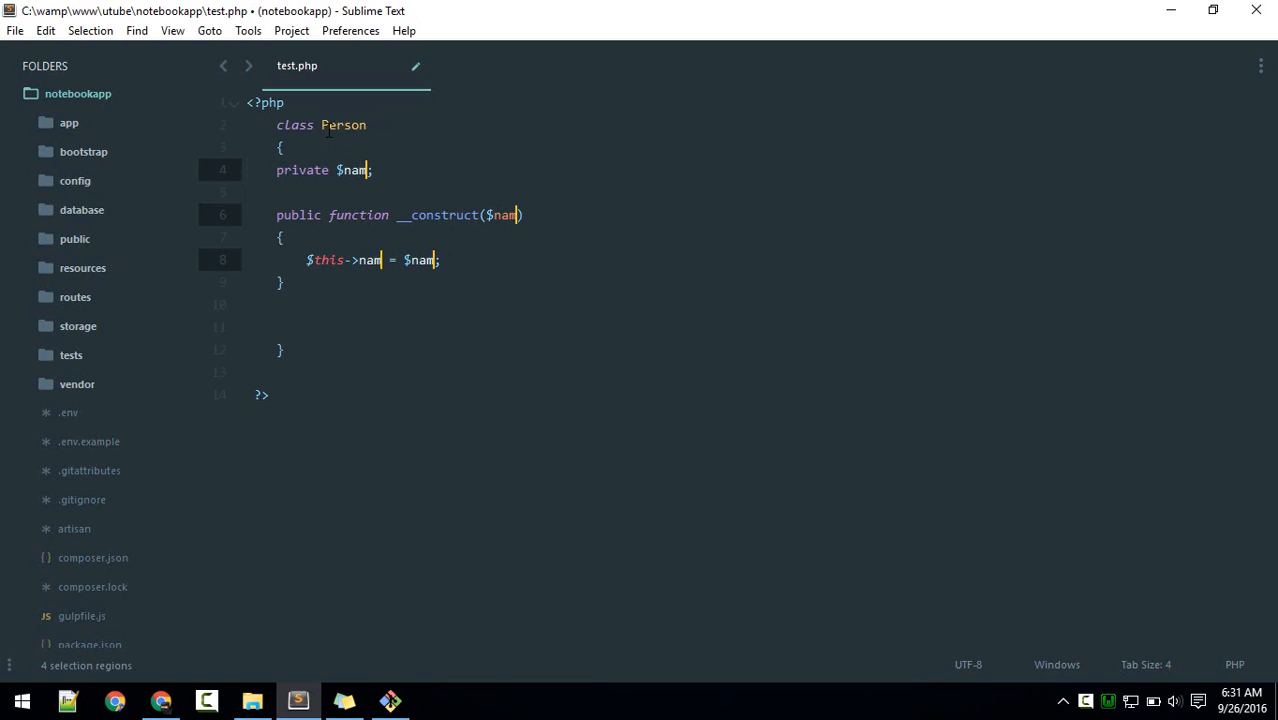
text(dog)
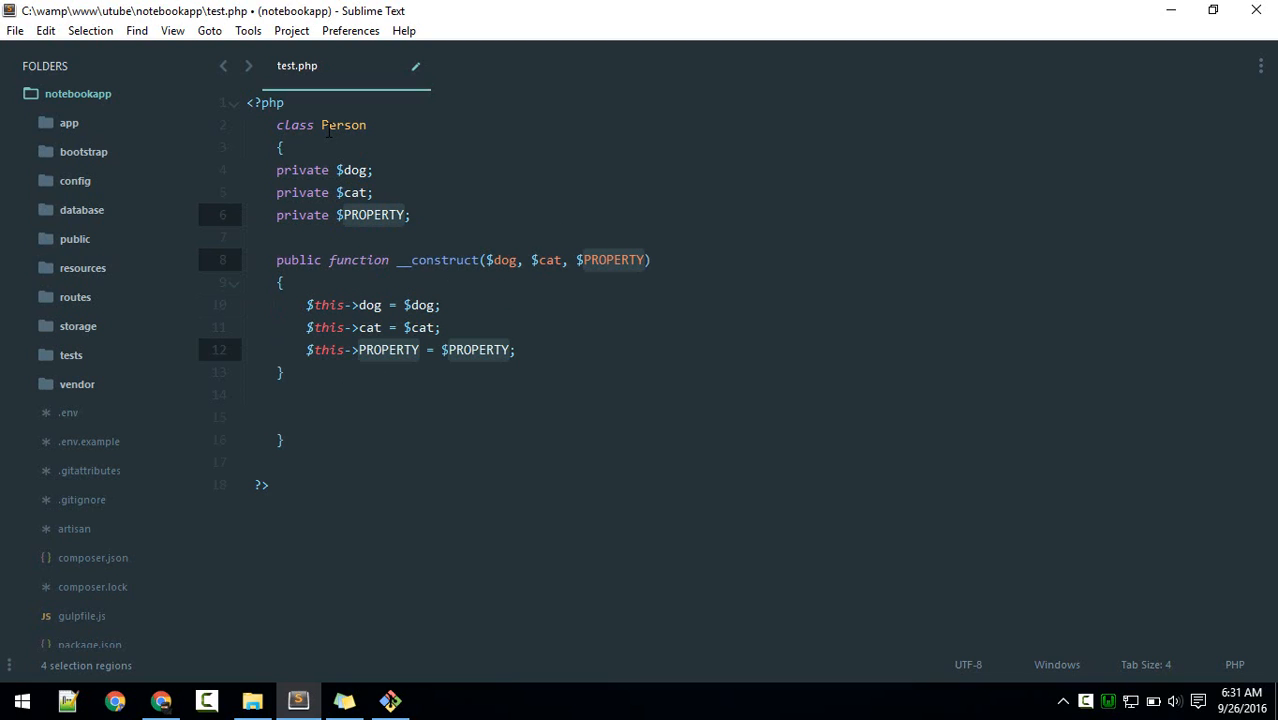
text(bell)
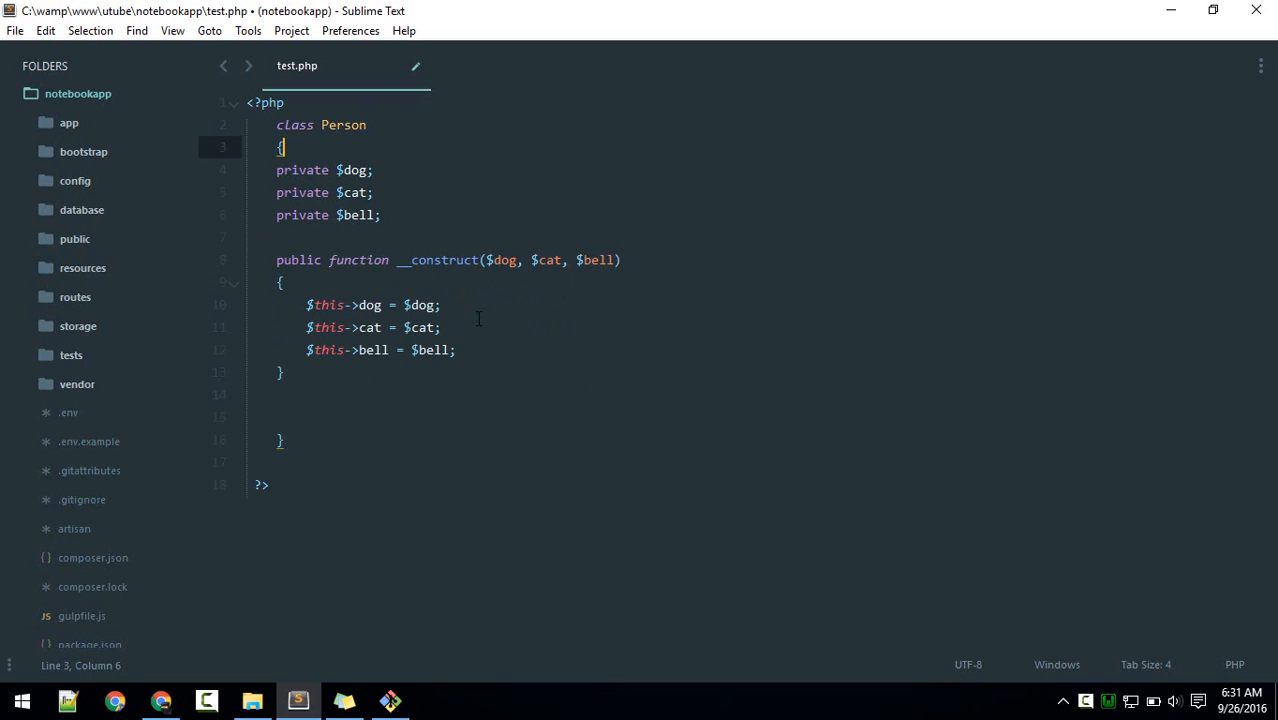
Step: Add a newfunc method after the constructor that returns sdkljs
click(304, 389)
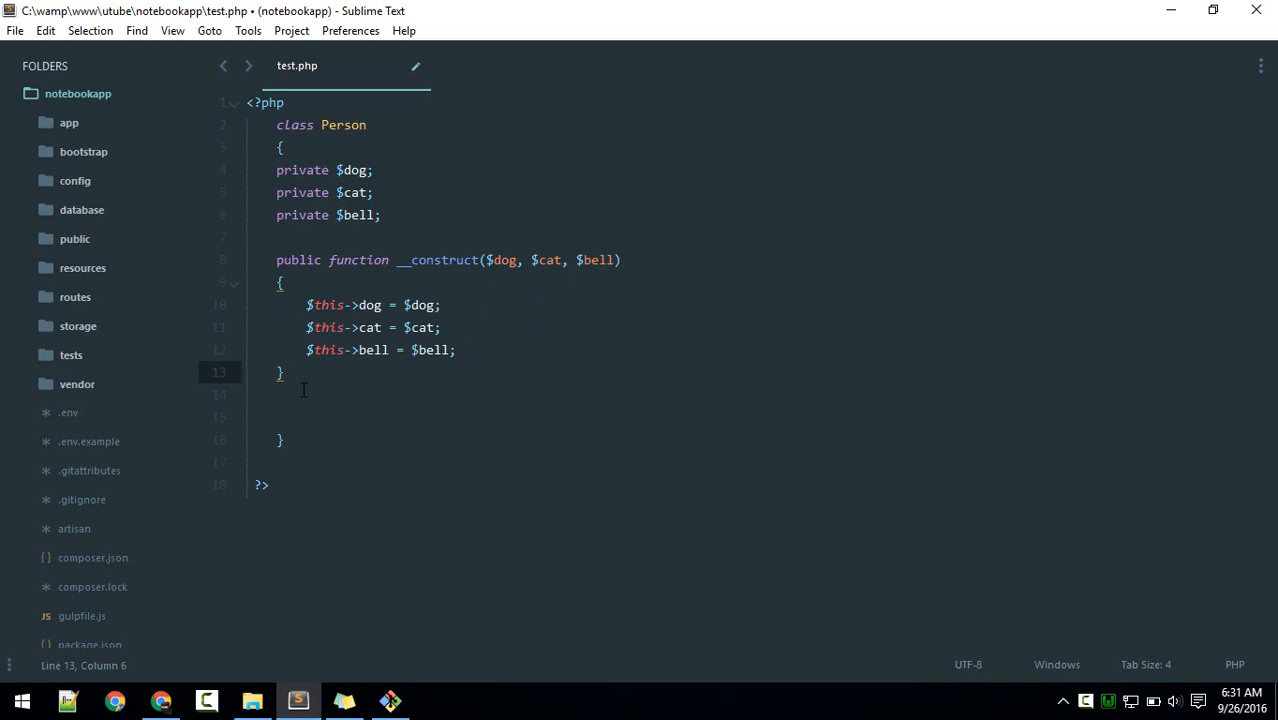
text(met)
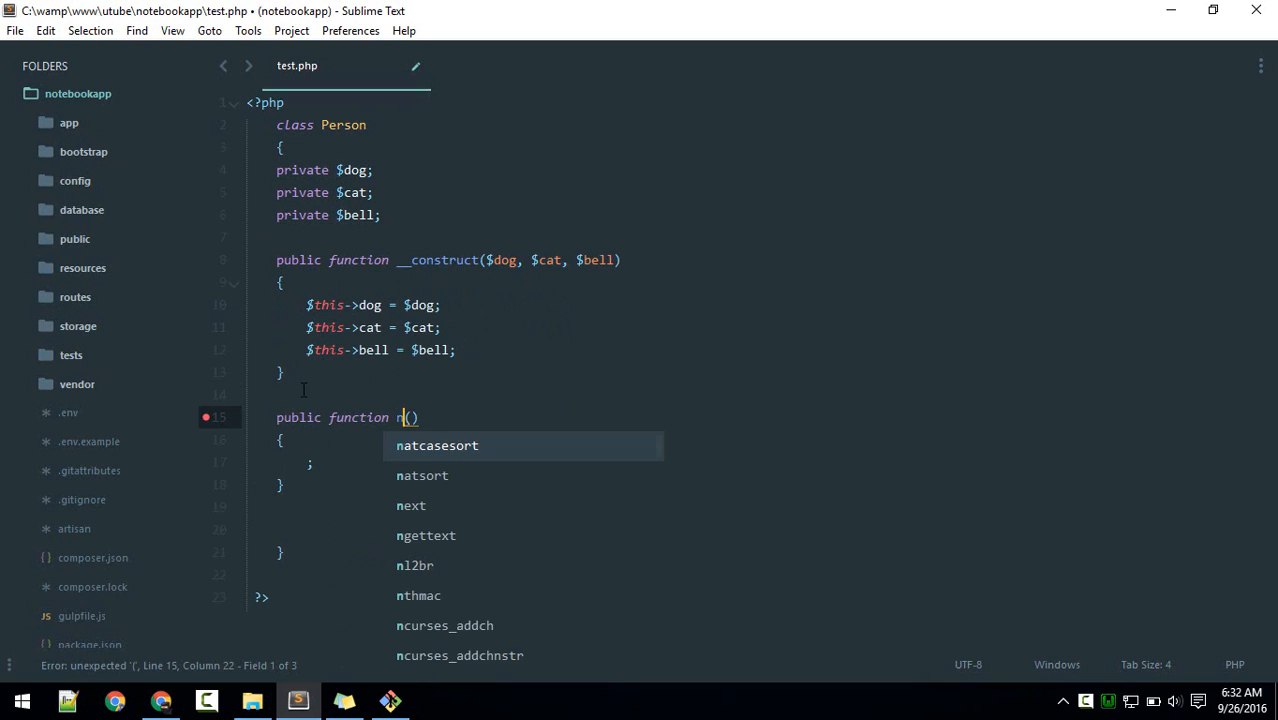
text(ewfunc)
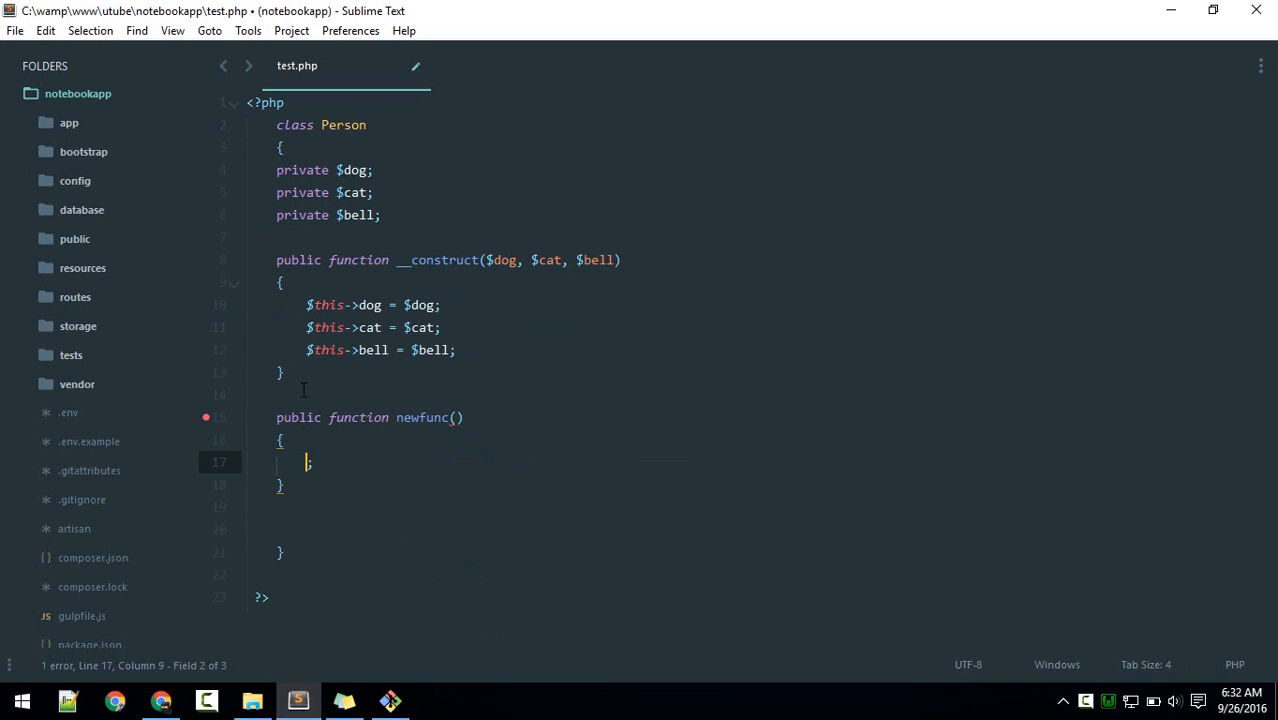
text(return)
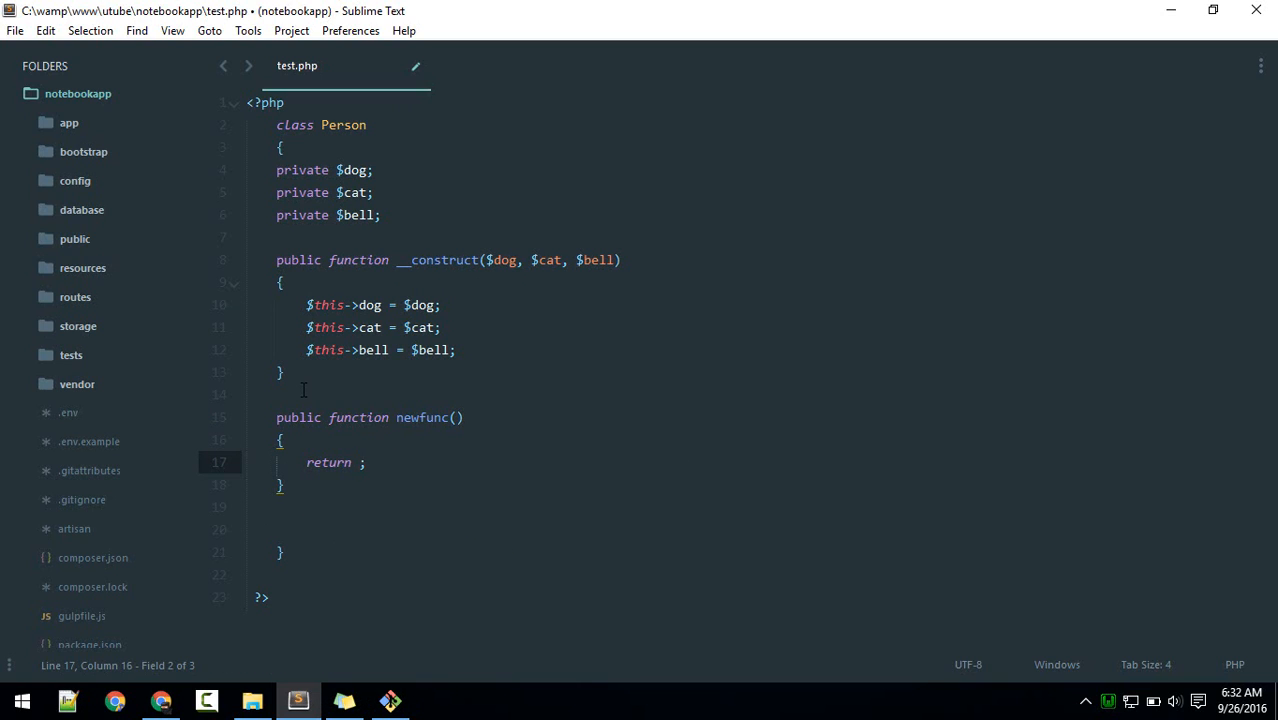
text(sdkljs)
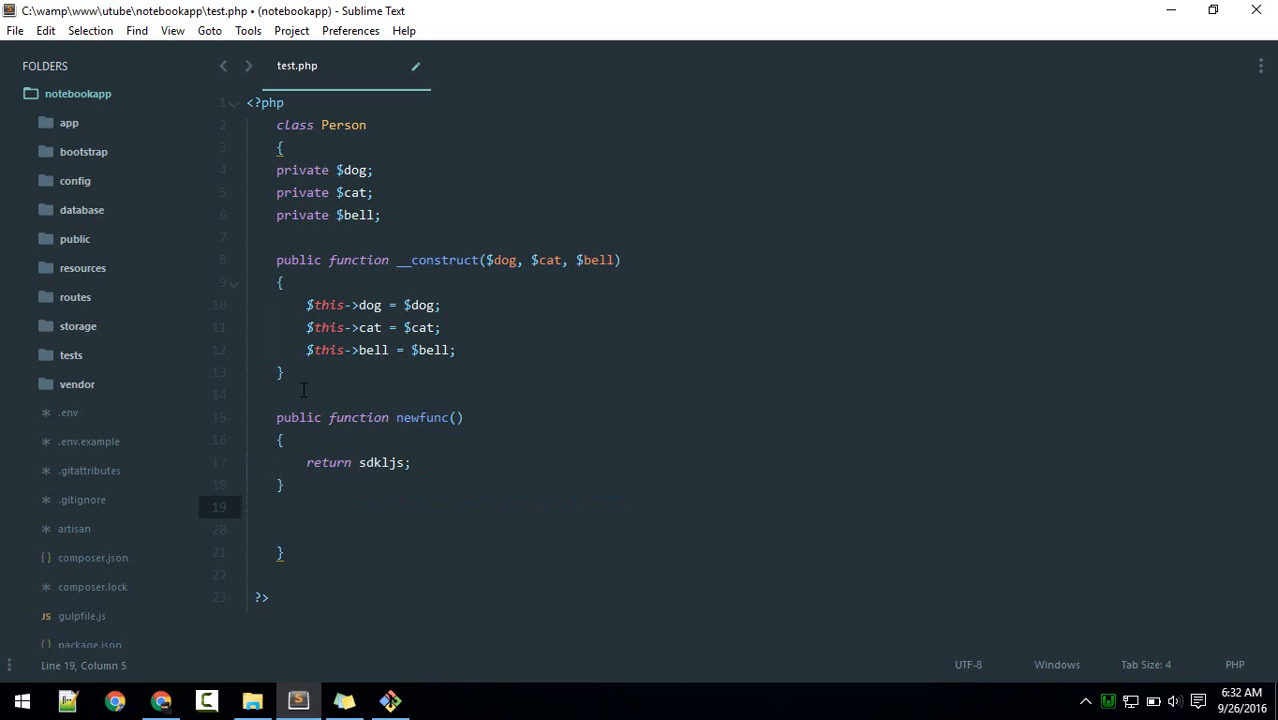
Step: Run 'PHP: Generate Getters' from the Command Palette and scroll through the result
text(get)
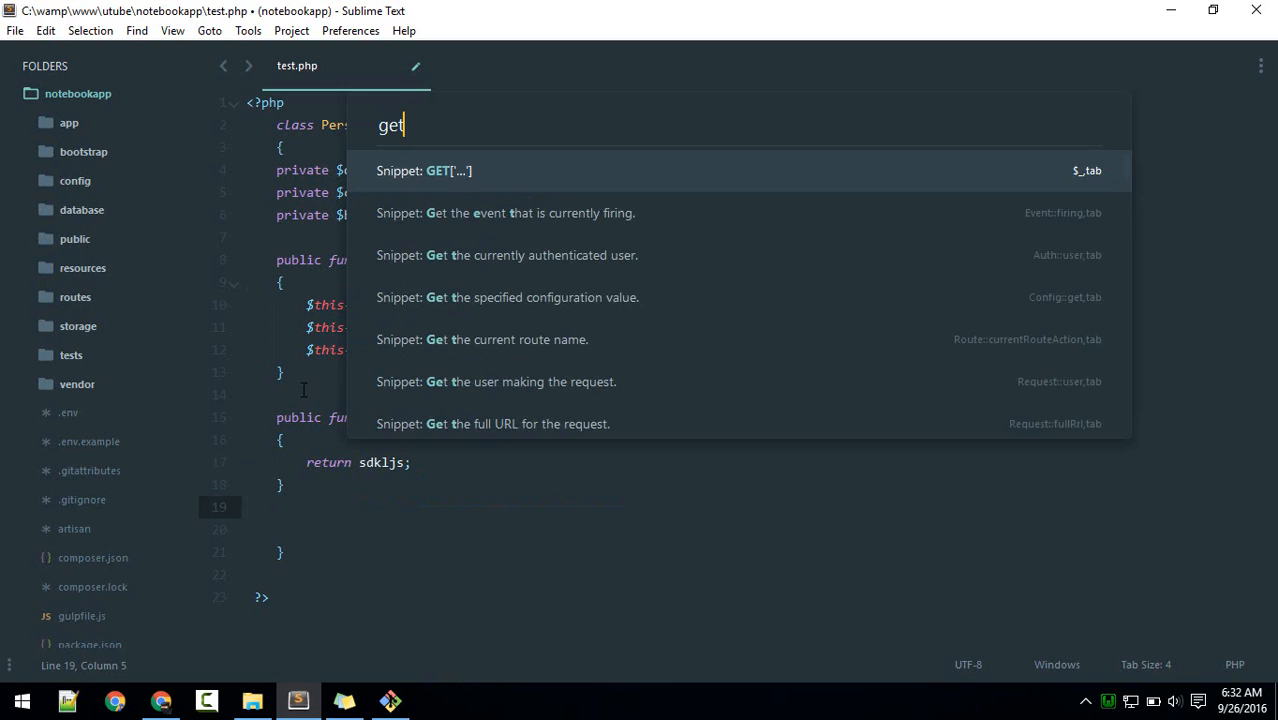
text(ter)
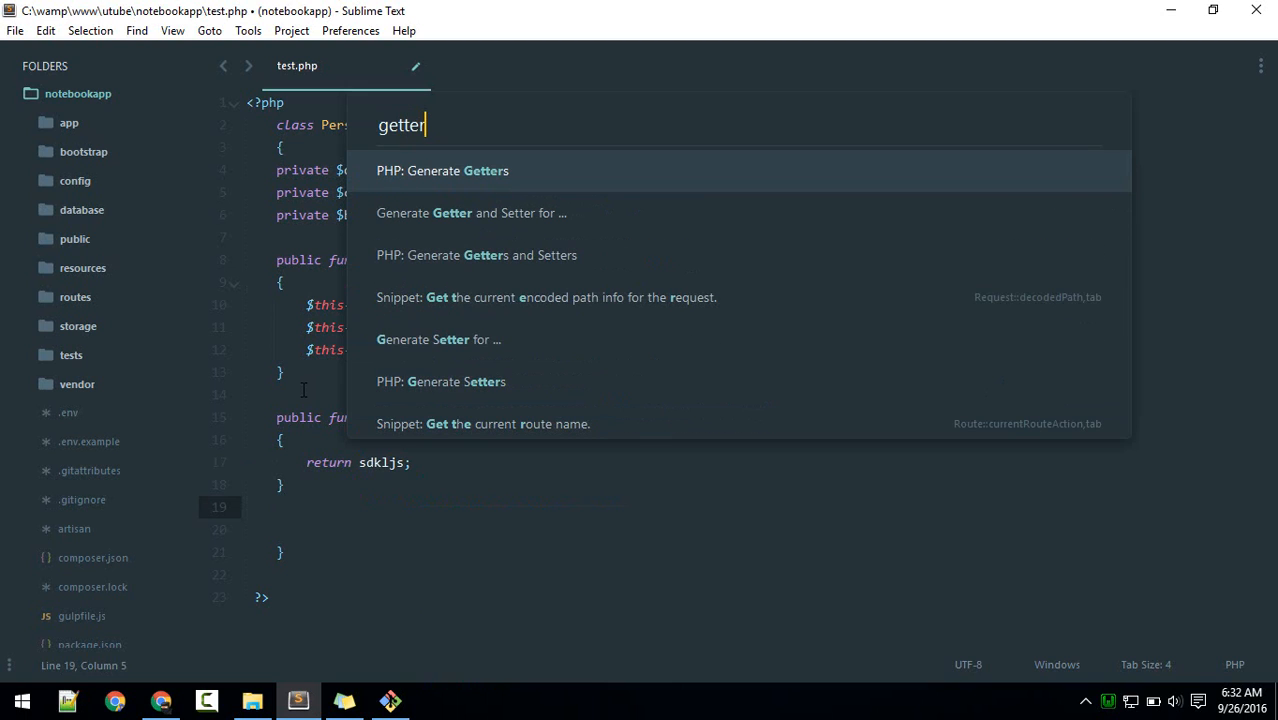
click(442, 170)
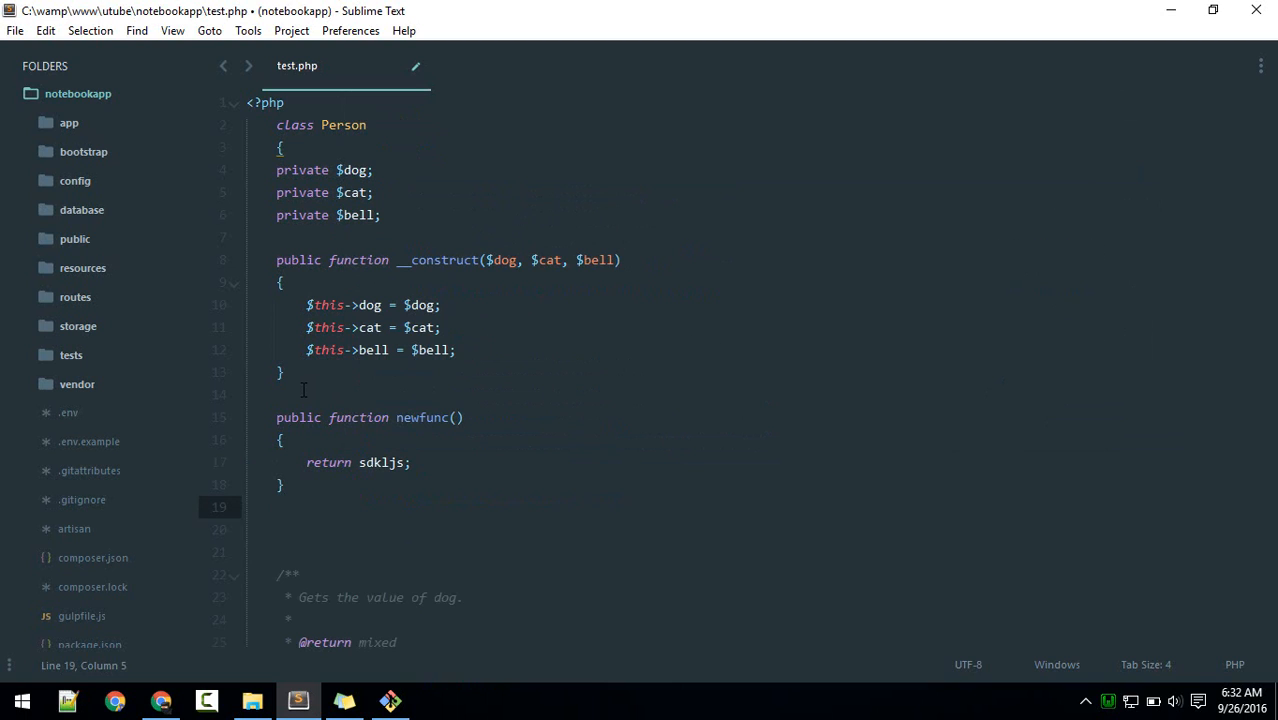
scroll(down, 3)
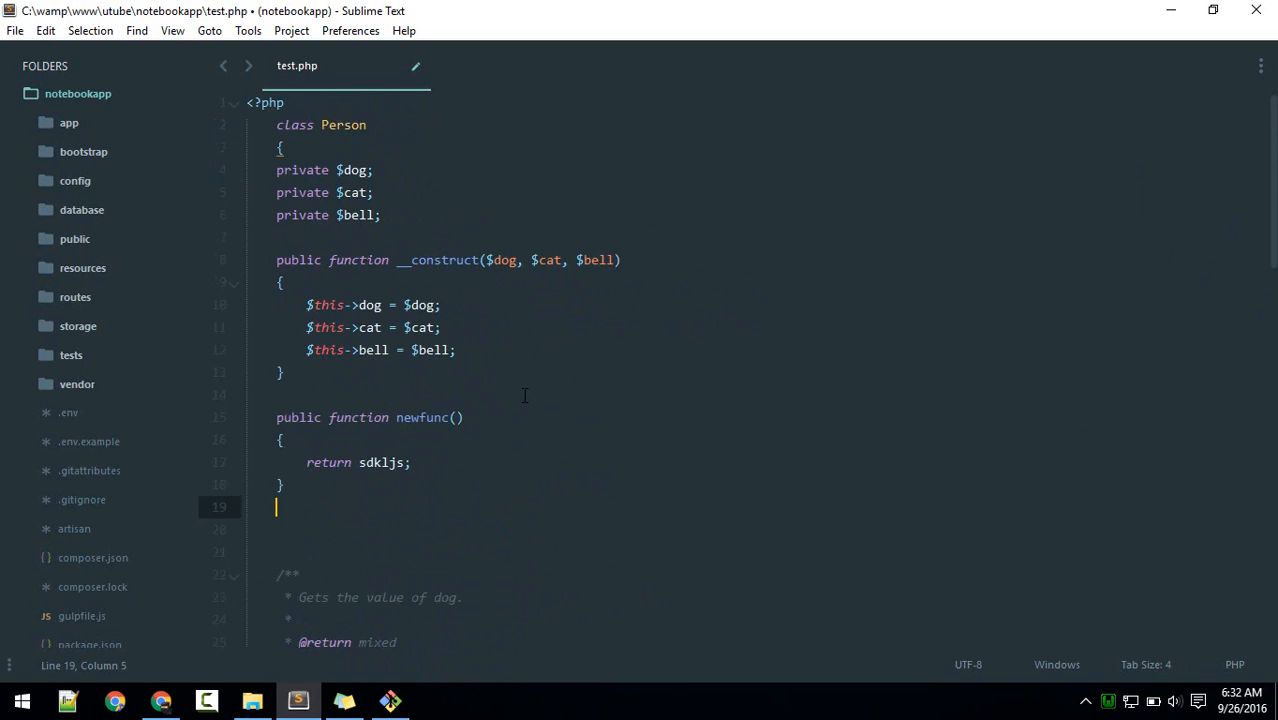
mouse_move(434, 465)
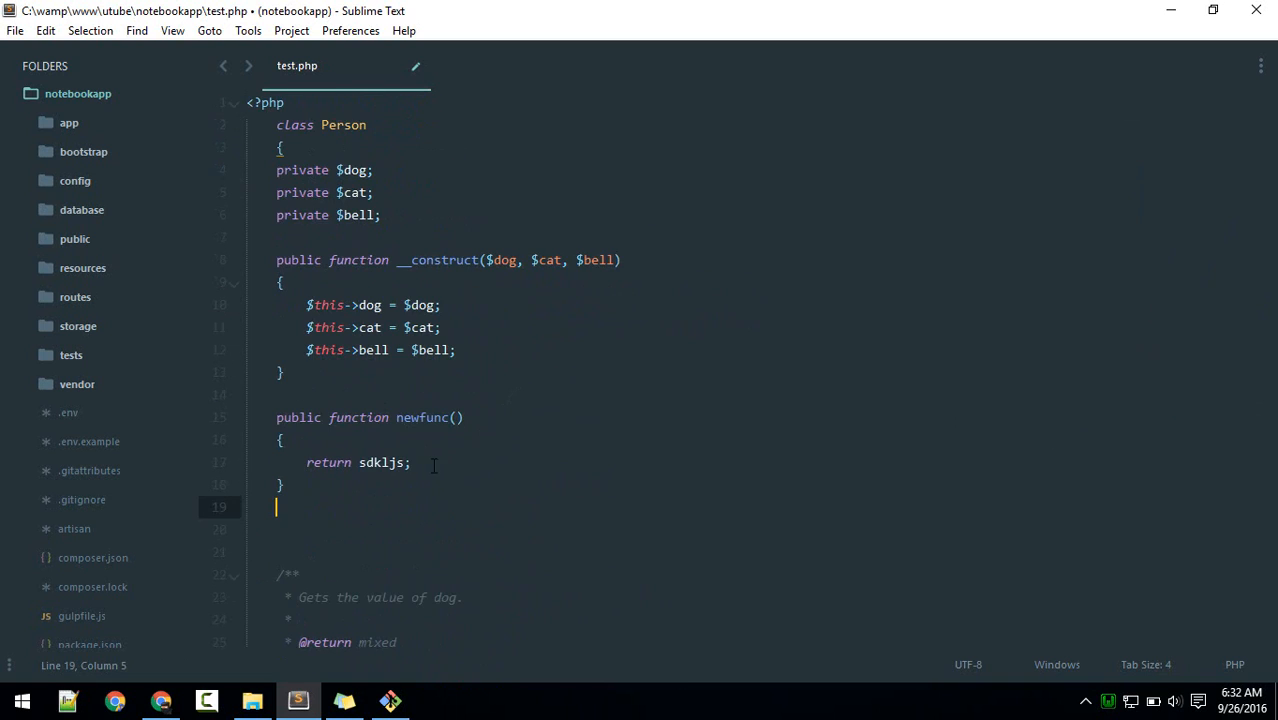
mouse_move(203, 434)
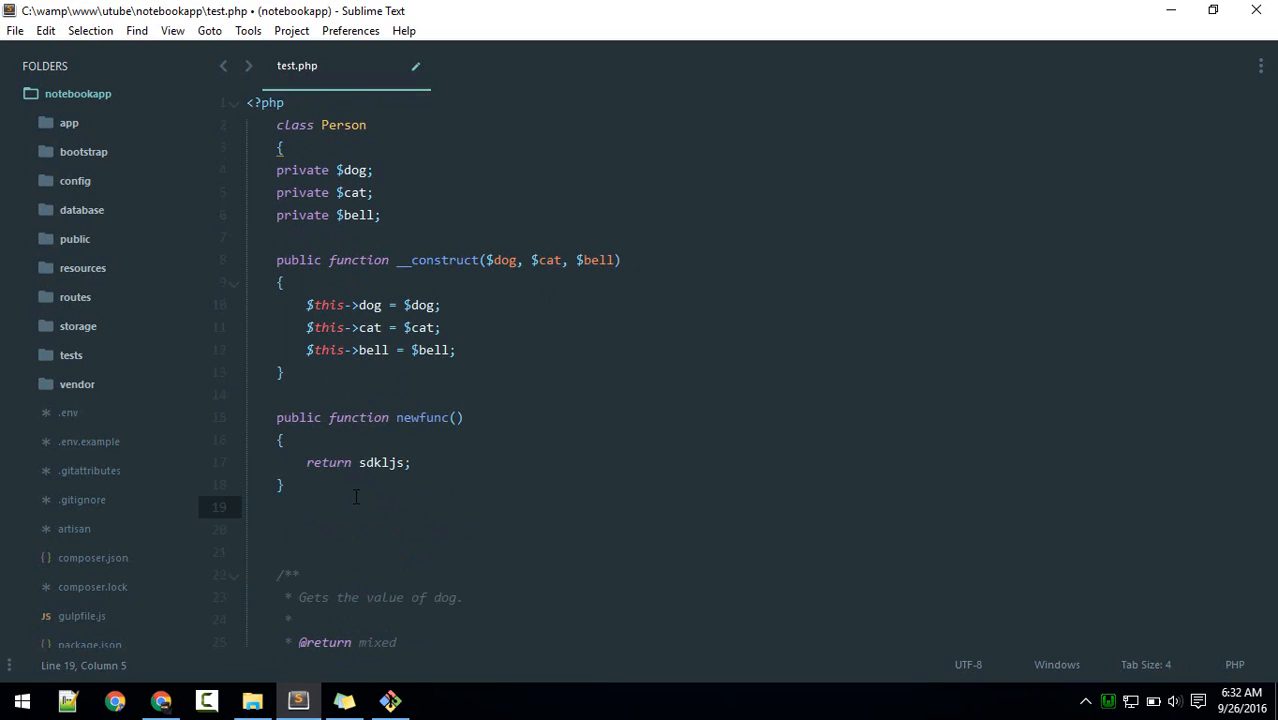
scroll(down, 3)
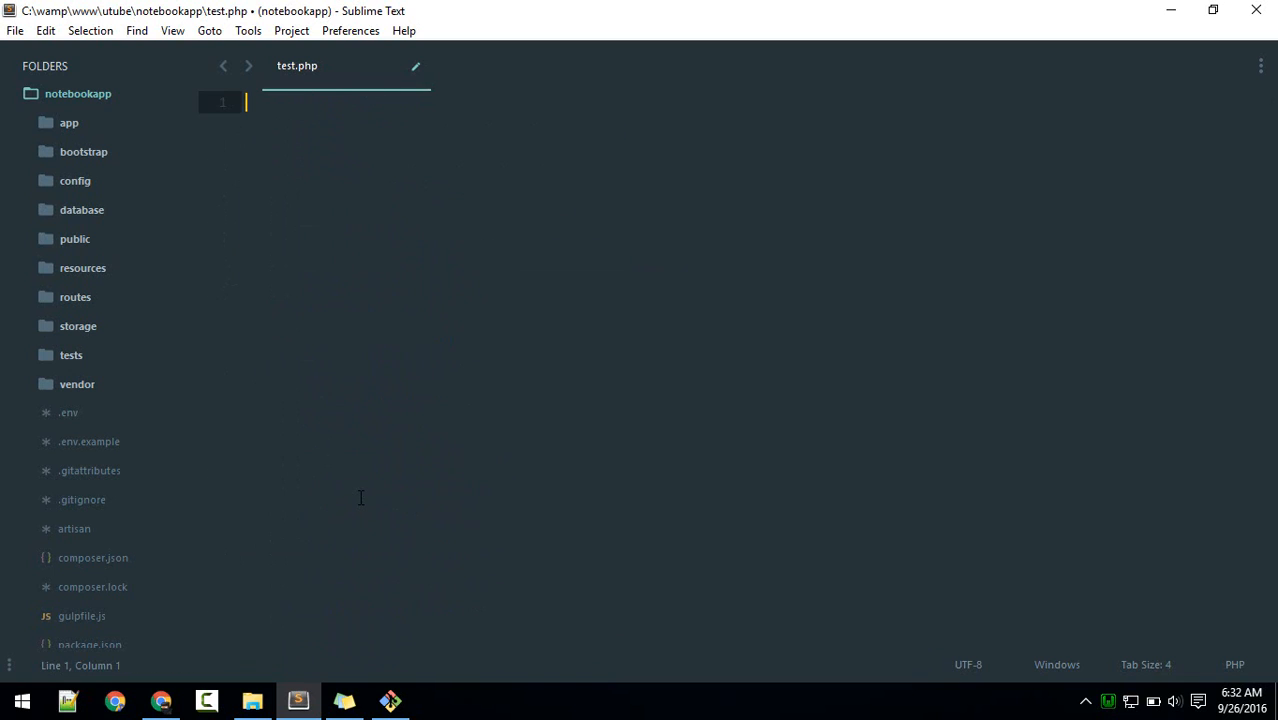
Step: Create a new snippet template via Tools > Developer > New Snippet
click(247, 30)
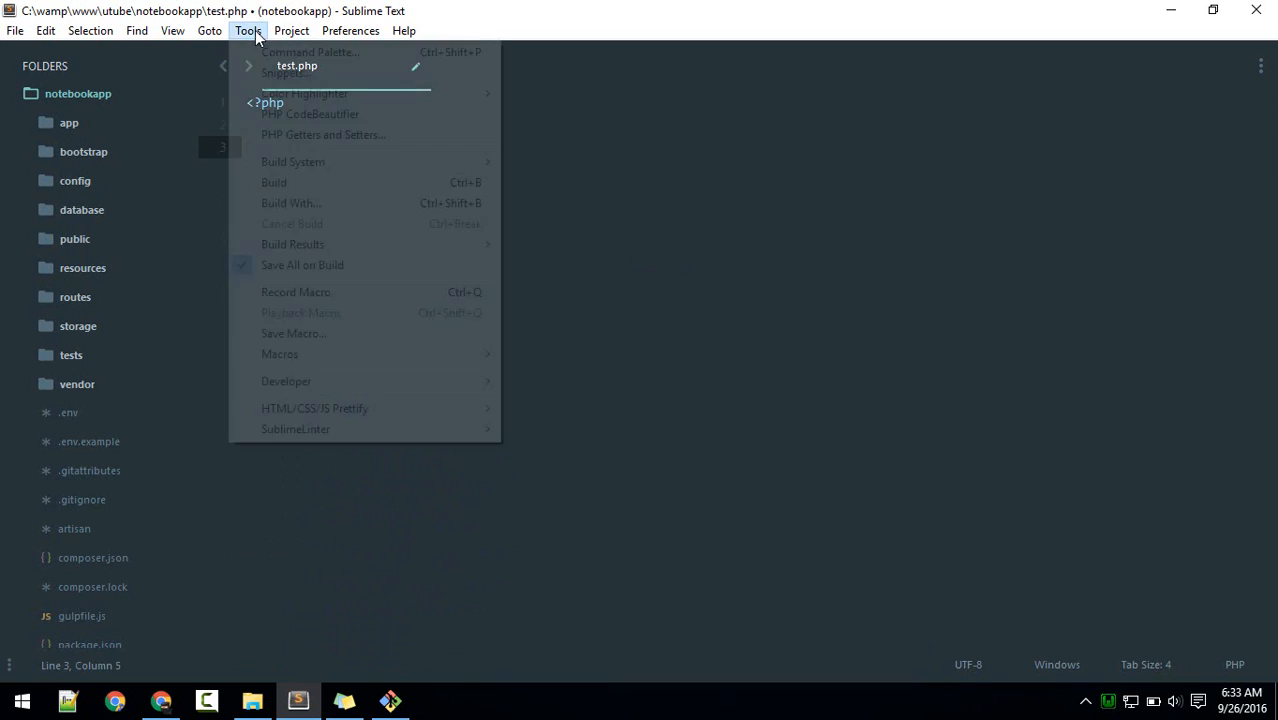
mouse_move(286, 381)
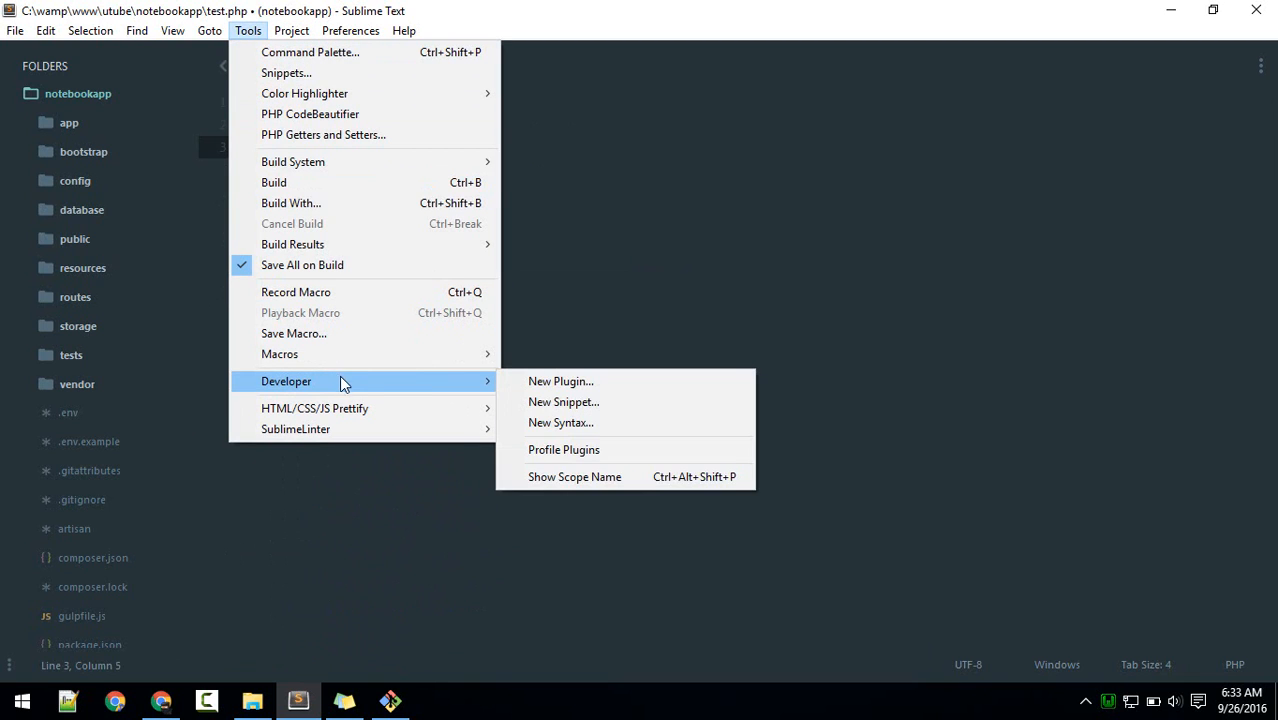
mouse_move(613, 449)
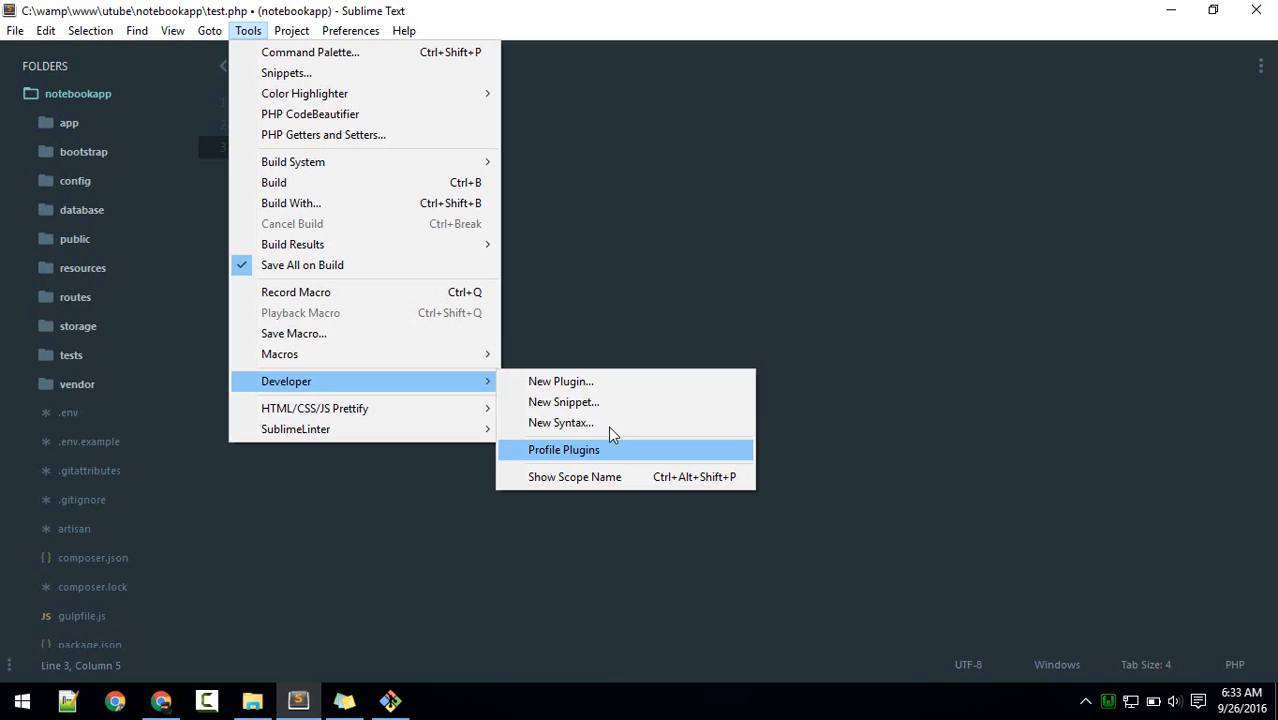
mouse_move(600, 402)
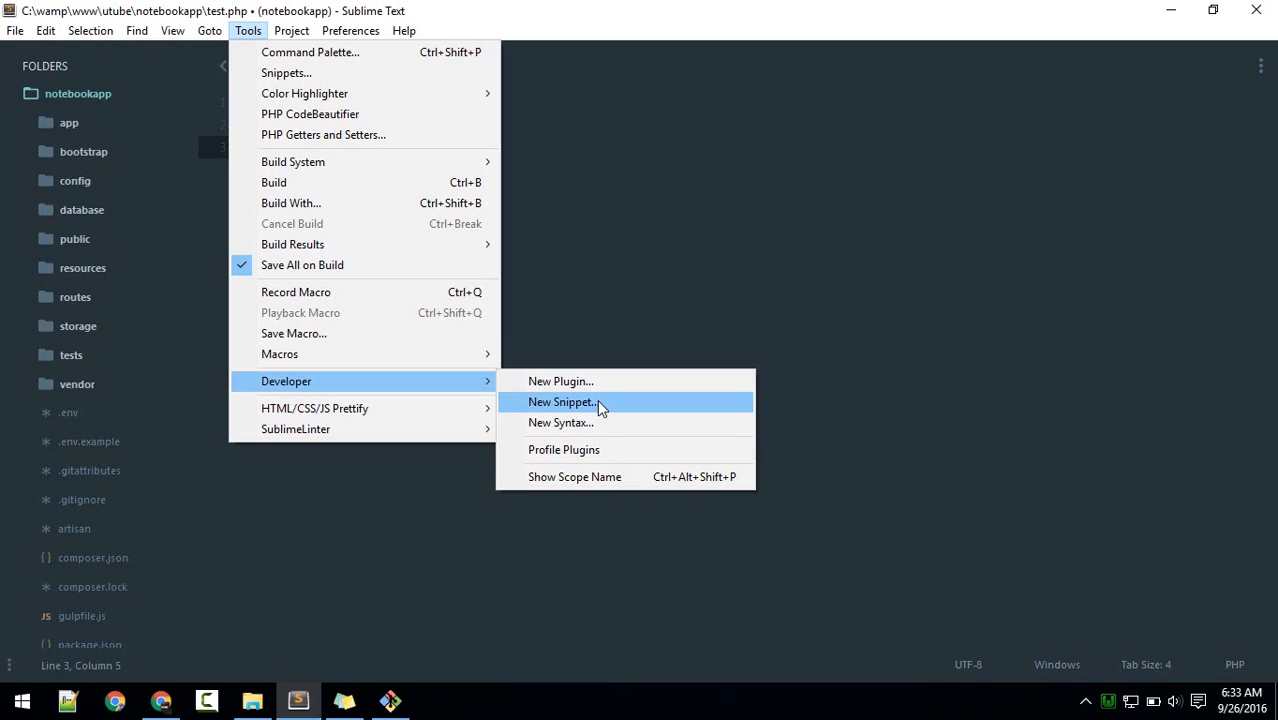
click(562, 401)
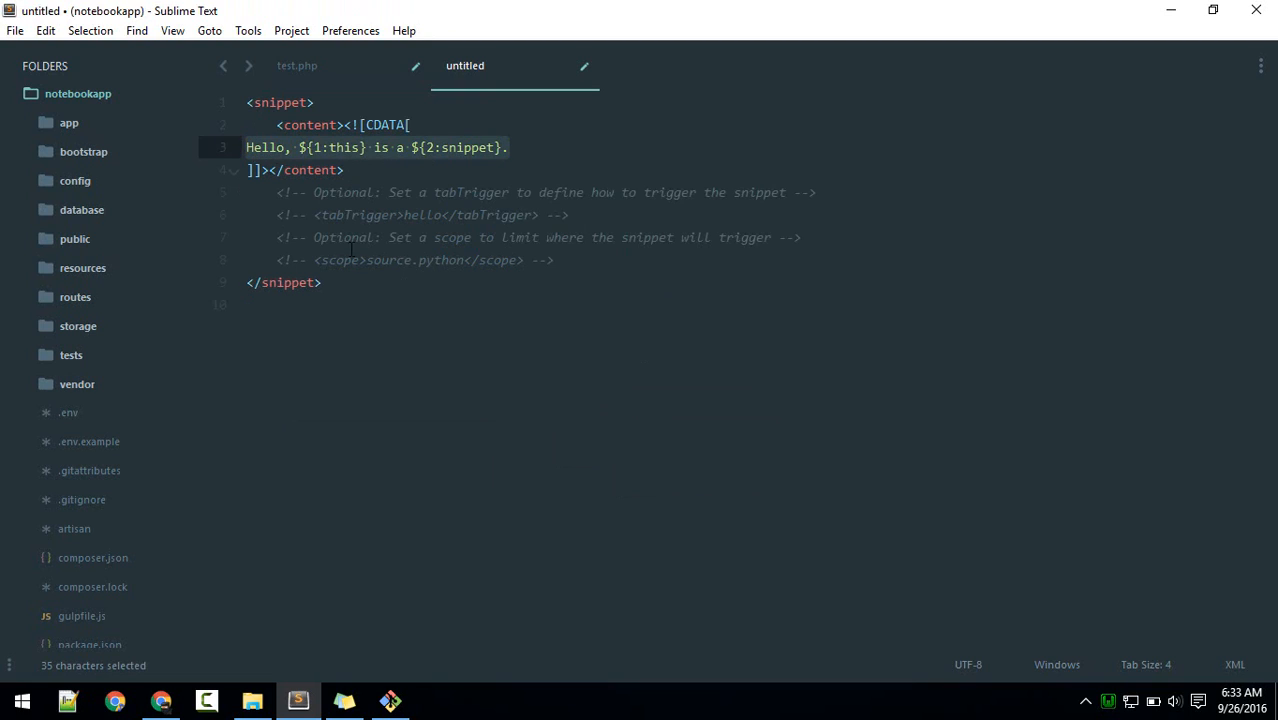
Step: Replace the snippet's sample content with 'public function $1()' and empty braces
click(367, 214)
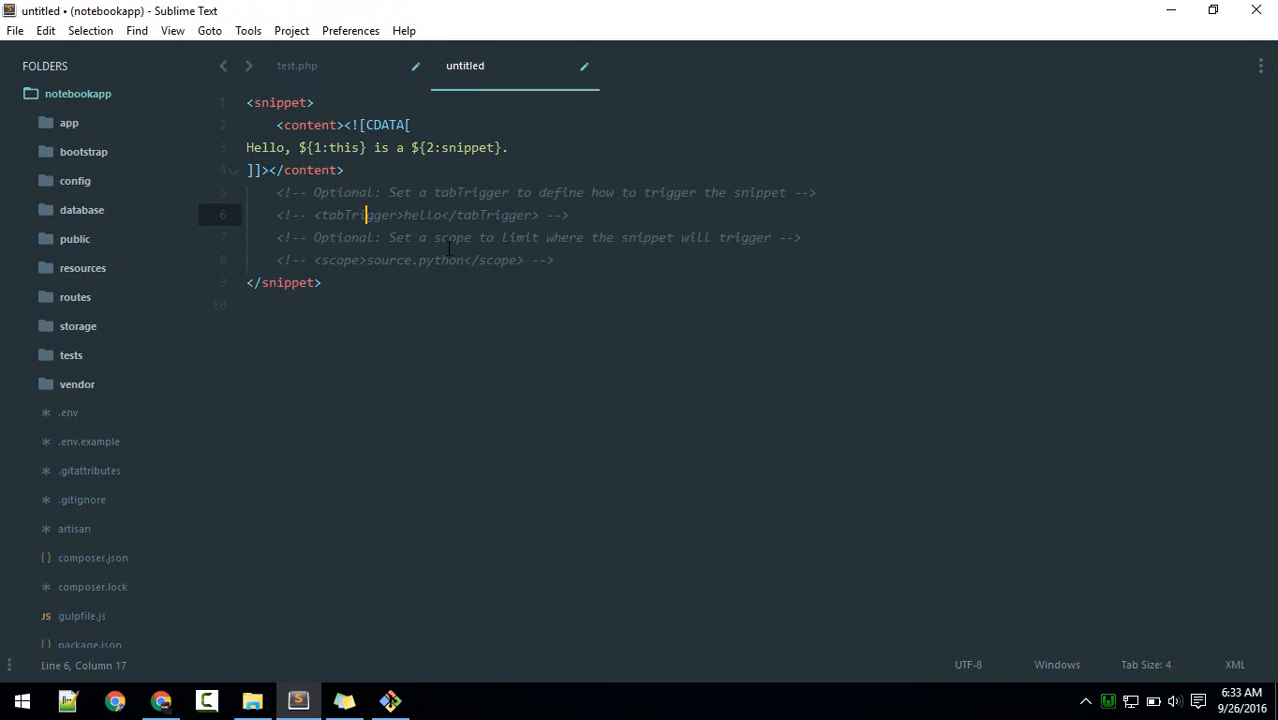
click(297, 65)
text(met)
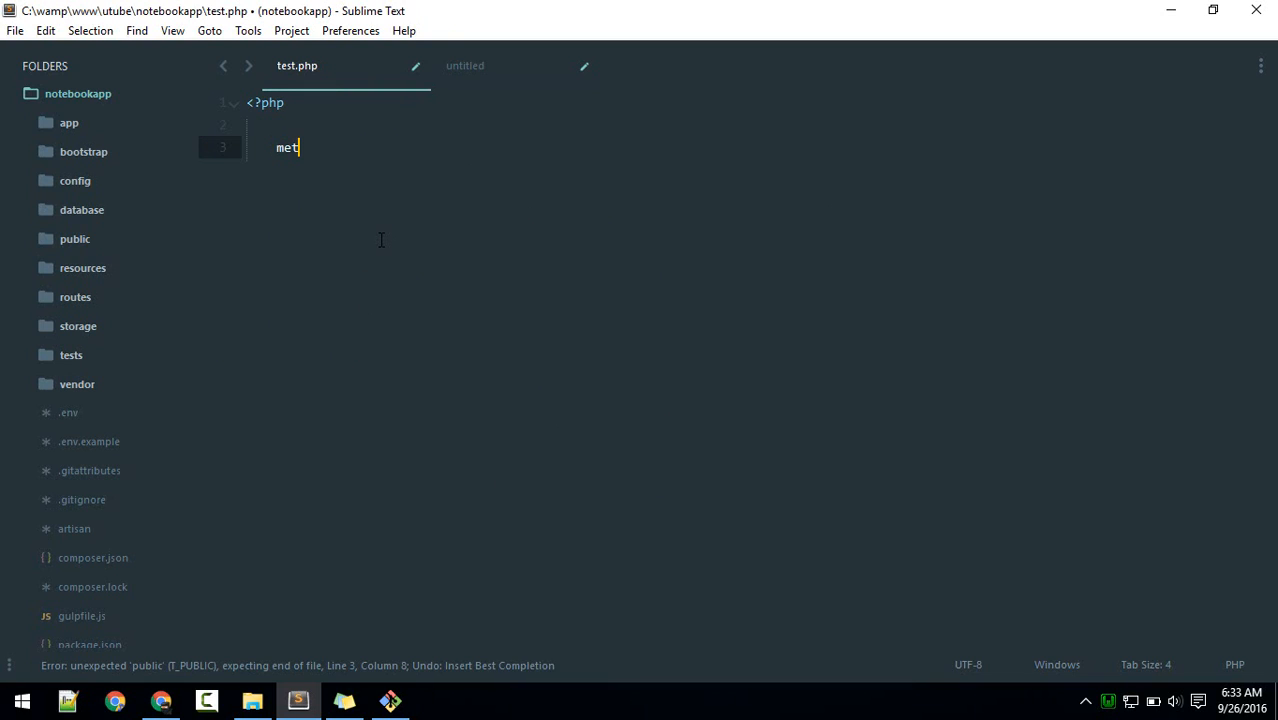
click(464, 65)
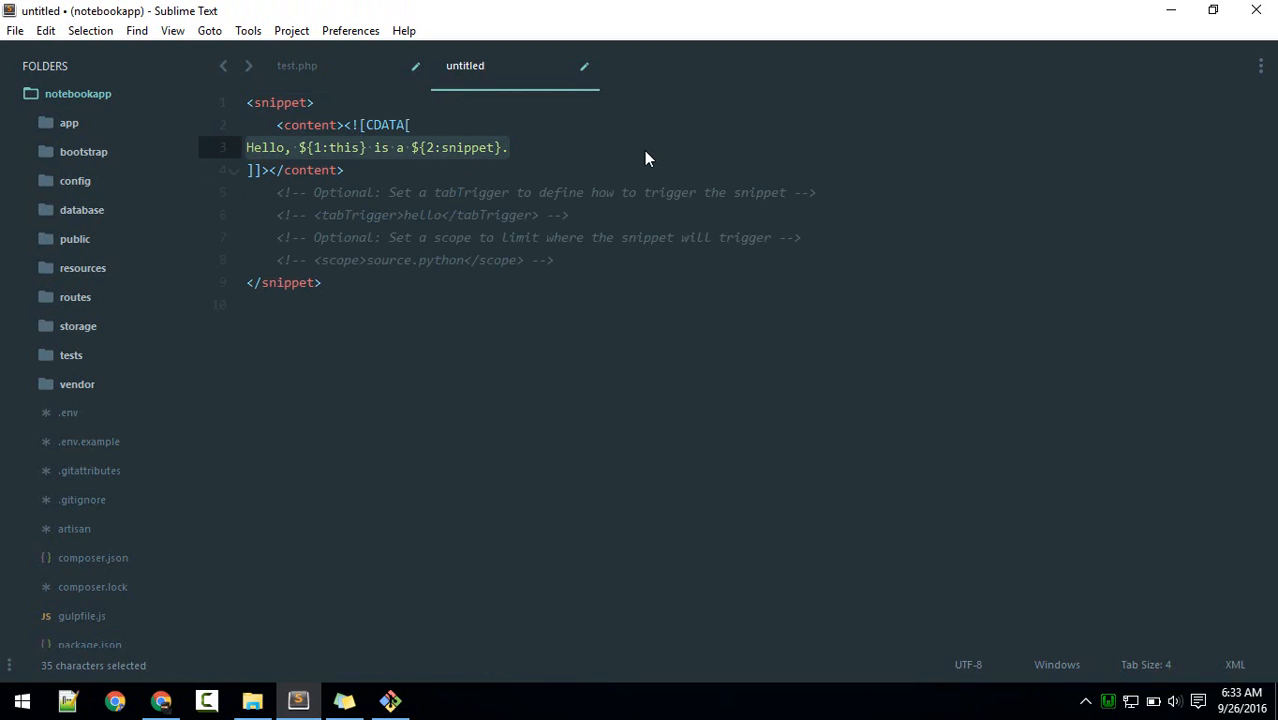
text(public function)
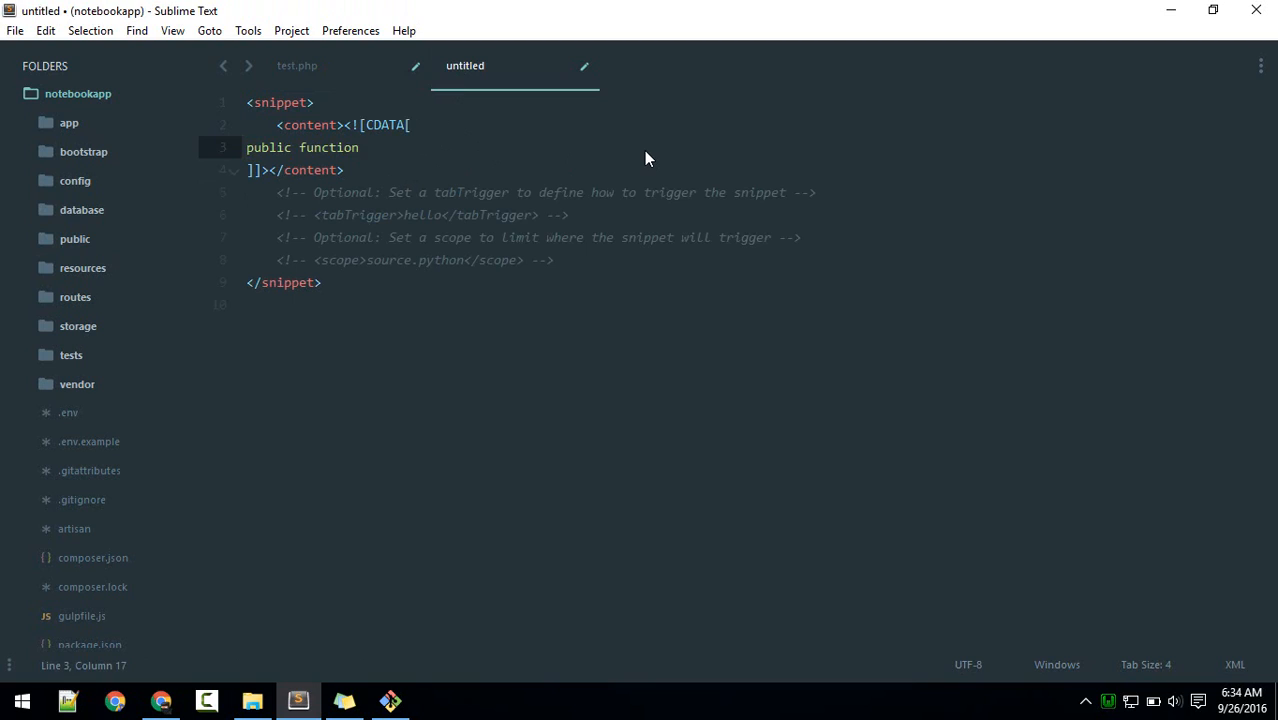
text($1()
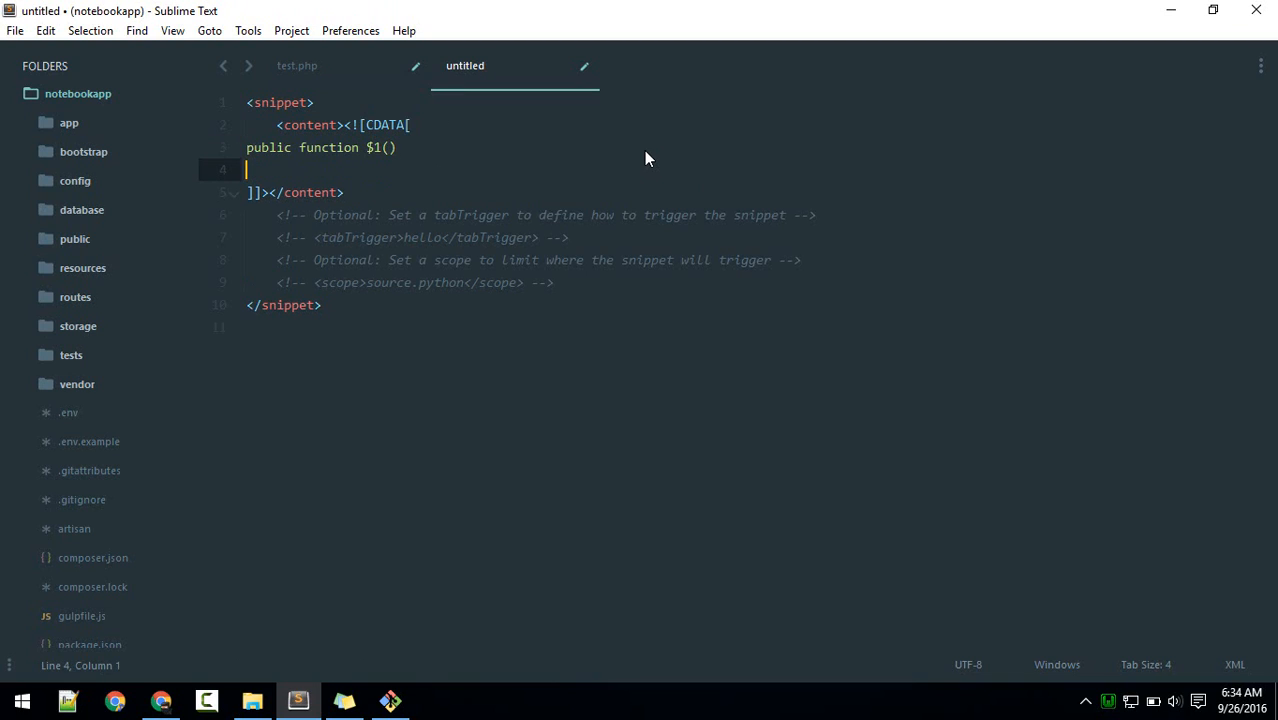
text({})
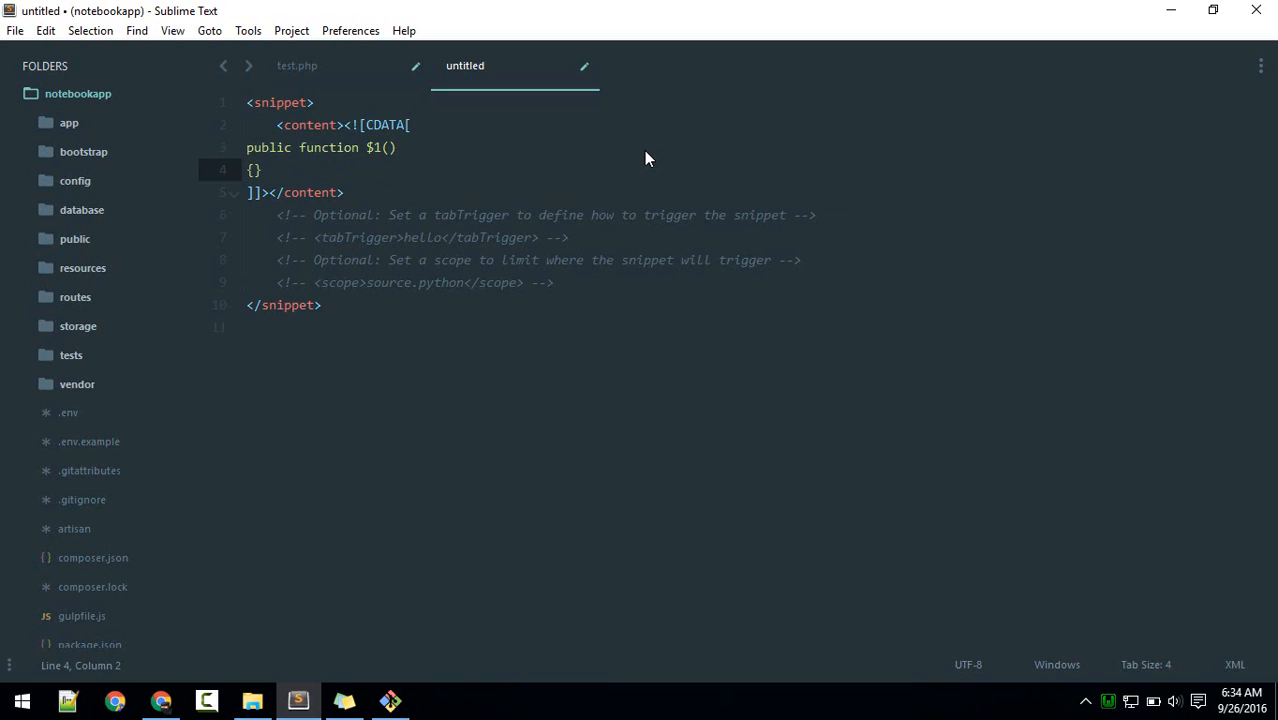
Step: Split the braces onto separate lines and change the tab trigger from hello to met
key(enter)
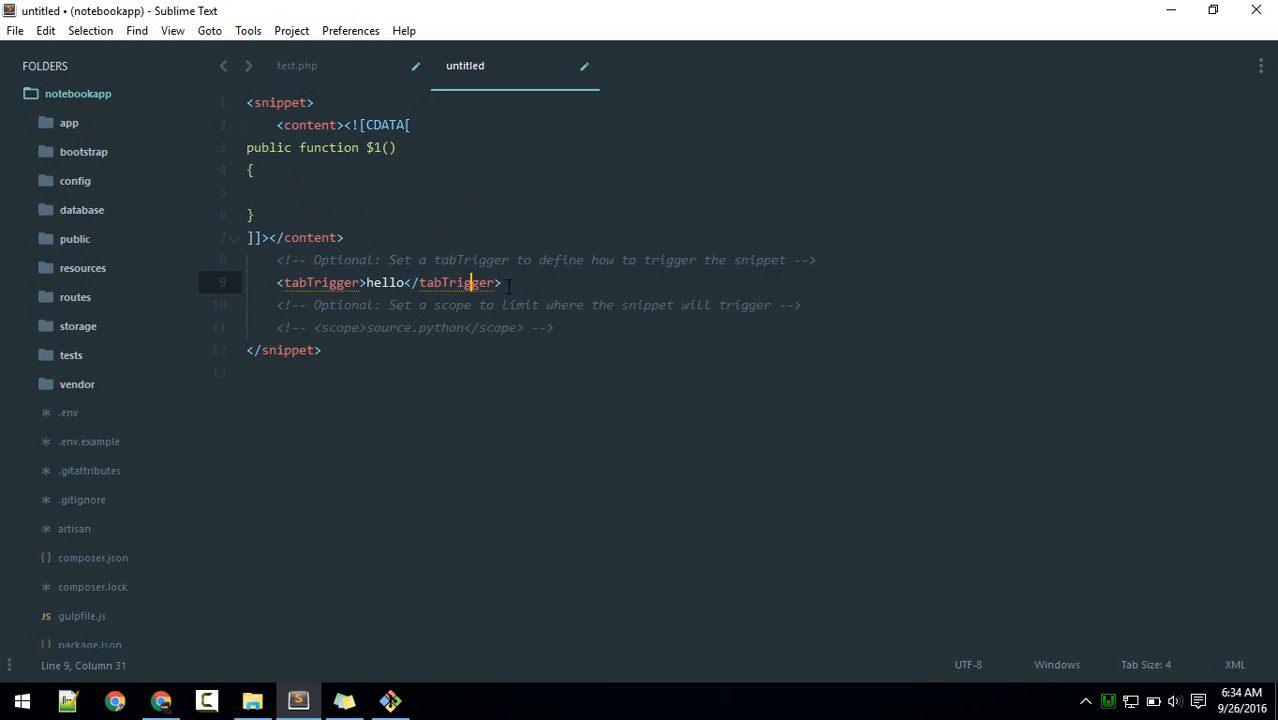
double_click(385, 282)
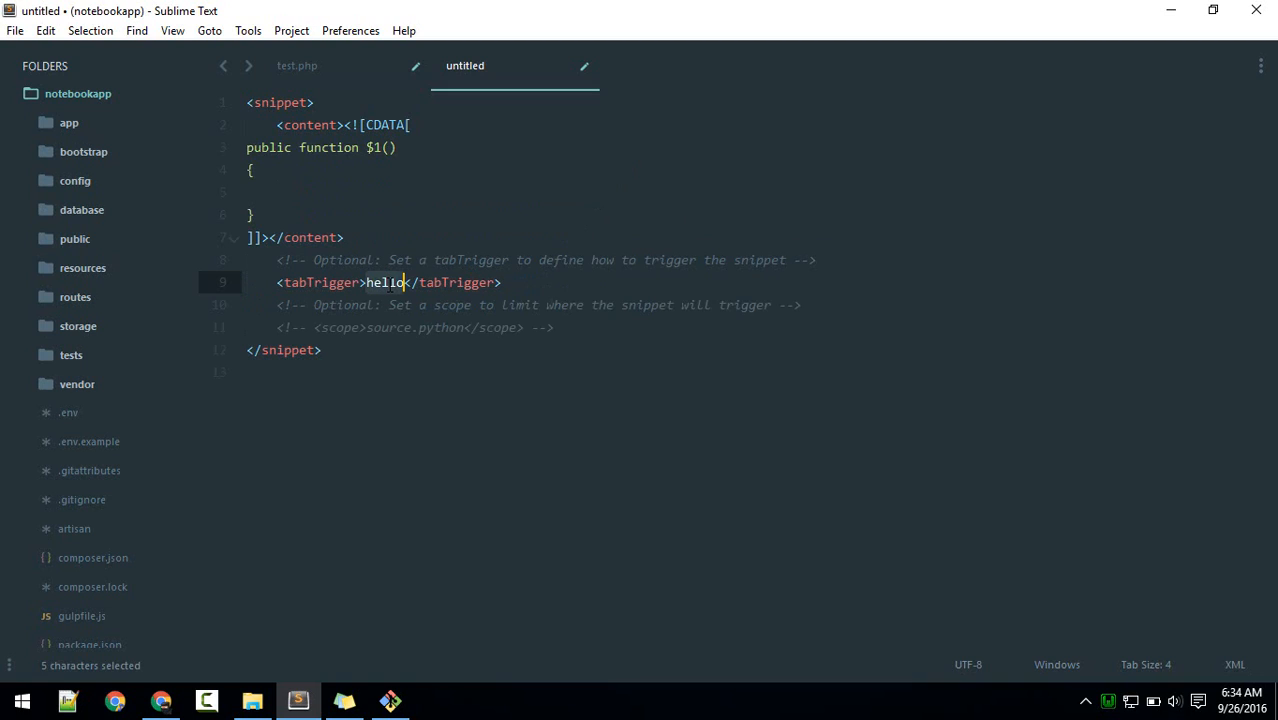
text(met)
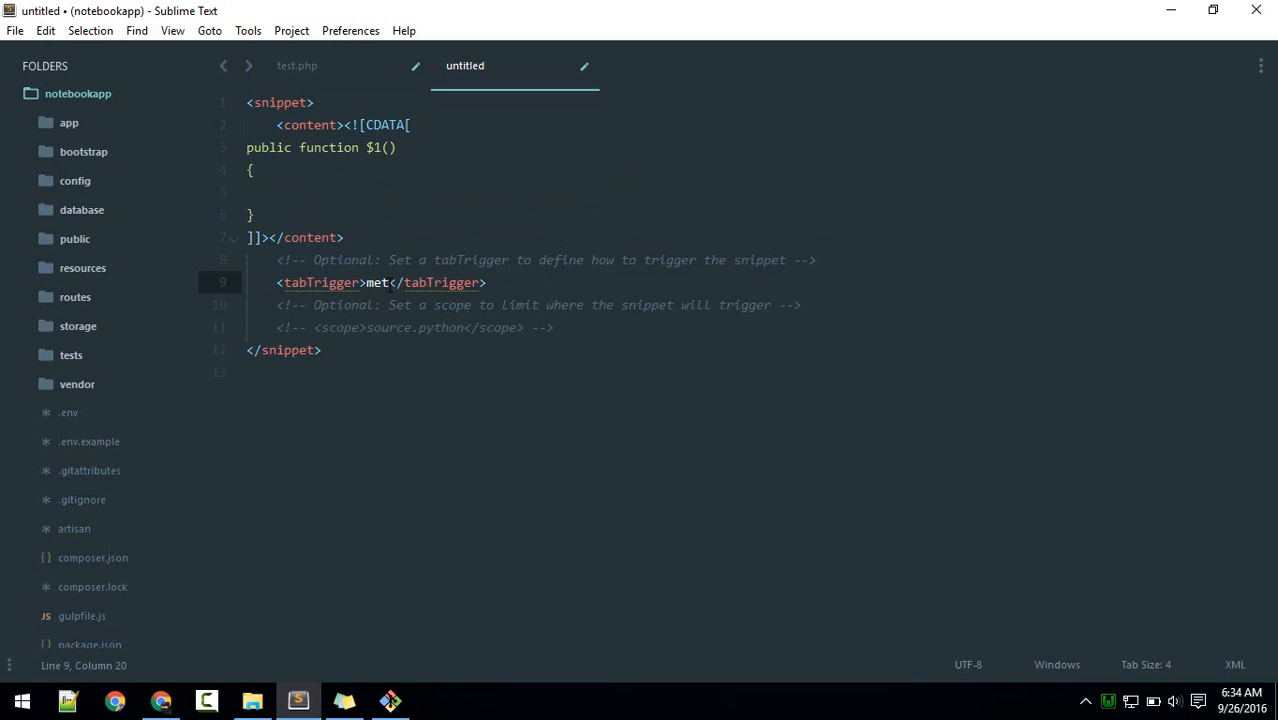
click(389, 283)
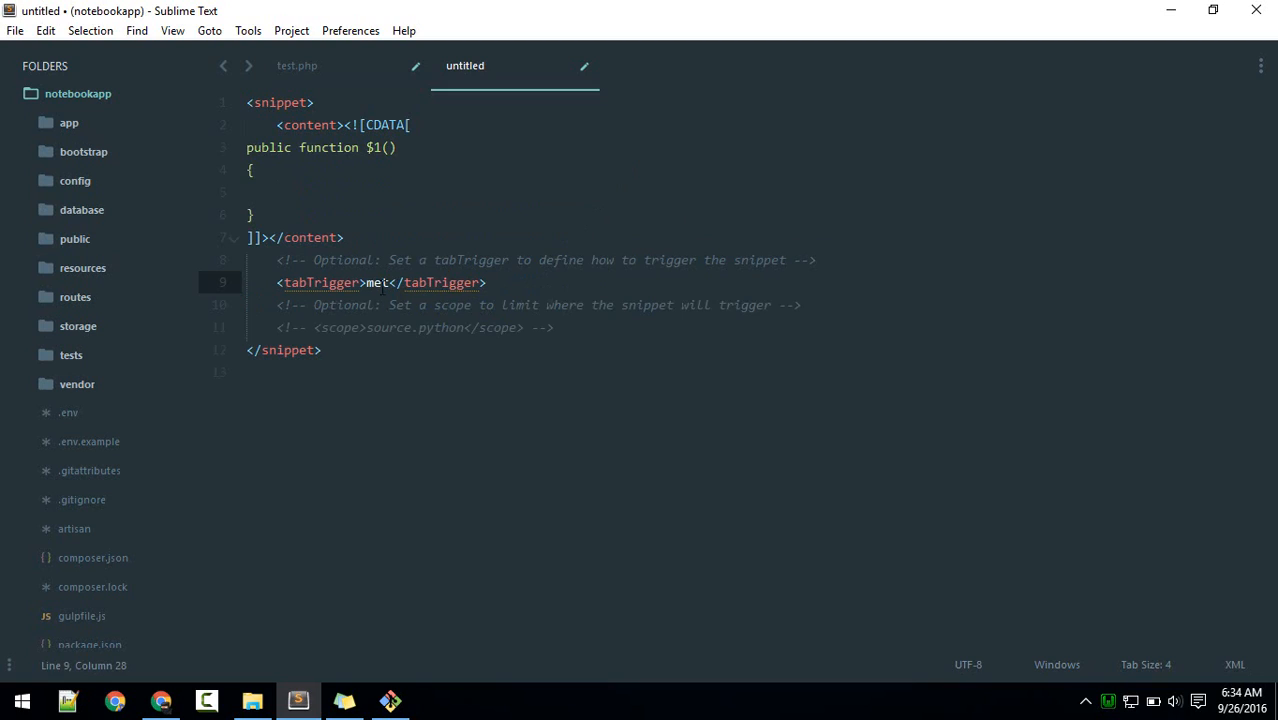
click(397, 327)
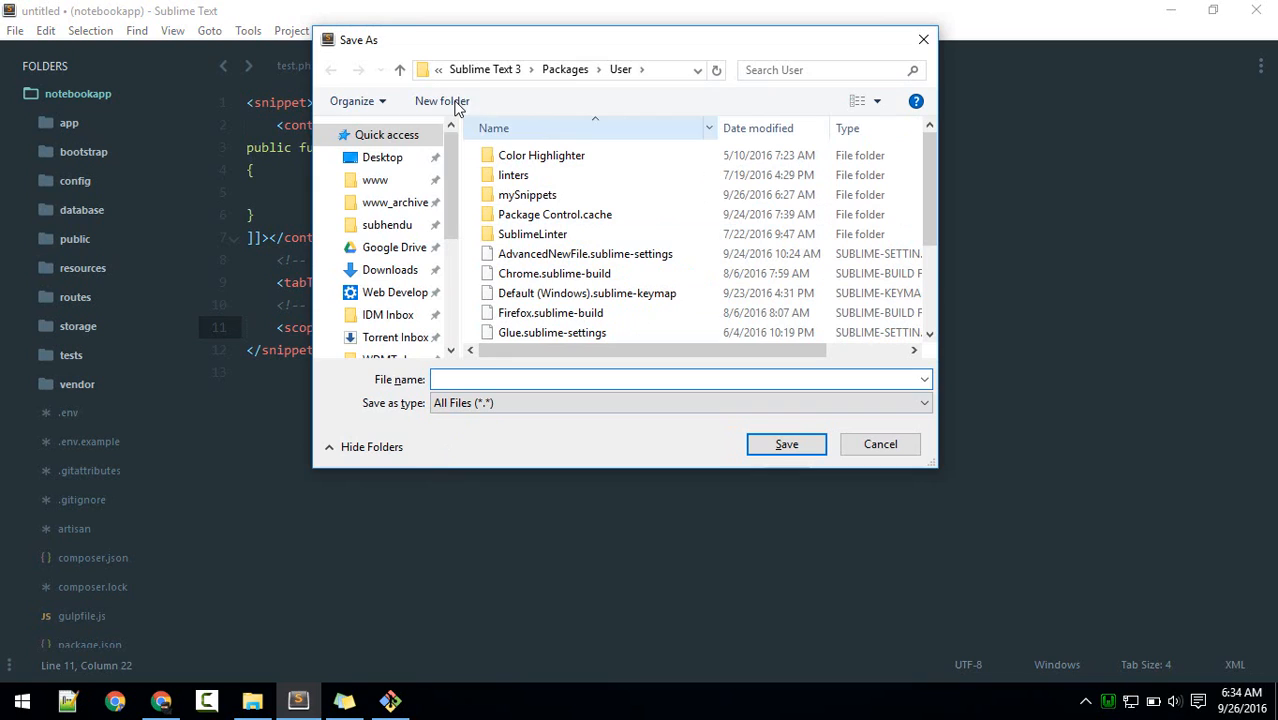
Step: Create a snip folder under Packages\User and save method.sublime-snippet there
click(442, 100)
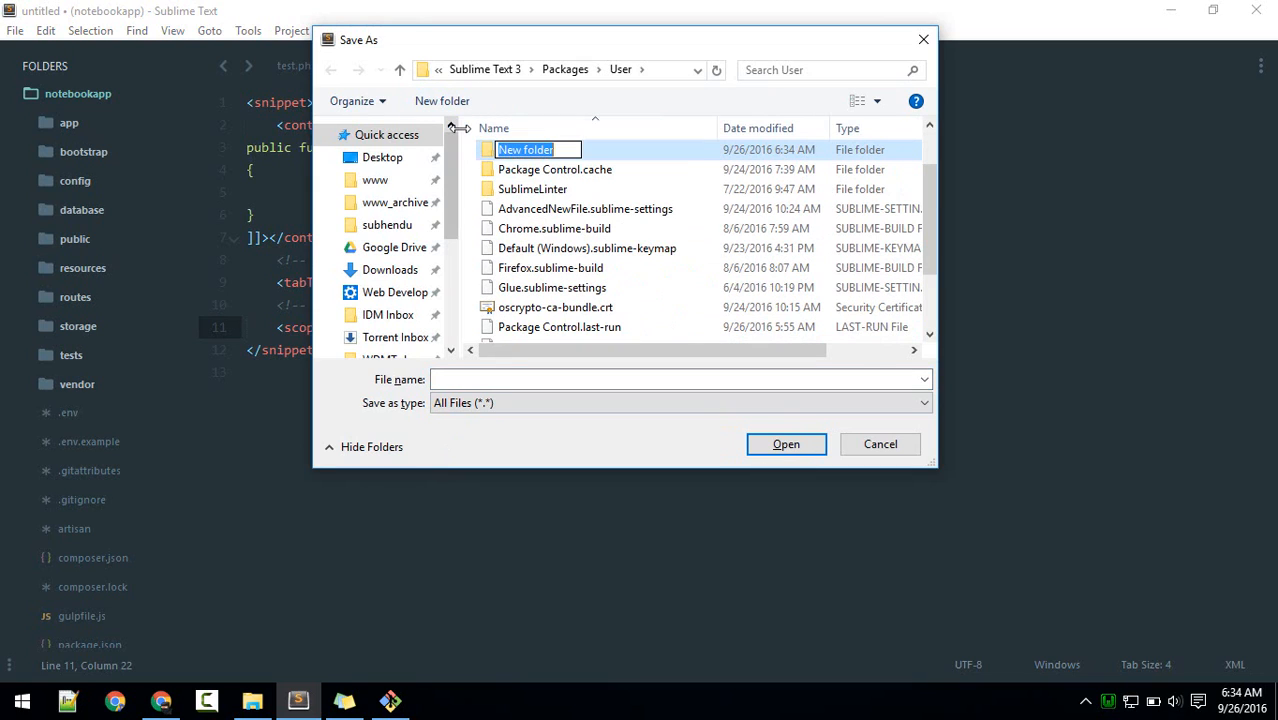
text(sni)
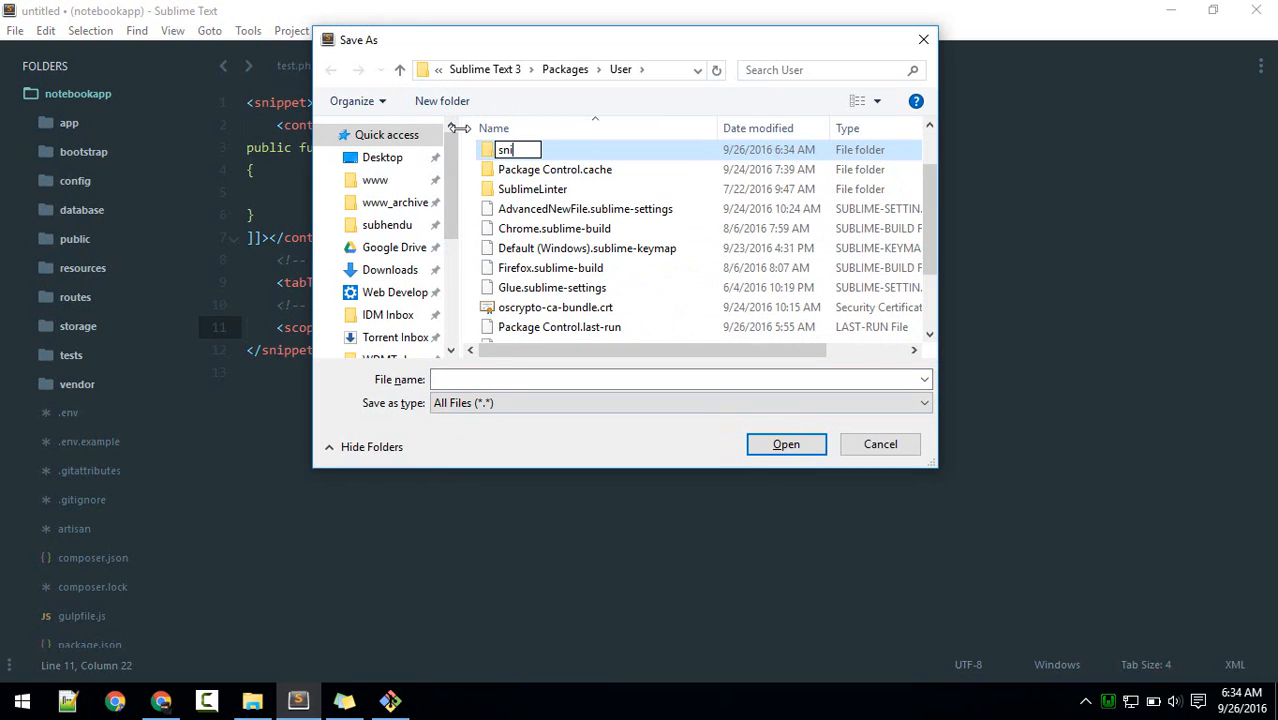
double_click(505, 149)
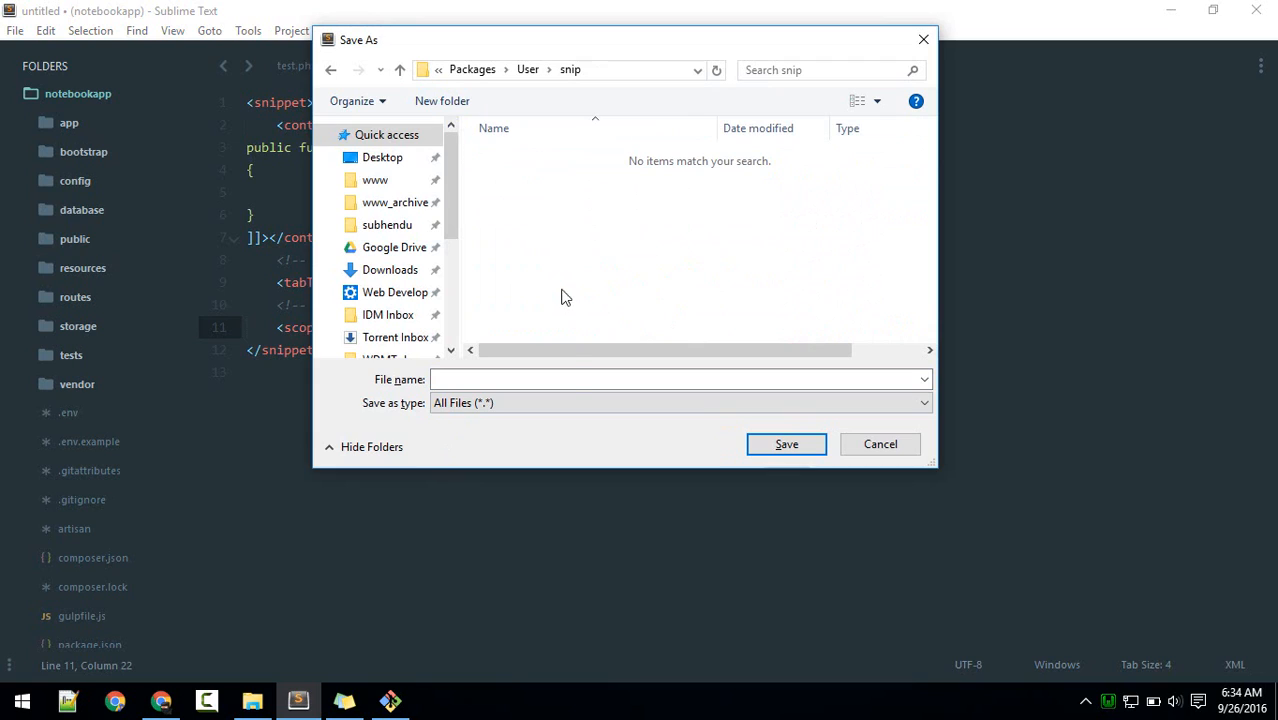
text(method.sublime-snipp)
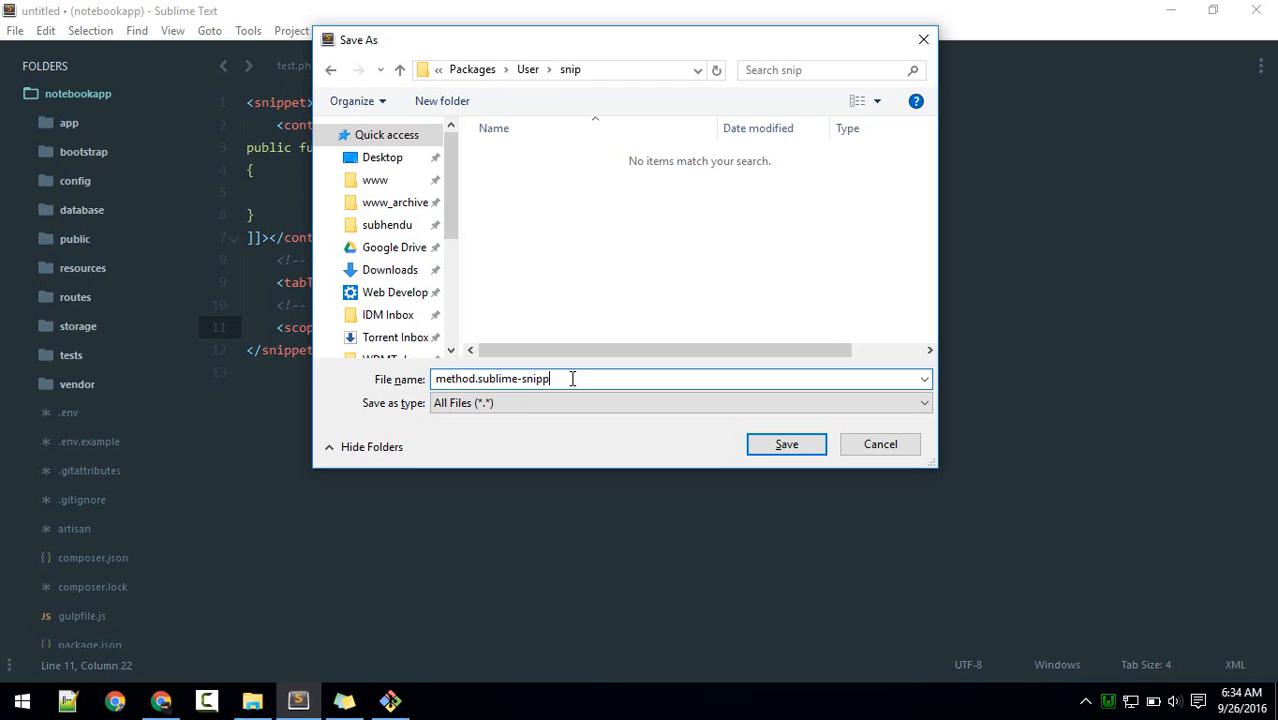
text(ets)
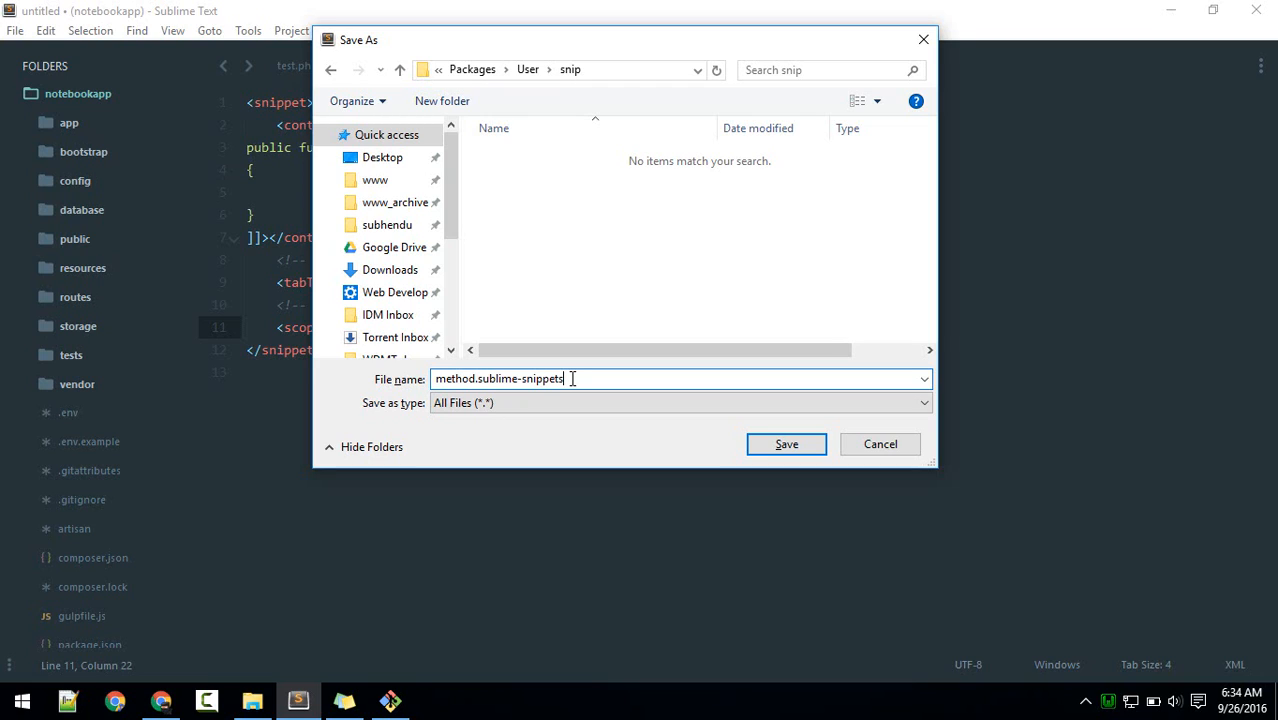
key(BackSpace)
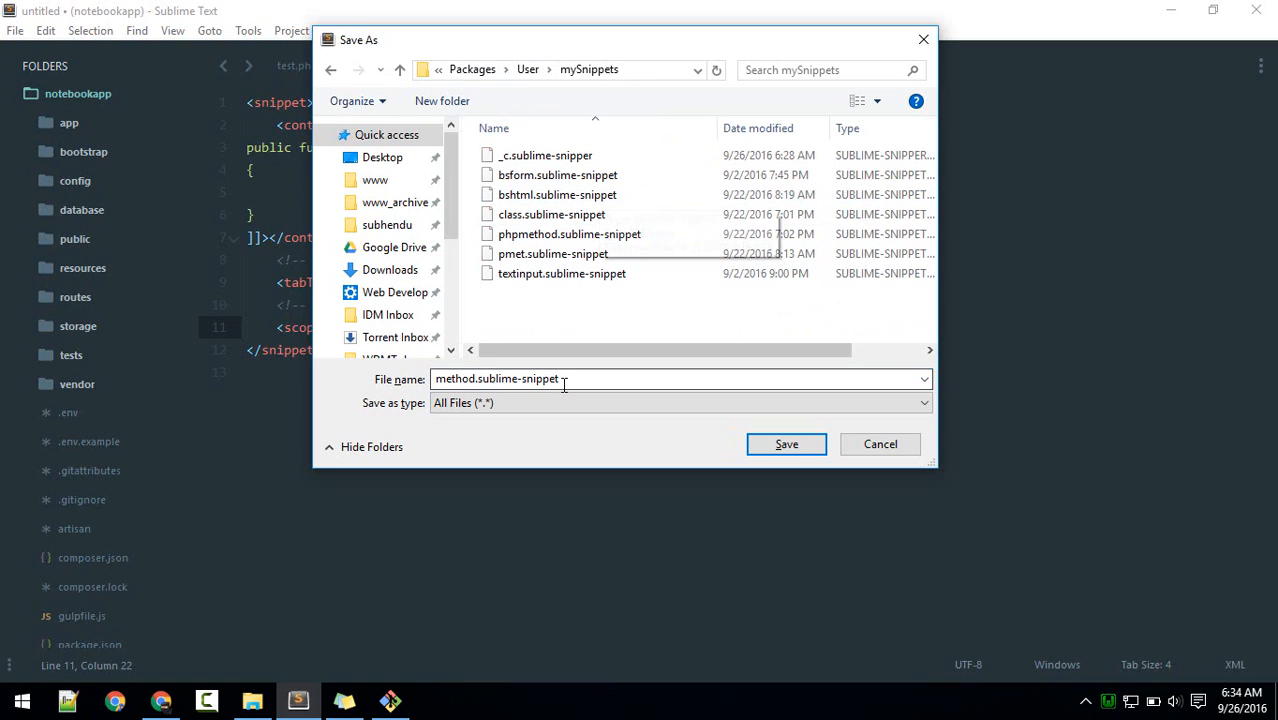
click(400, 69)
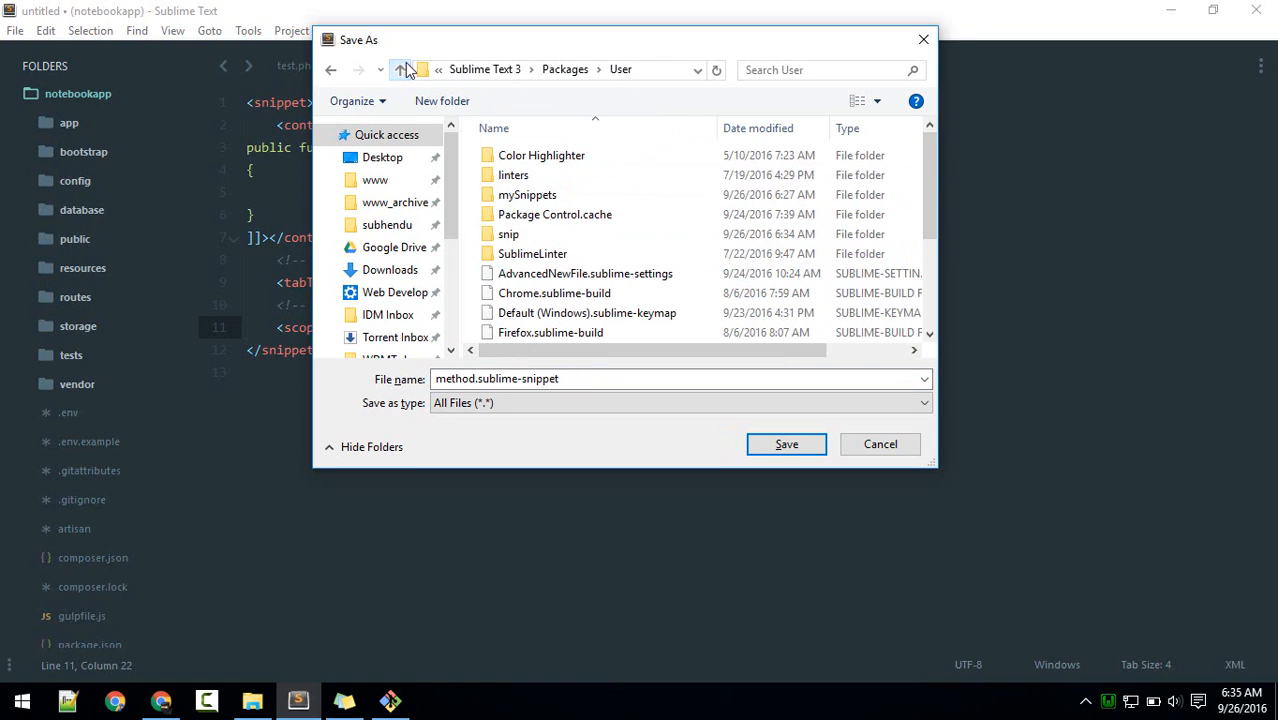
double_click(509, 233)
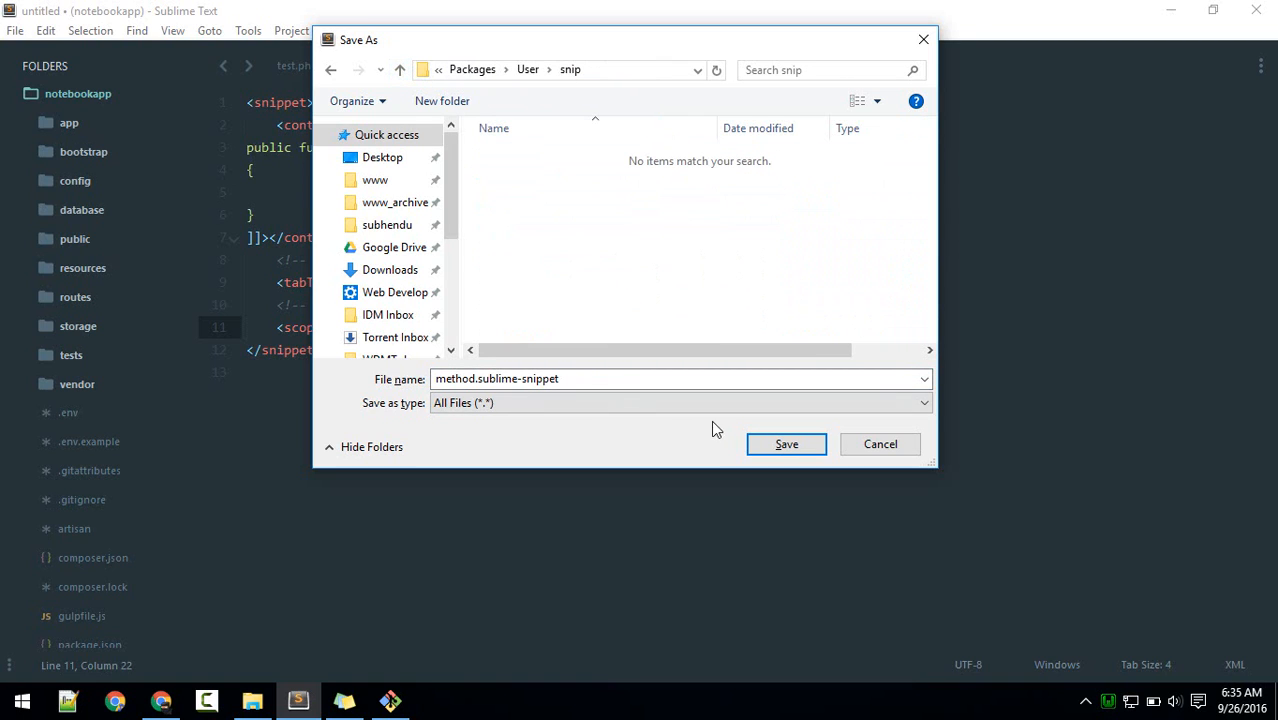
click(786, 443)
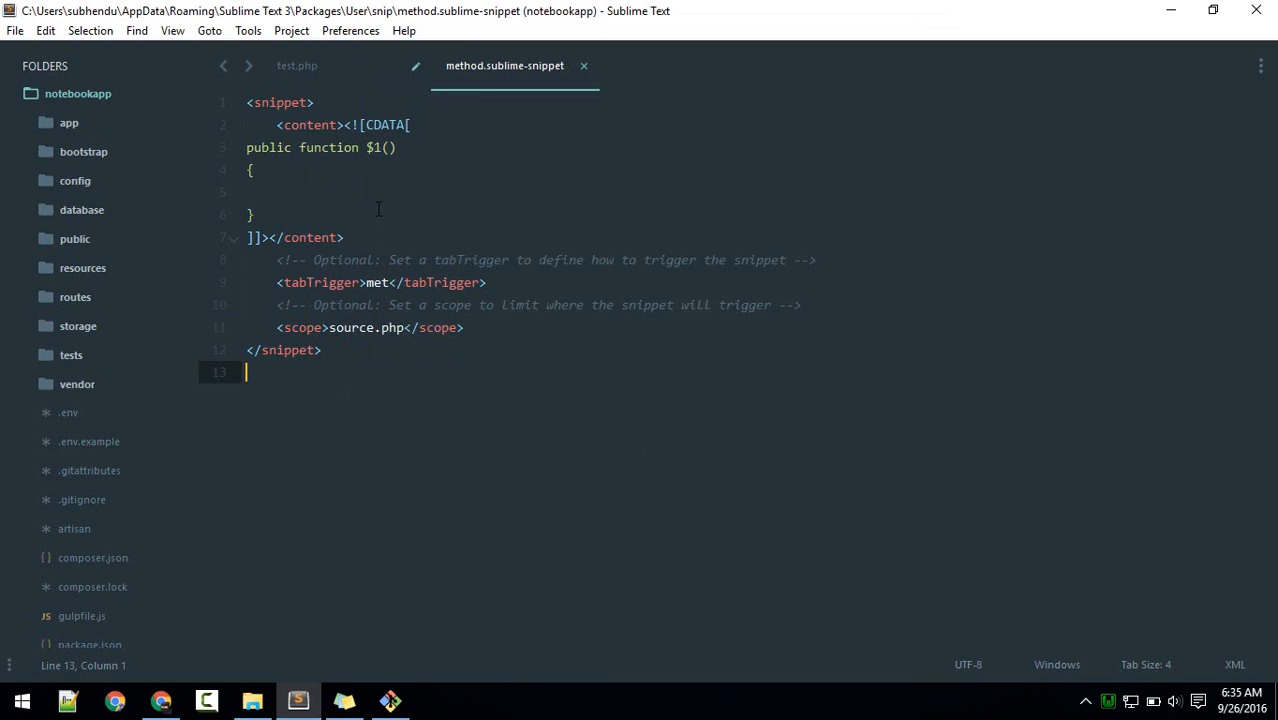
Step: Expand met with Tab in test.php to test the public function skeleton
click(296, 65)
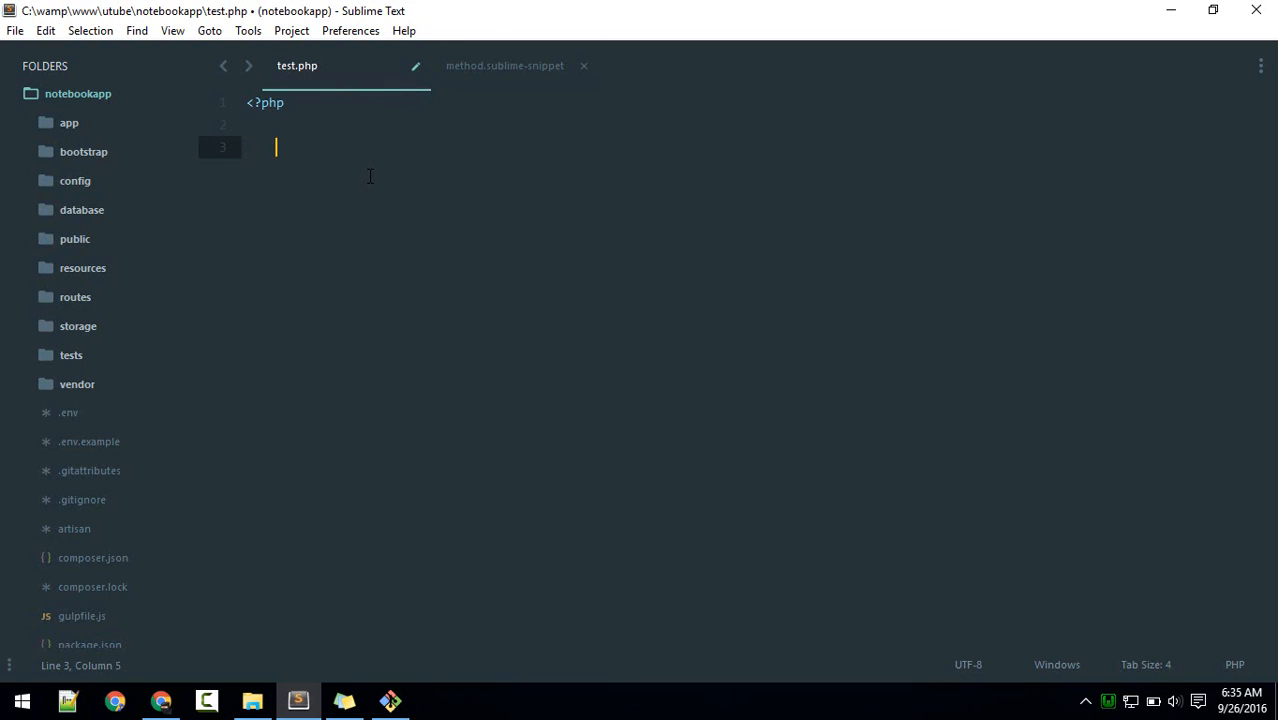
text(method)
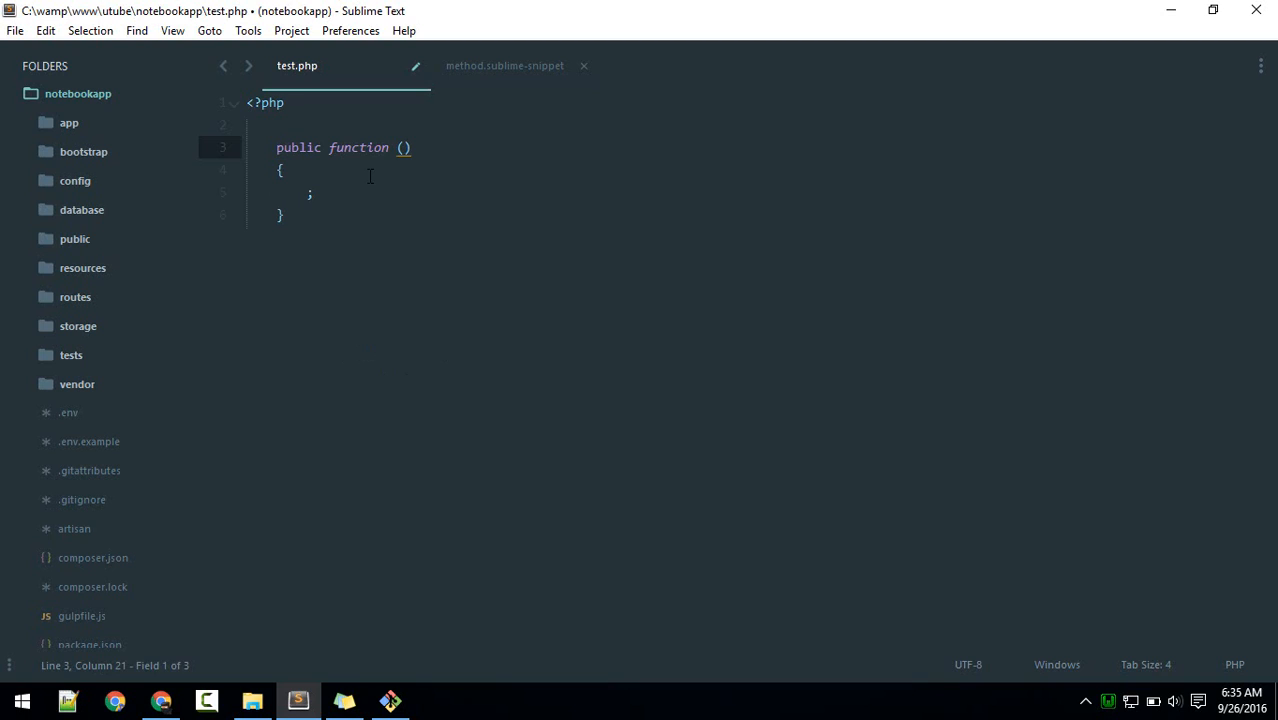
click(504, 65)
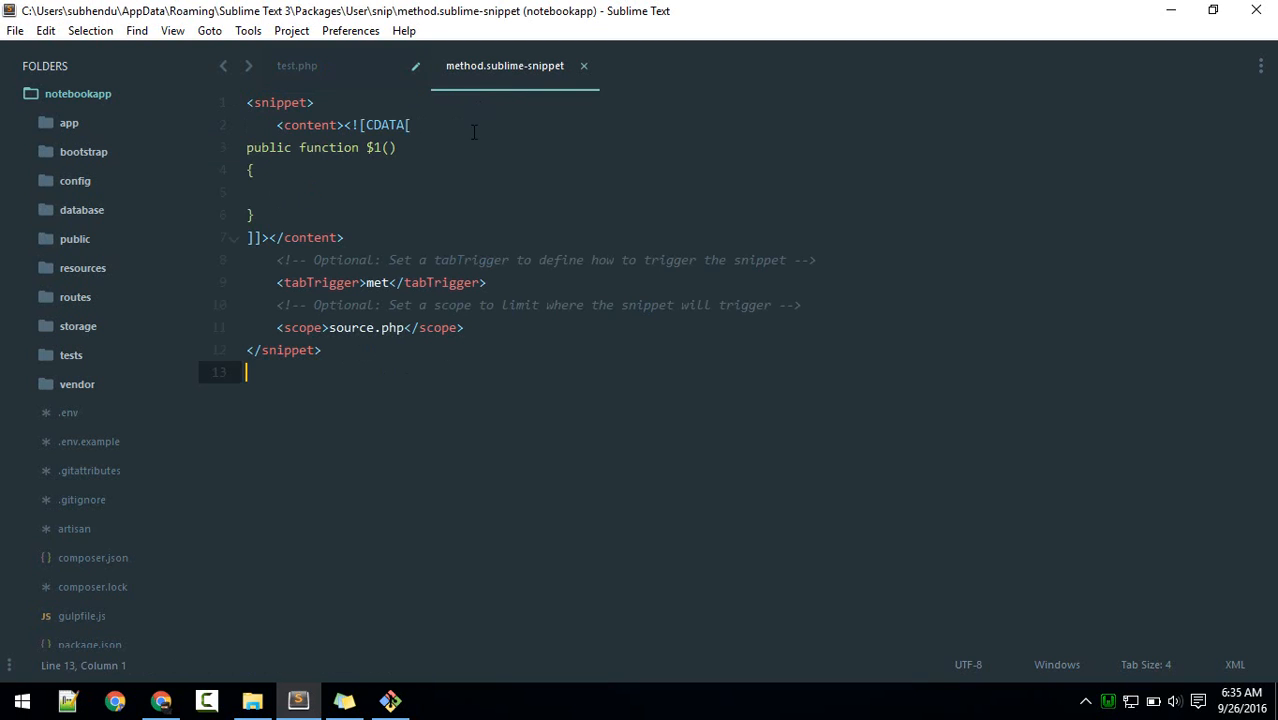
click(297, 65)
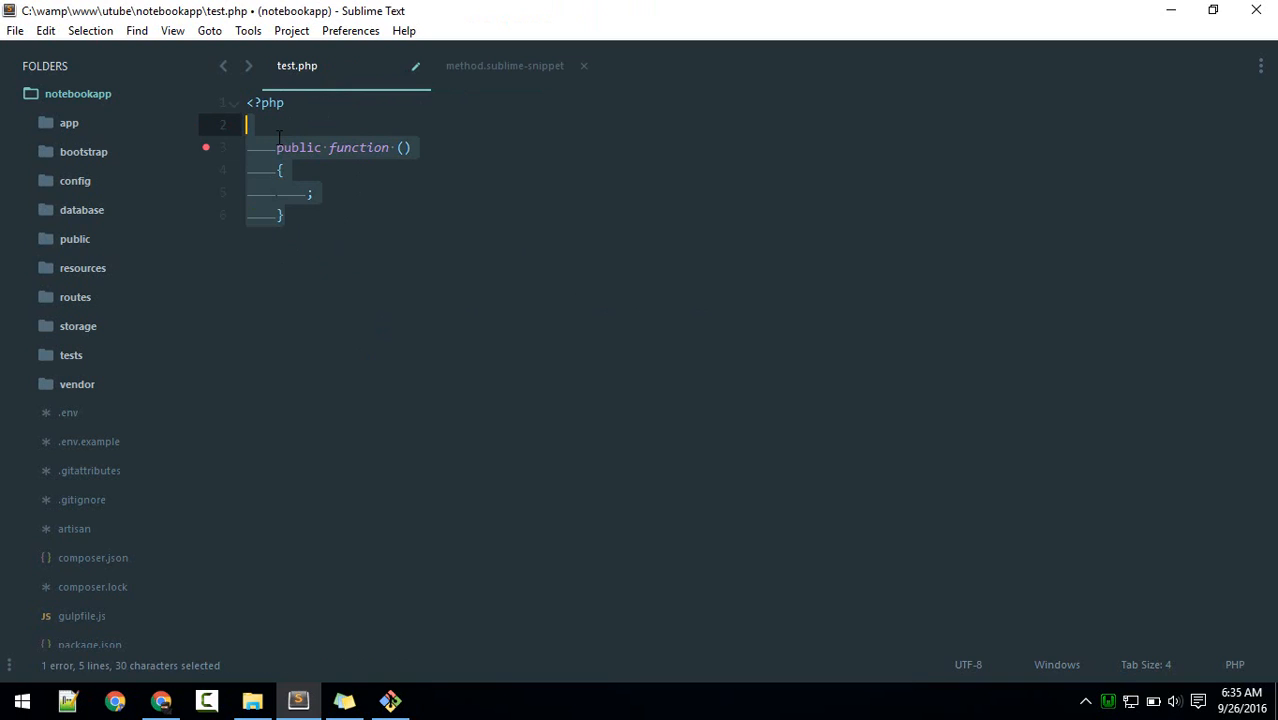
text(met)
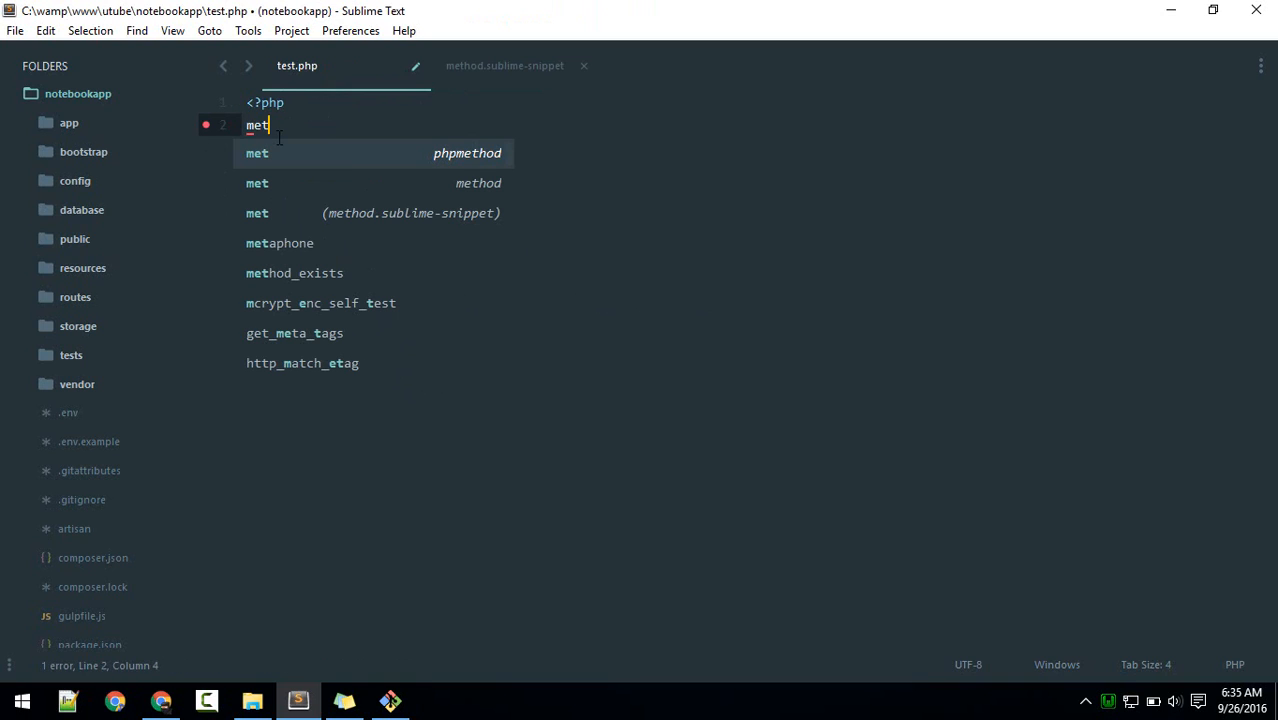
key(Tab)
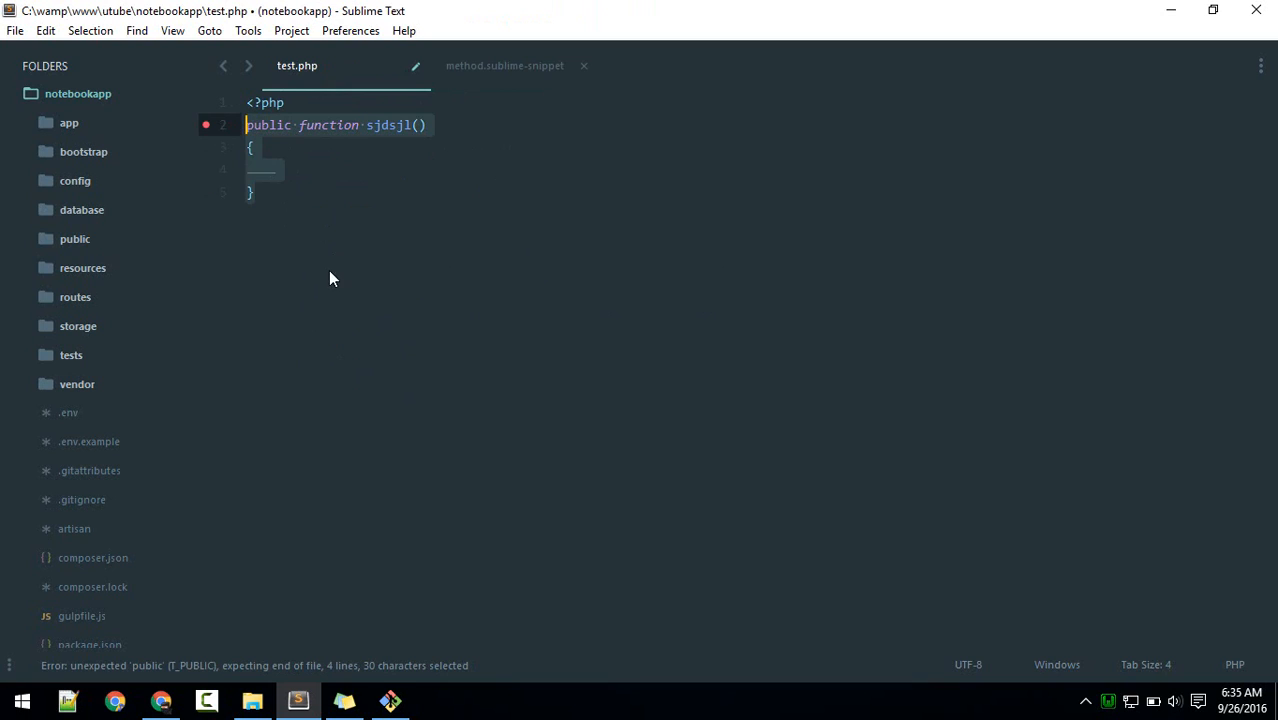
key(Delete)
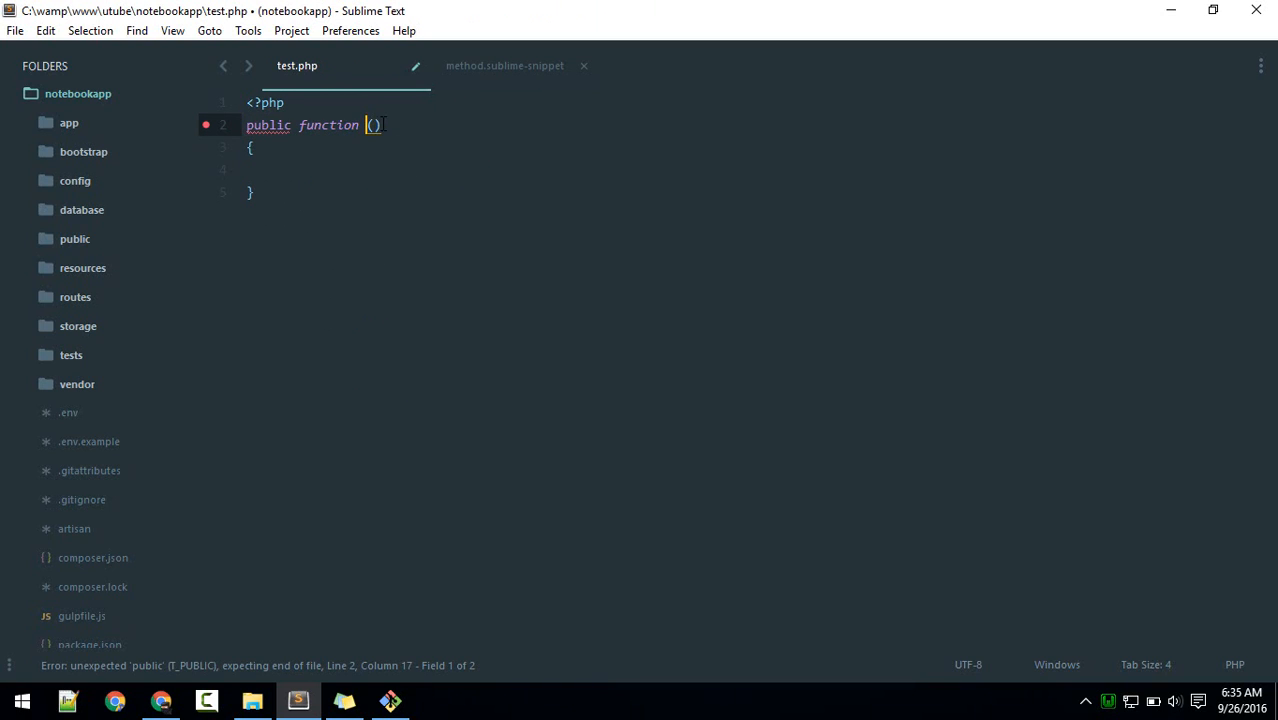
click(504, 65)
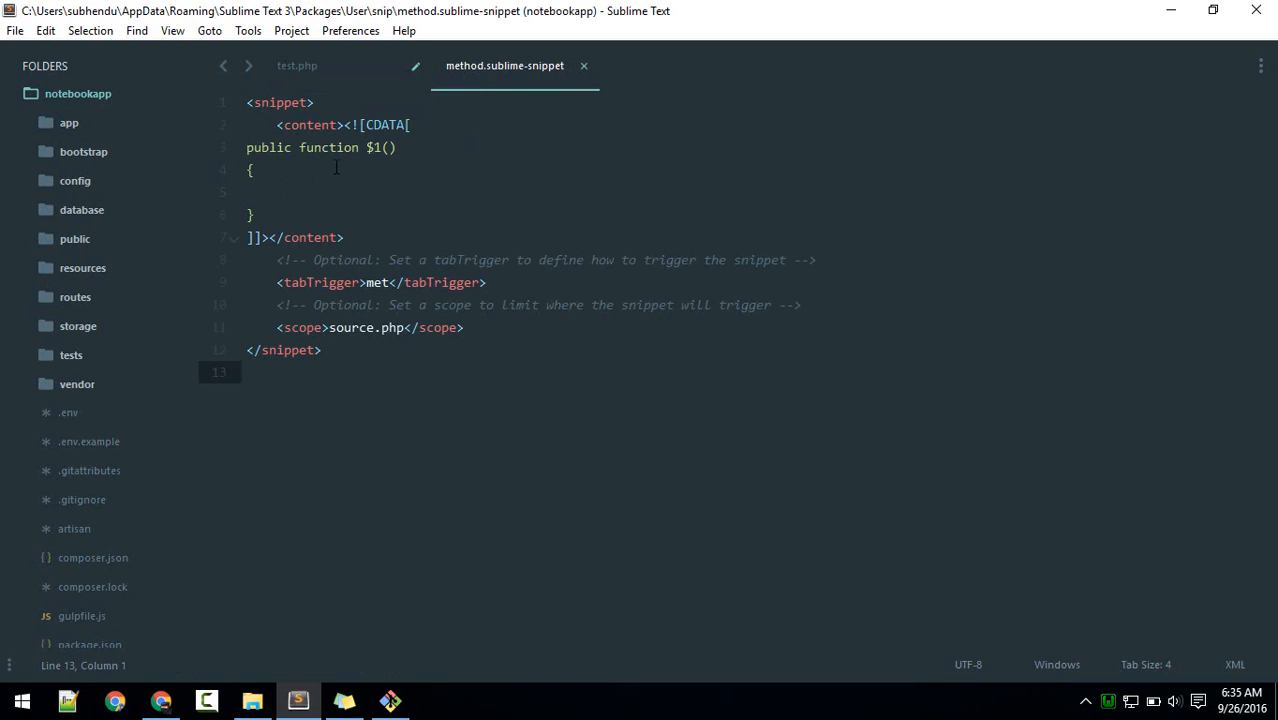
click(297, 65)
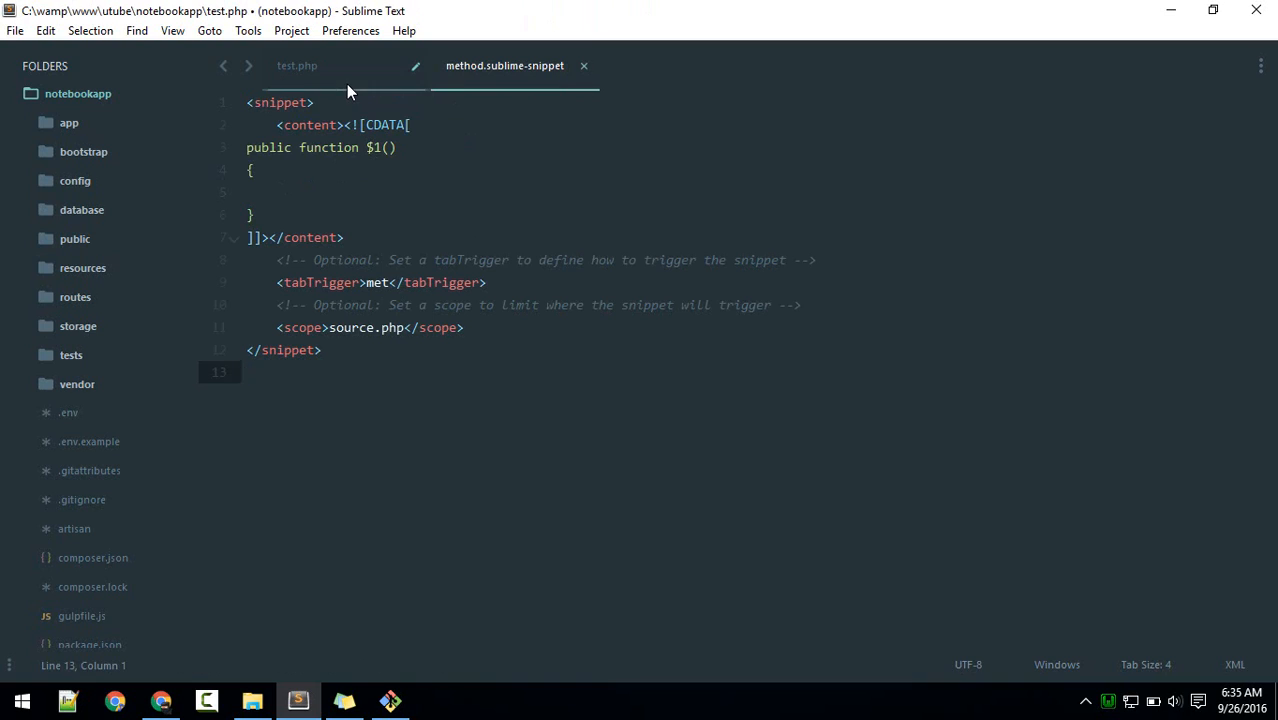
click(297, 65)
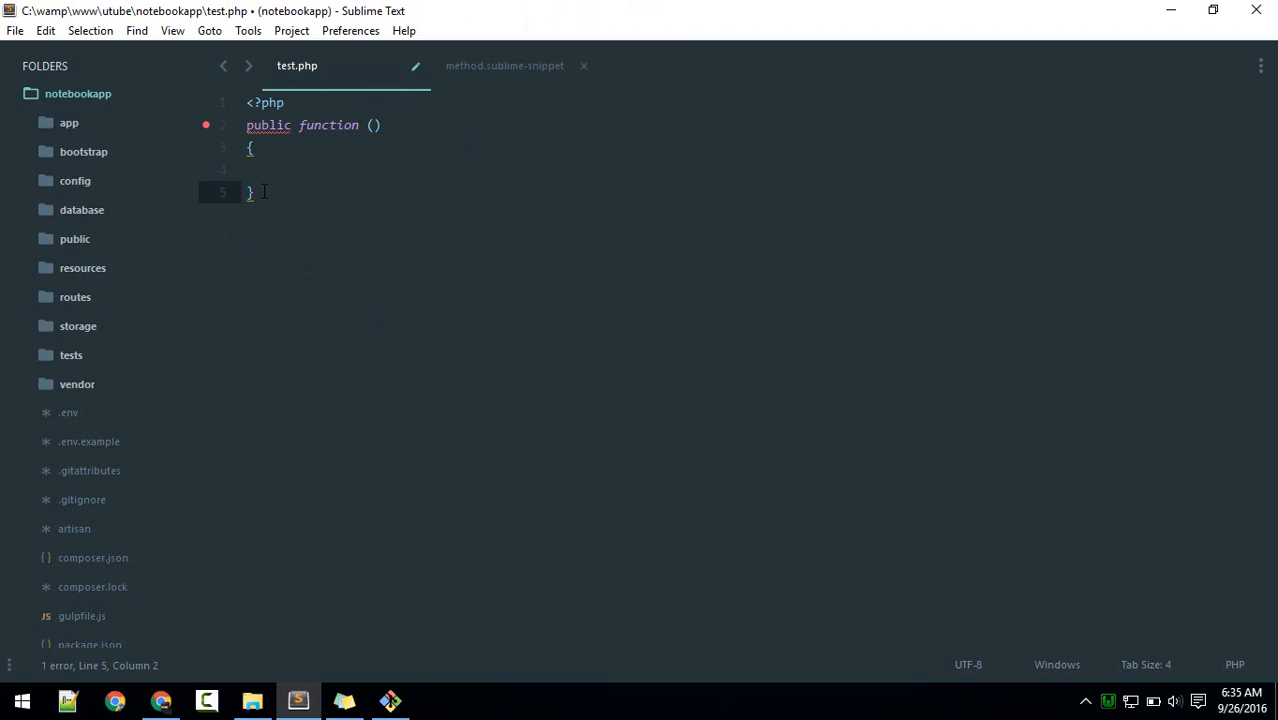
click(295, 169)
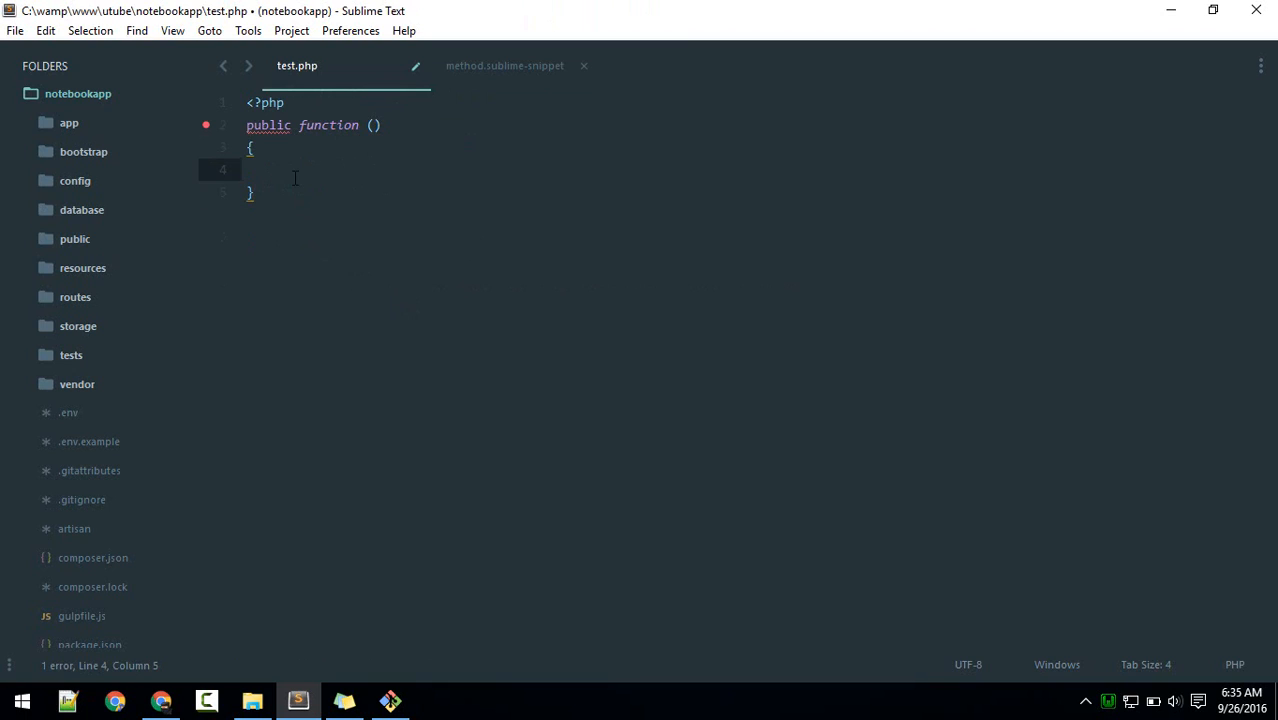
click(504, 65)
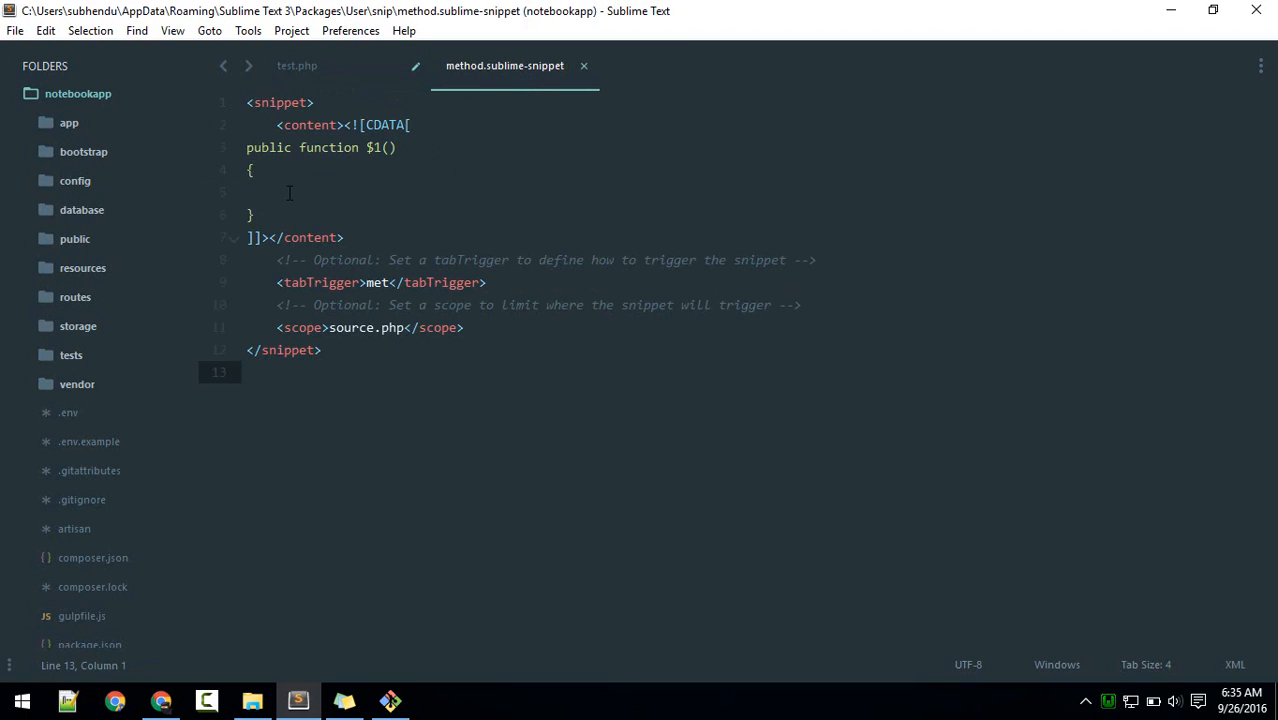
Step: Add a $2 tab stop in the function body, save, and test it in test.php
text($)
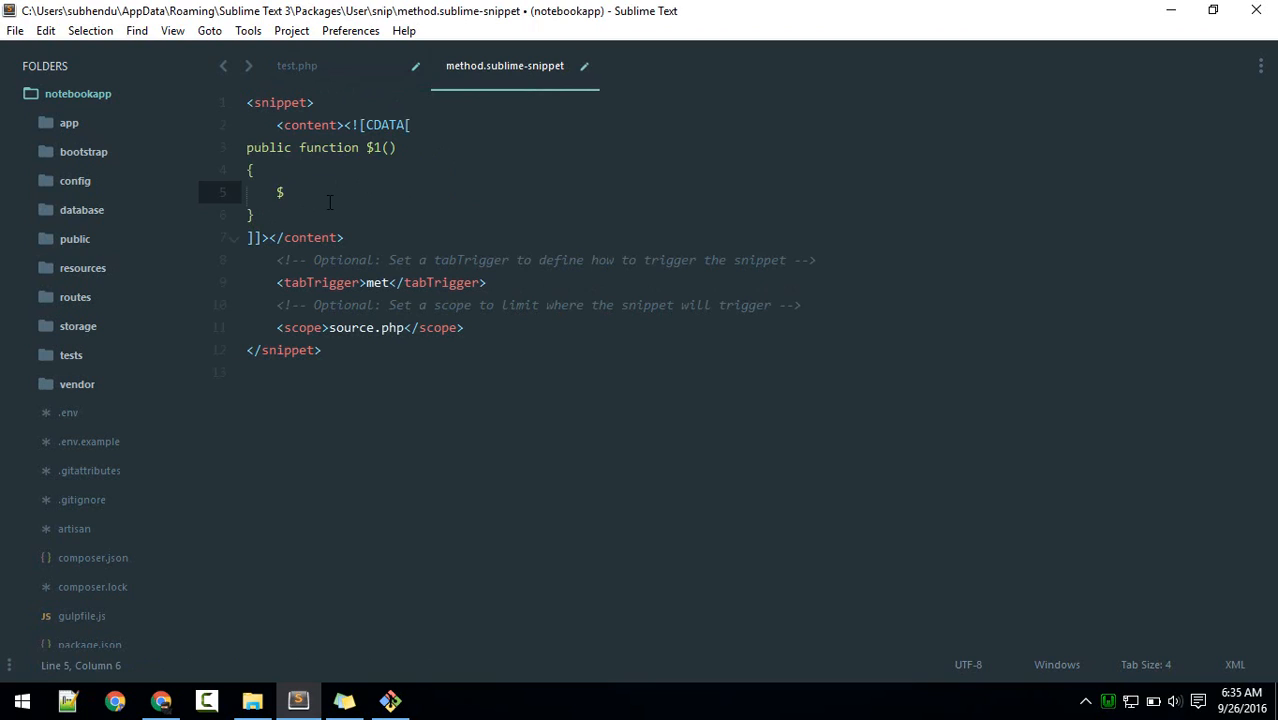
text(2)
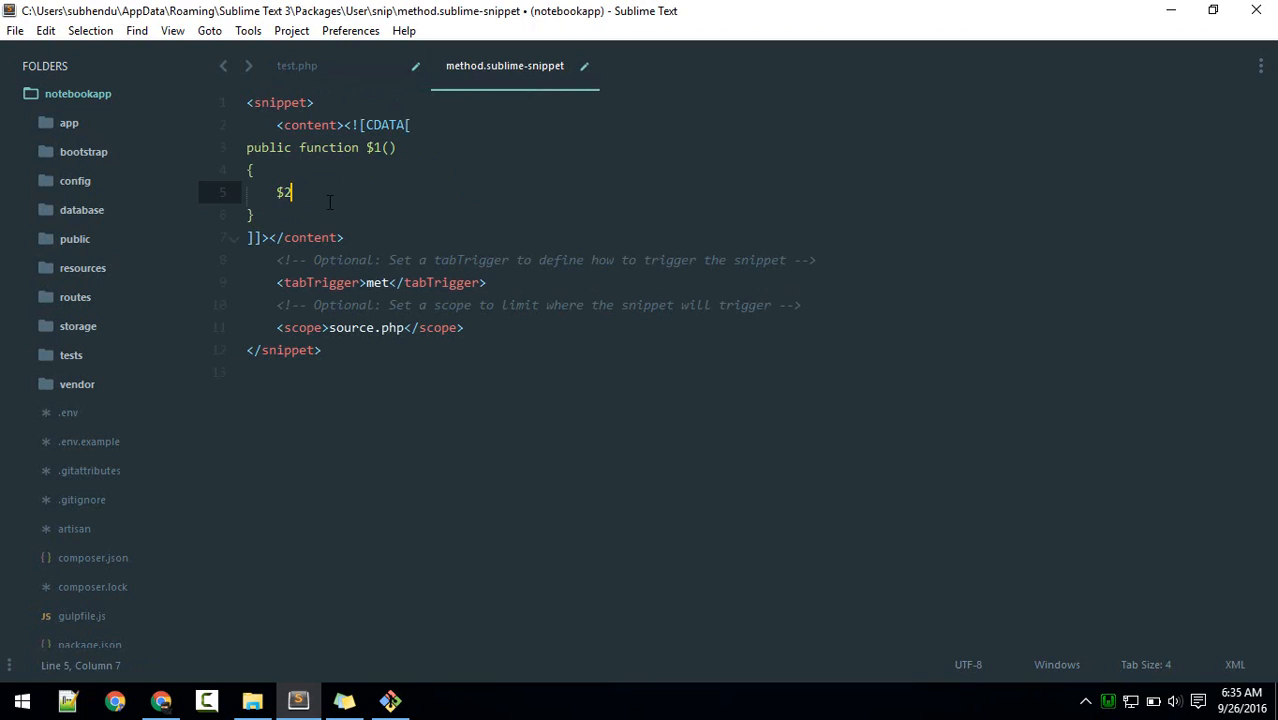
key(ctrl+s)
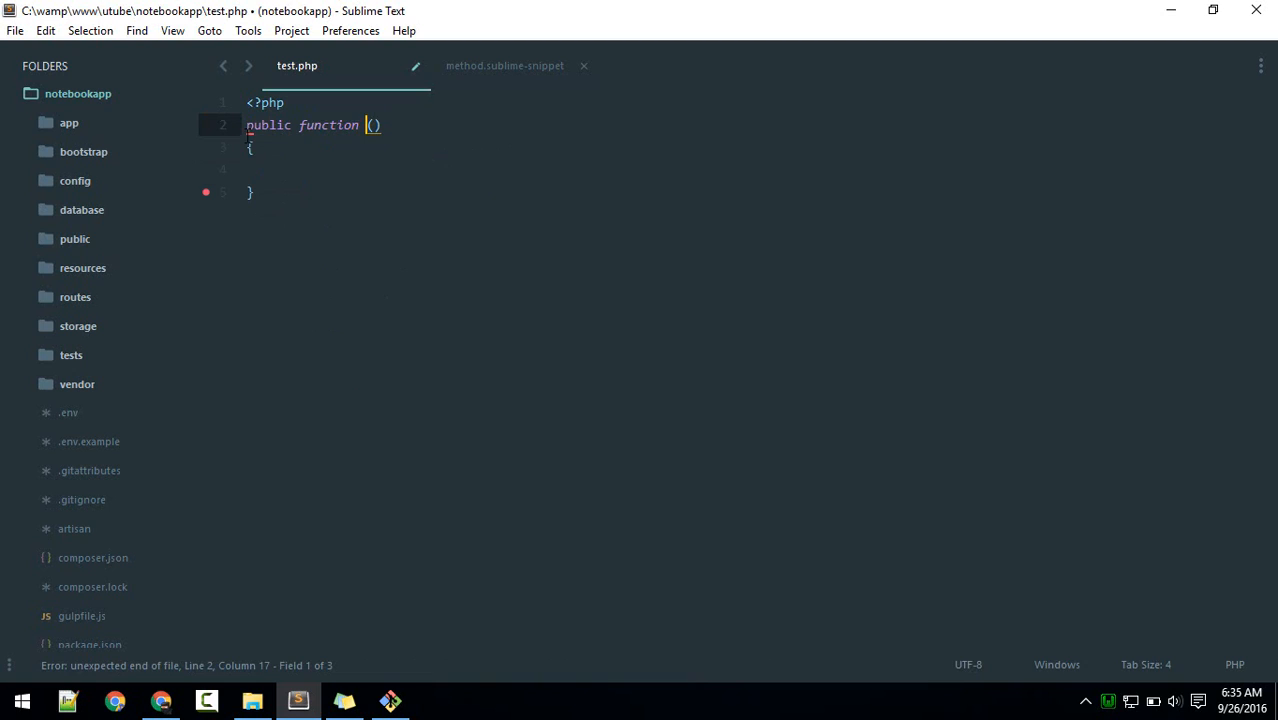
text(sdjlksj)
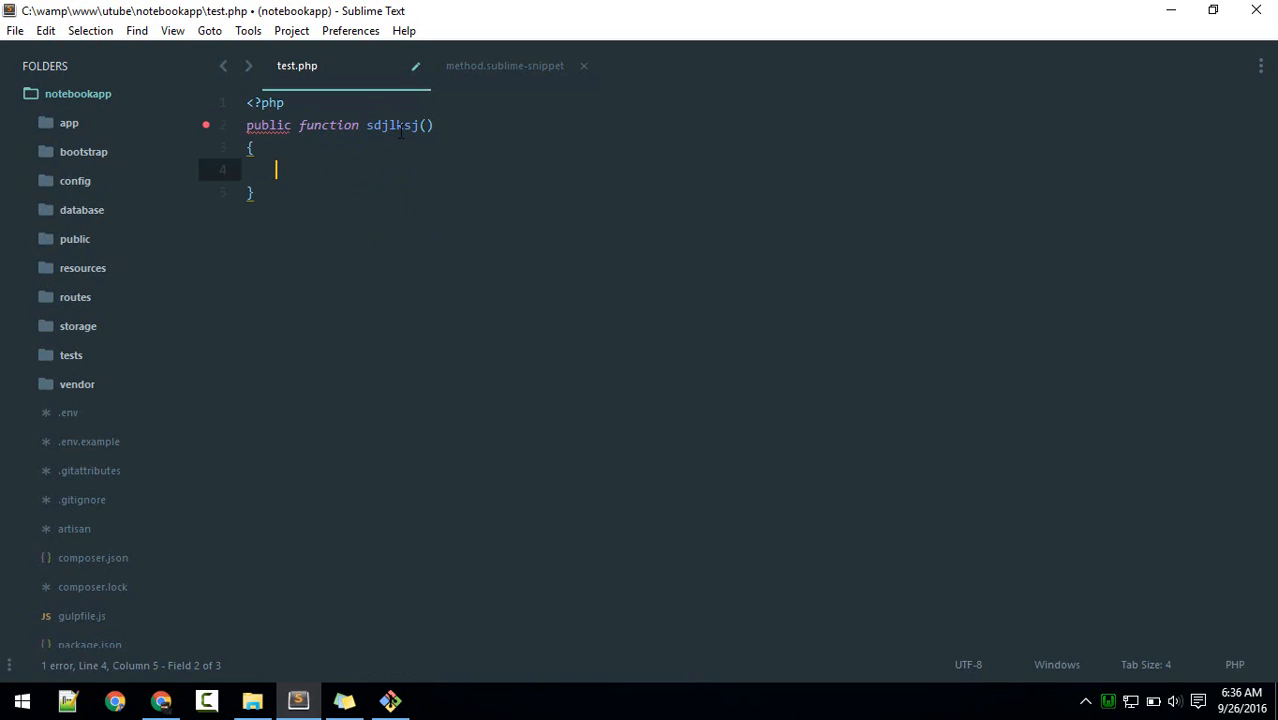
click(504, 65)
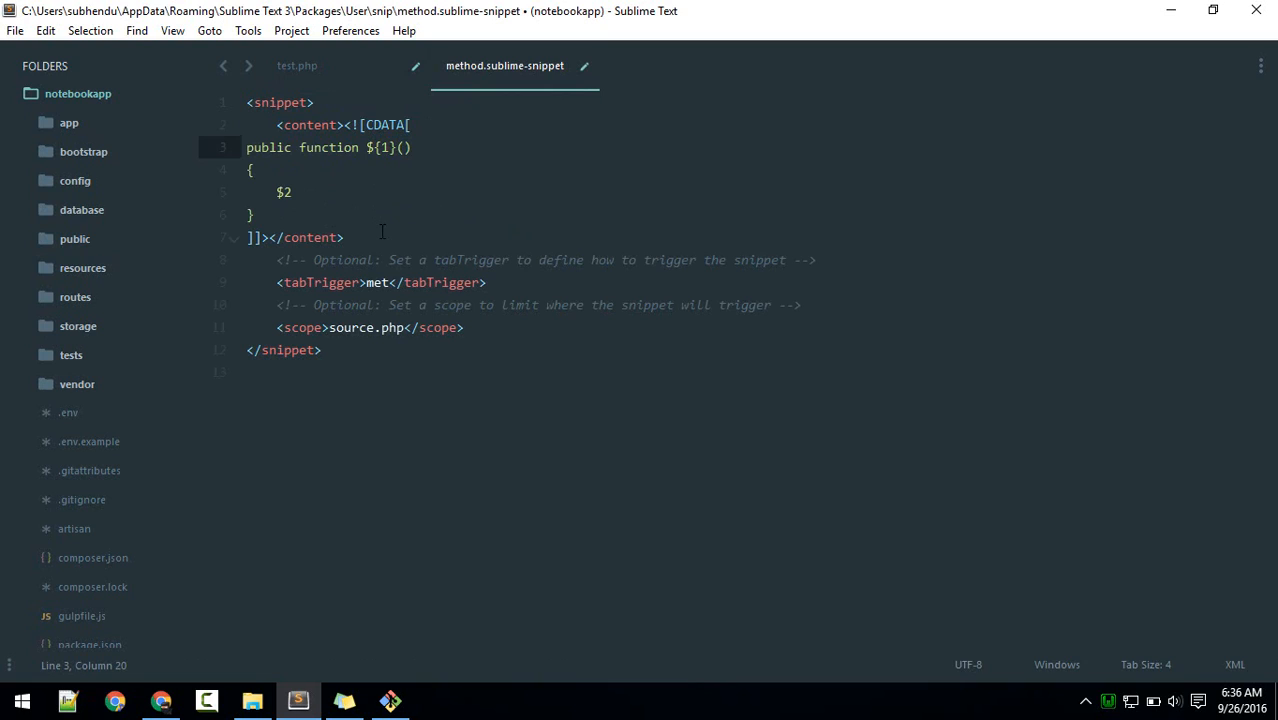
Step: Change the snippet placeholders to ${1:defaultName} and ${2:return}
text(:)
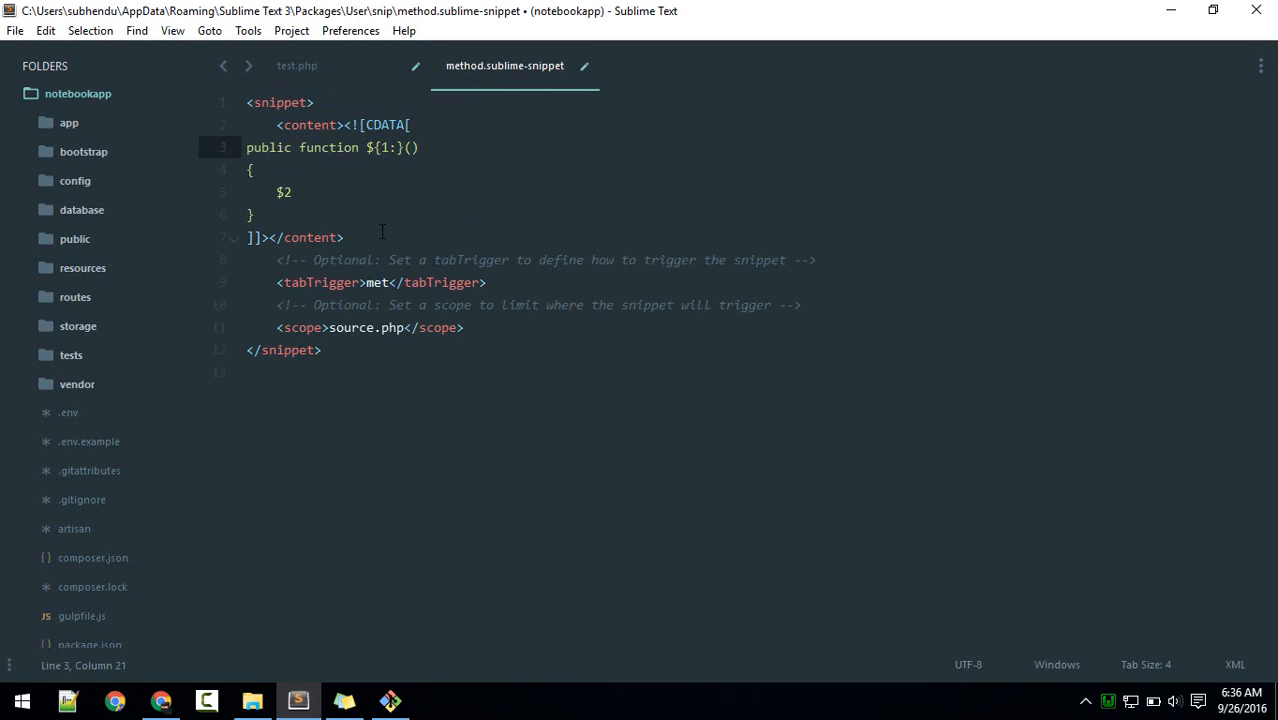
text(default)
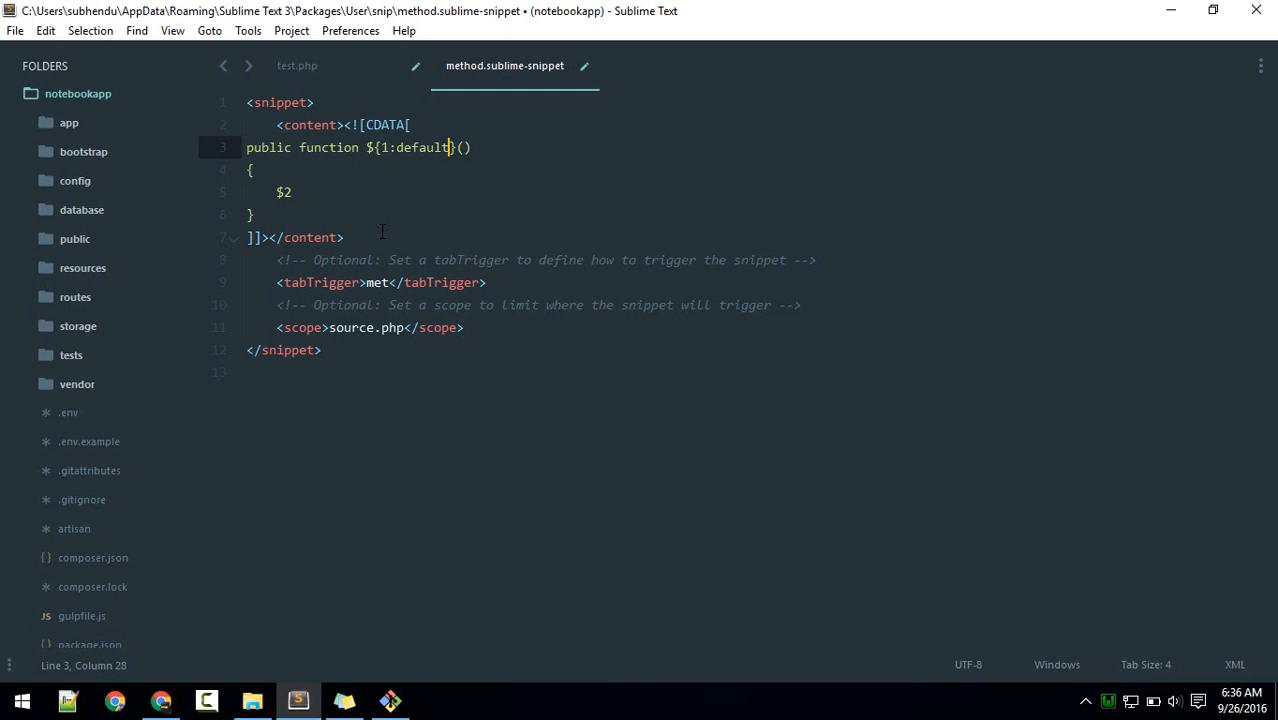
text(Name)
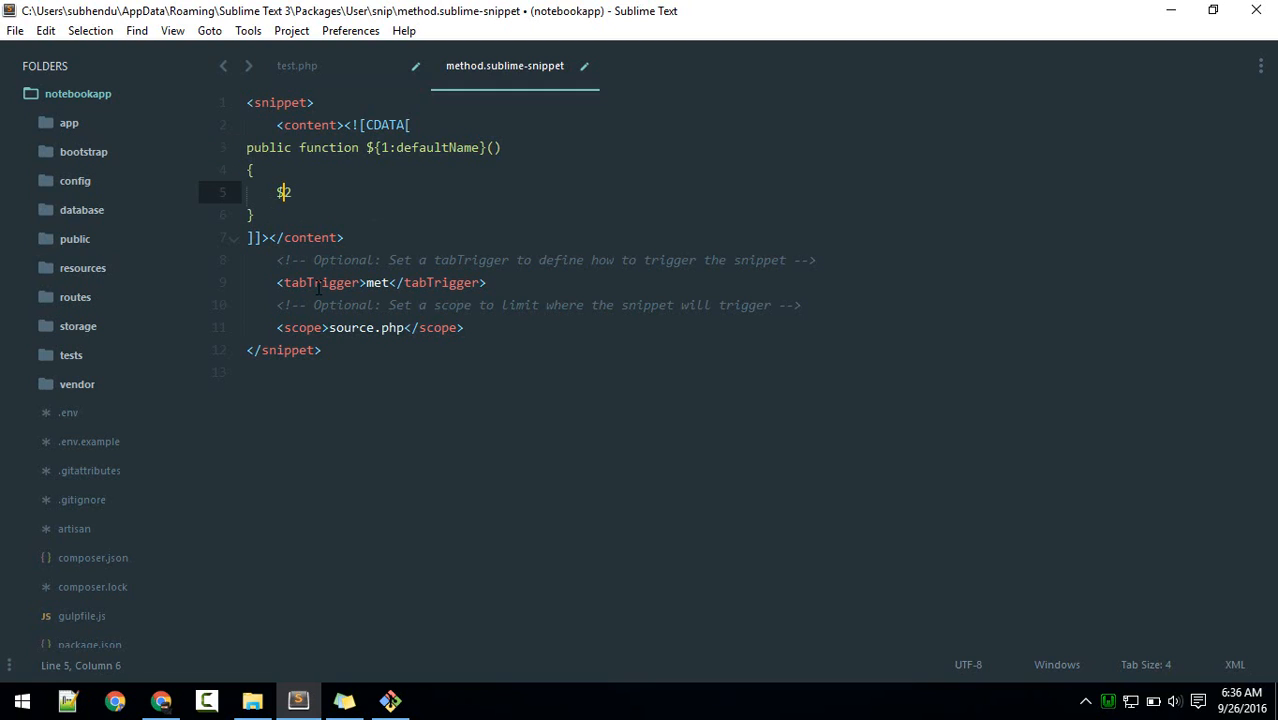
text({2)
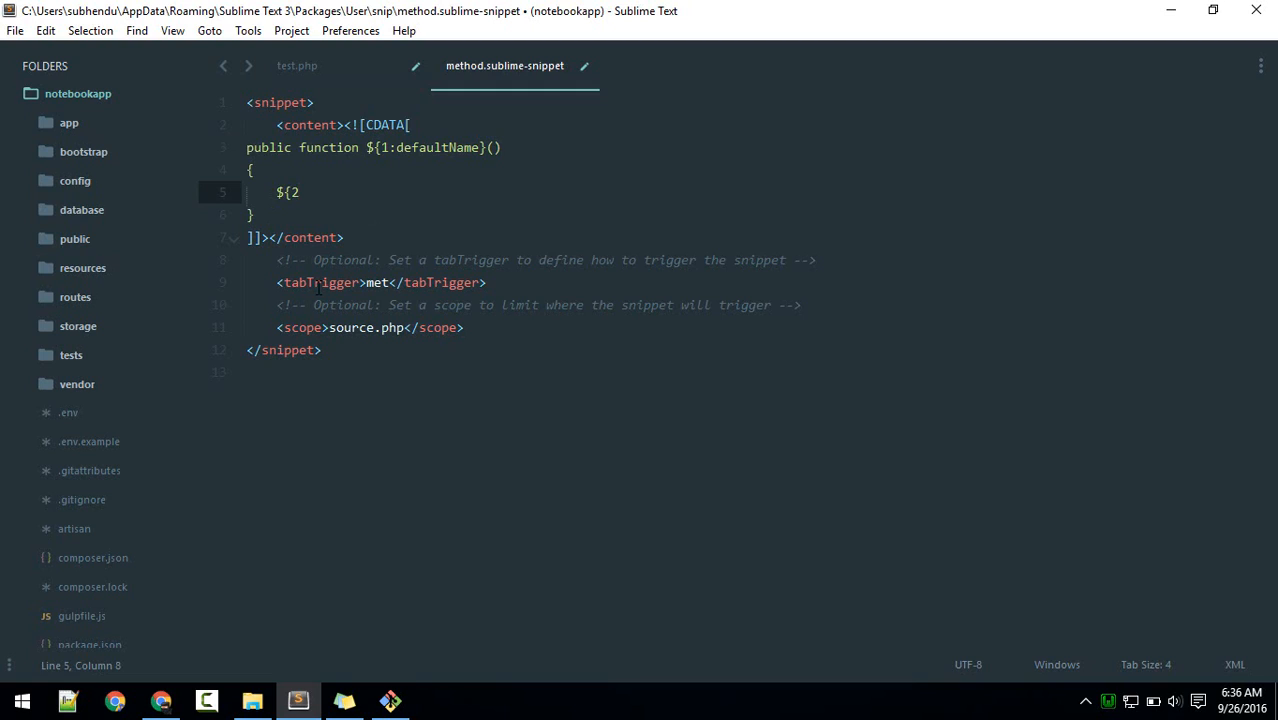
text(:)
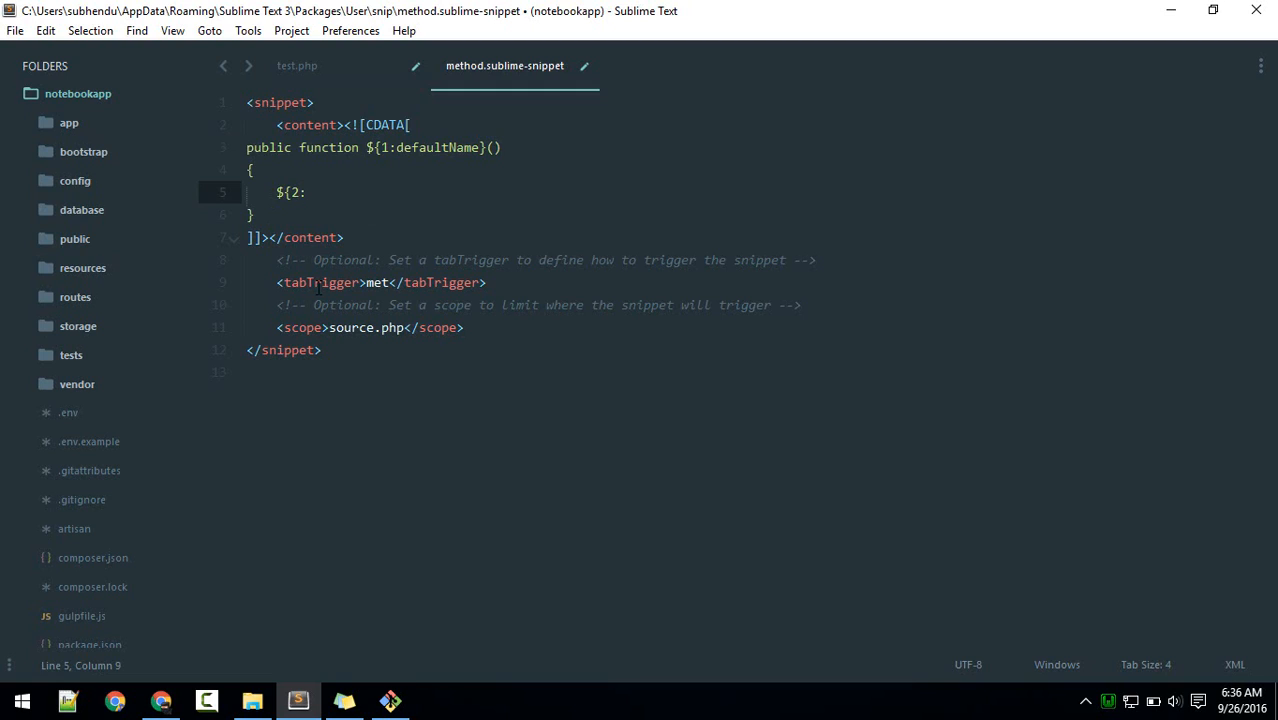
text(ret)
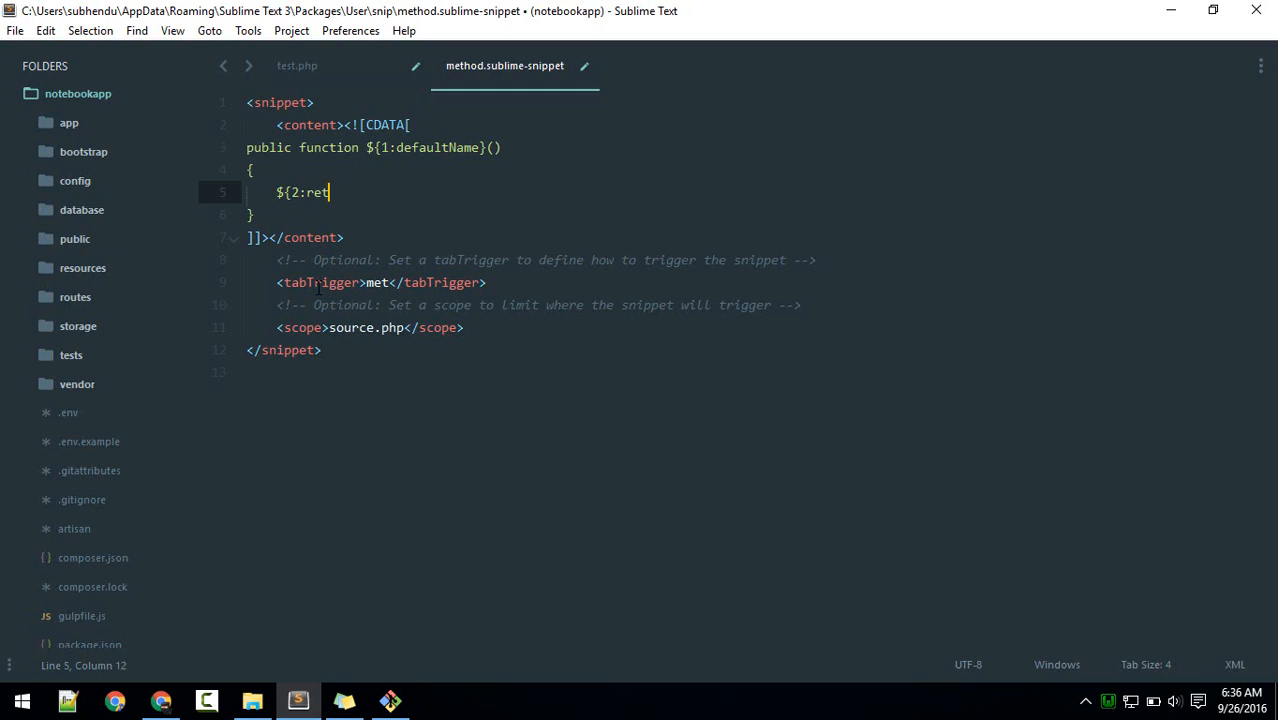
text(urn})
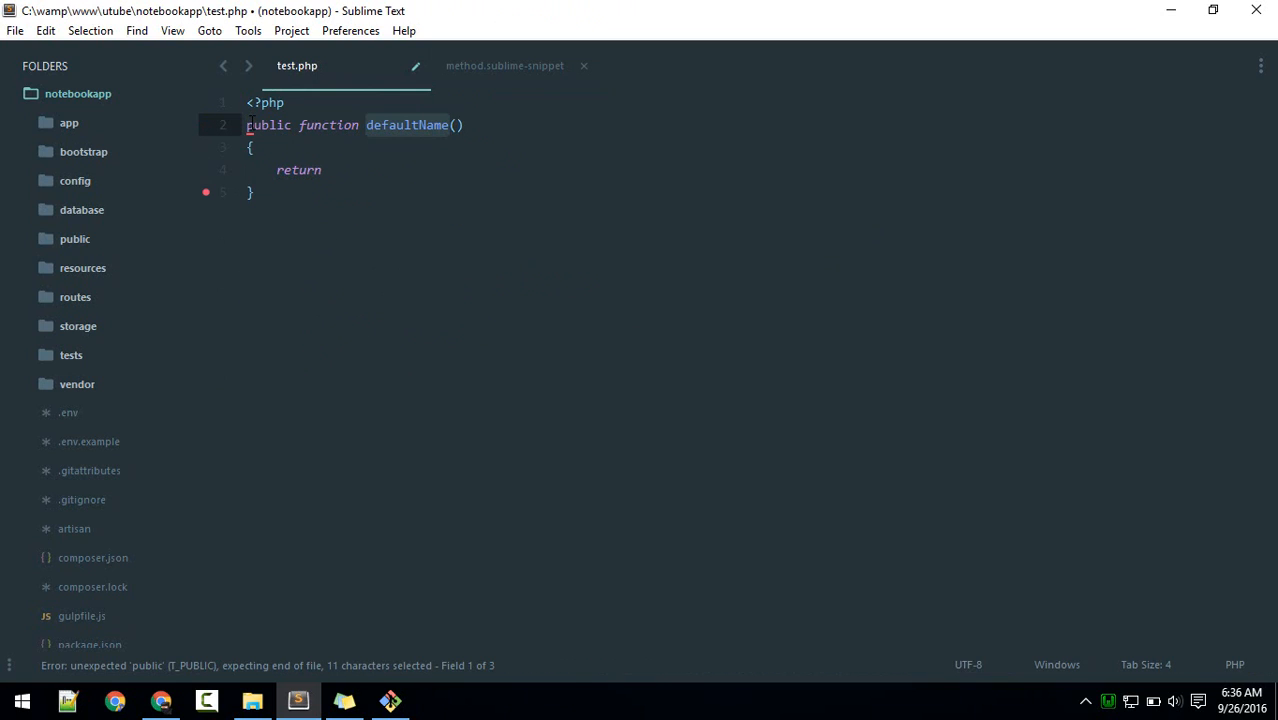
Step: Type test text over the name and body placeholders, then open the Packages folder
text(s)
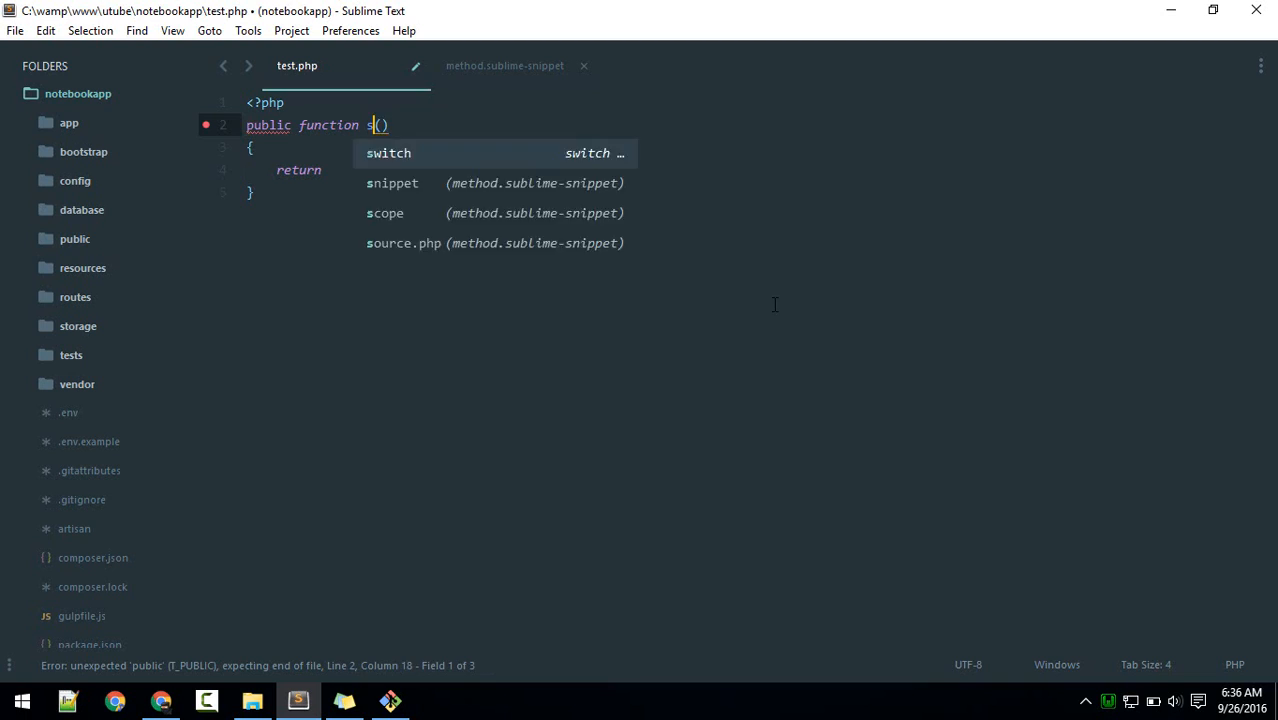
text(djls)
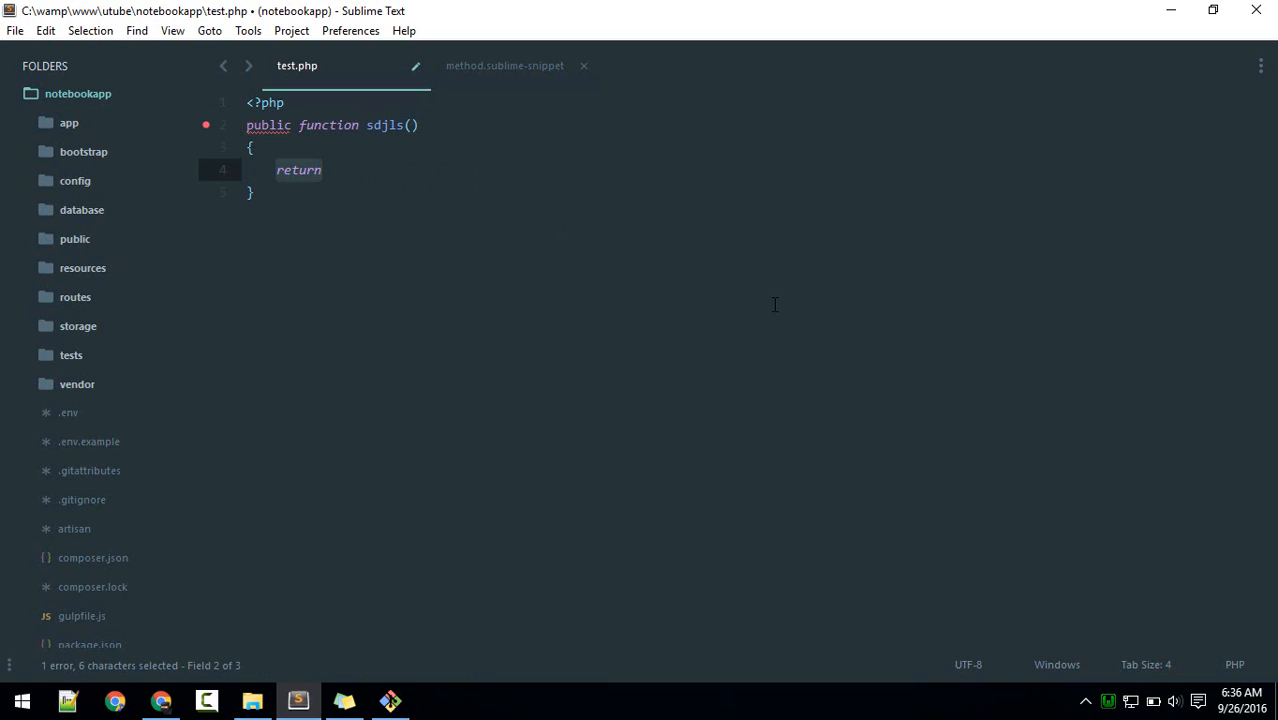
text(sdjlksj)
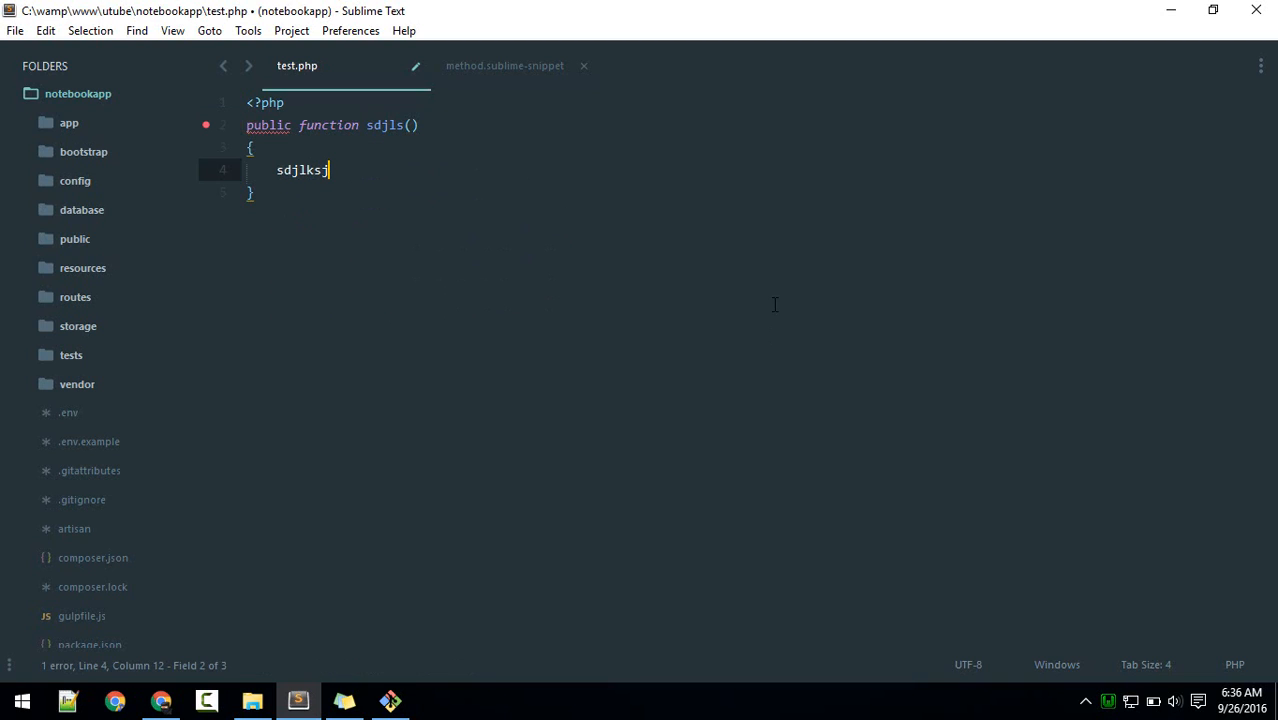
click(504, 65)
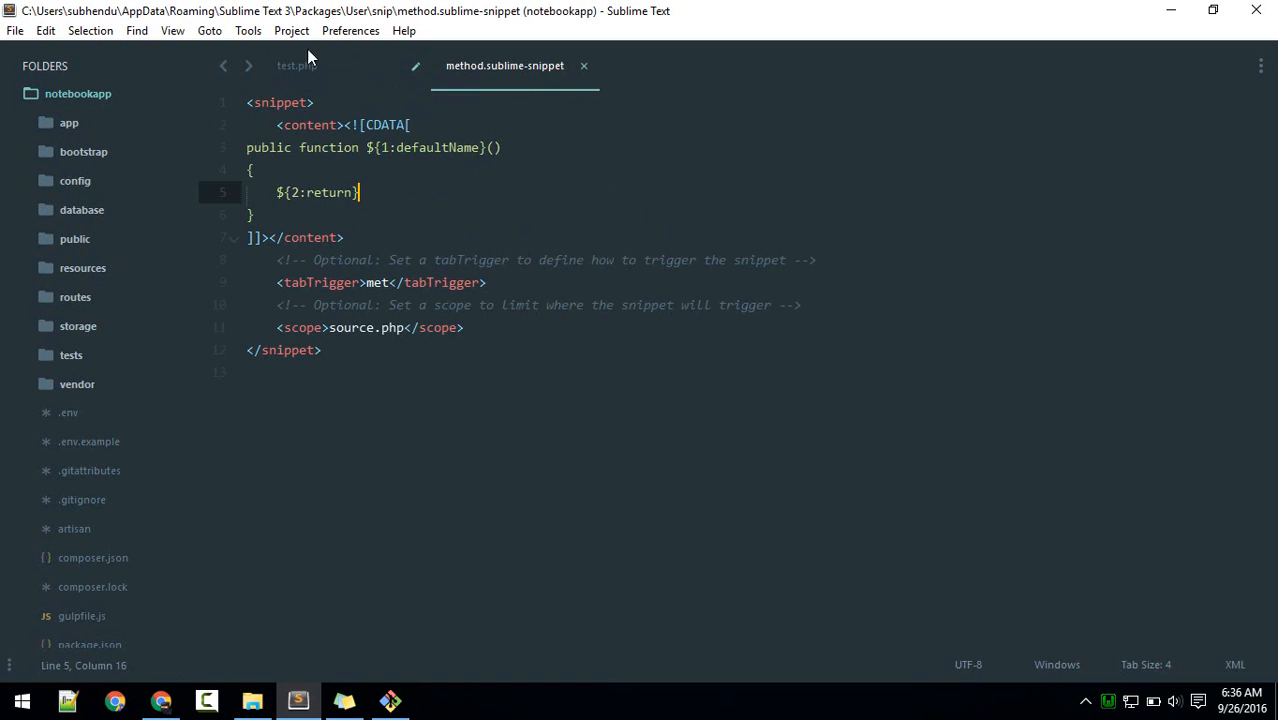
click(291, 30)
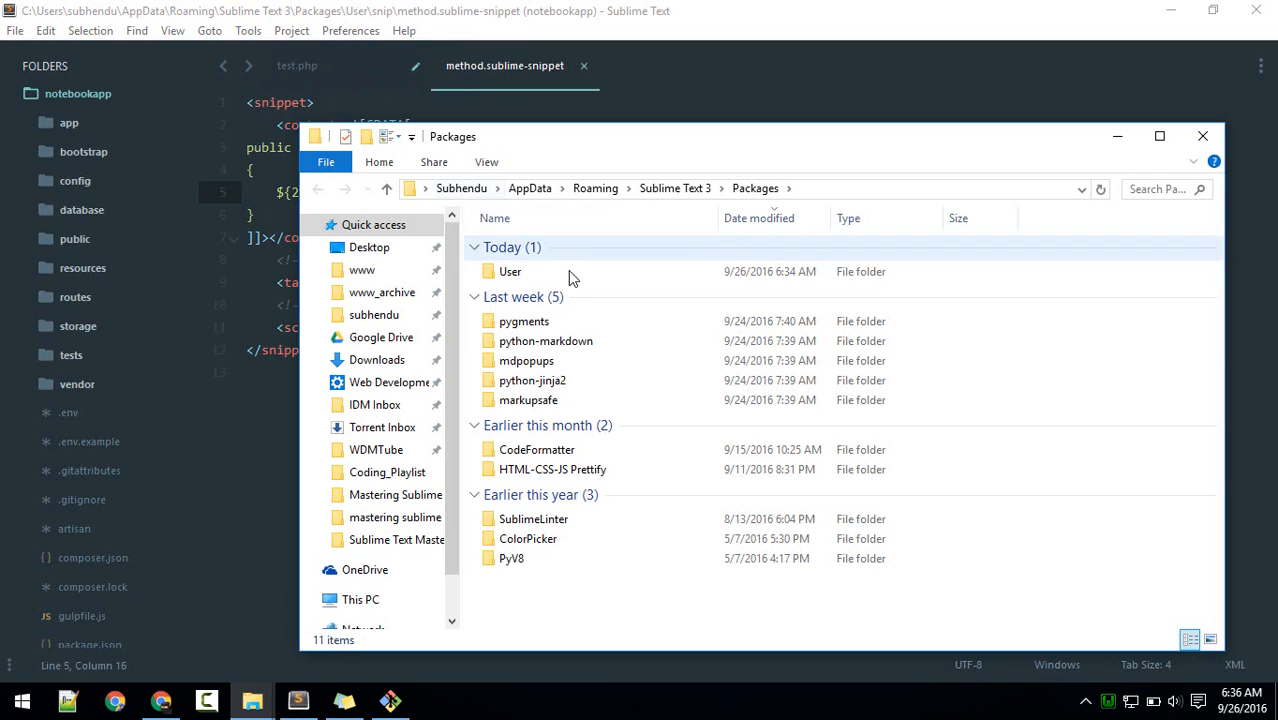
Step: Open _c.sublime-snippet from the Packages\User\mySnippets folder in File Explorer
double_click(510, 271)
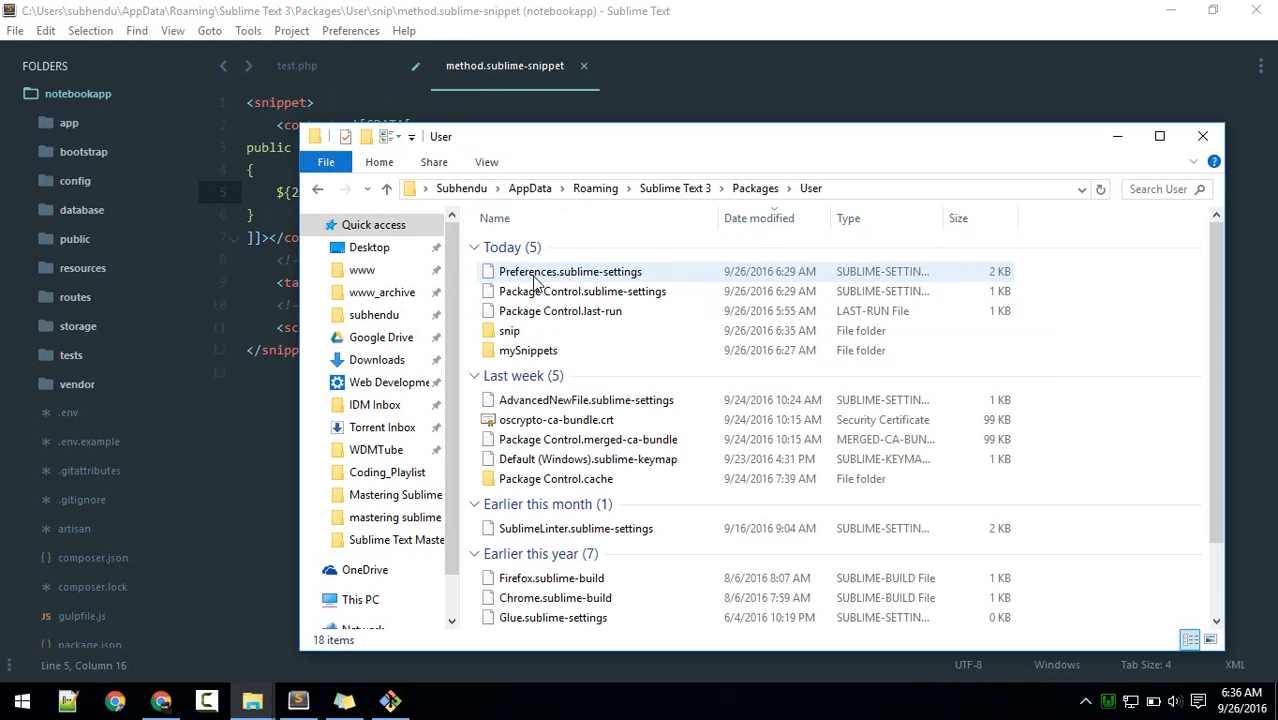
double_click(528, 350)
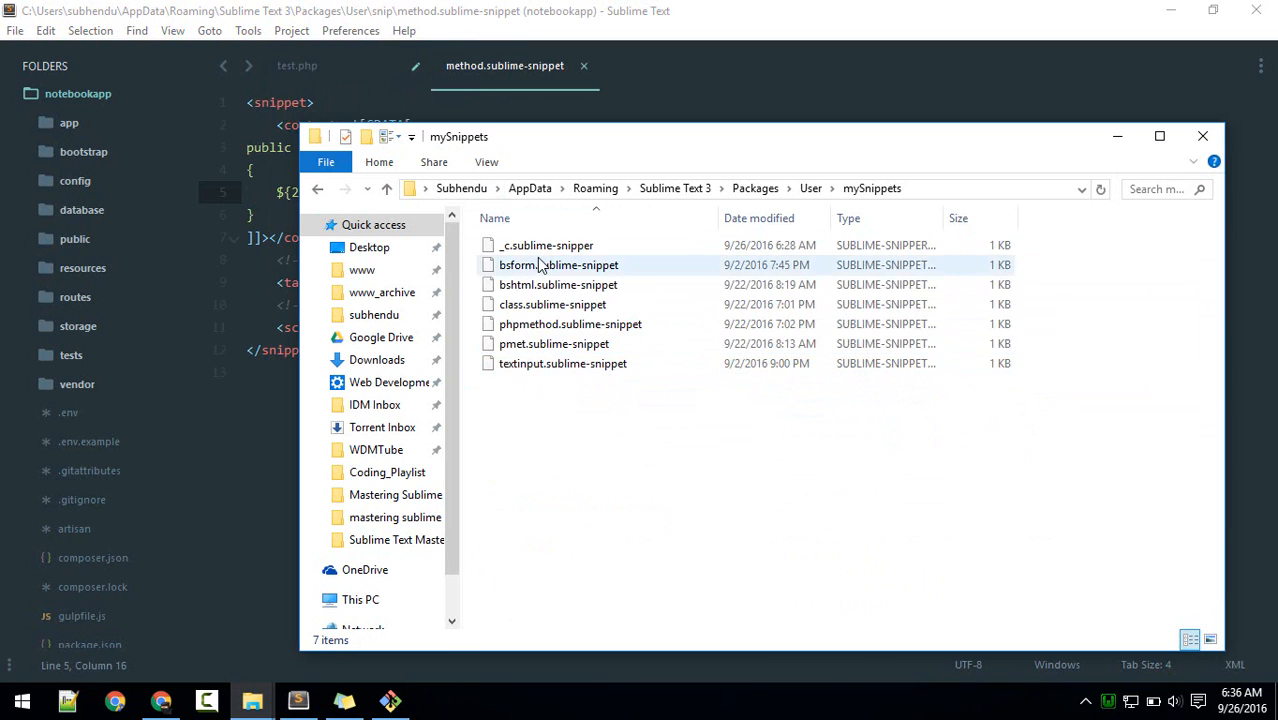
double_click(547, 245)
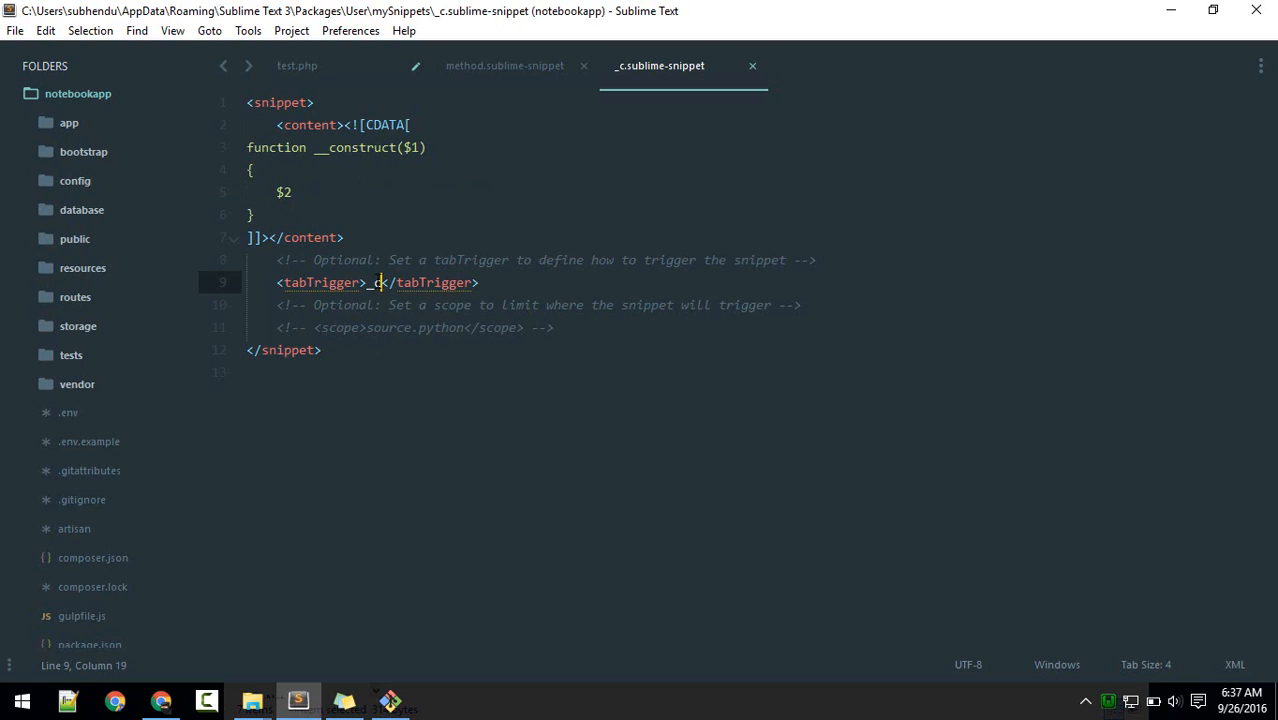
Step: Change the snippet's scope from python to php
drag(388, 282, 370, 282)
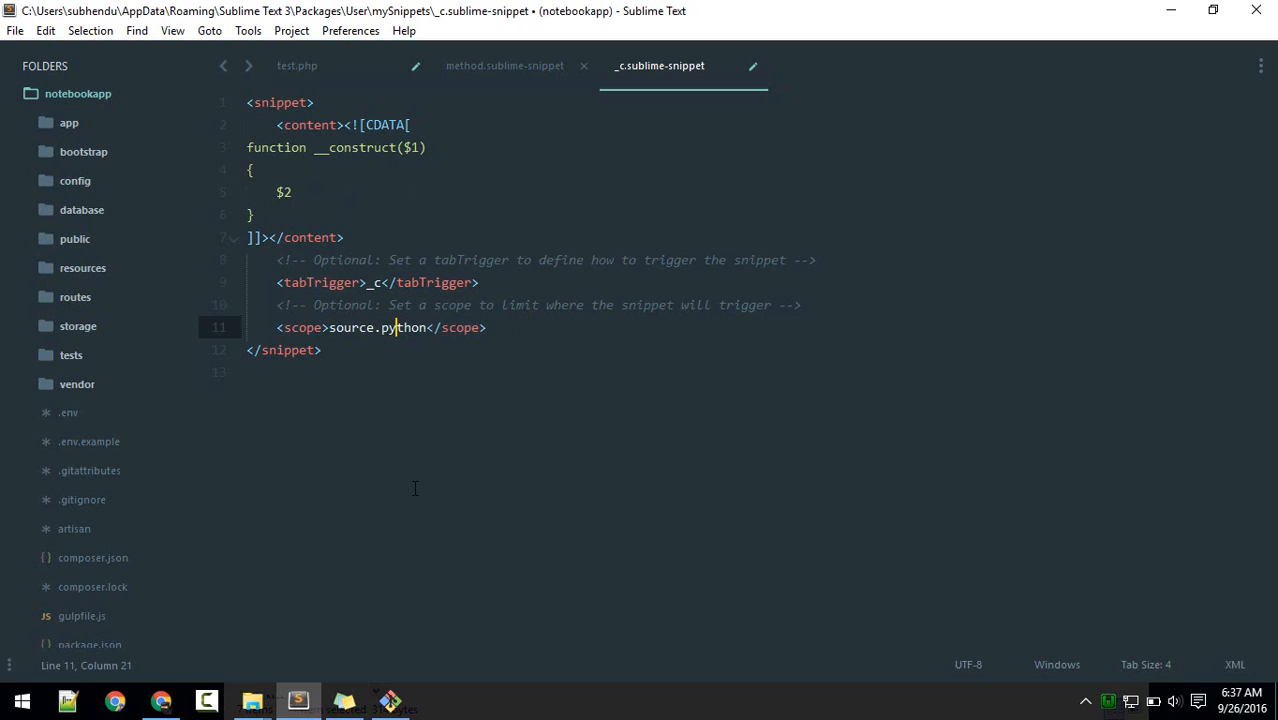
text(php)
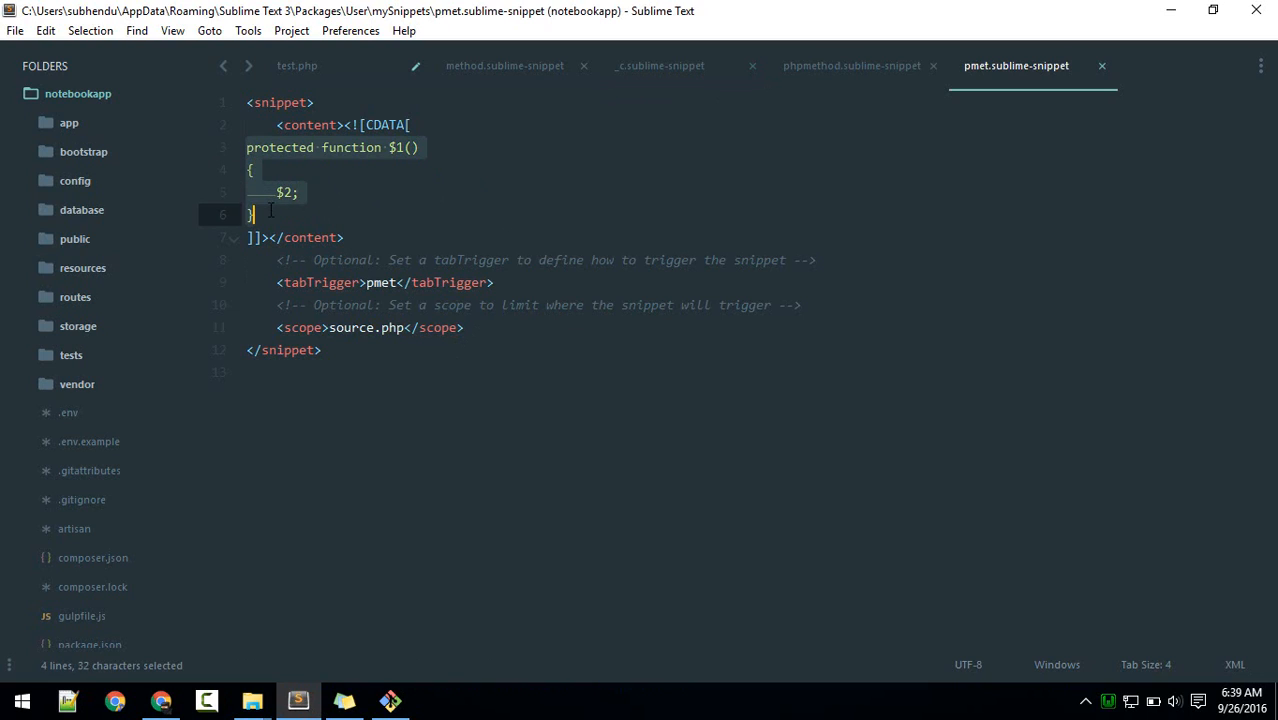
click(367, 282)
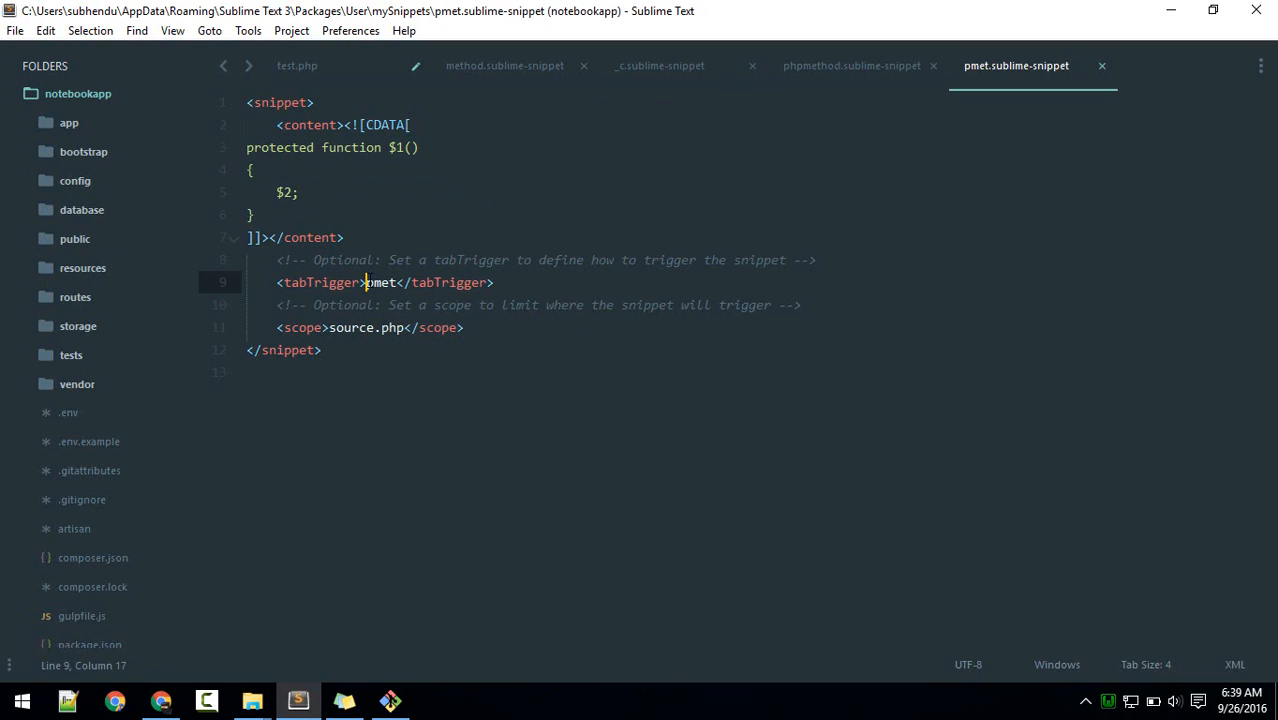
double_click(380, 282)
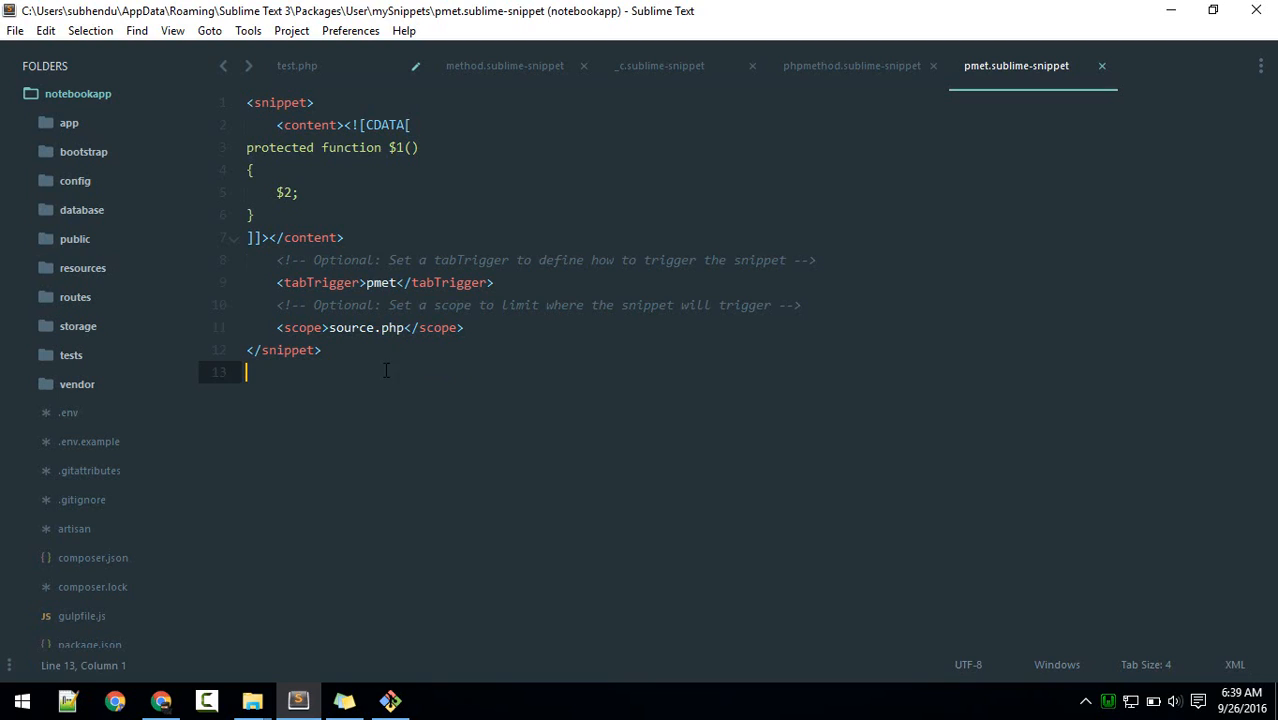
double_click(390, 327)
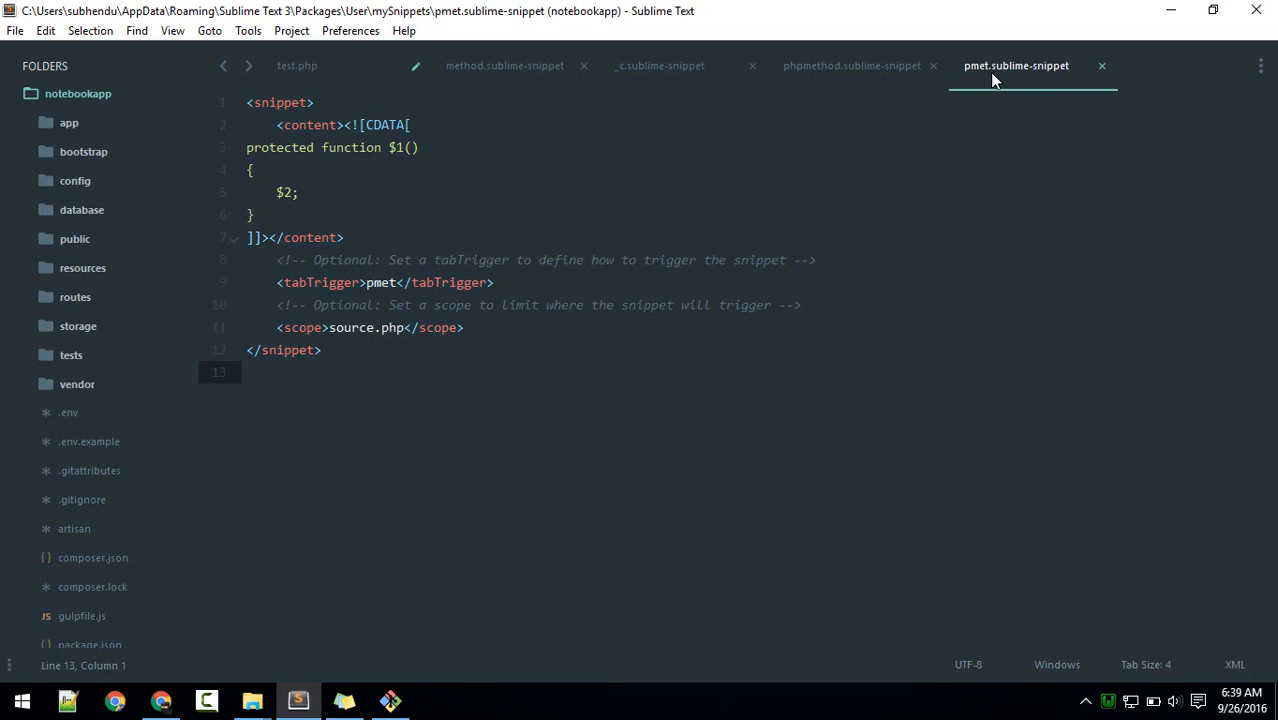
mouse_move(1052, 80)
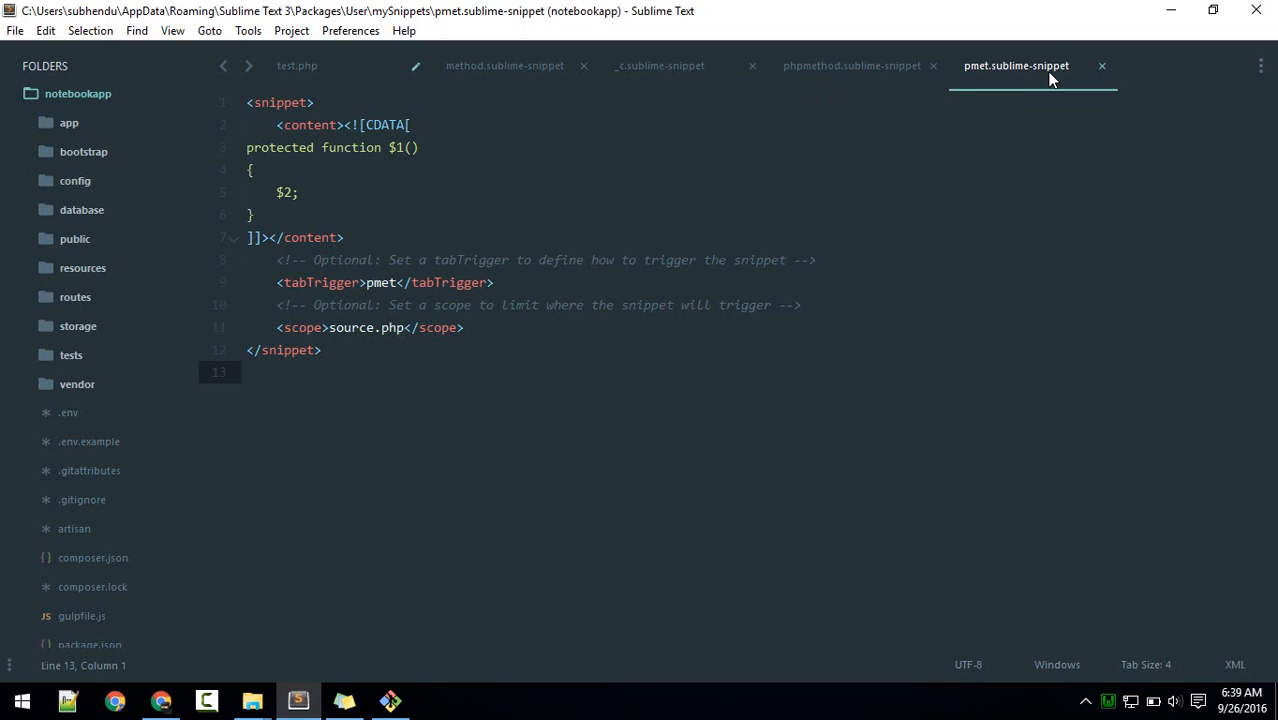
mouse_move(467, 213)
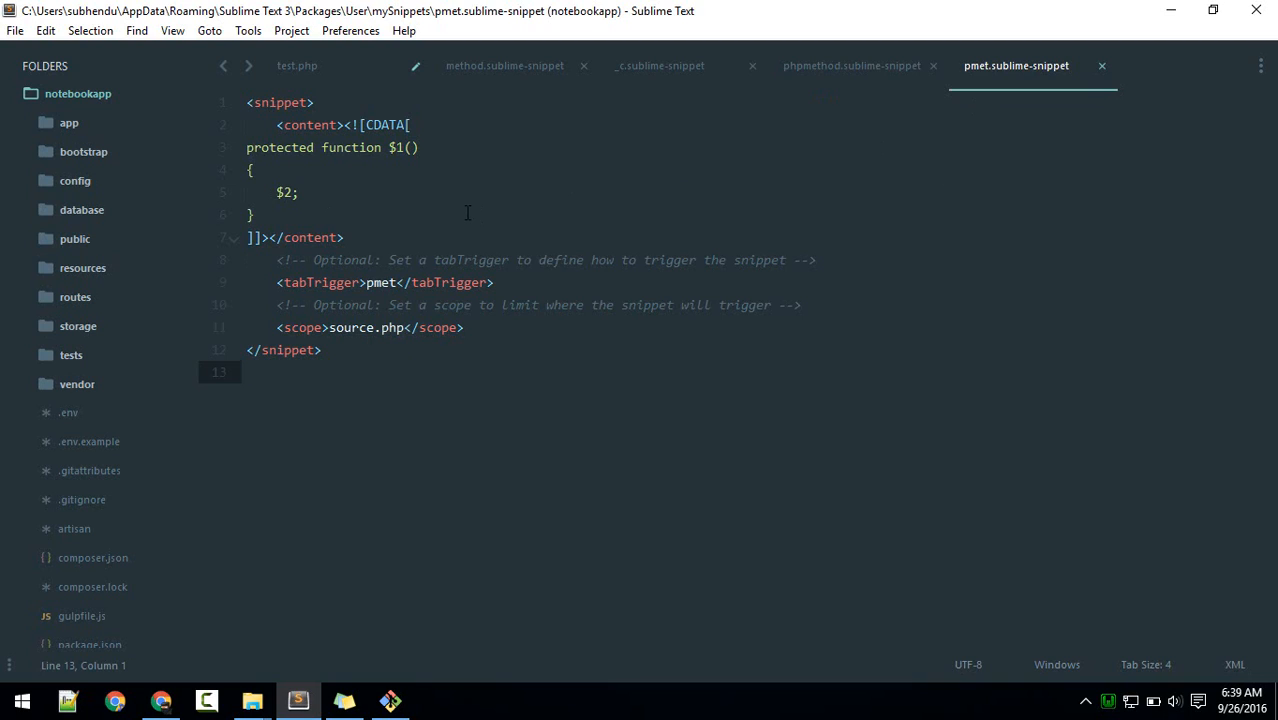
Step: Compare the public method and _c constructor snippet tabs, ending on the public method
click(852, 65)
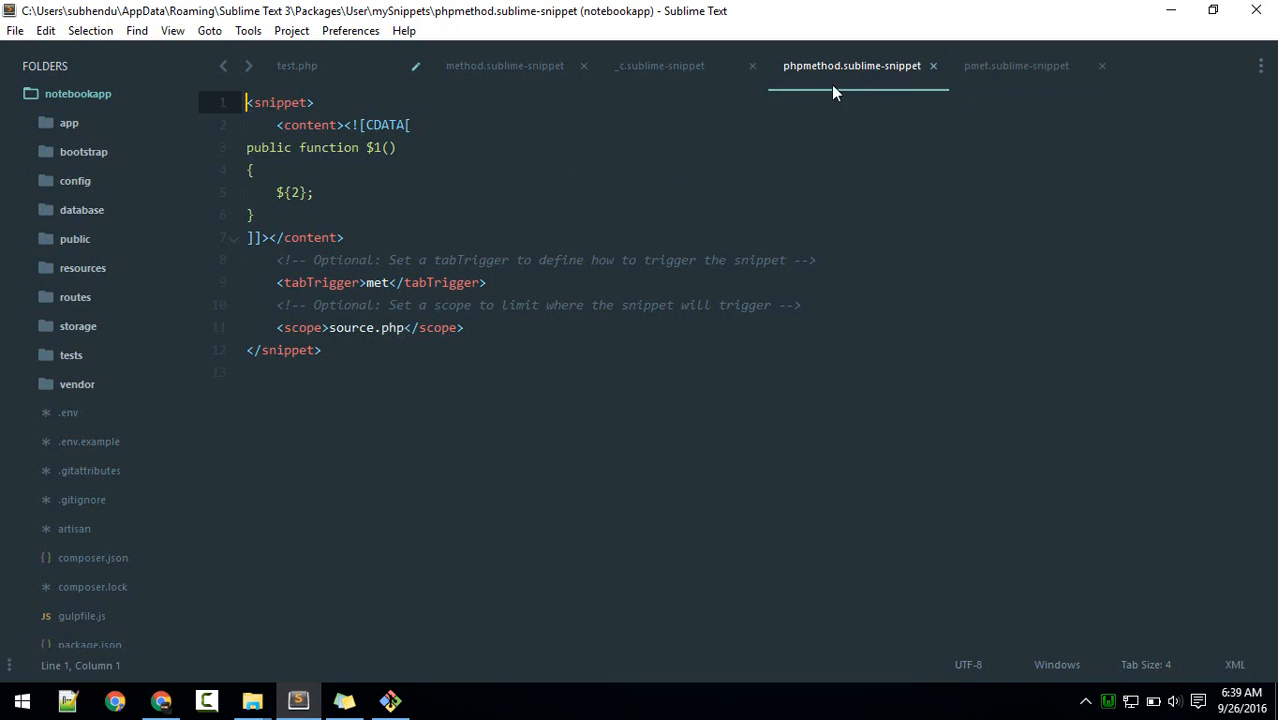
click(660, 65)
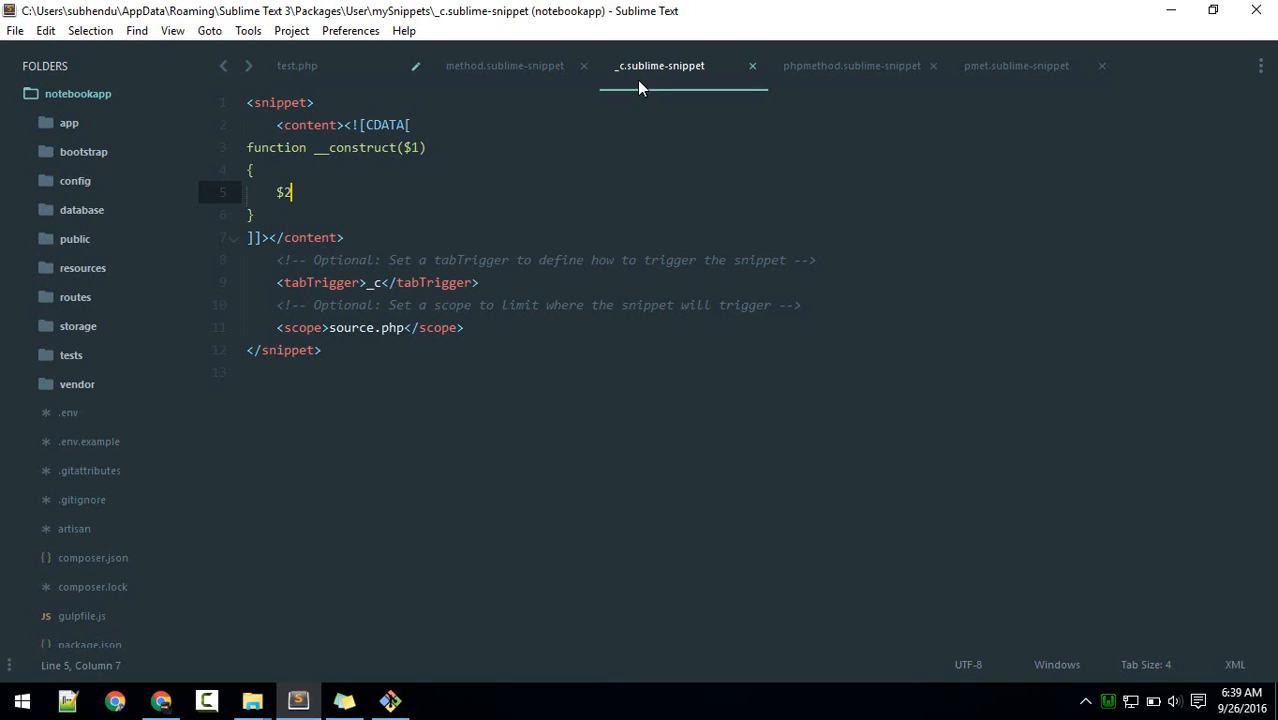
click(851, 65)
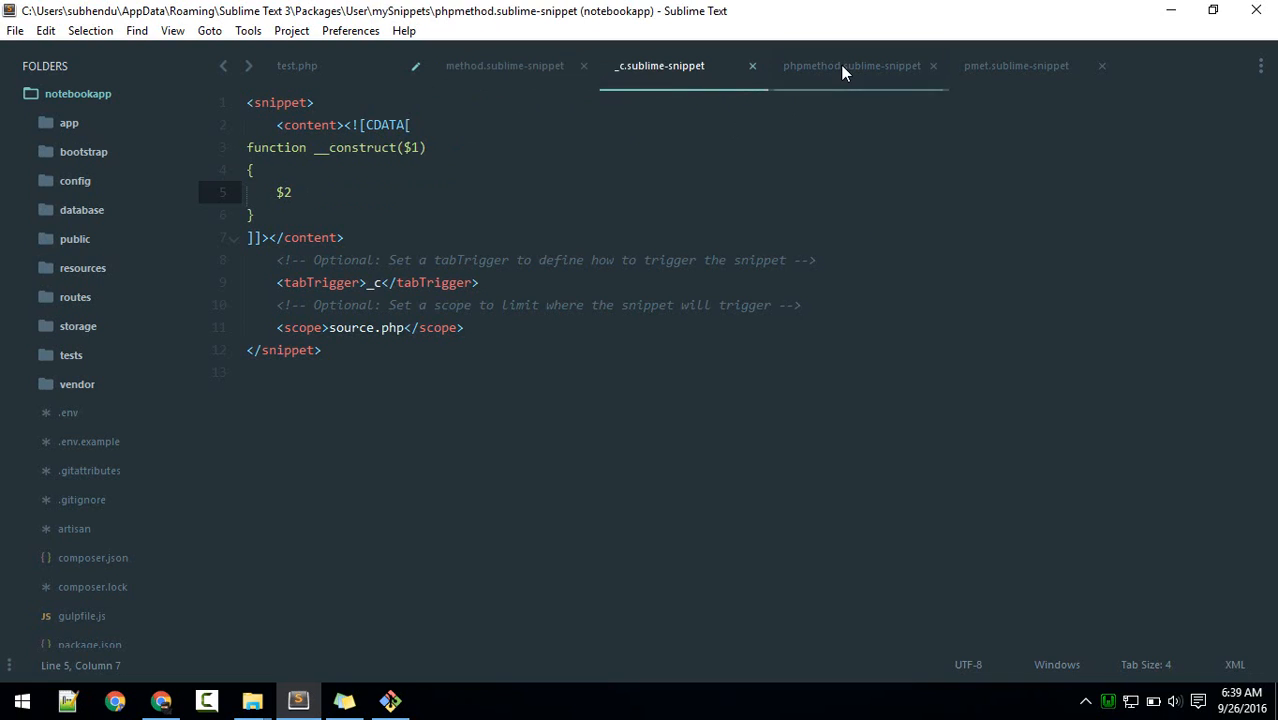
click(851, 65)
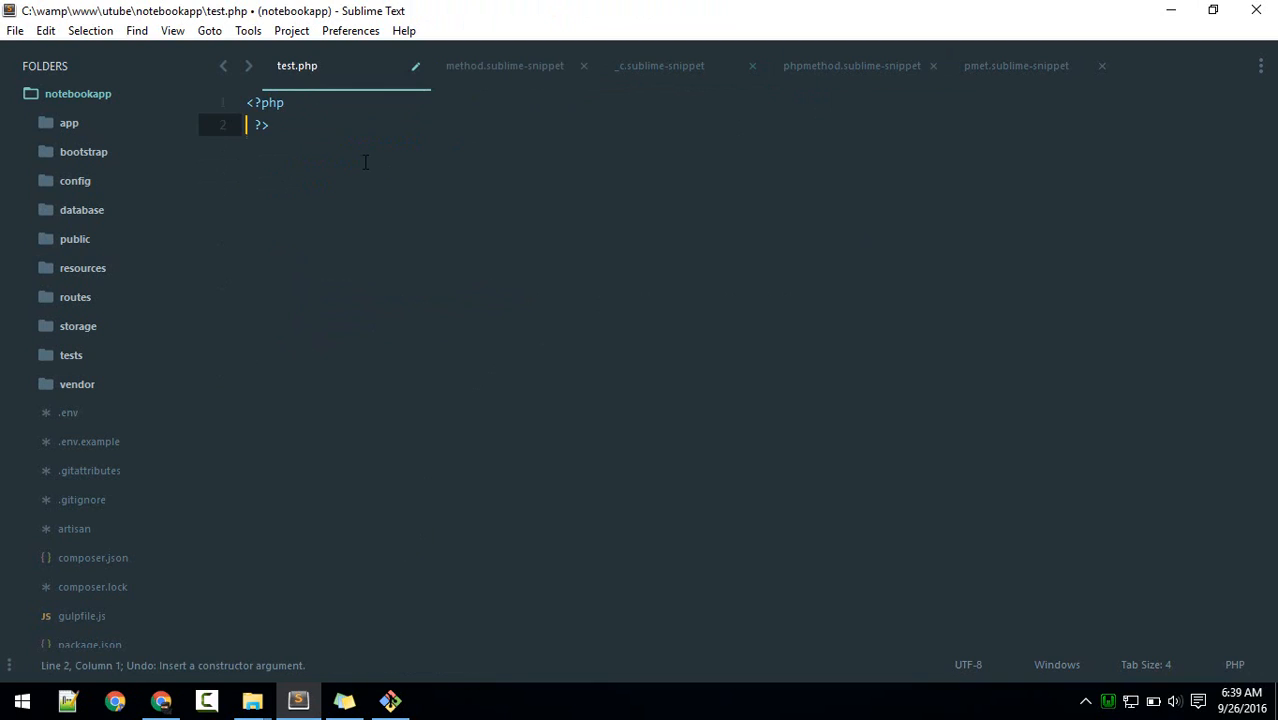
Step: Add a new line in test.php to make room inside the Person class
key(enter)
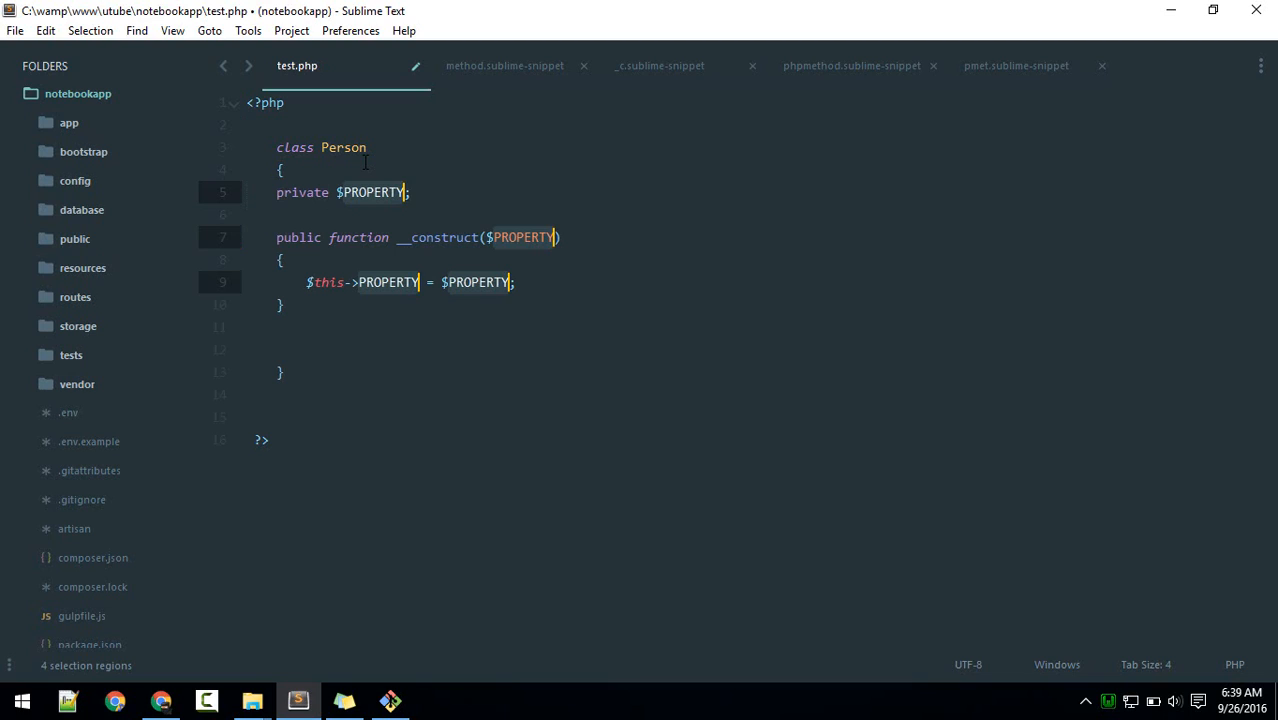
mouse_move(395, 196)
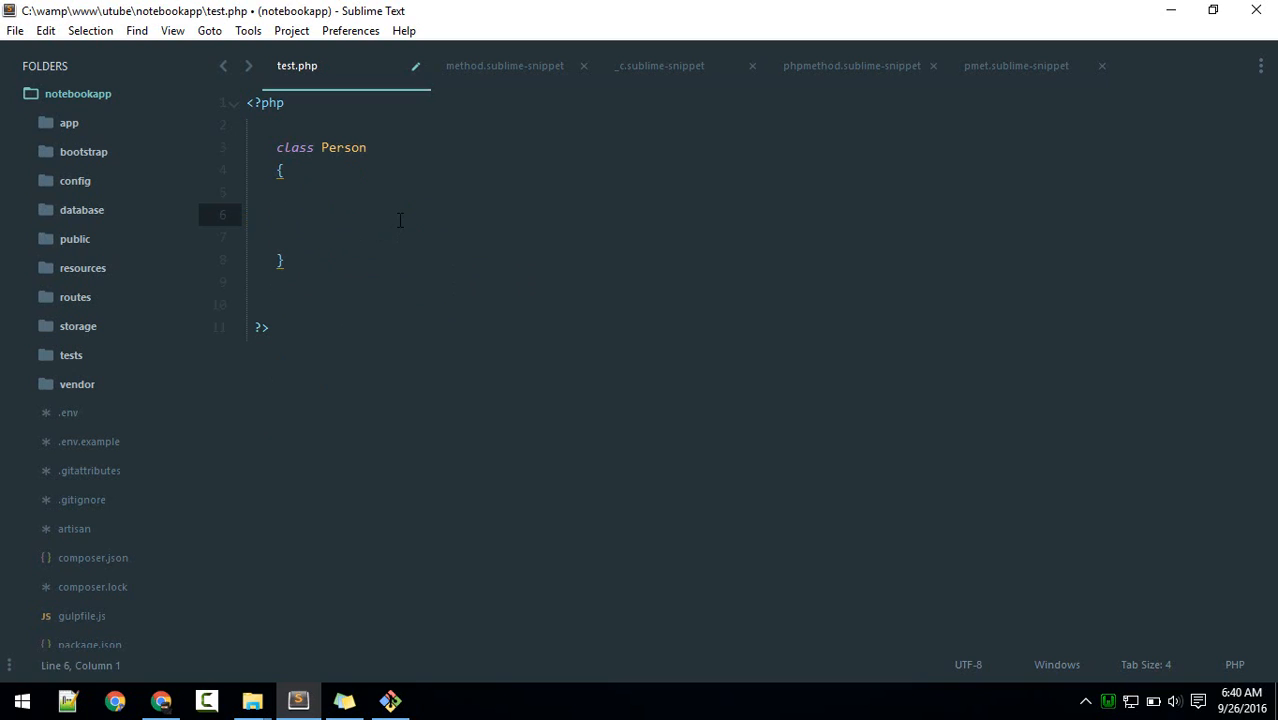
Step: Search the Command Palette for 'getter', then for 'insta'
text(getter)
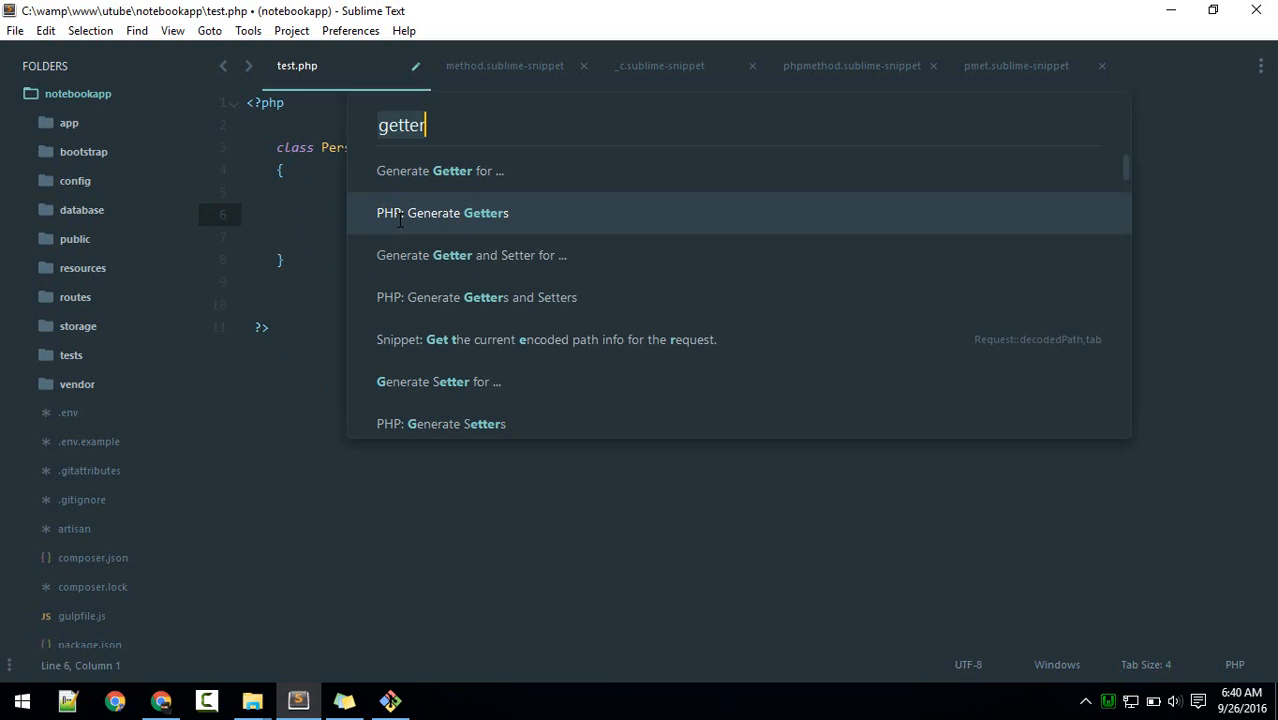
text(insta)
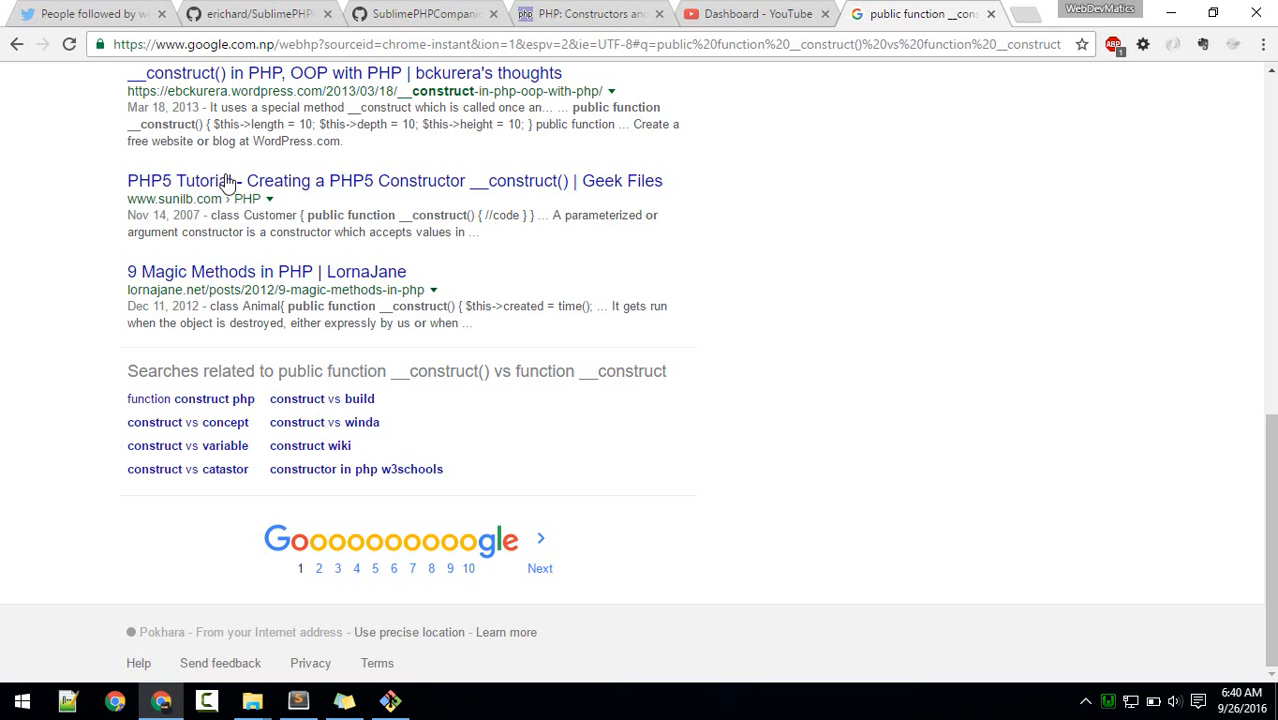
Step: Scroll through the SublimePHPCompanion README on GitHub, then move to the other PHP Companion page
click(255, 13)
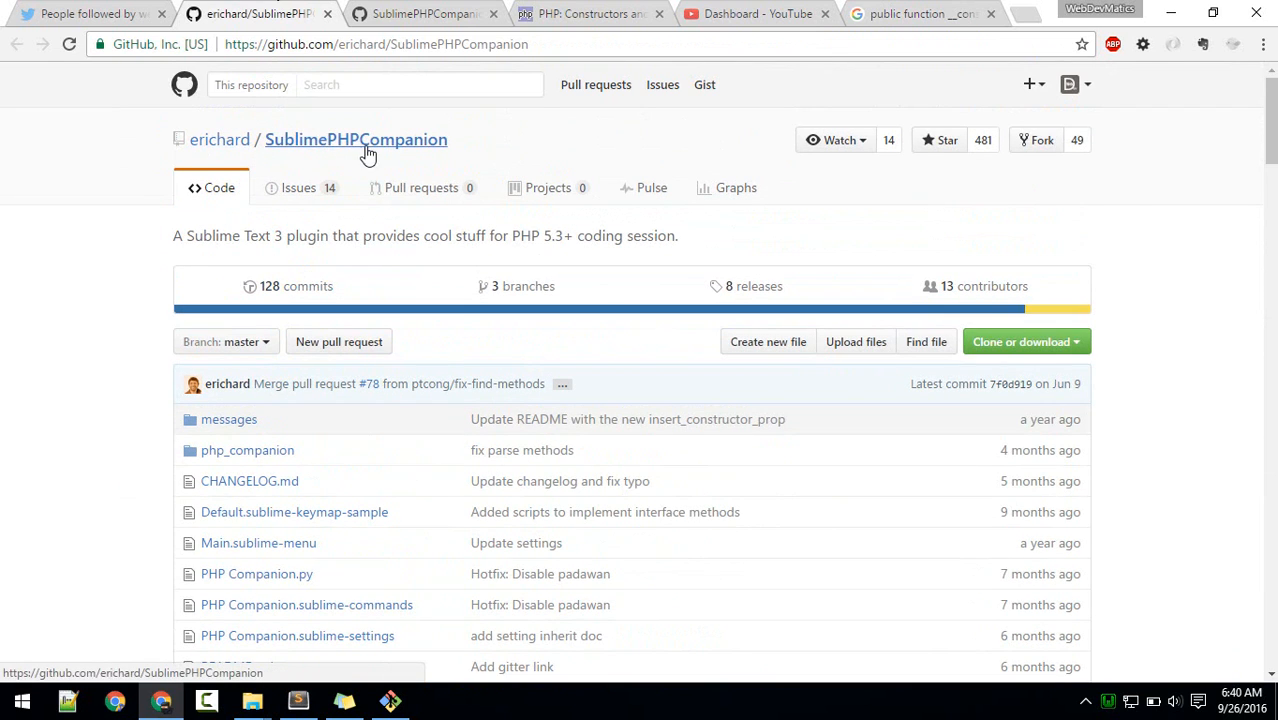
scroll(down, 3)
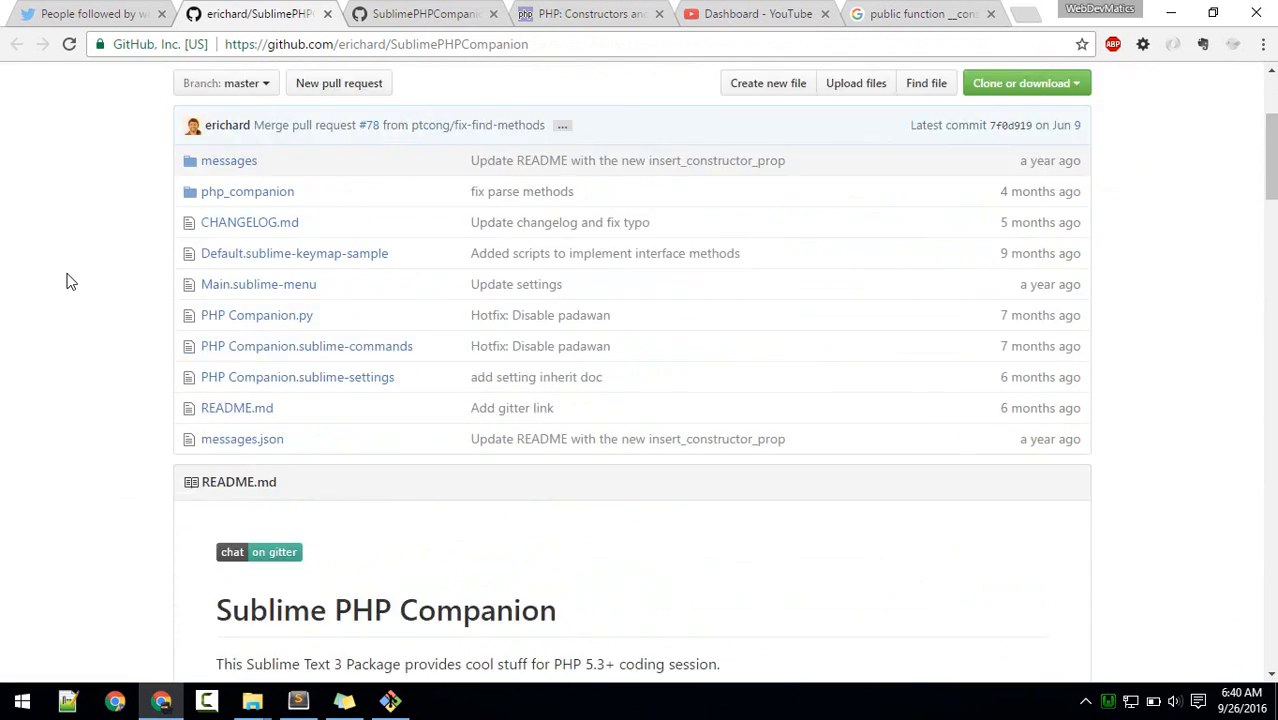
scroll(down, 3)
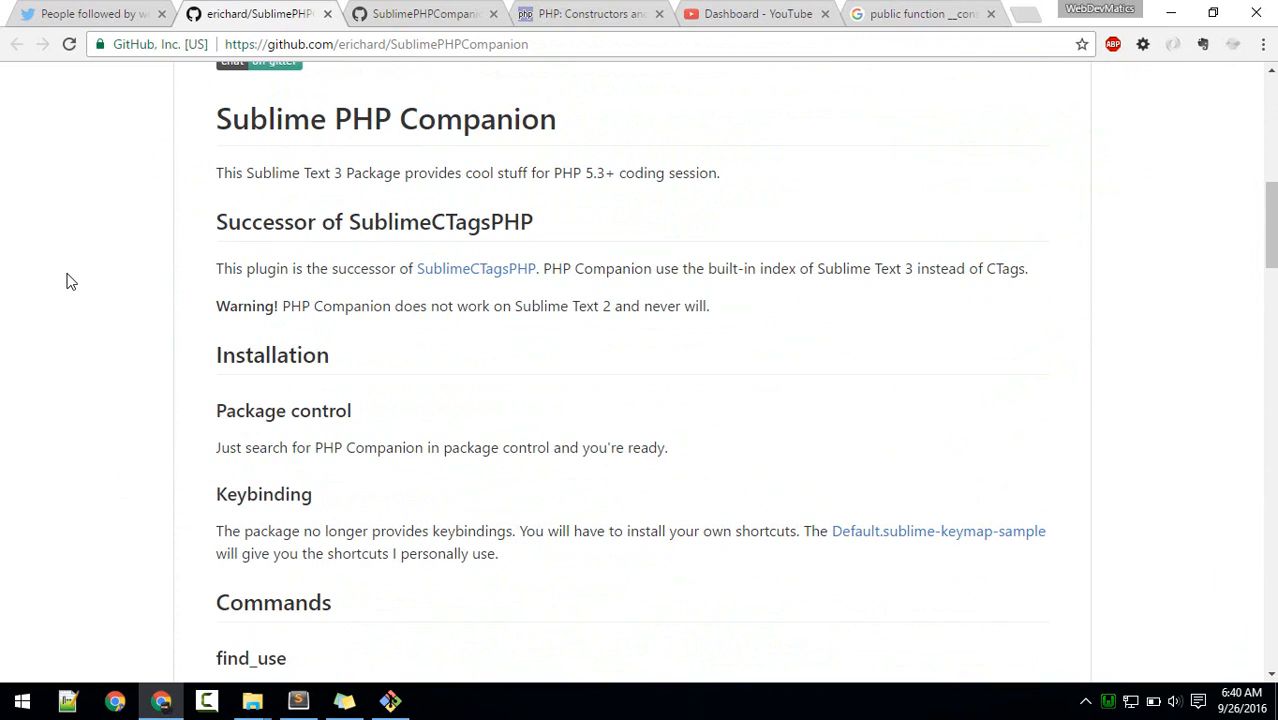
scroll(down, 3)
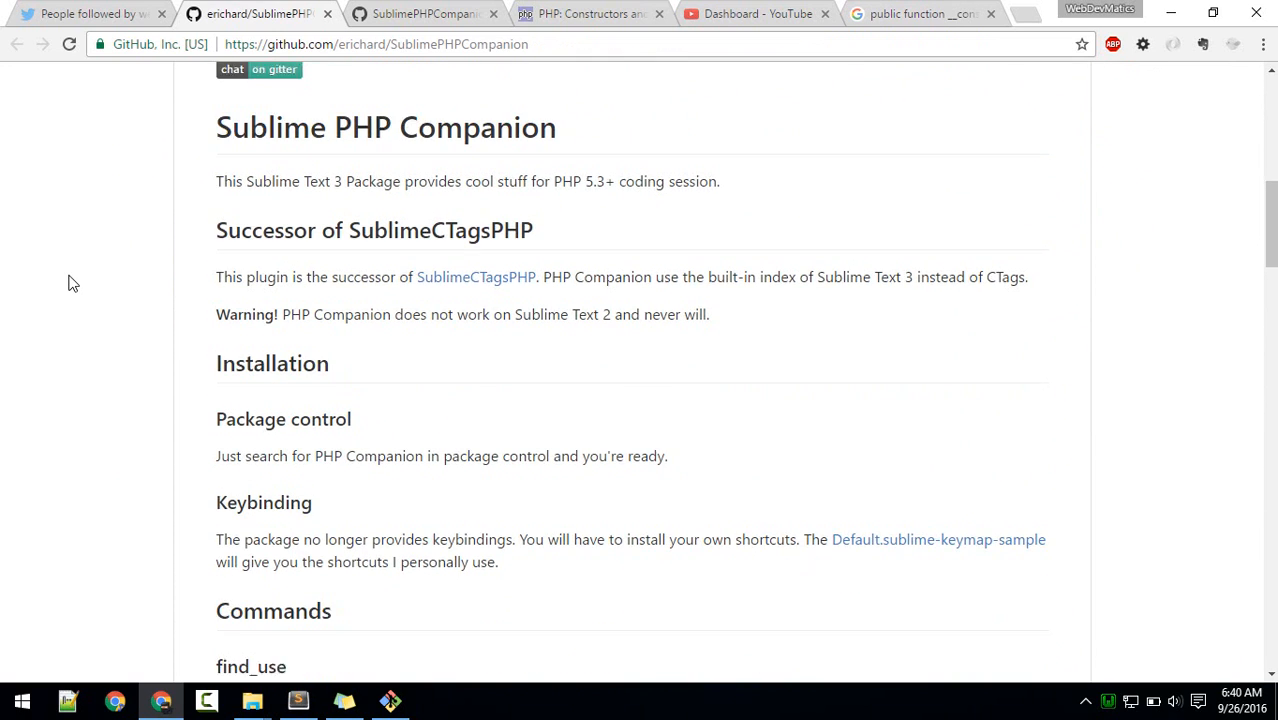
scroll(down, 3)
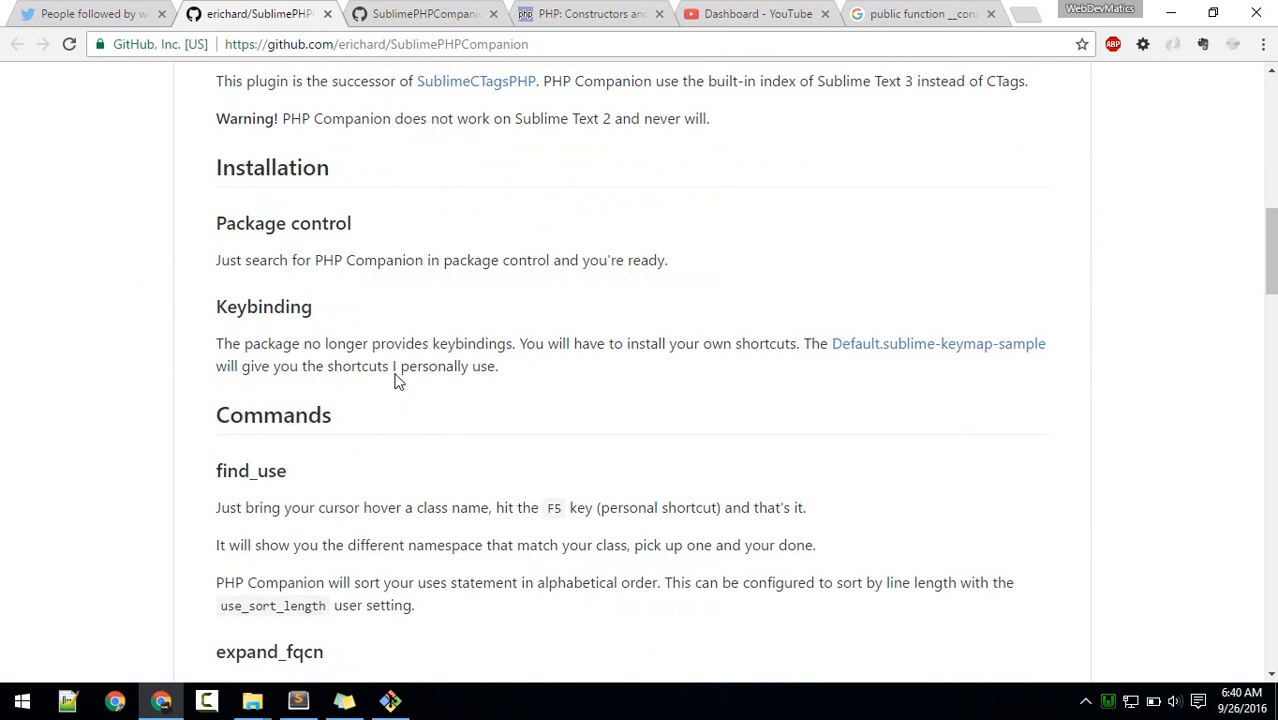
mouse_move(938, 343)
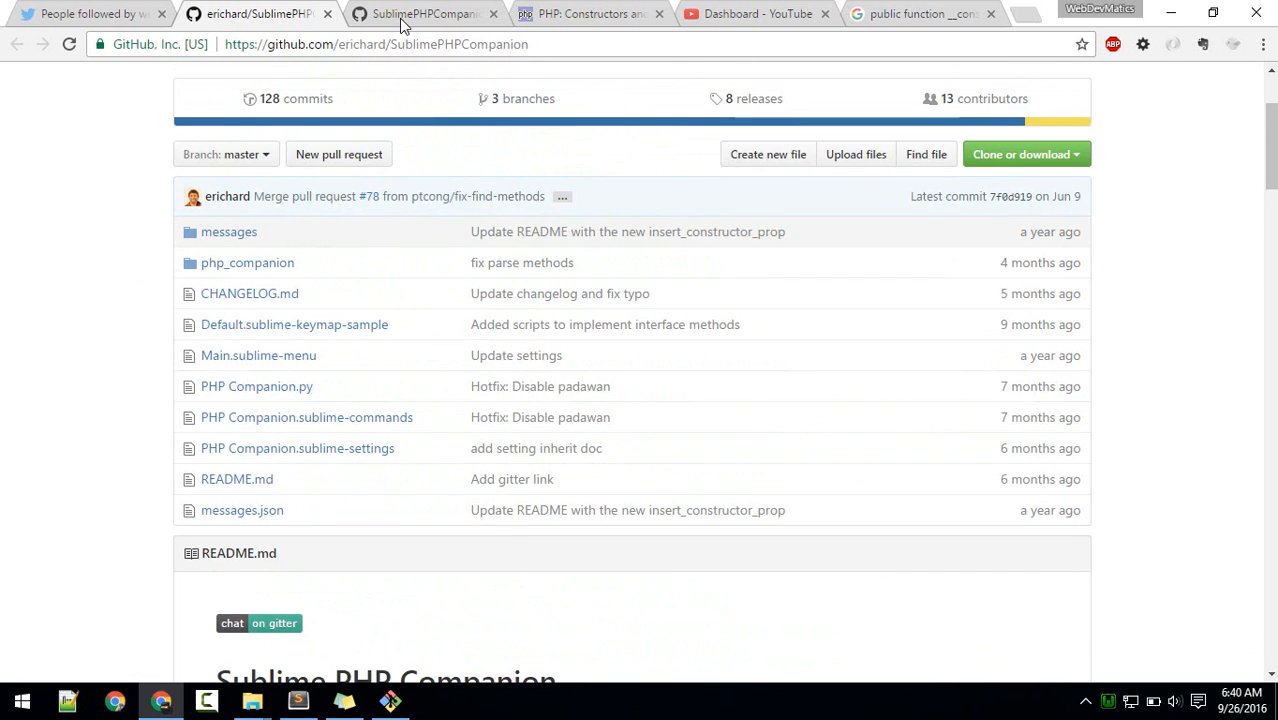
click(294, 324)
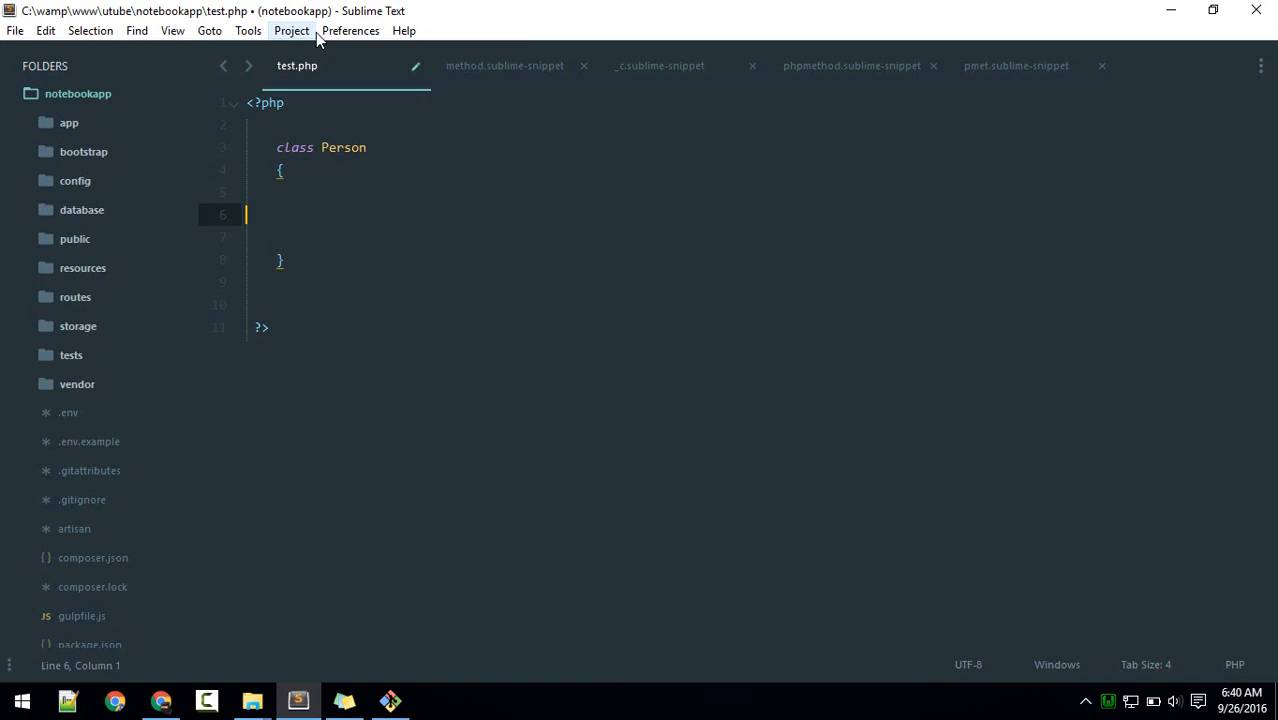
Step: Review the PHP Companion shortcuts in the user Key Bindings file, then close it
click(350, 30)
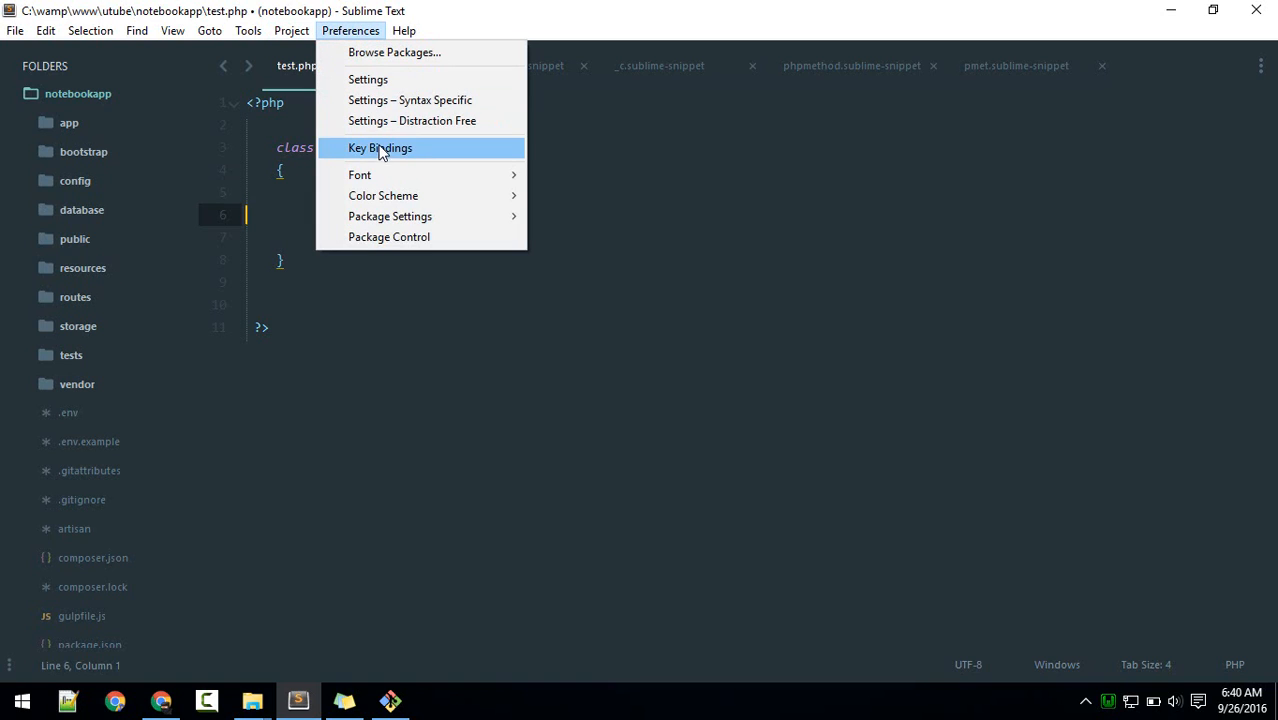
mouse_move(427, 156)
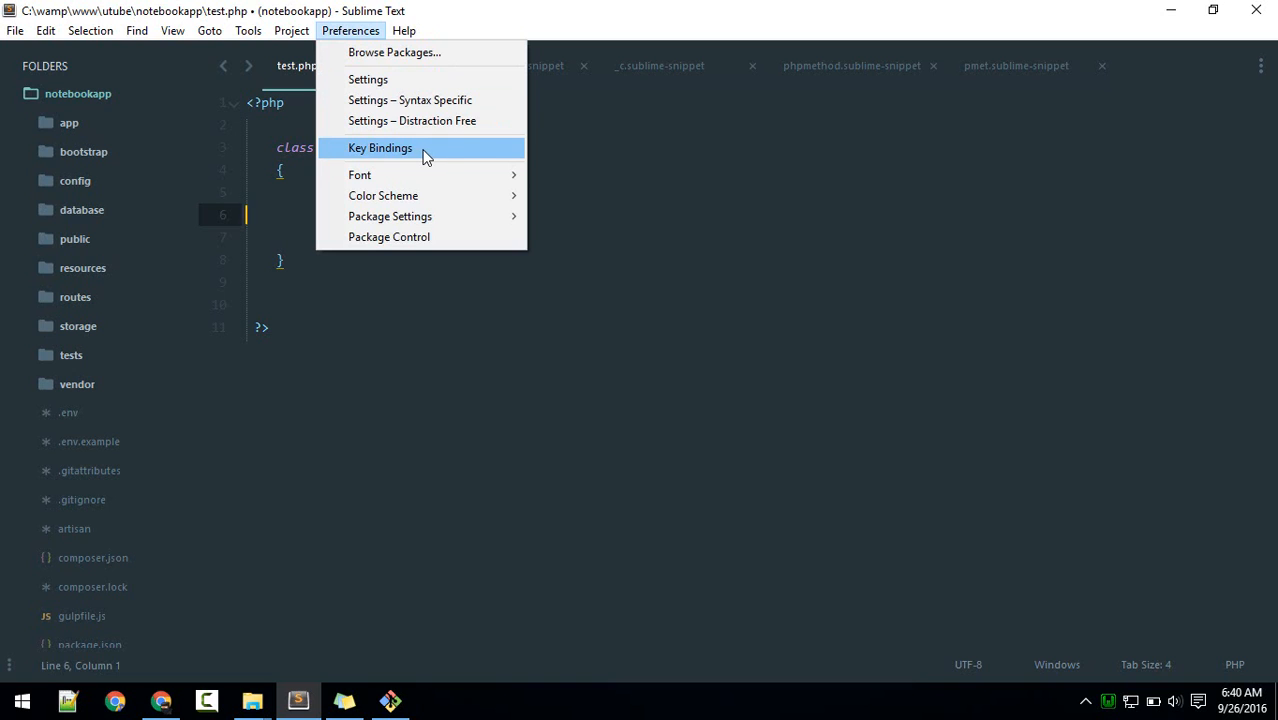
click(380, 147)
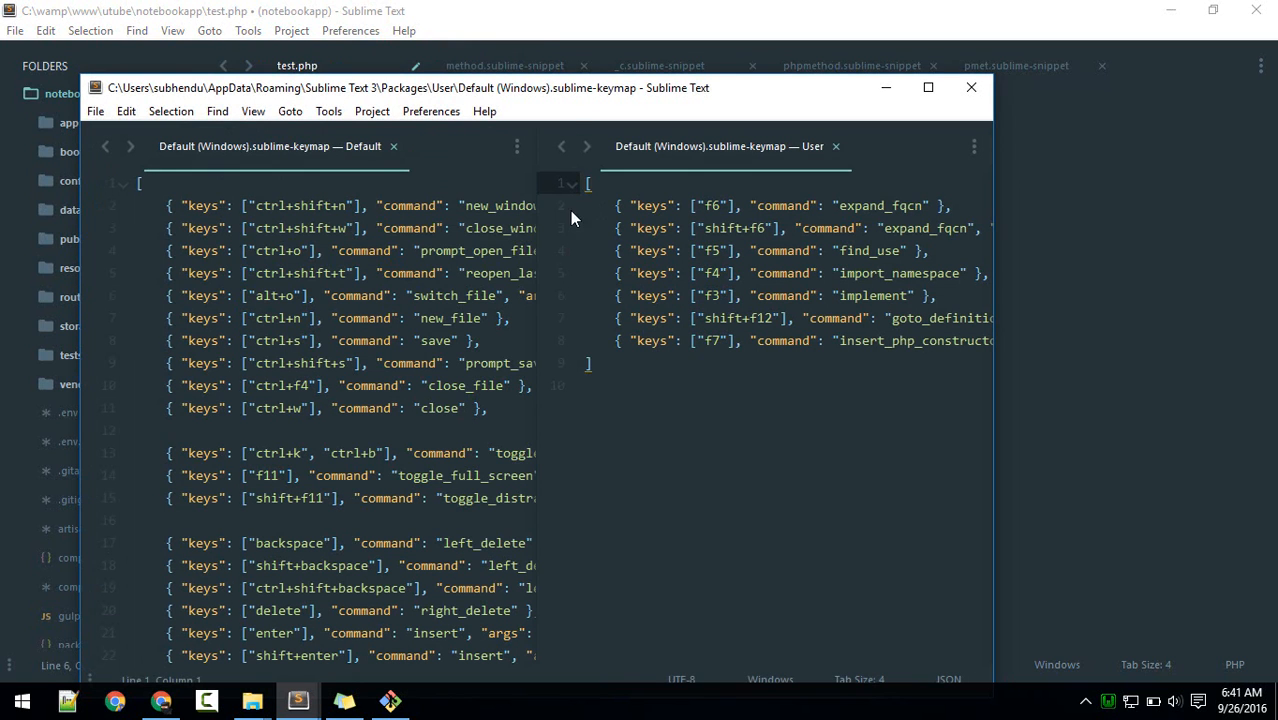
mouse_move(541, 425)
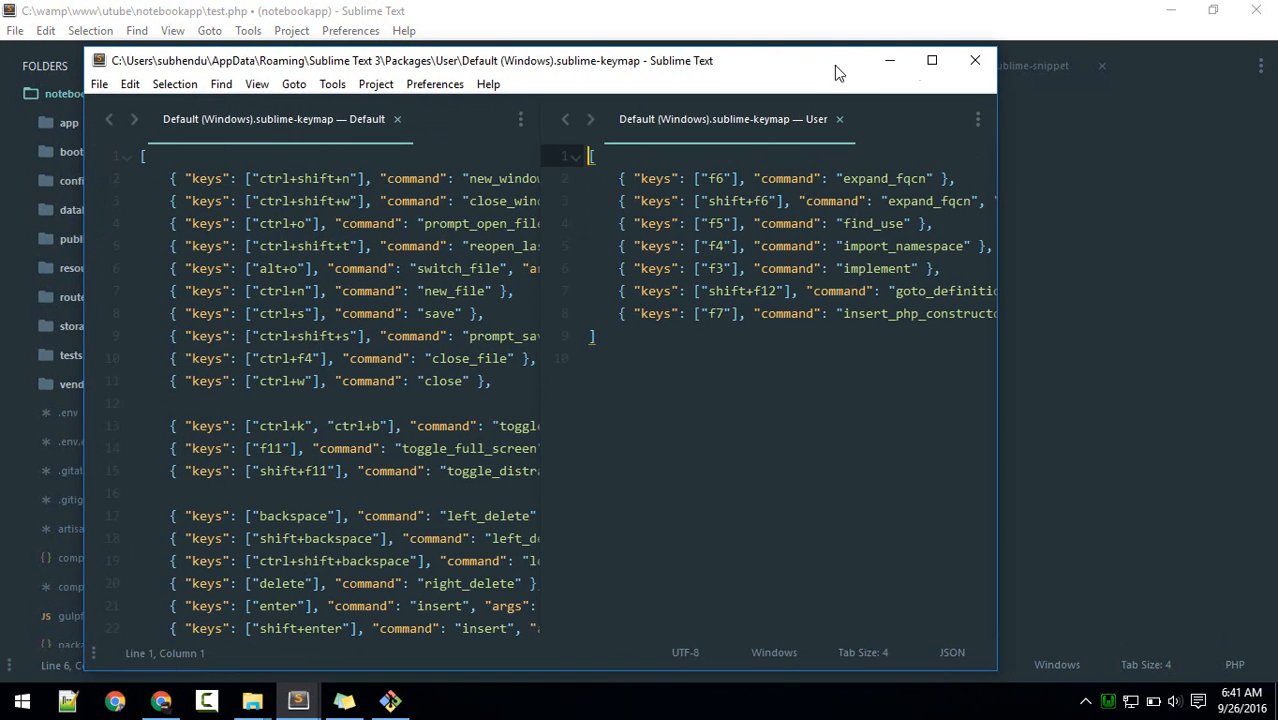
click(931, 60)
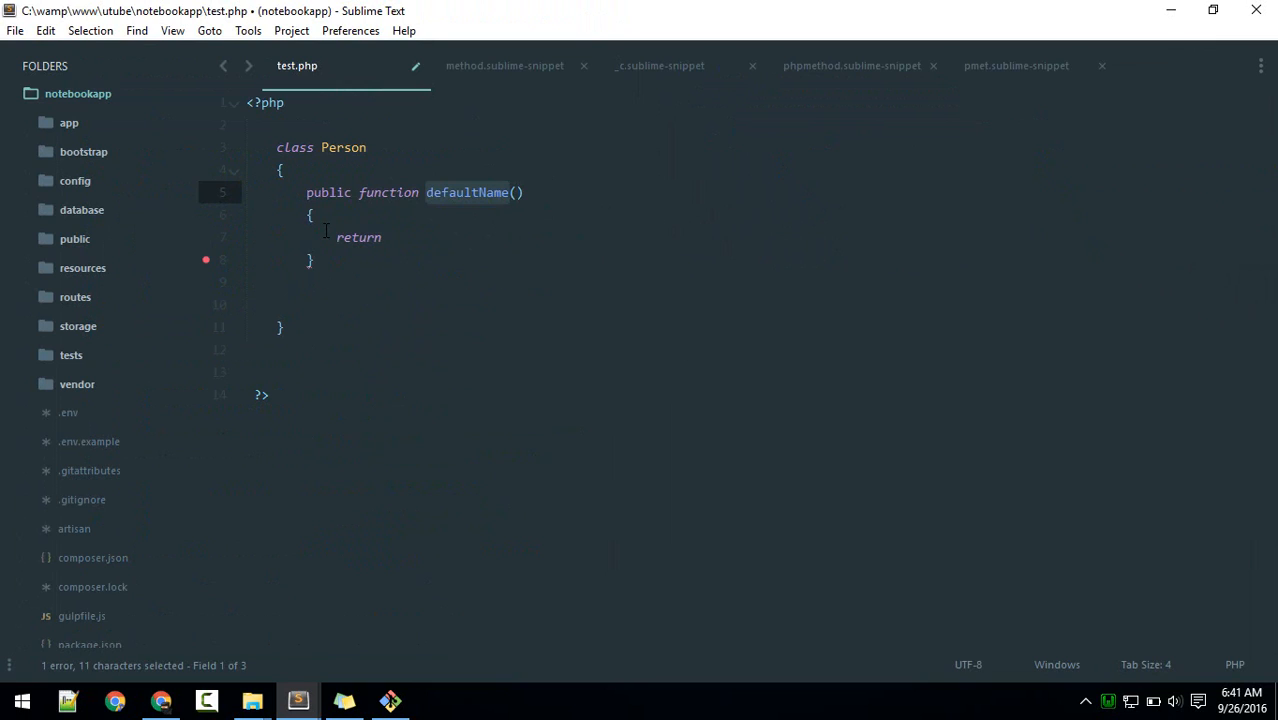
Step: Write User::all(); as the defaultName method body
key(Tab)
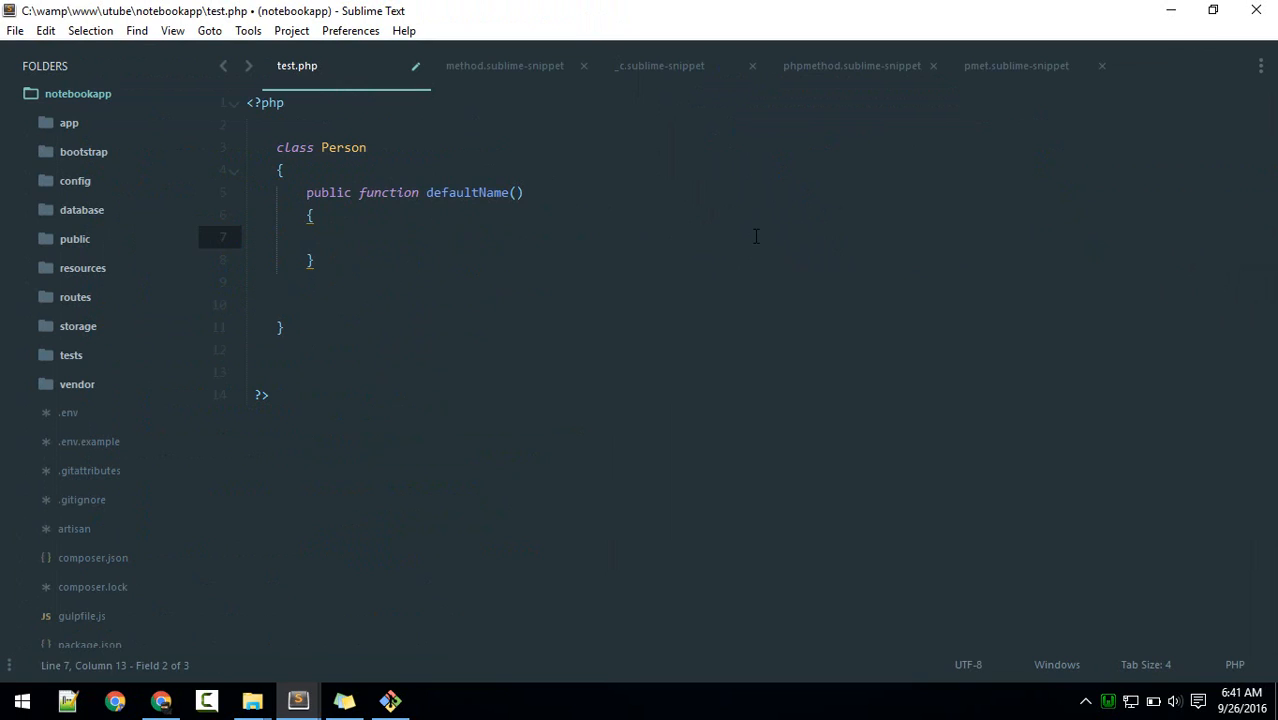
text(User)
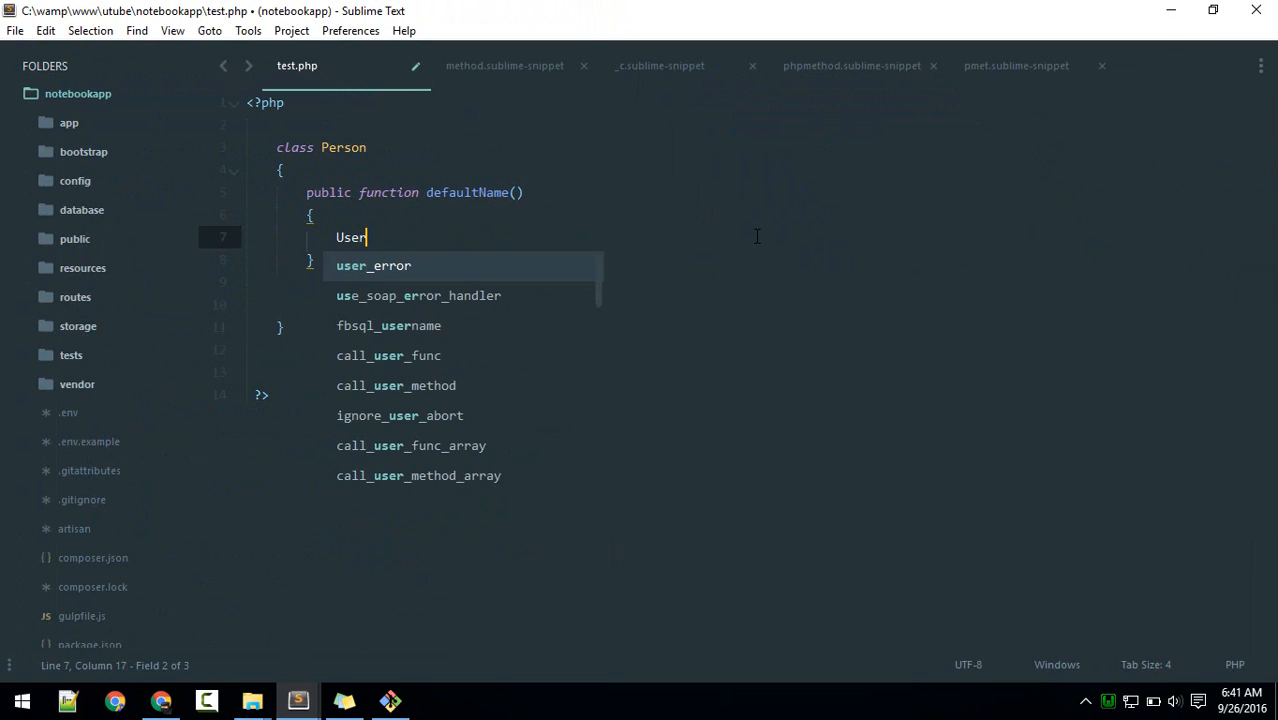
text(::)
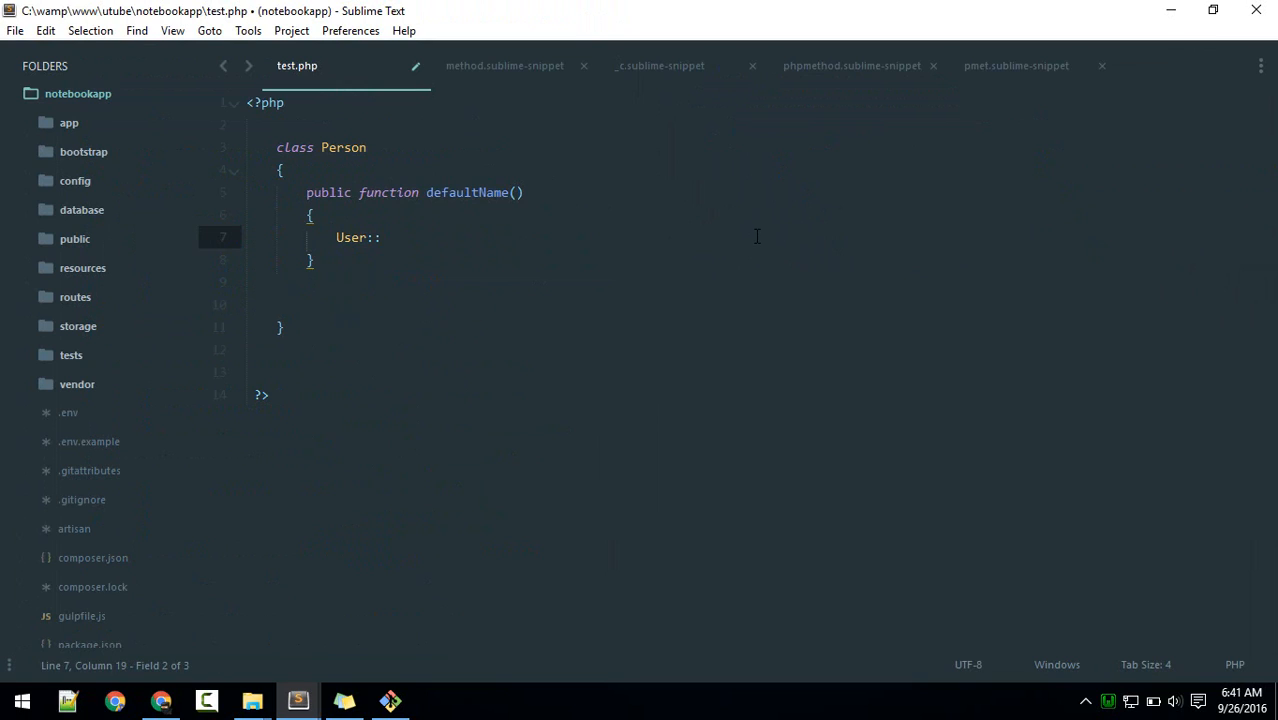
text(all)
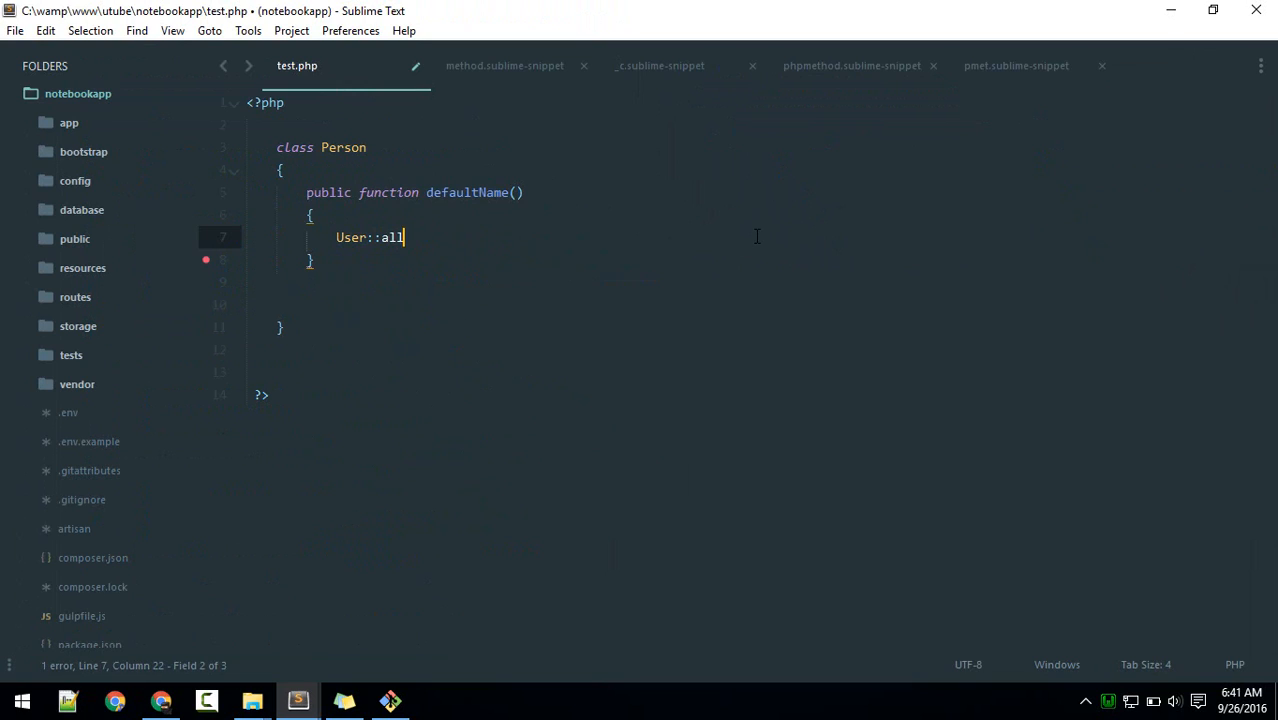
text(();)
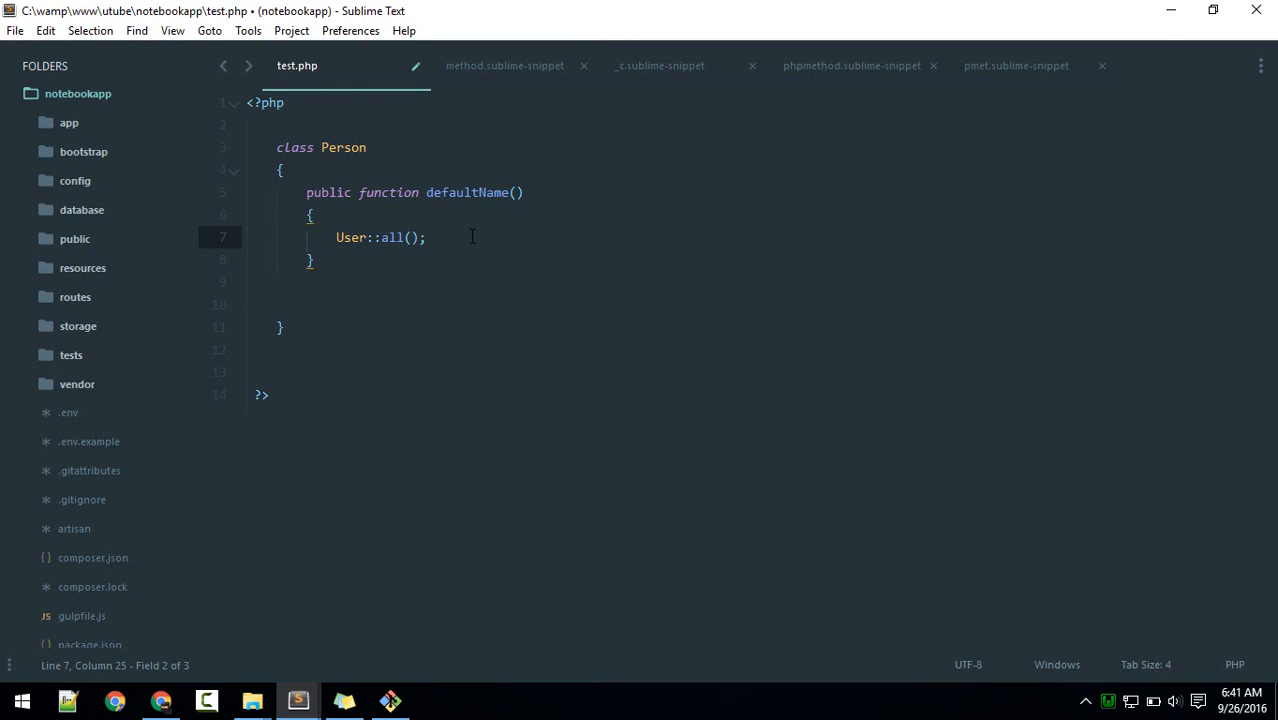
mouse_move(355, 283)
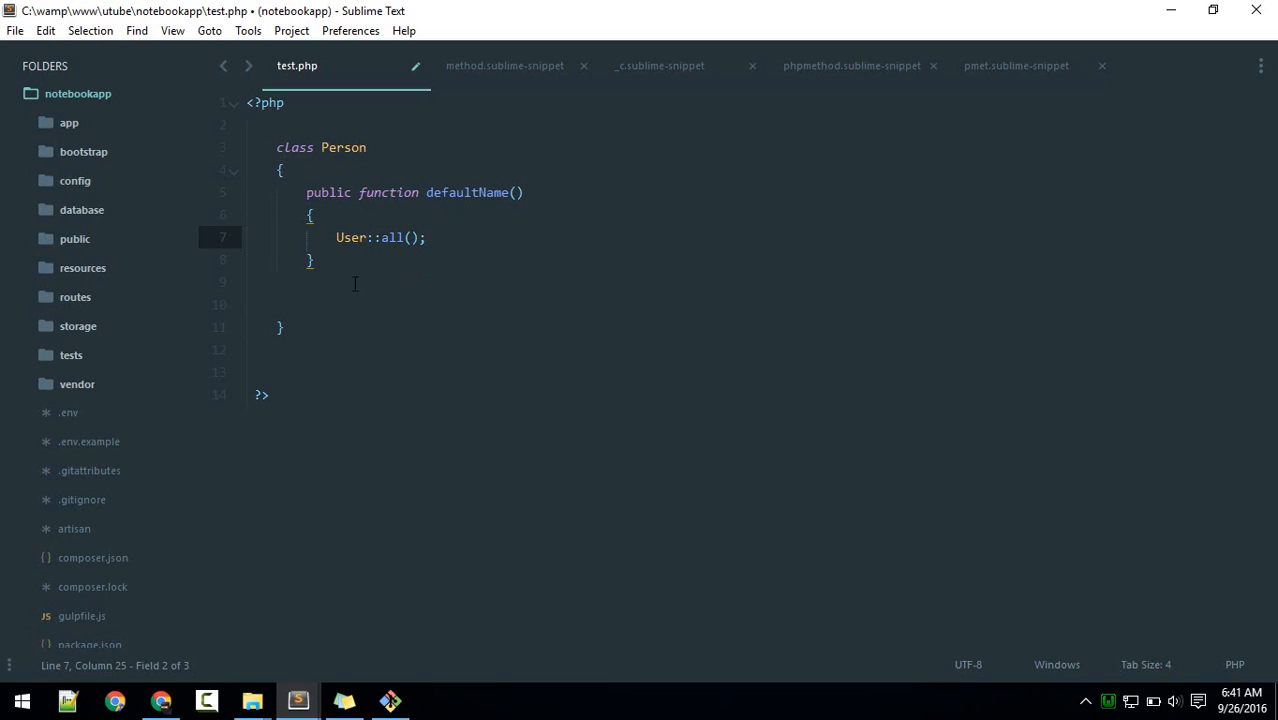
Step: Write a 'use App\User;' line after the opening PHP tag, then cut it out again
click(350, 237)
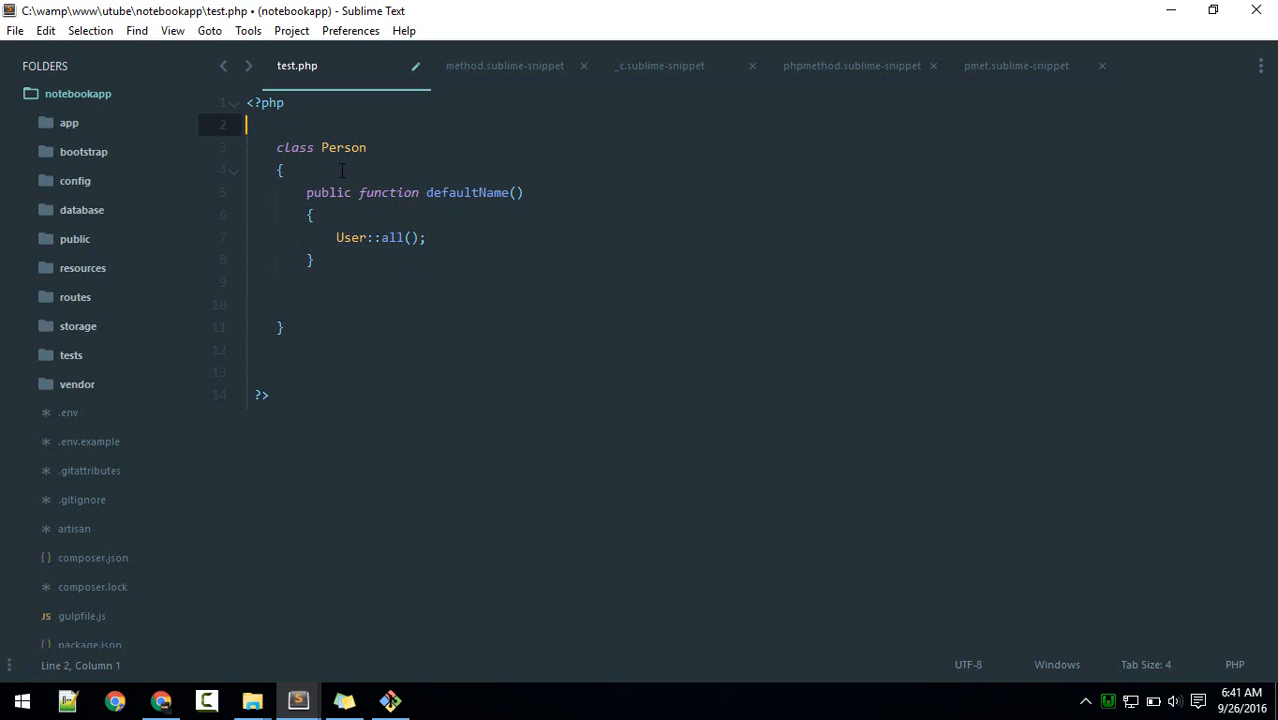
text(use APp)
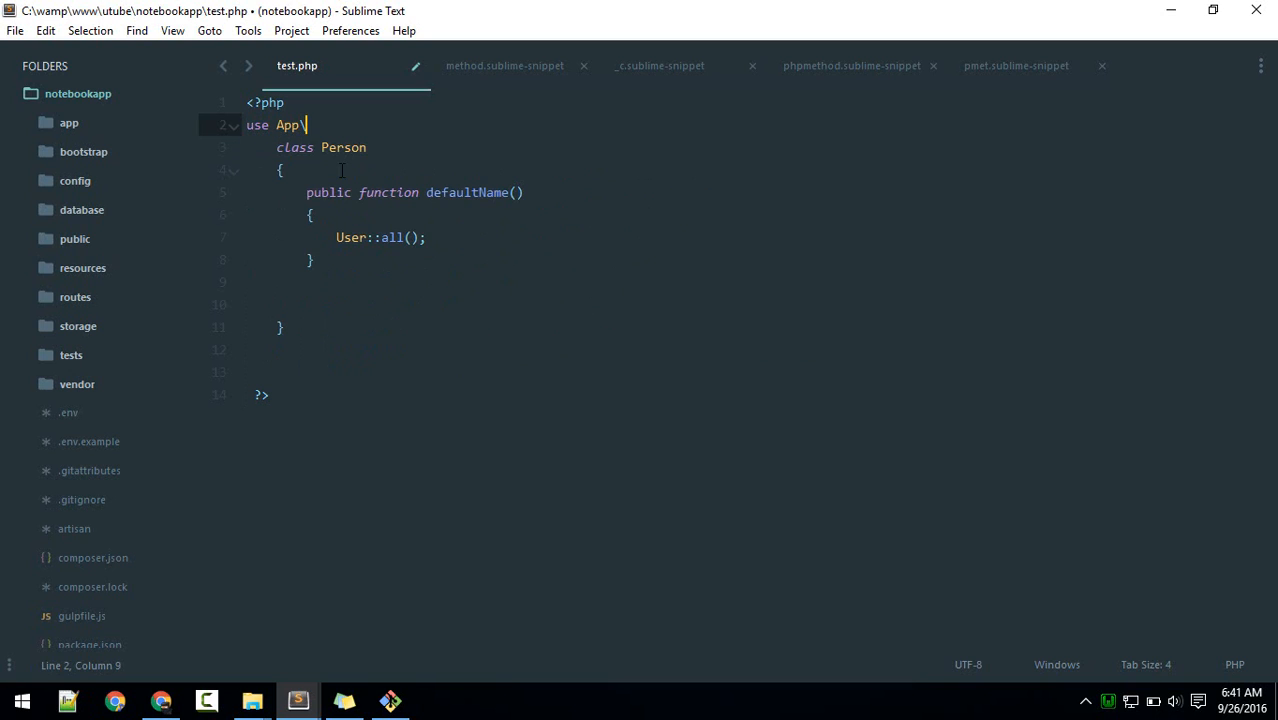
text(User;)
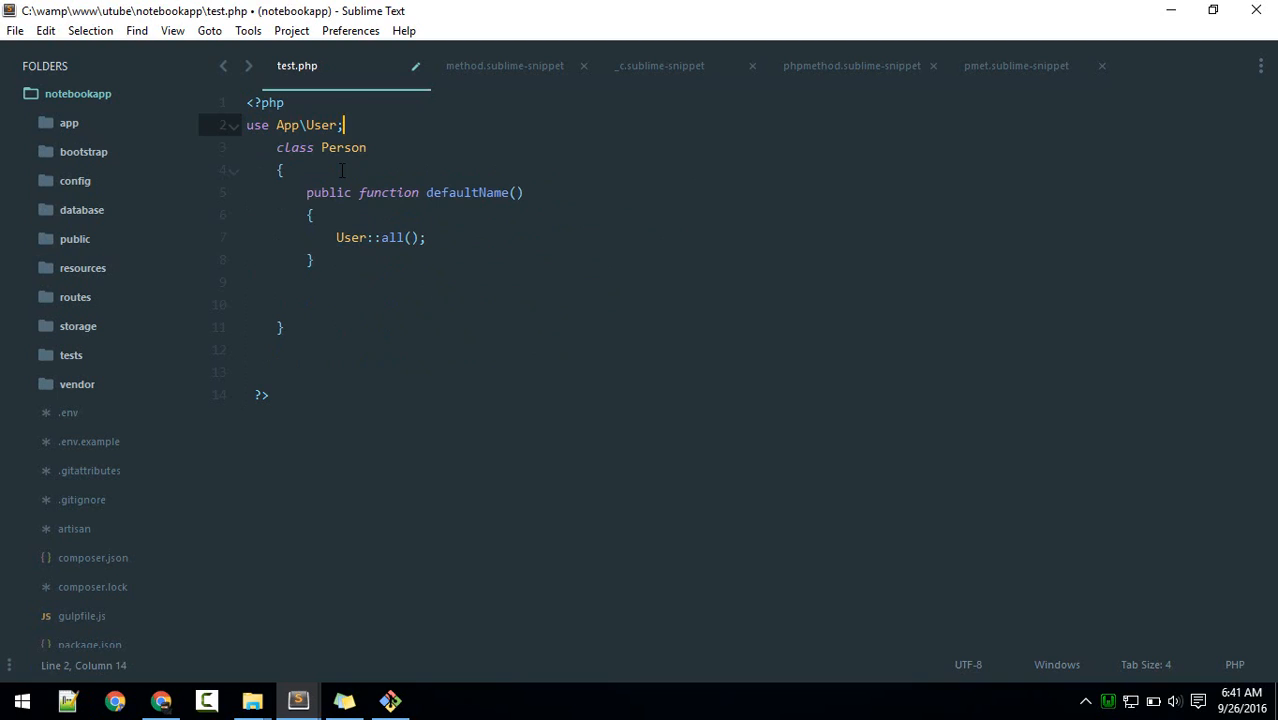
key(ctrl+x)
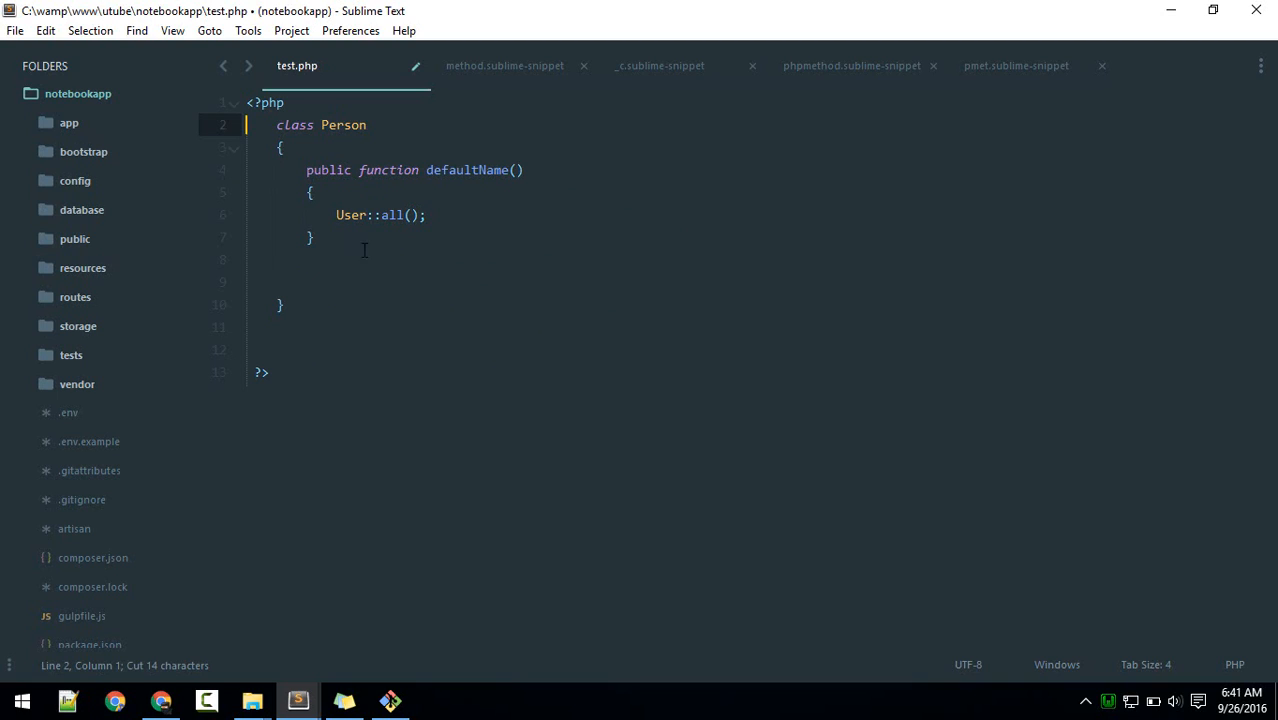
click(366, 215)
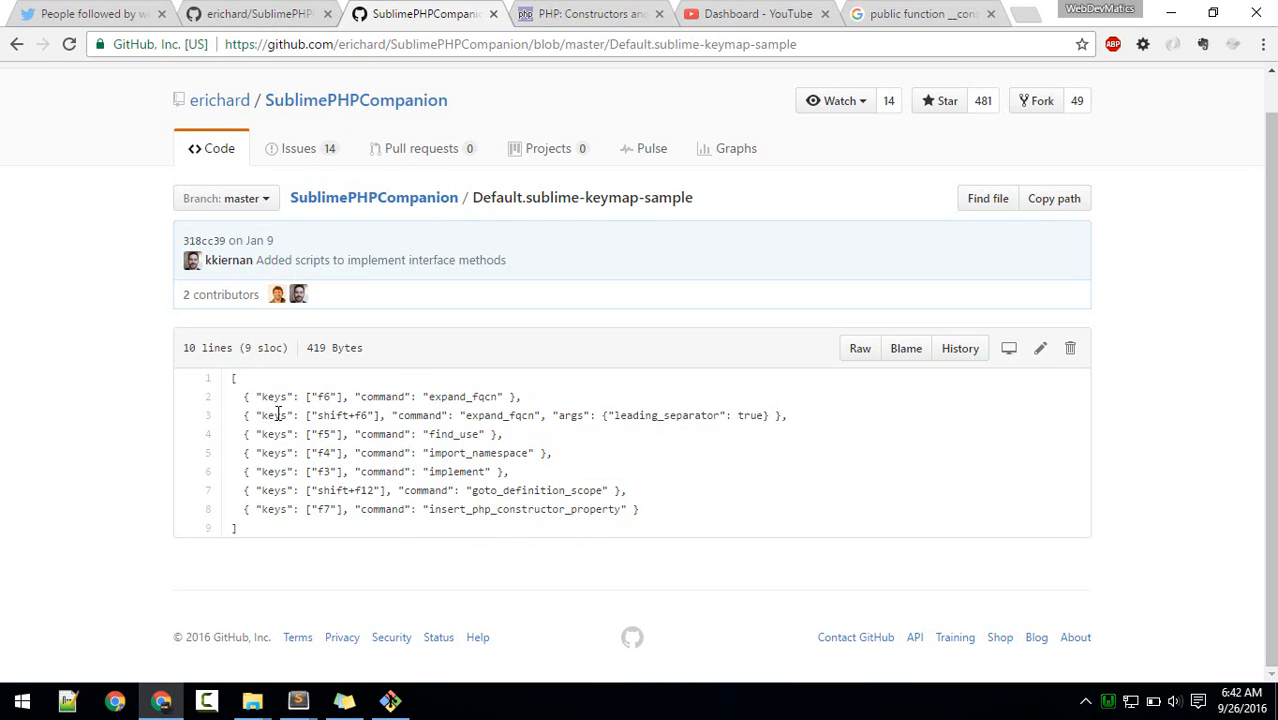
Step: Select fqcn in the F6 expand_fqcn binding on the GitHub keymap sample
double_click(320, 397)
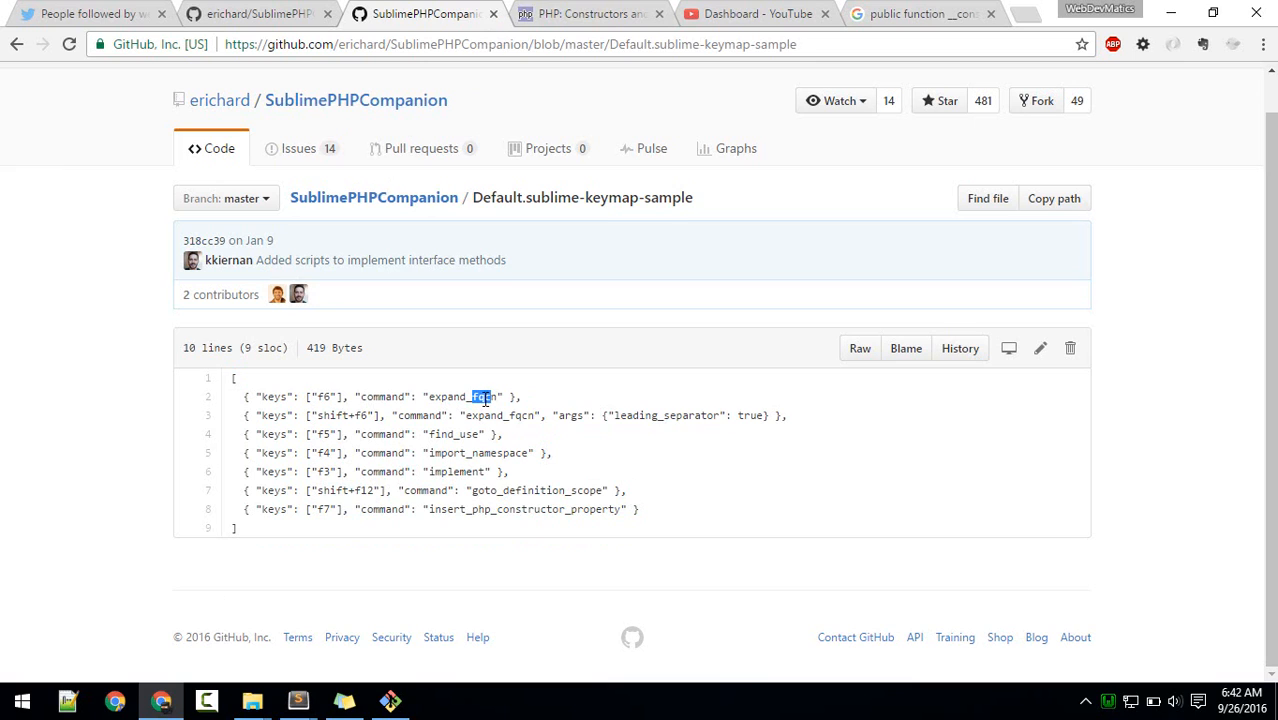
mouse_move(457, 421)
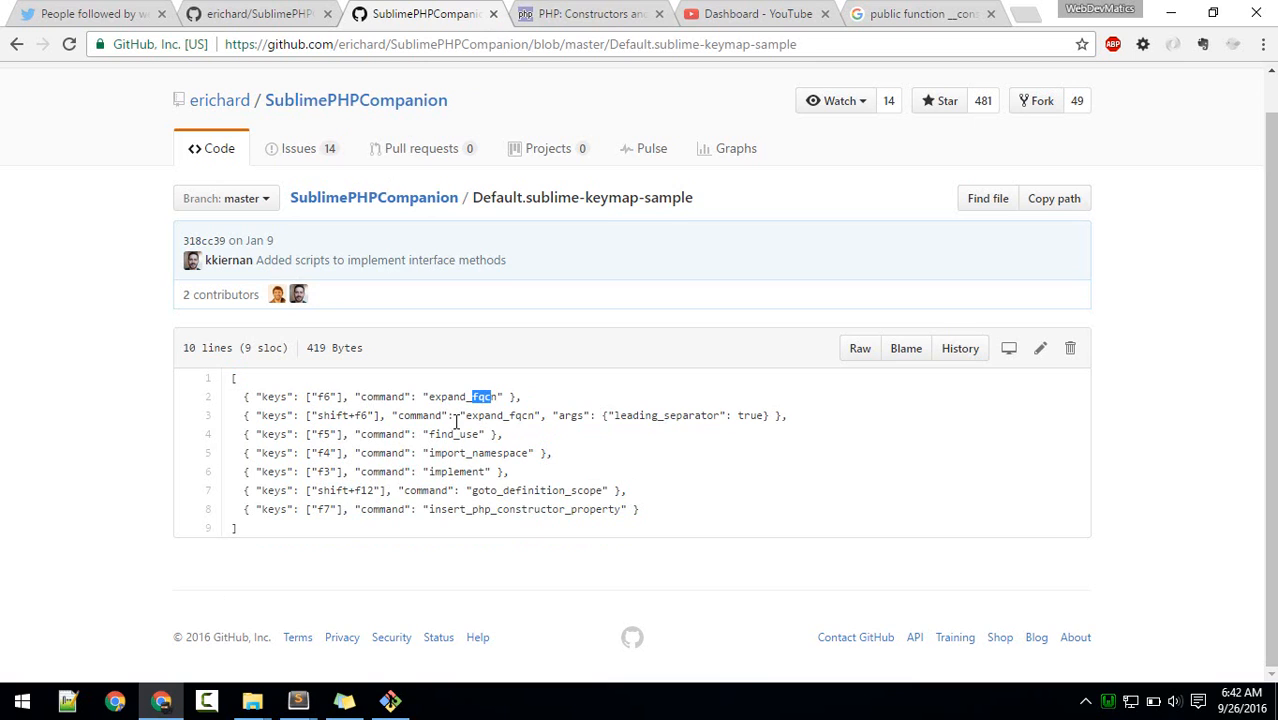
click(298, 700)
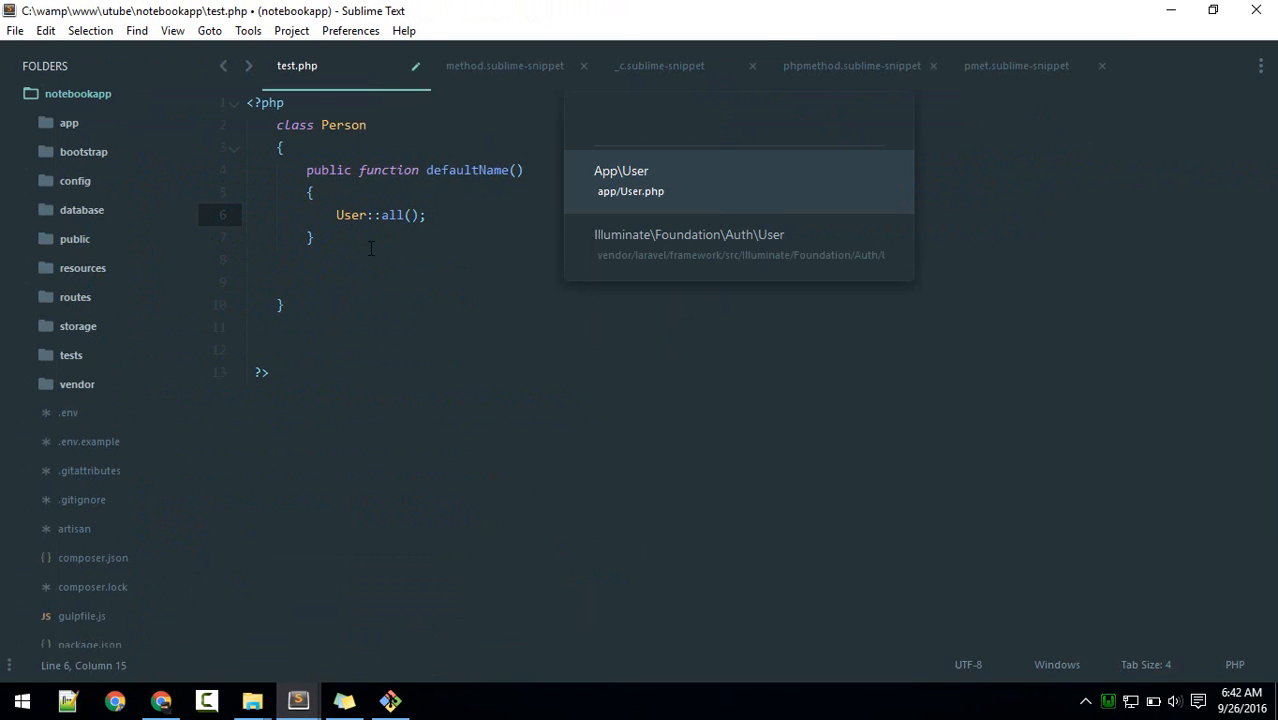
mouse_move(658, 222)
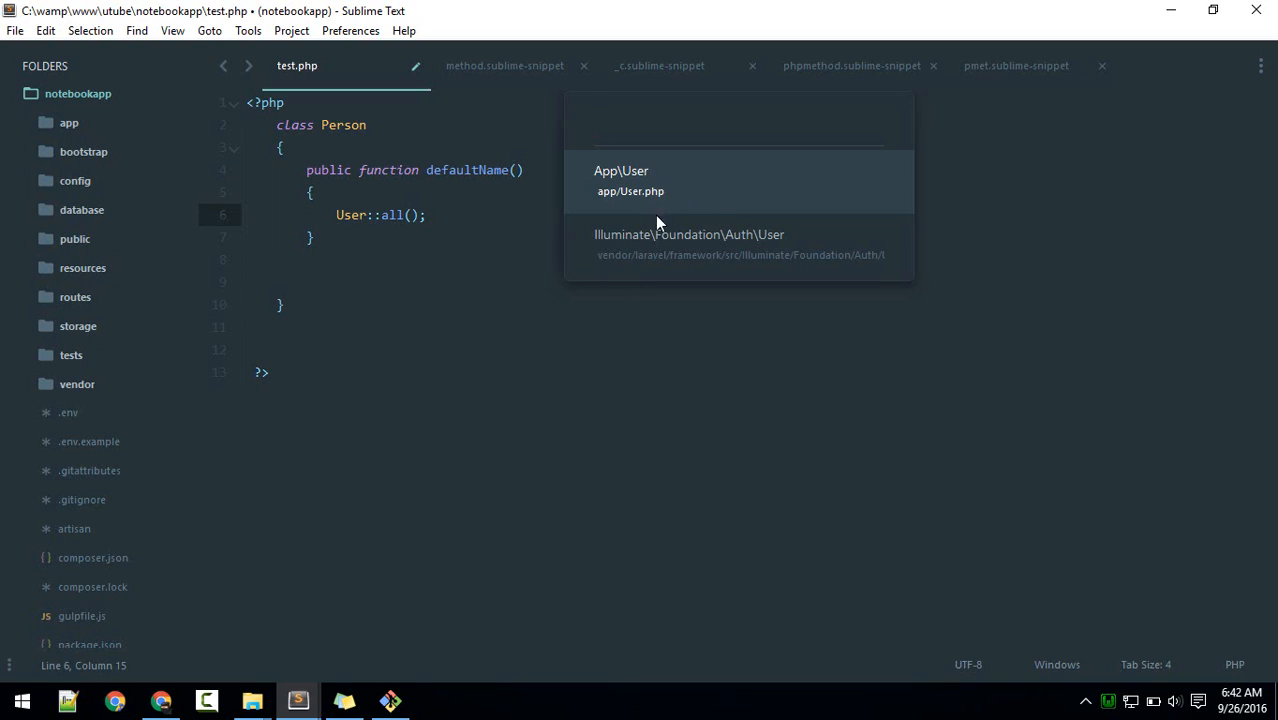
mouse_move(626, 500)
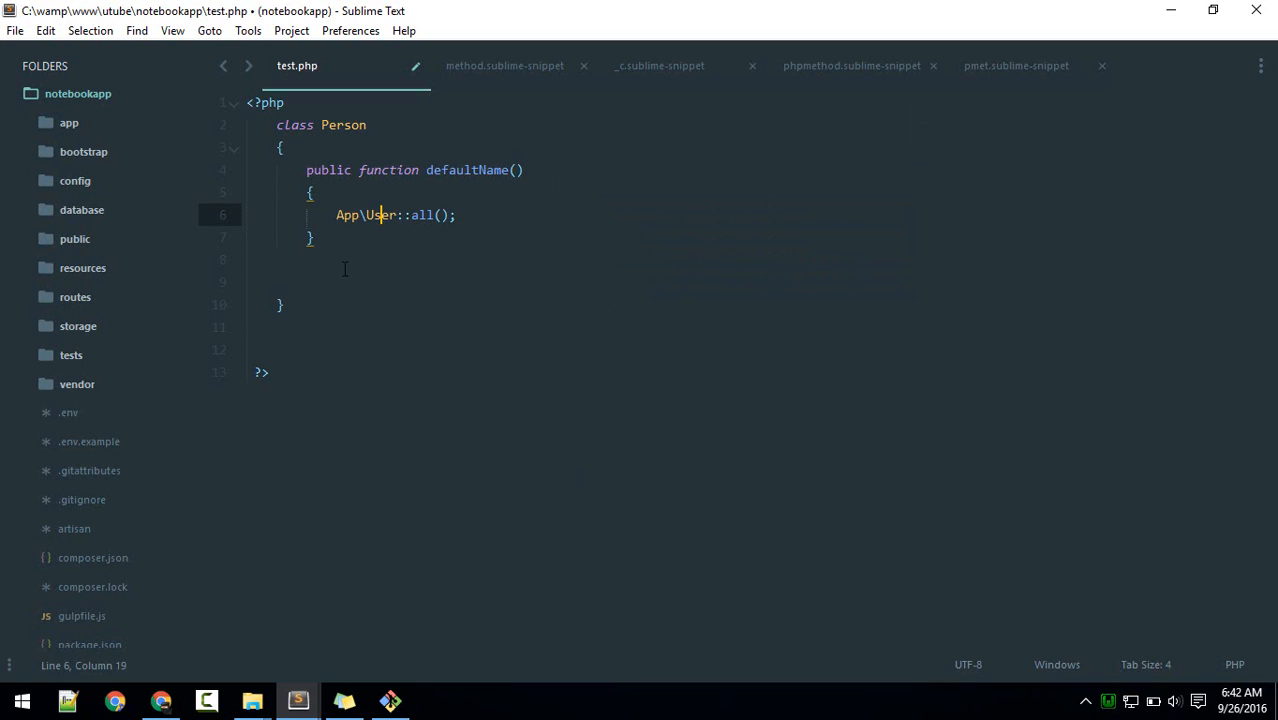
Step: Select the expanded App\User class name in the App\User::all() call
double_click(365, 214)
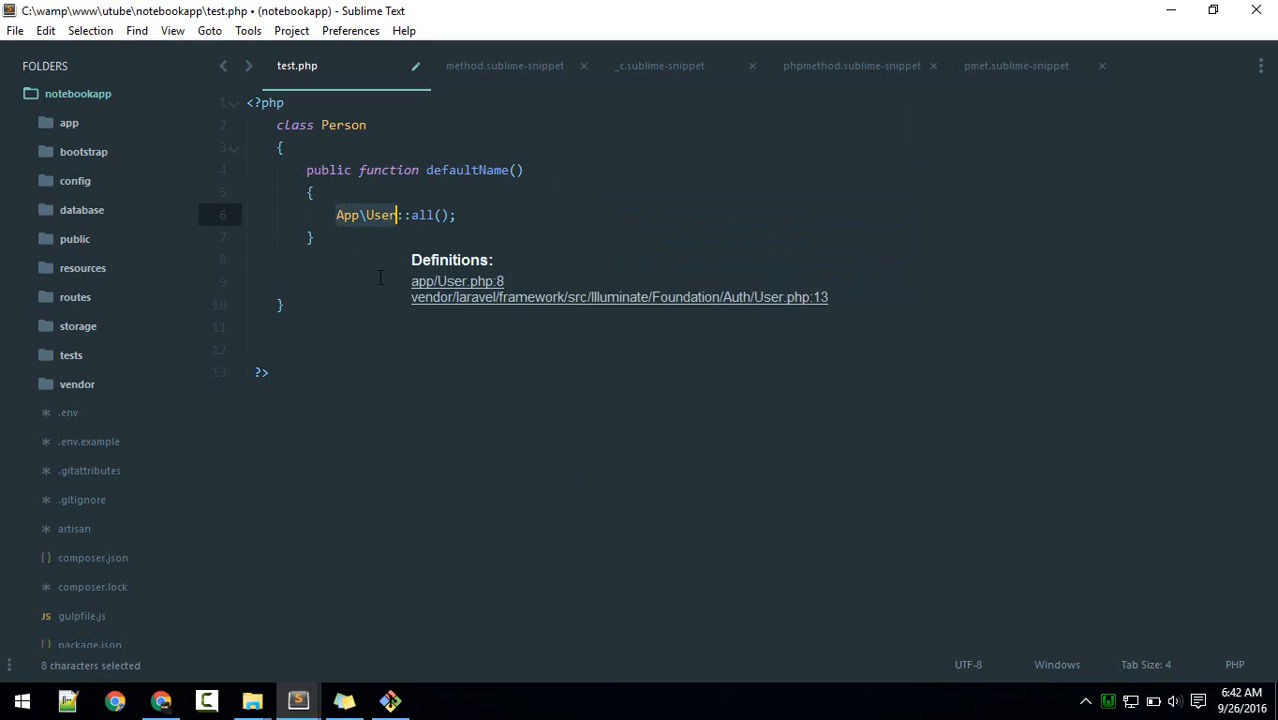
click(379, 263)
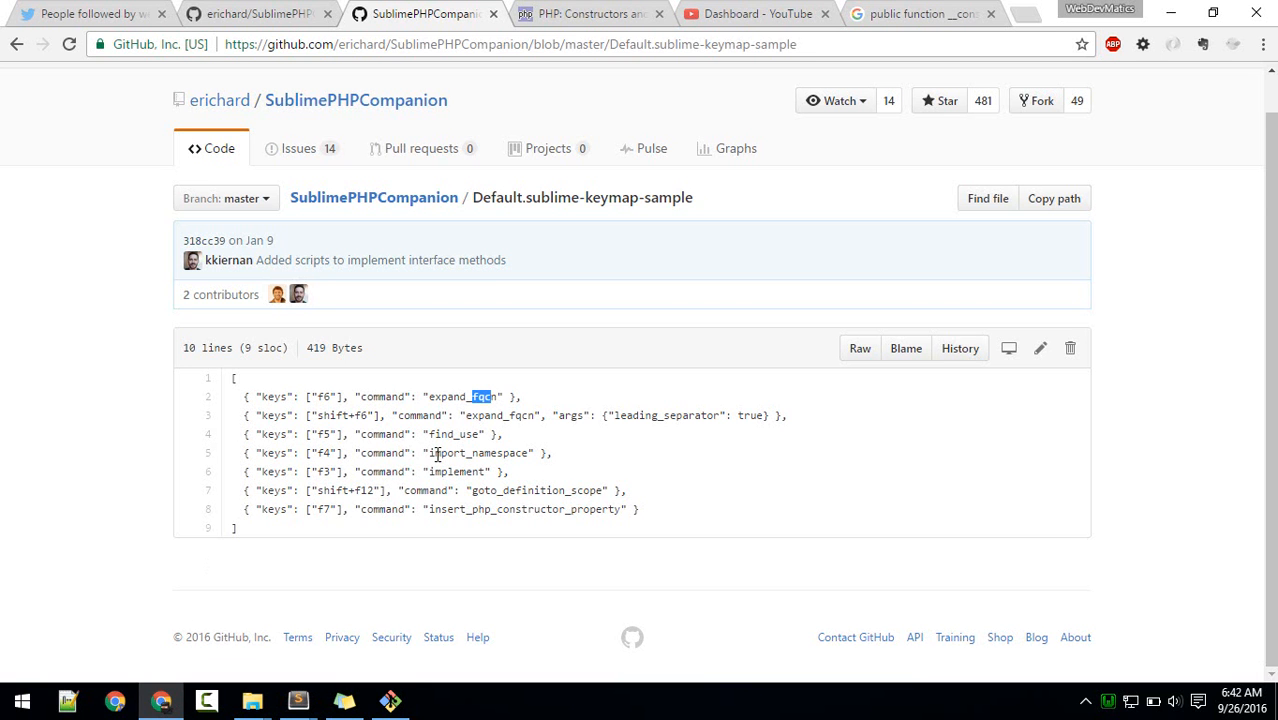
Step: Note the F5 find_use binding on GitHub, then place the cursor inside test.php's Person class
double_click(453, 434)
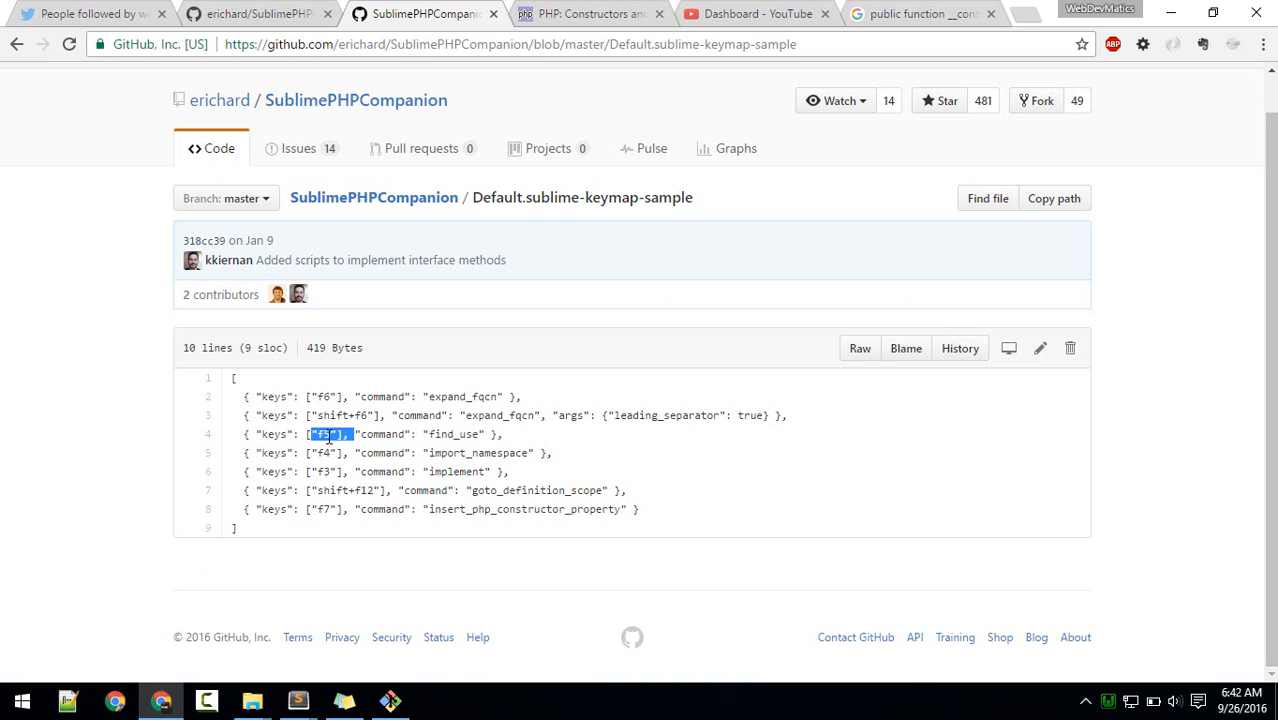
mouse_move(298, 700)
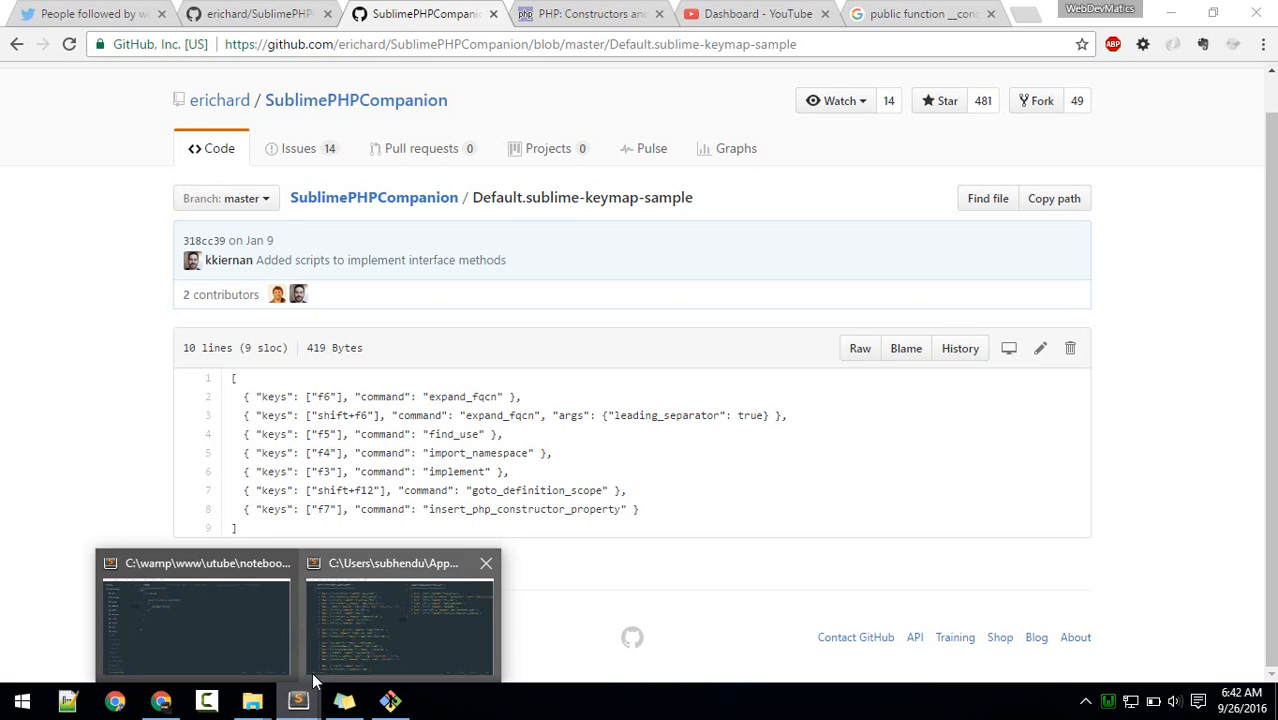
click(195, 620)
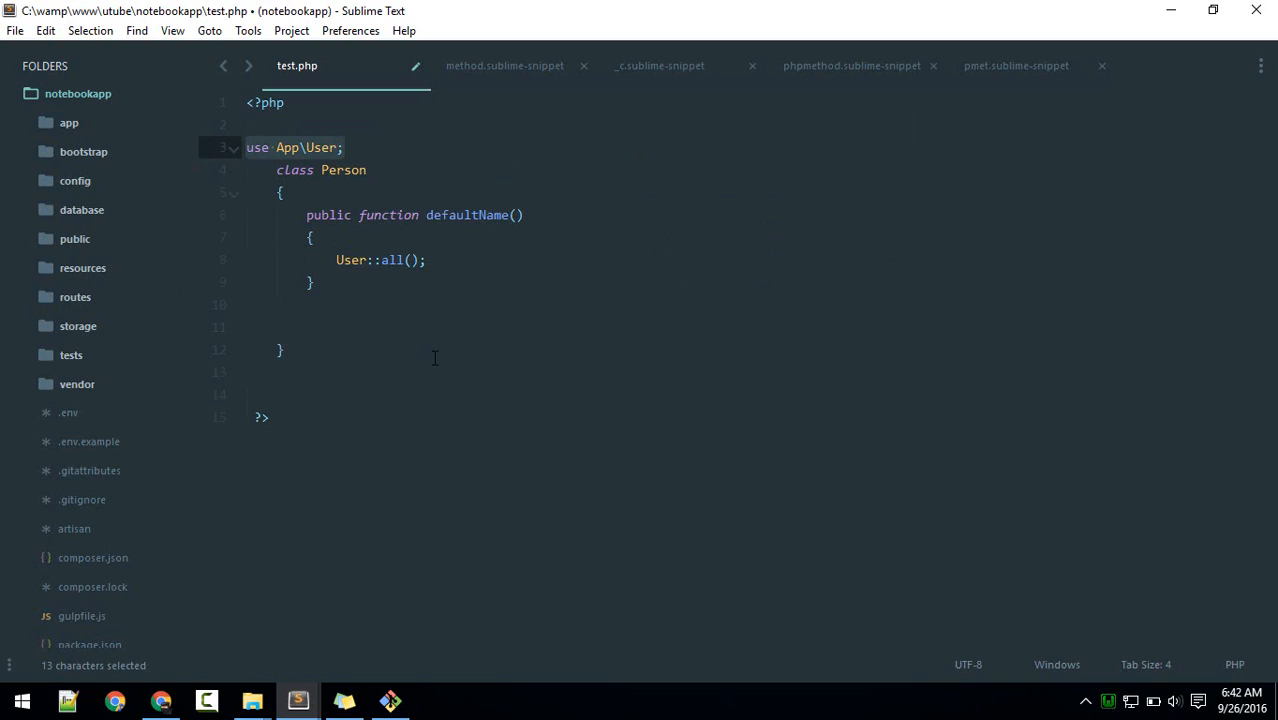
click(290, 349)
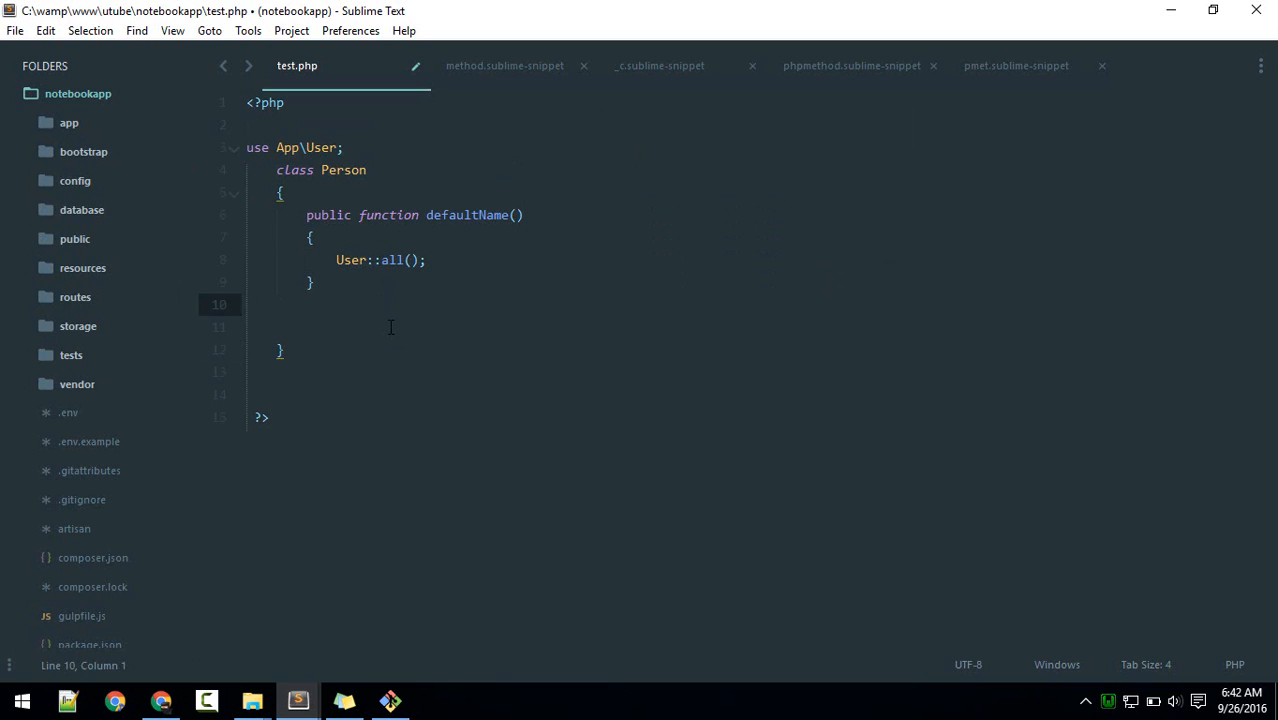
mouse_move(405, 318)
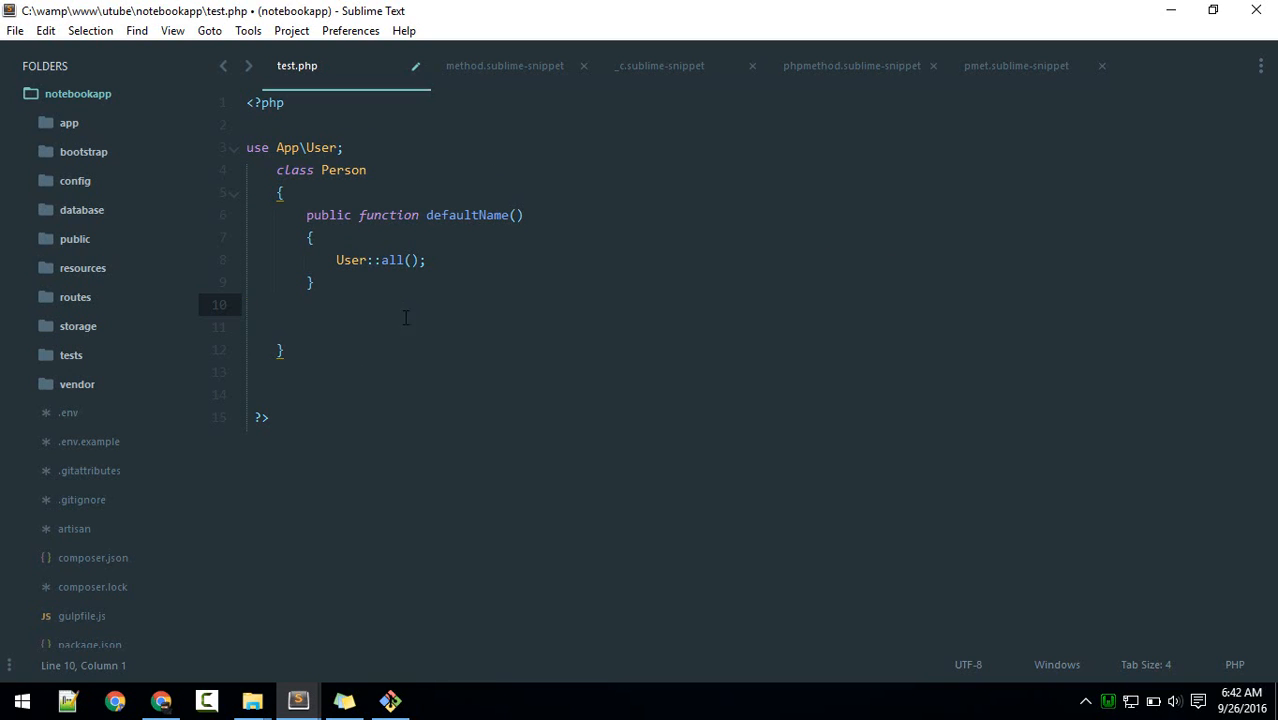
click(162, 700)
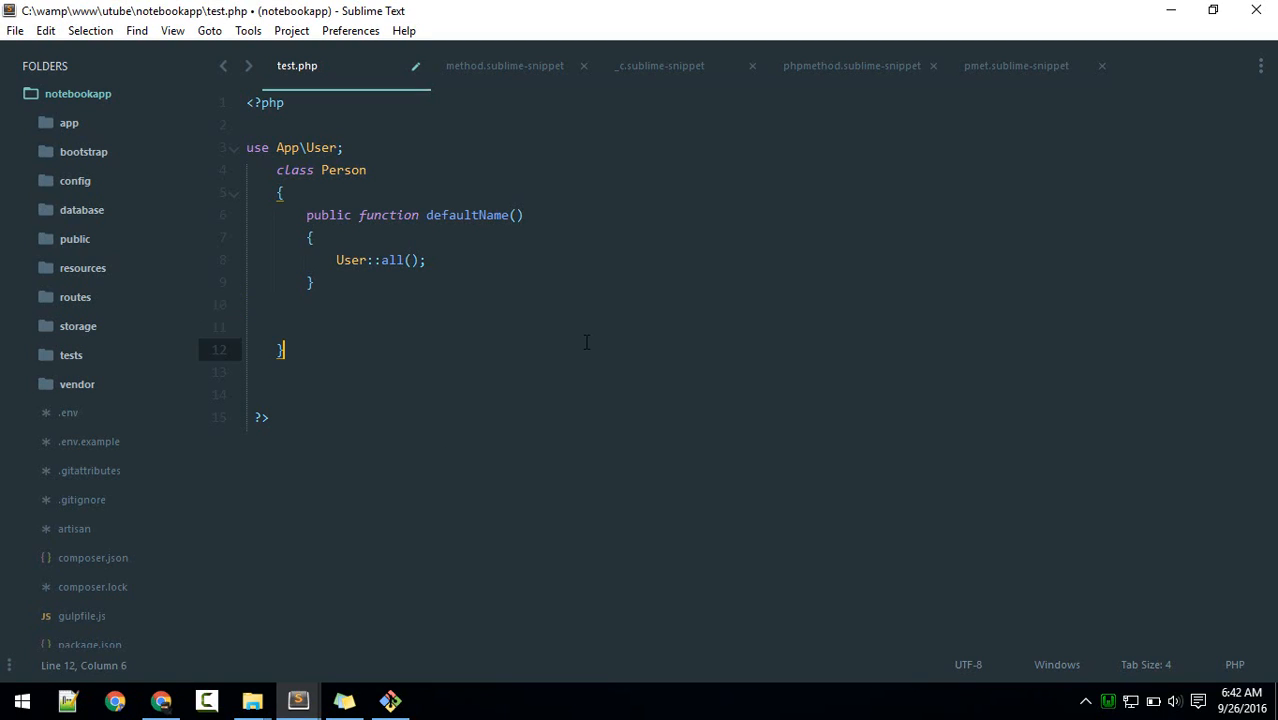
mouse_move(534, 367)
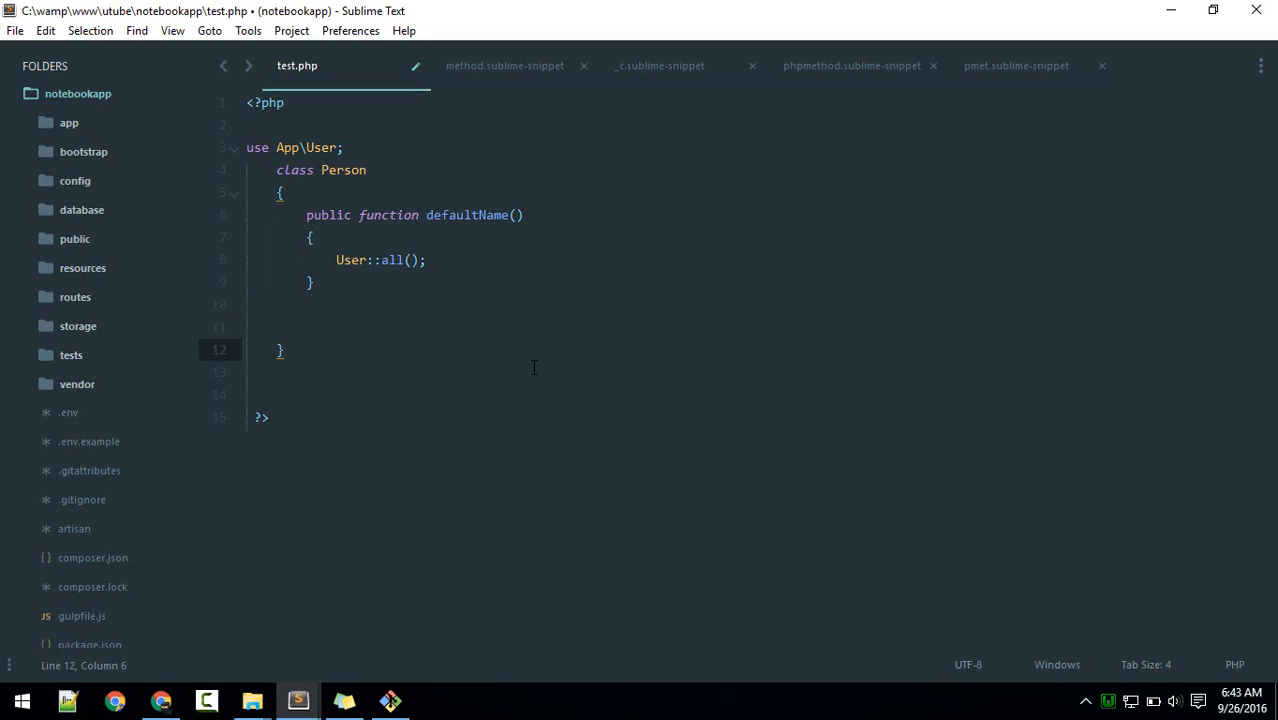
click(160, 700)
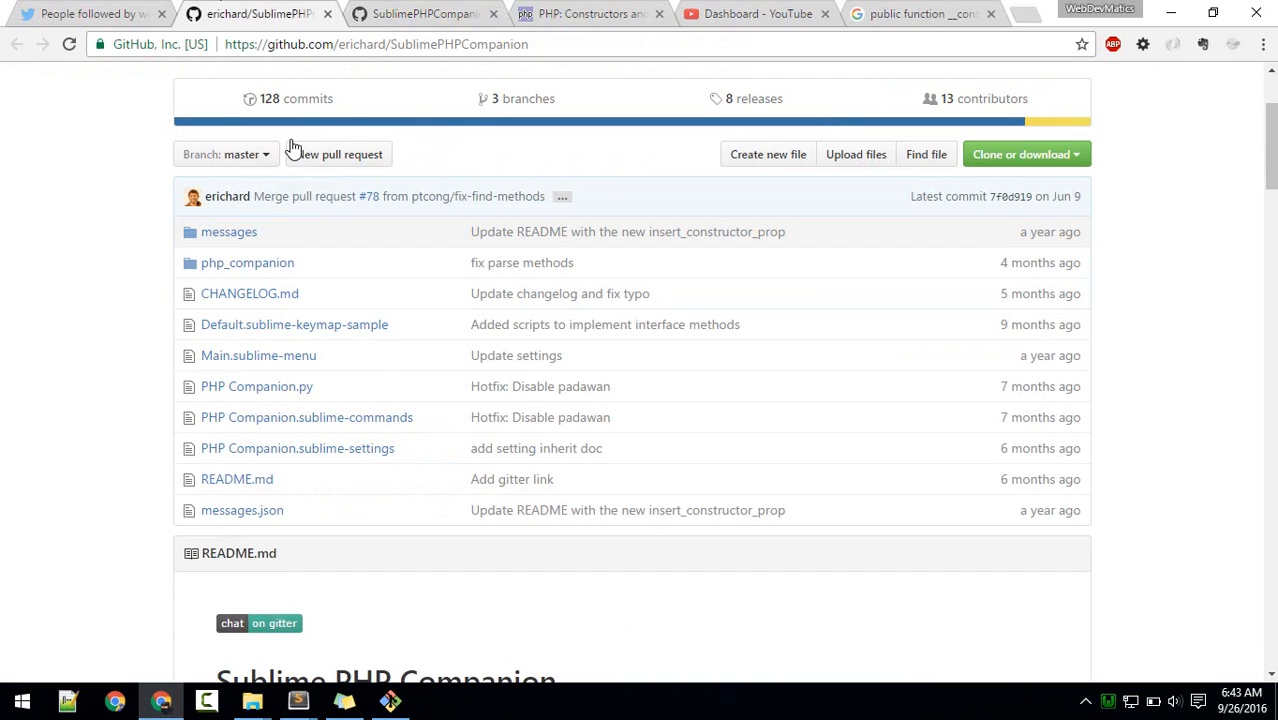
Step: Look up the F7 insert_php_constructor_property shortcut in Default.sublime-keymap-sample, then return to test.php
scroll(down, 3)
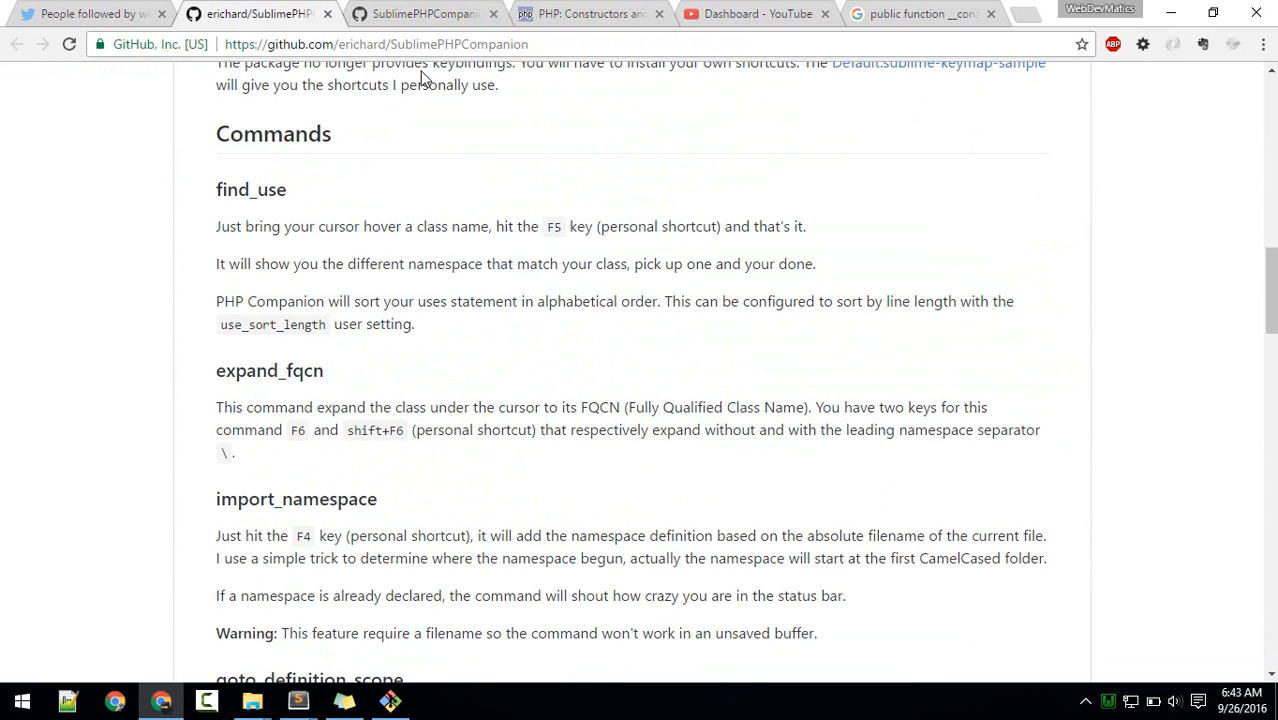
click(938, 63)
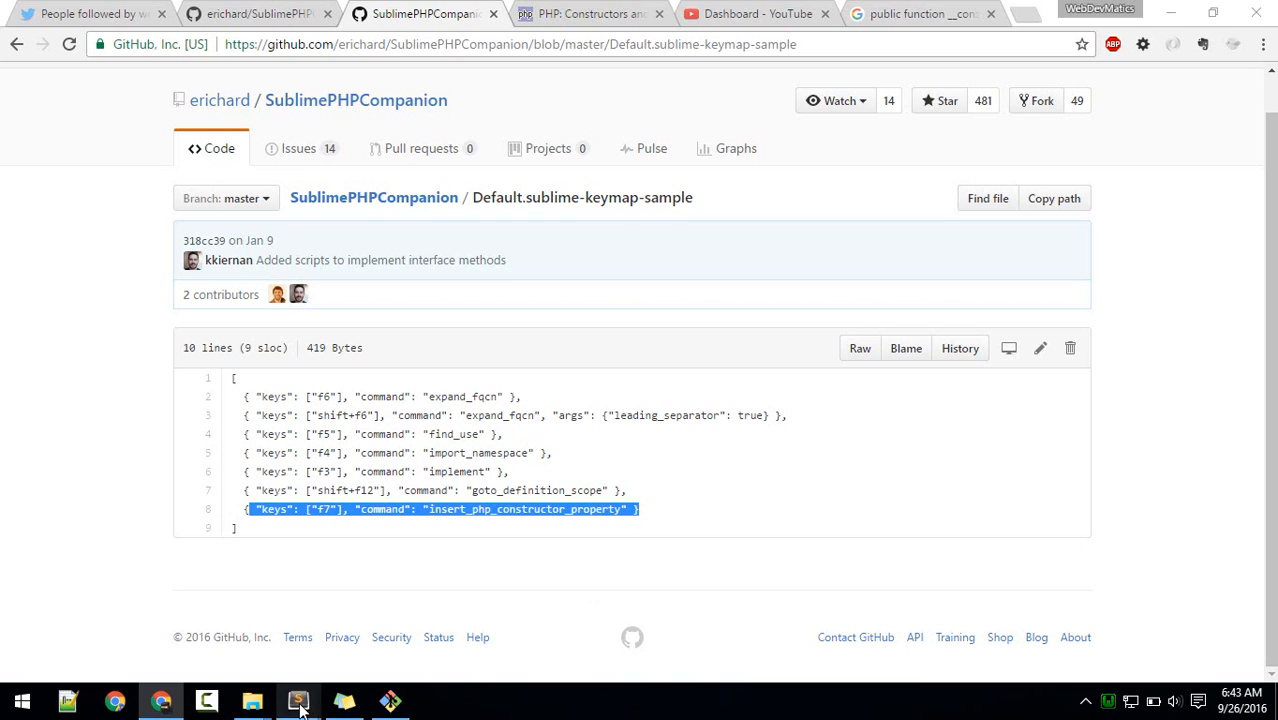
click(298, 700)
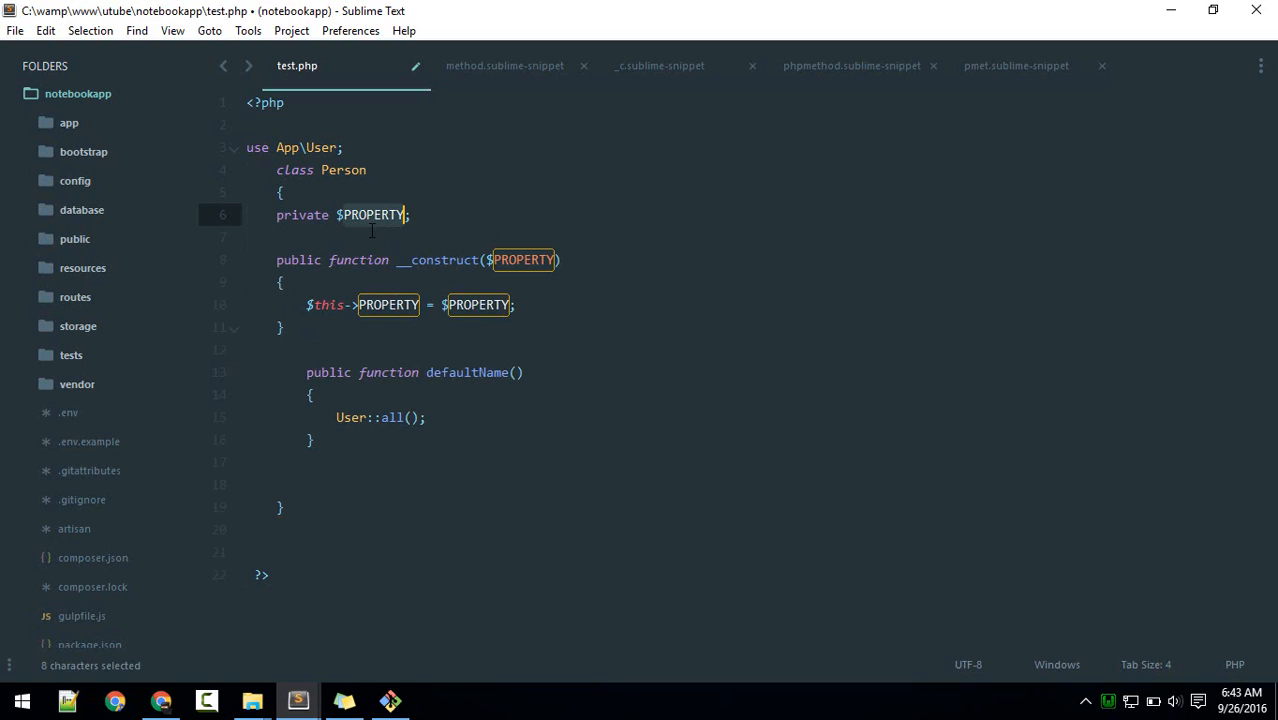
text(sdjkl)
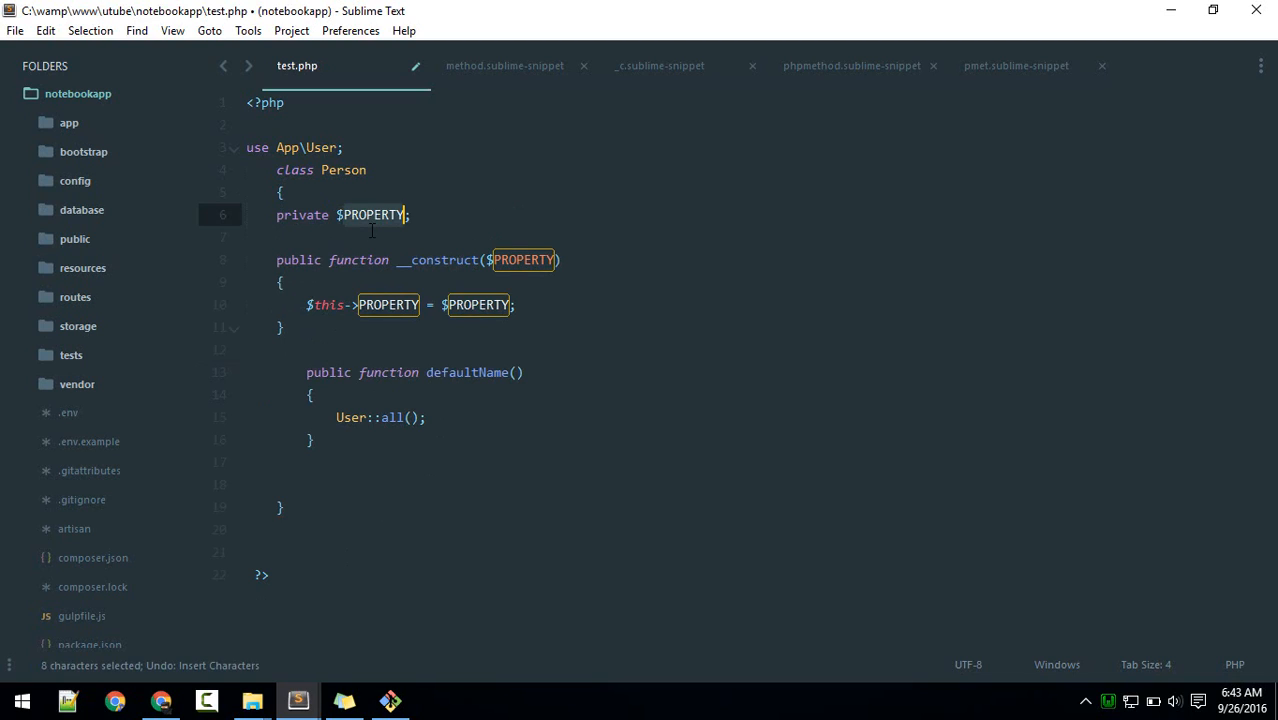
key(ctrl+z)
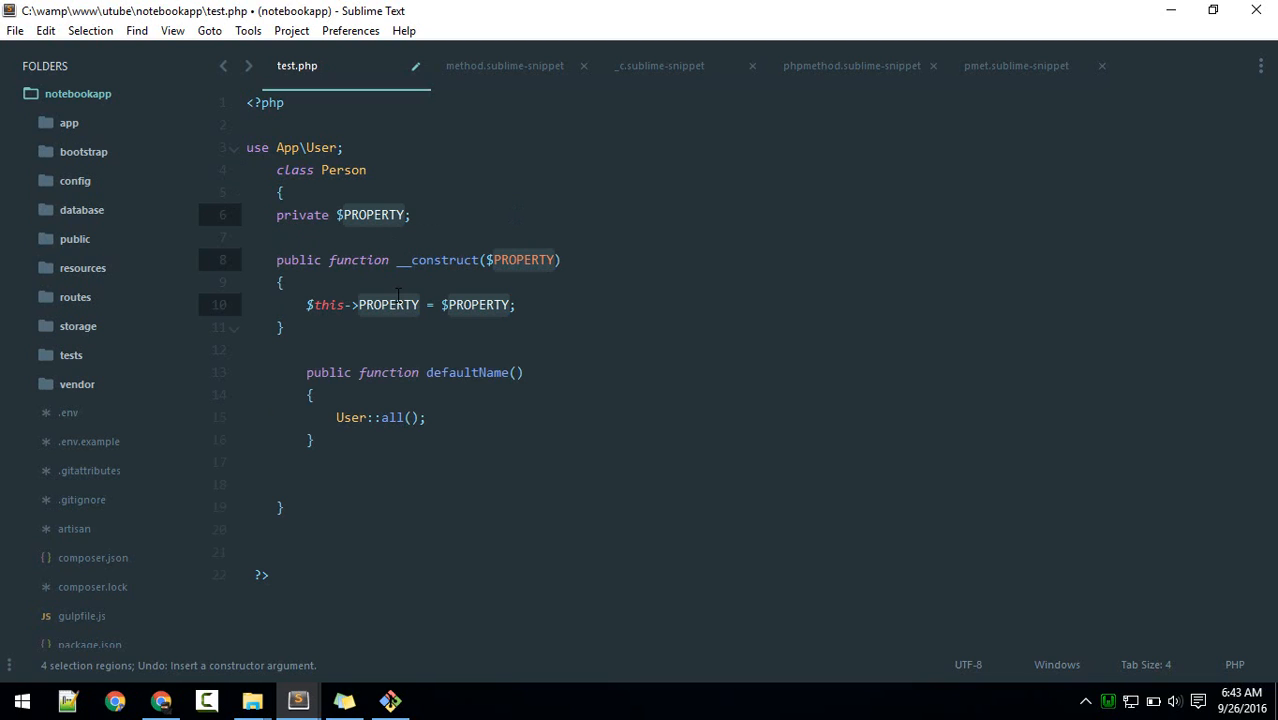
text(cat)
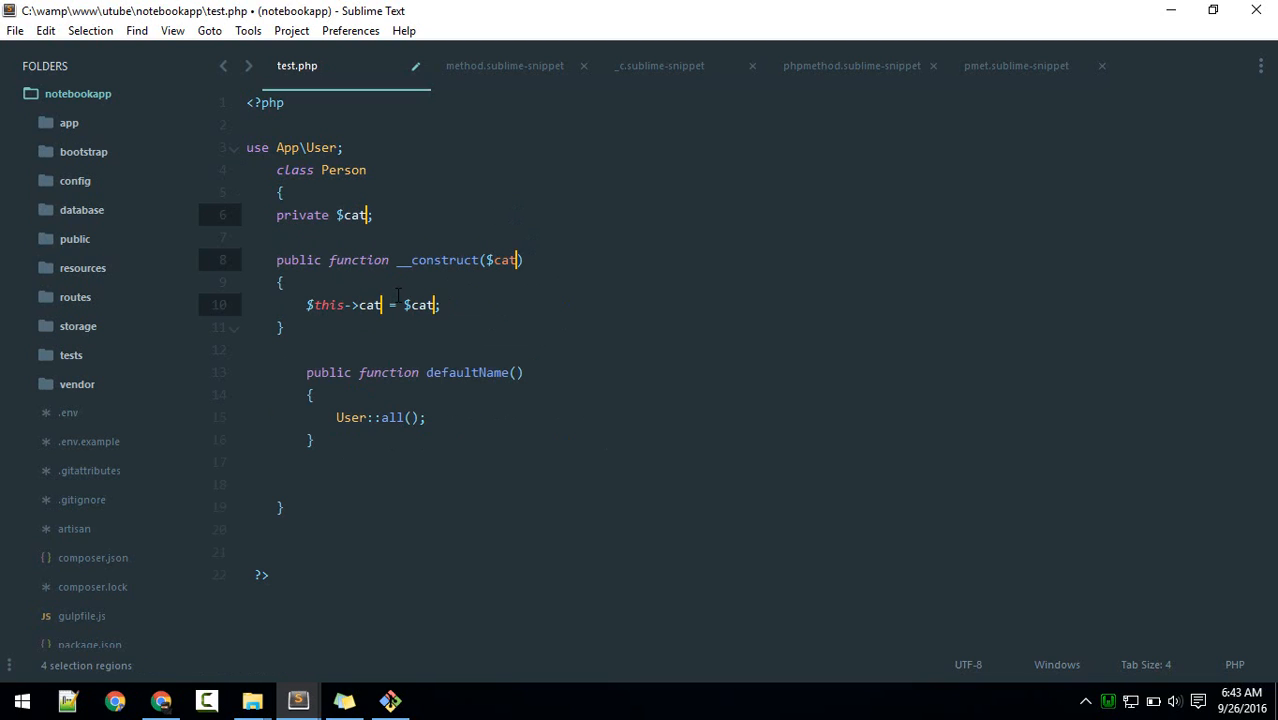
text(private $dog;)
text(, $dog)
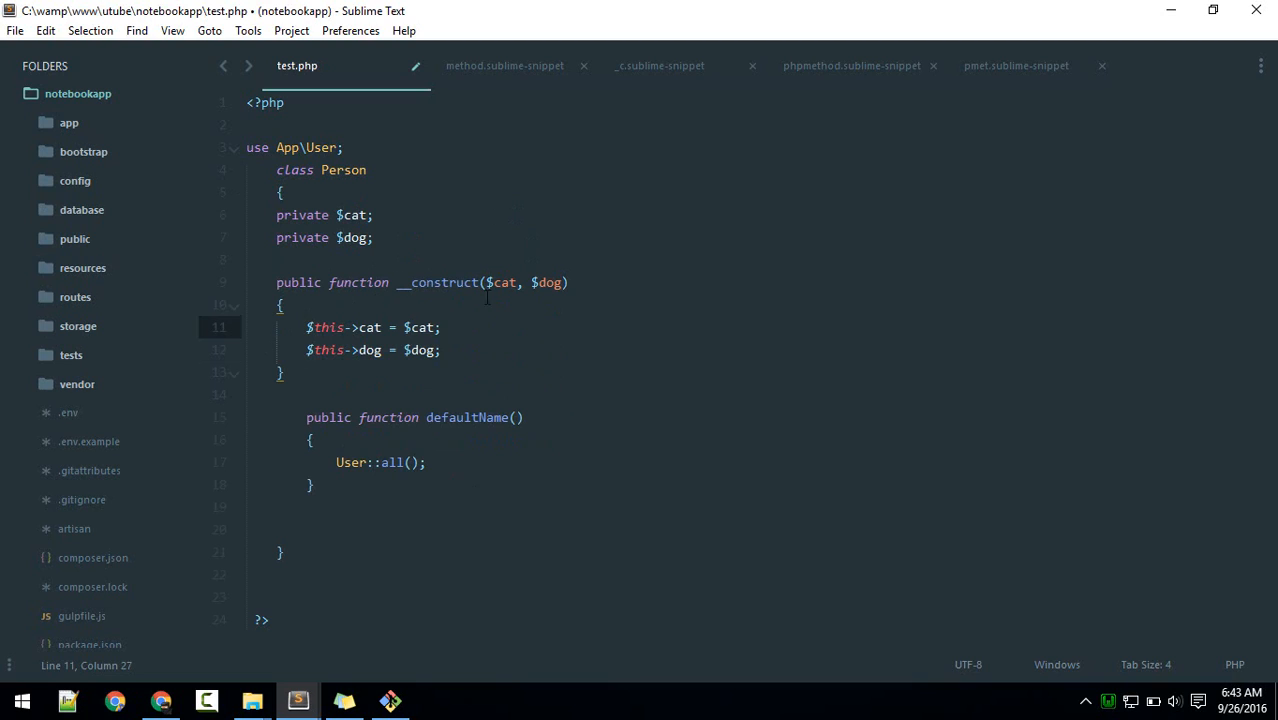
drag(308, 327, 440, 349)
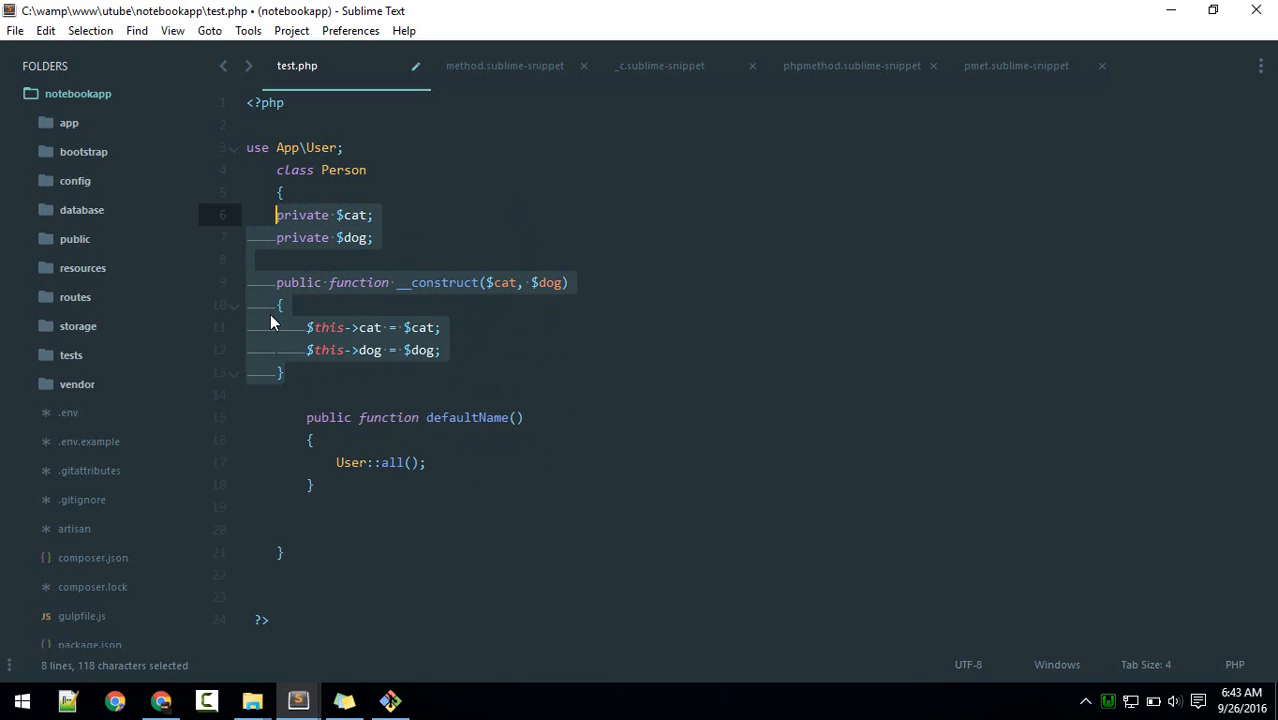
click(283, 305)
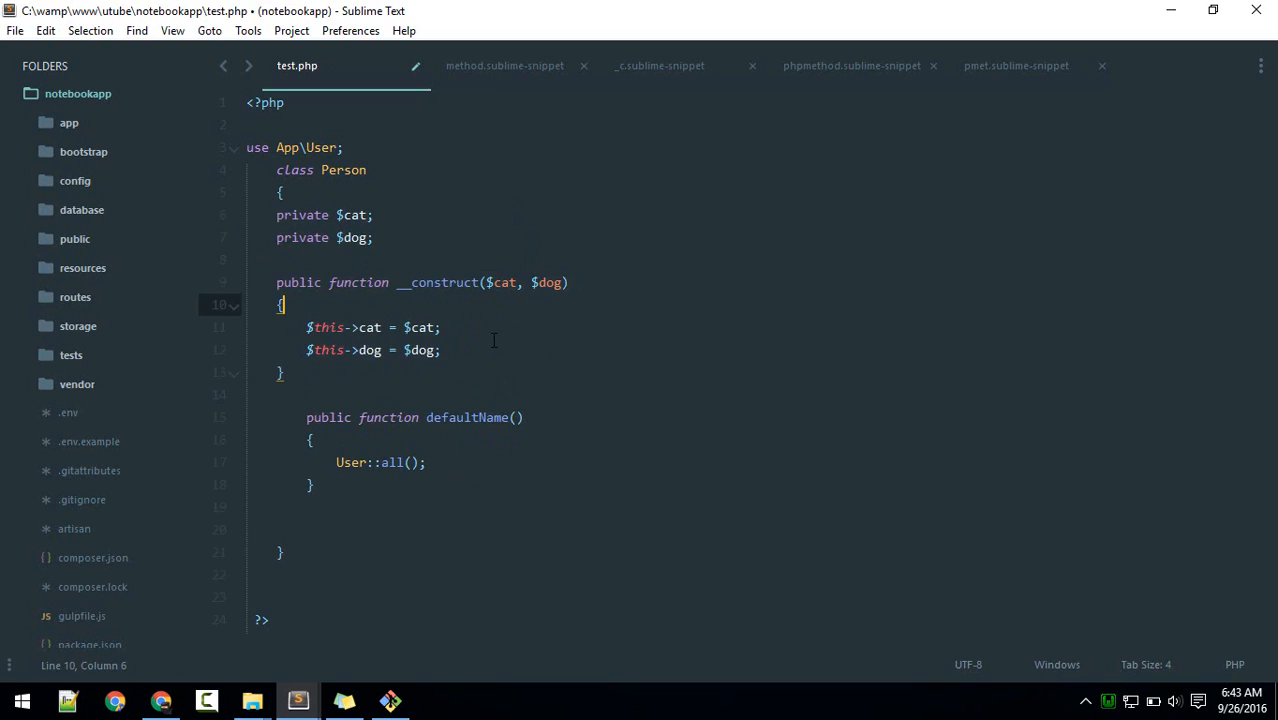
mouse_move(598, 350)
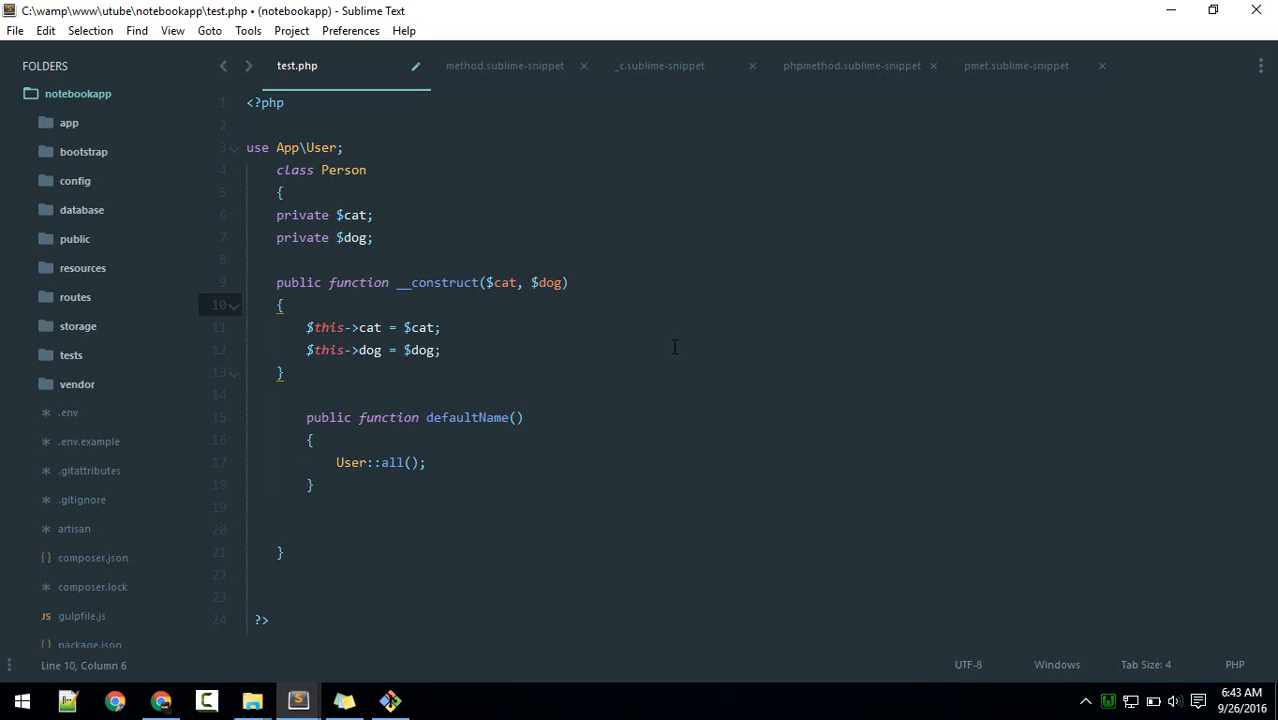
text(instal)
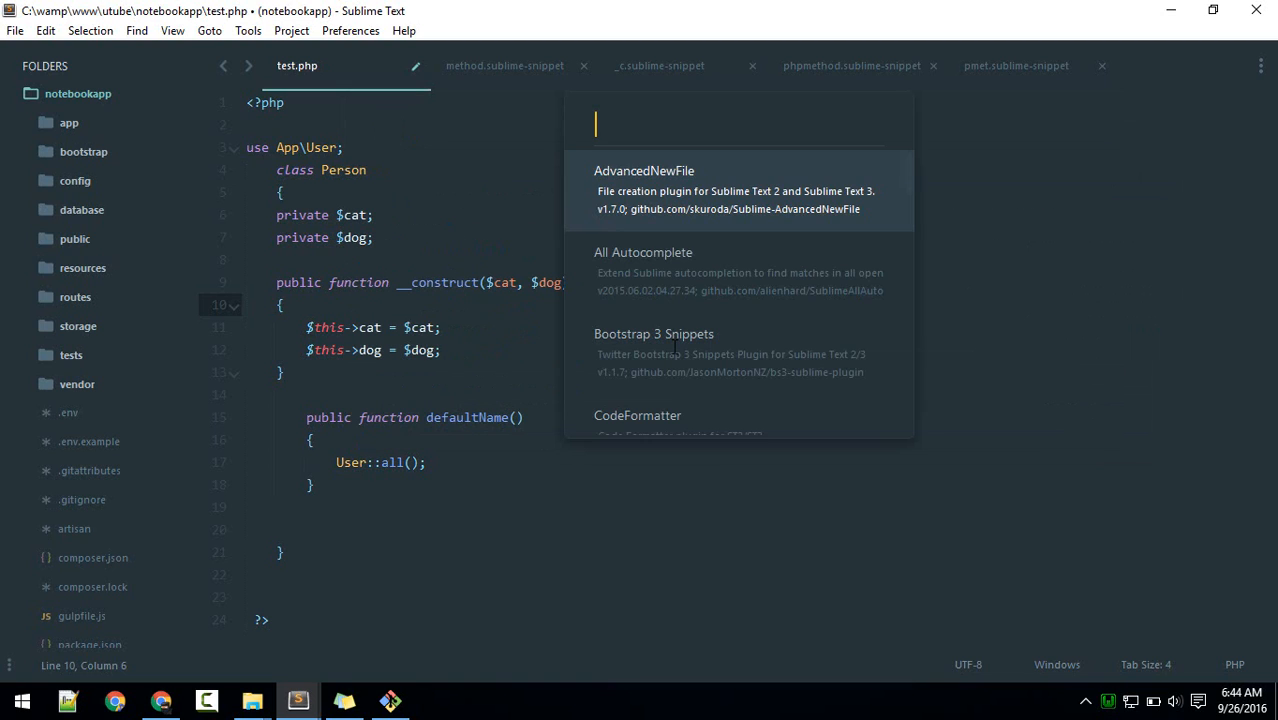
text(gett)
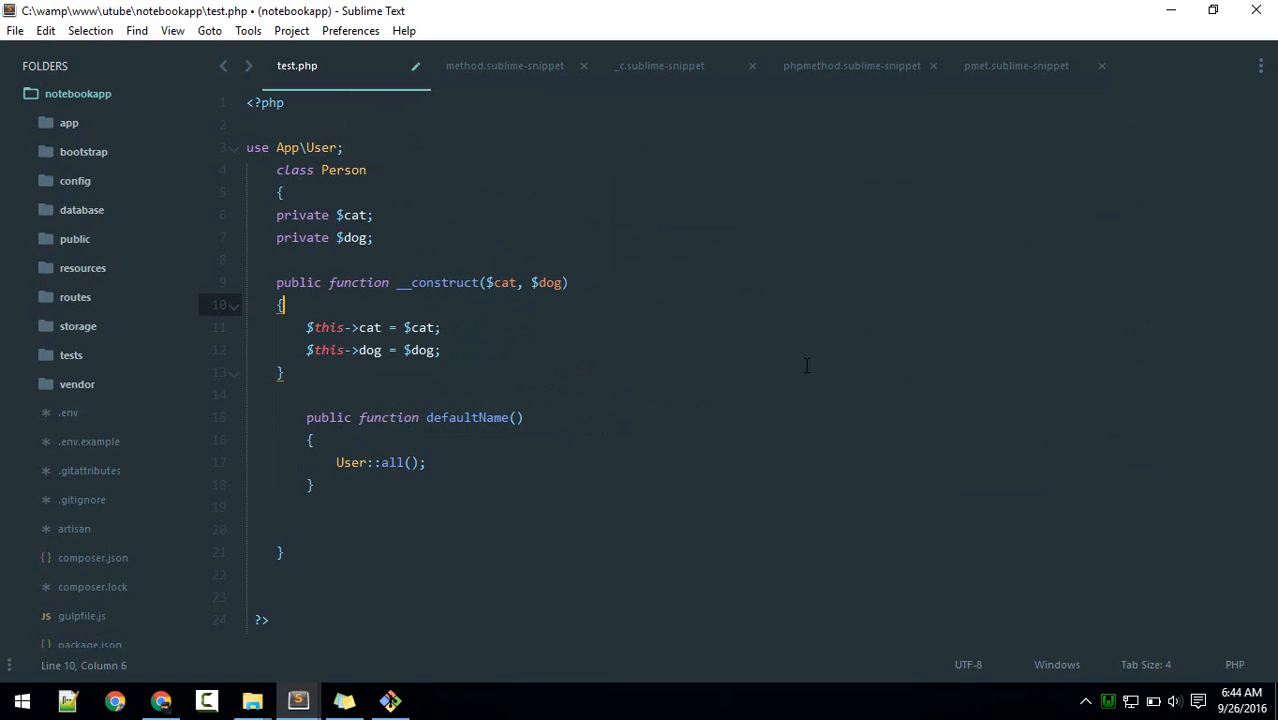
mouse_move(703, 321)
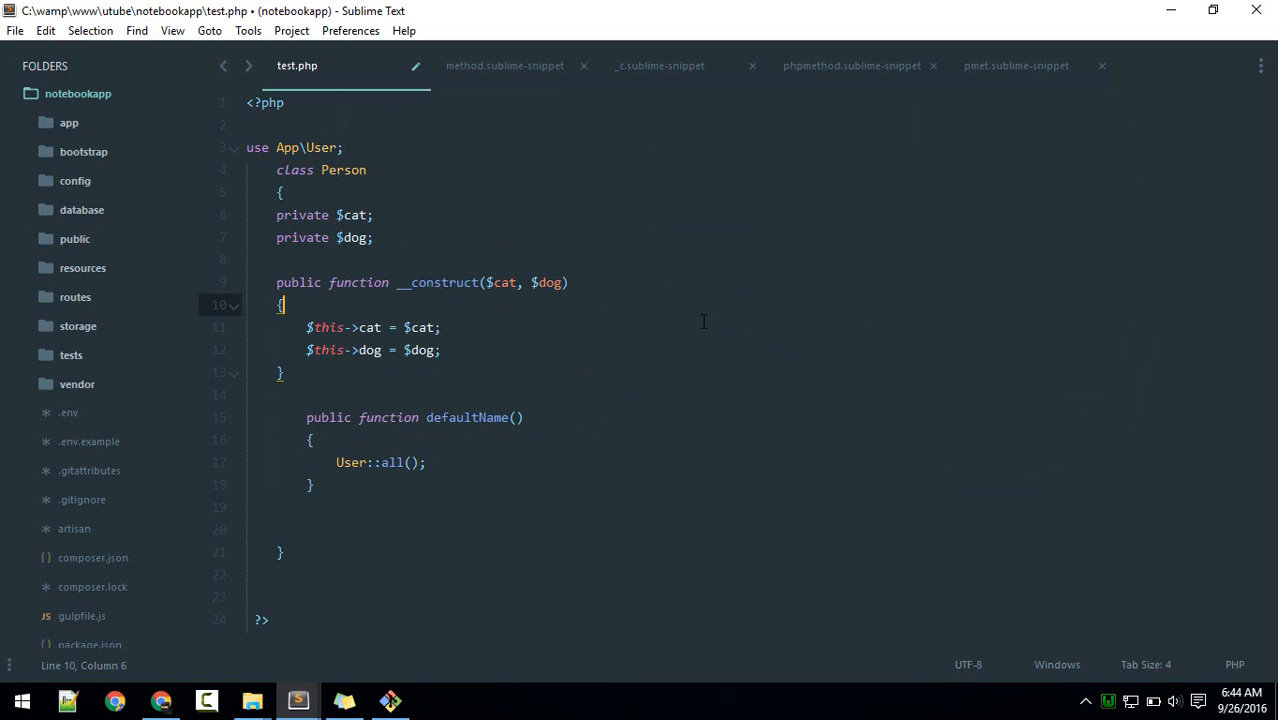
text(list)
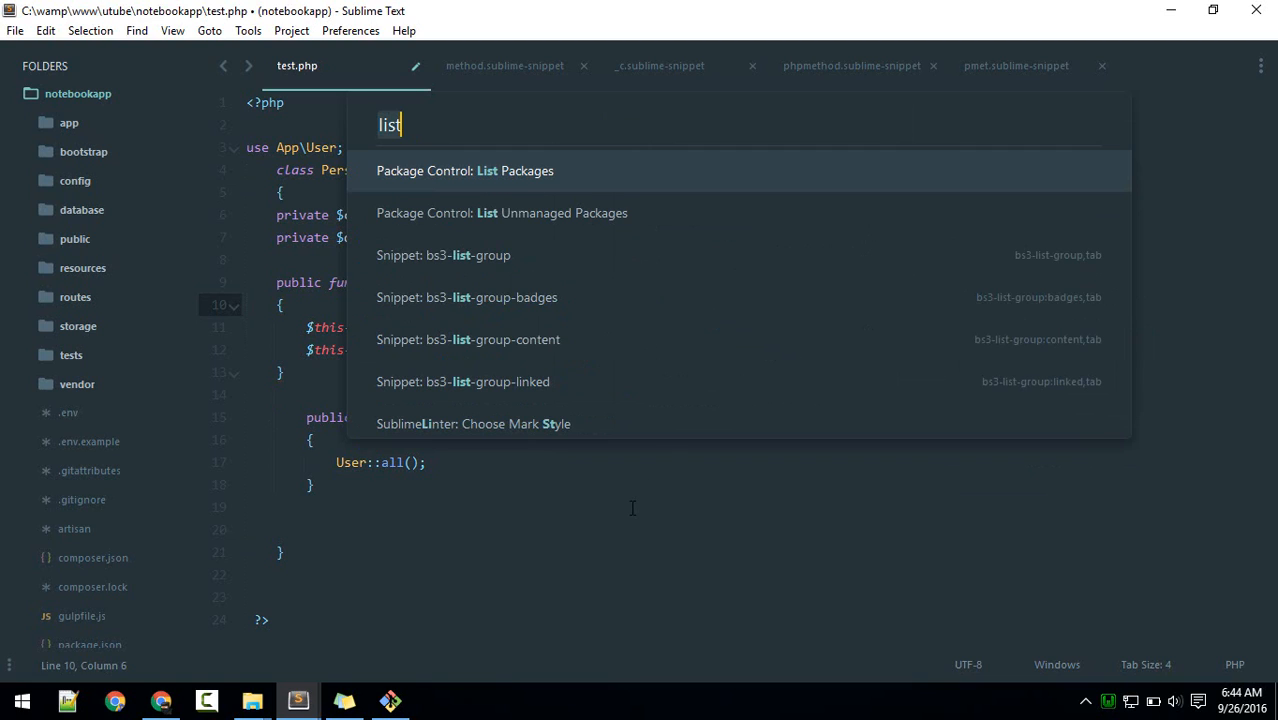
key(escape)
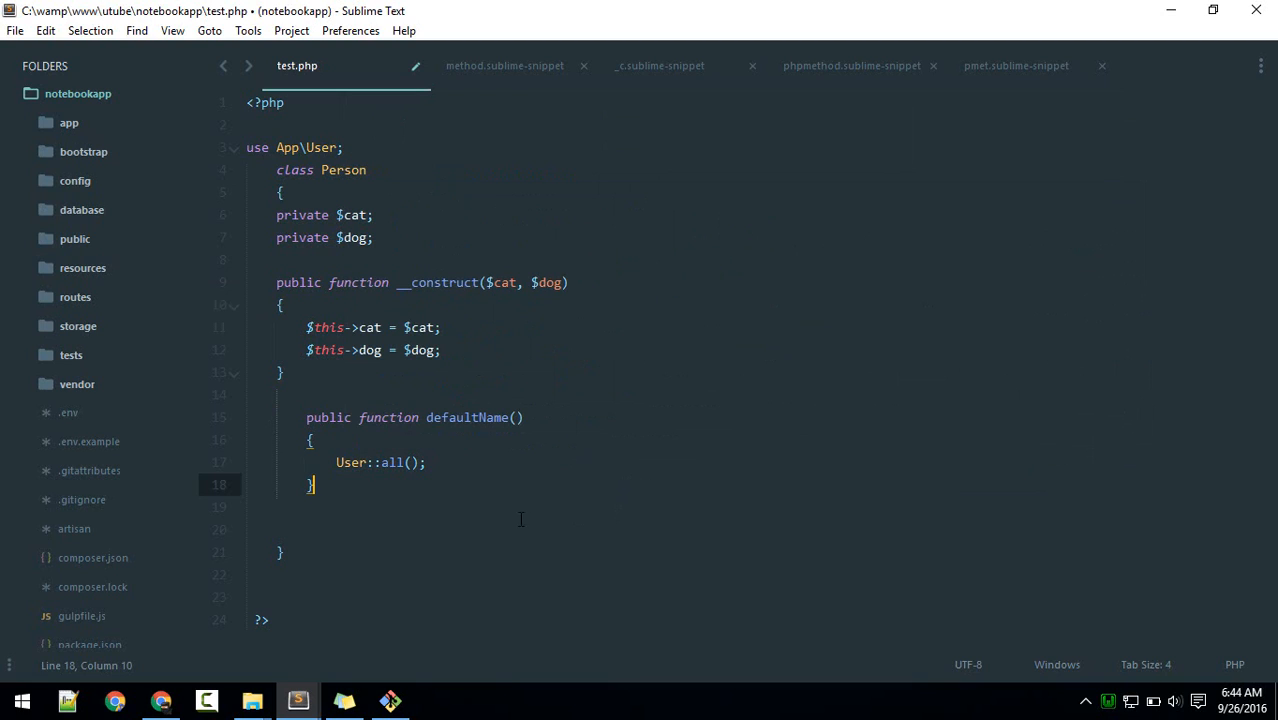
mouse_move(506, 360)
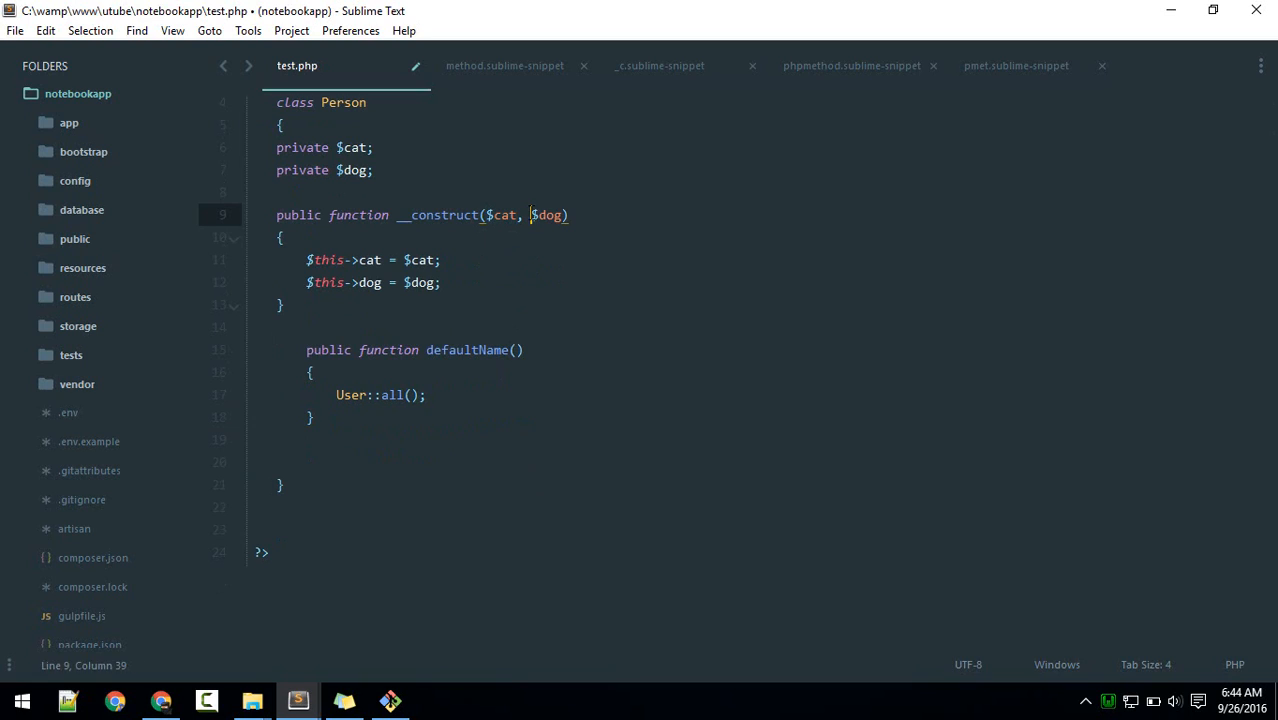
click(281, 238)
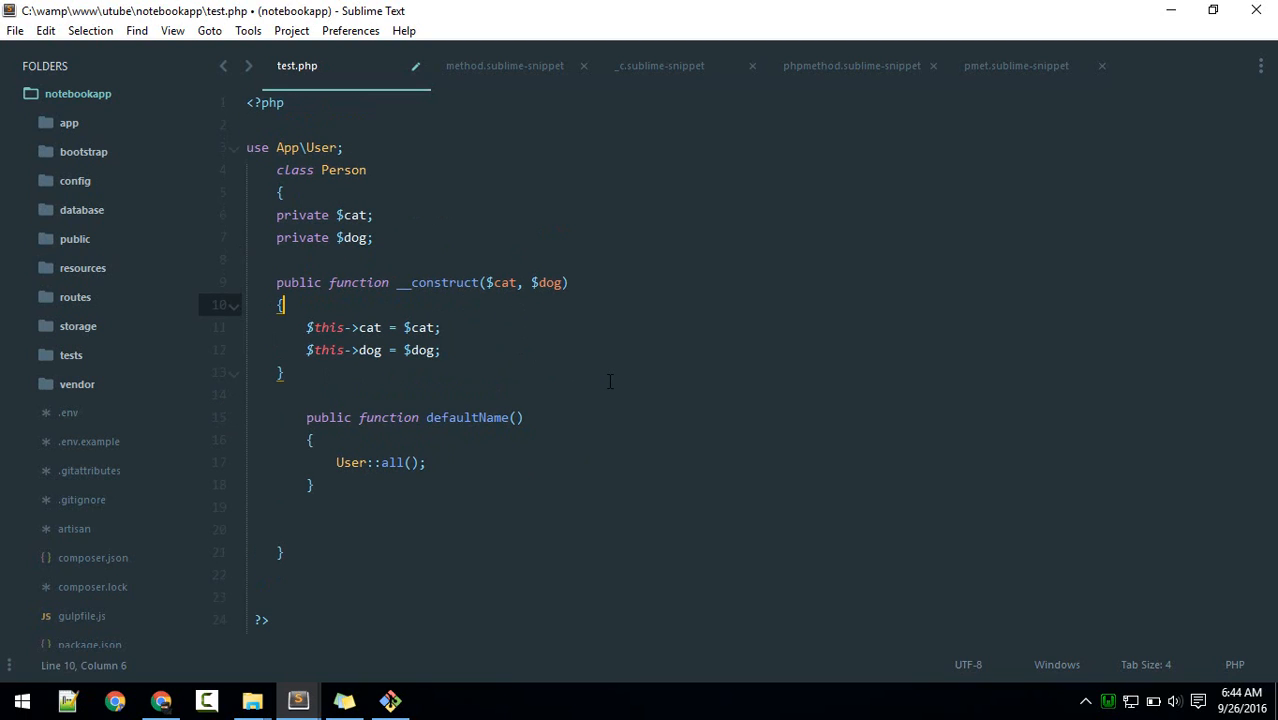
Step: Generate a documented getter for the dog property with 'PHP: Generate Getters'
text(list)
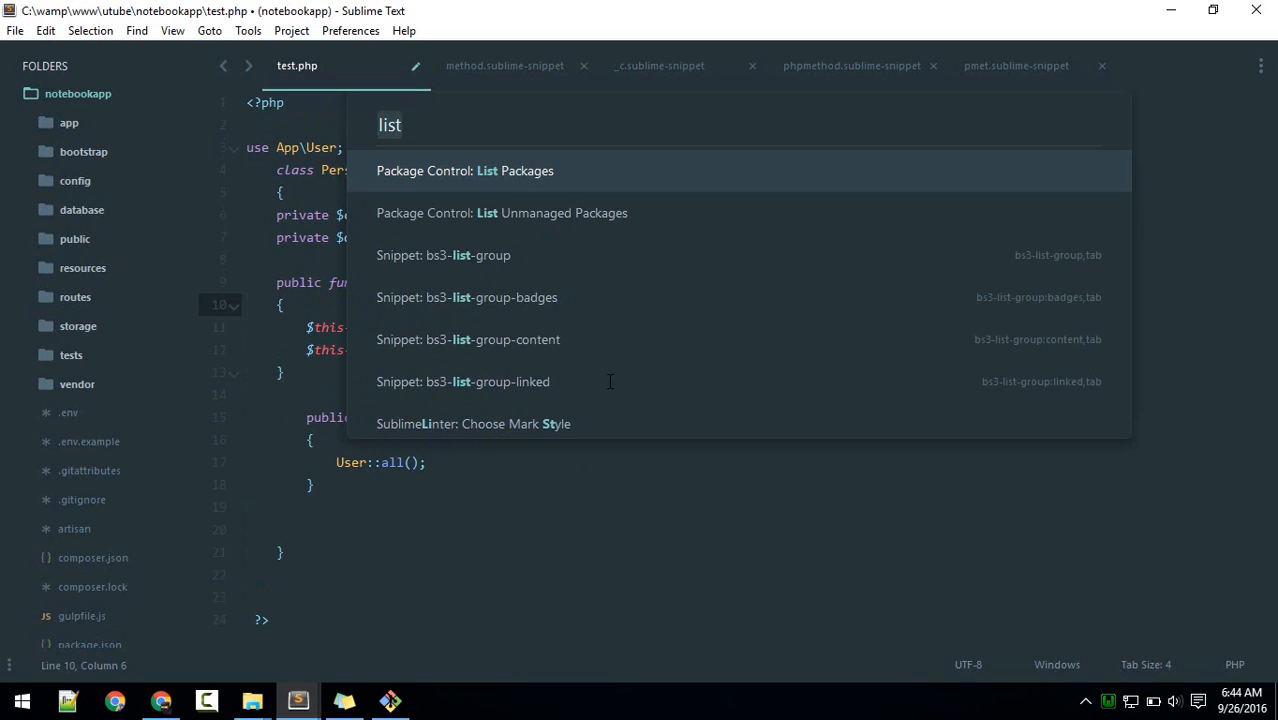
text(gette)
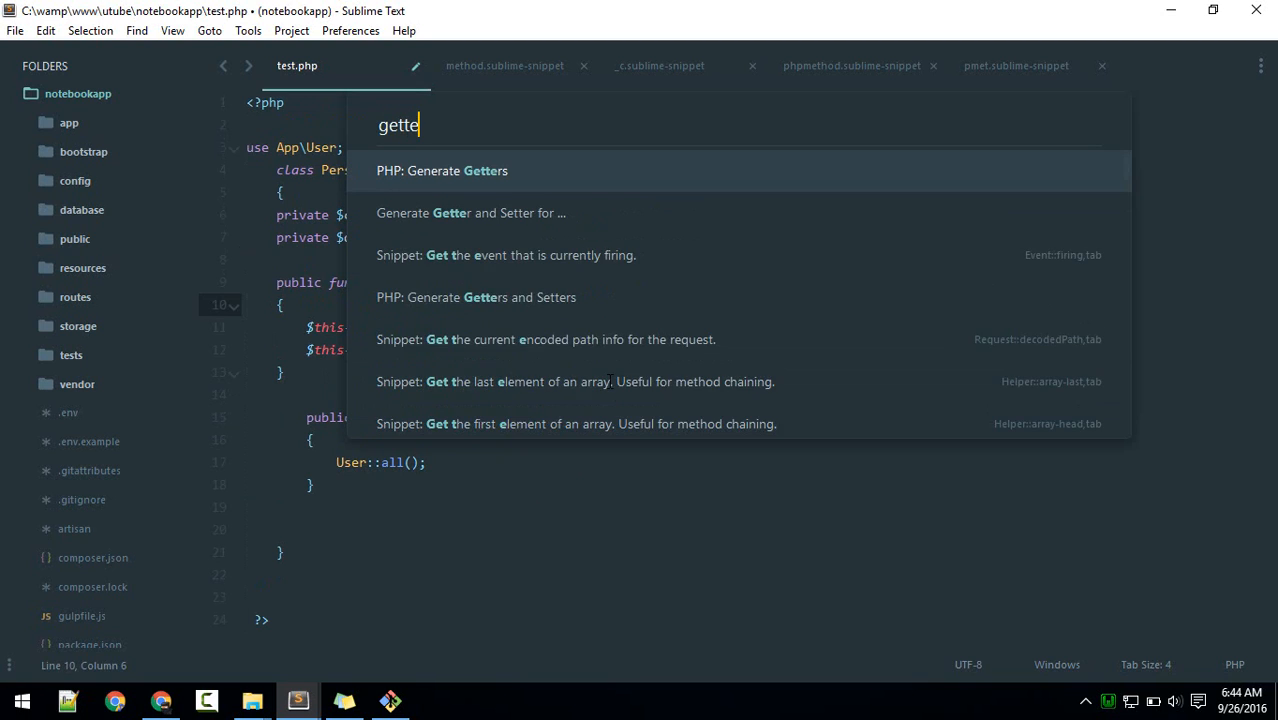
text(r)
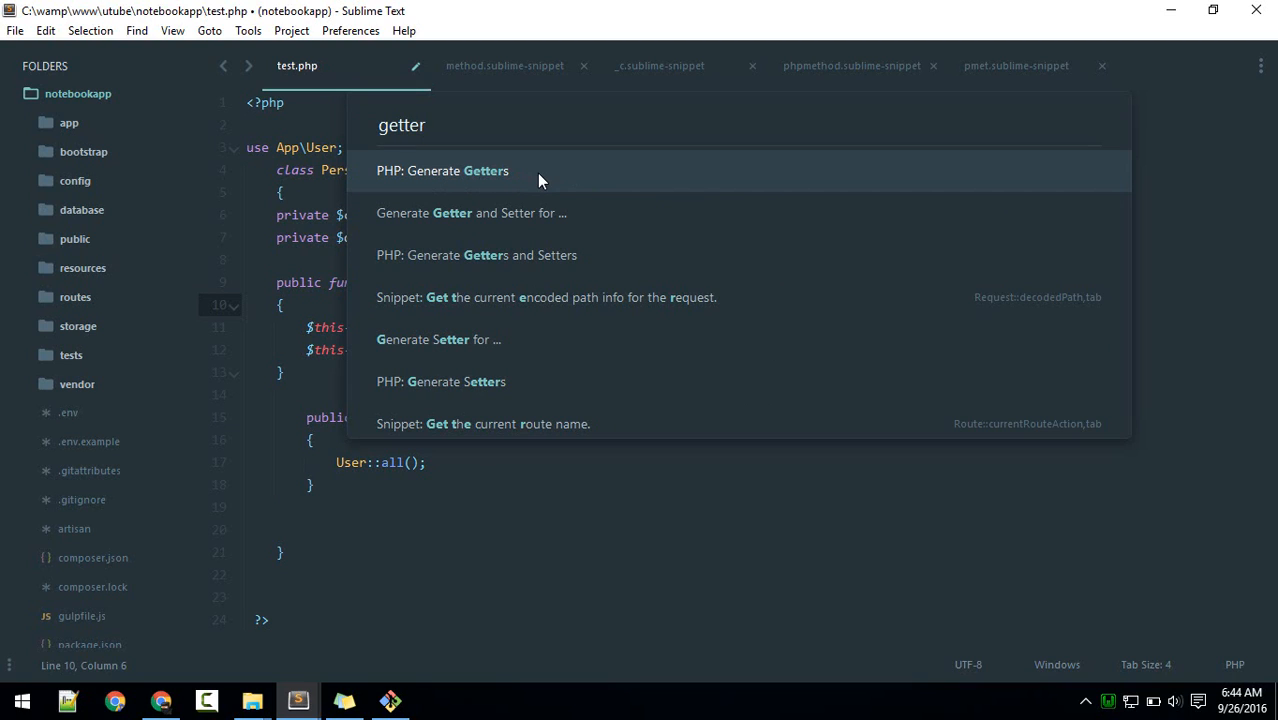
mouse_move(475, 225)
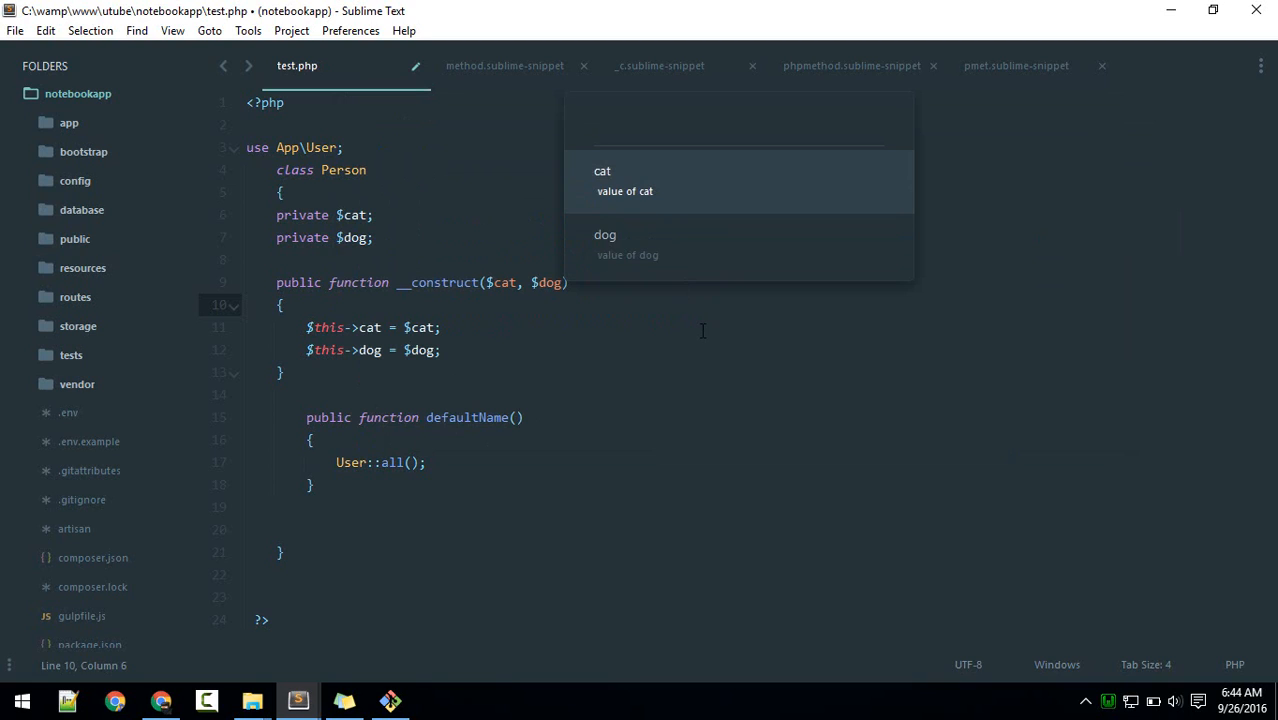
key(down)
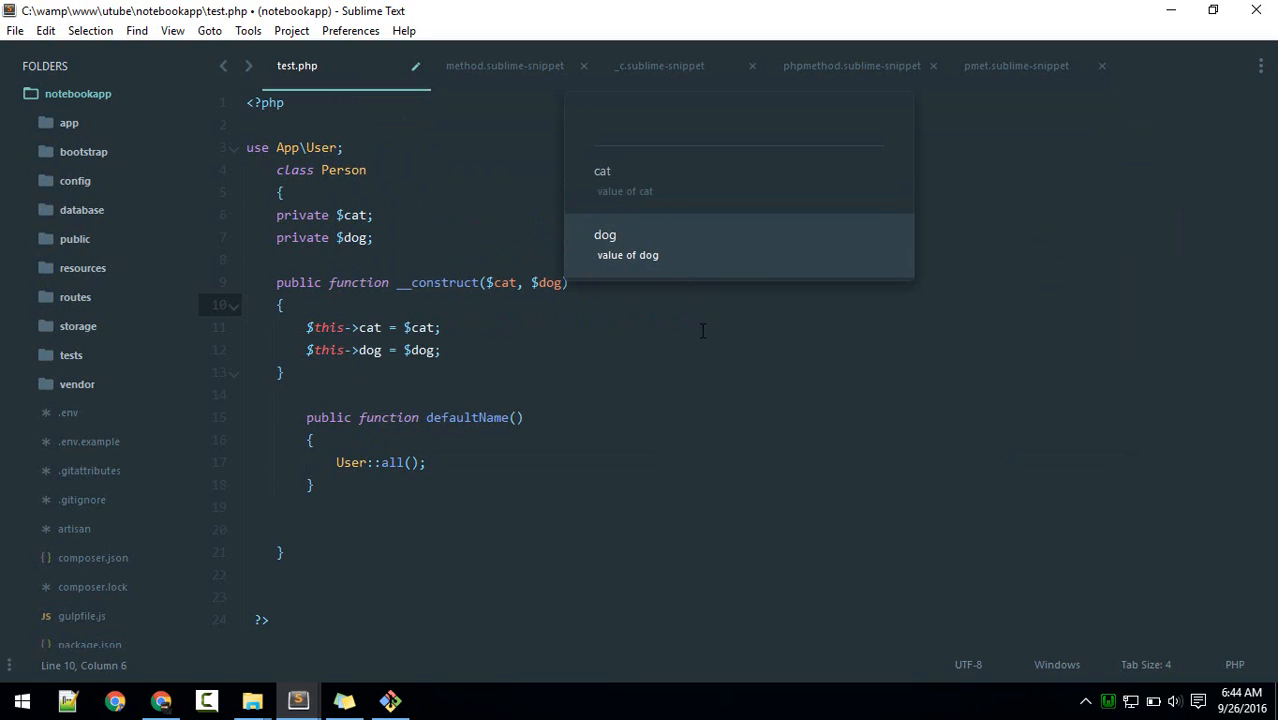
click(605, 234)
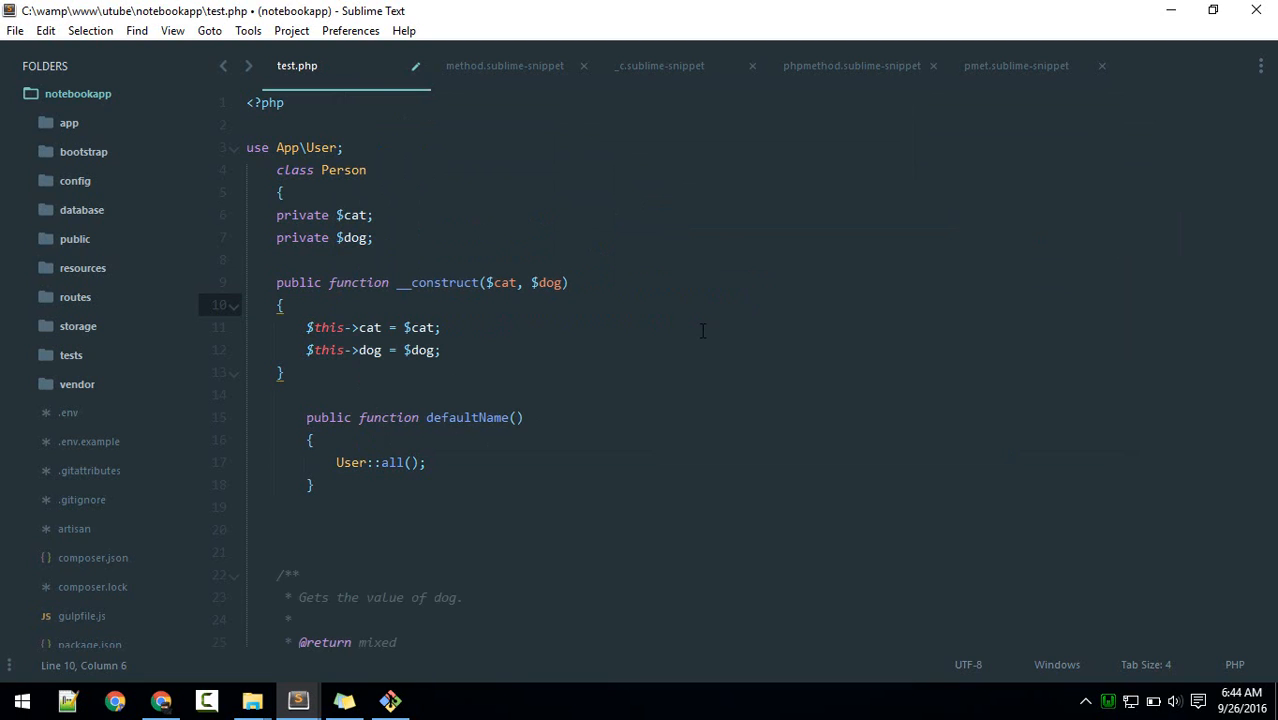
scroll(down, 3)
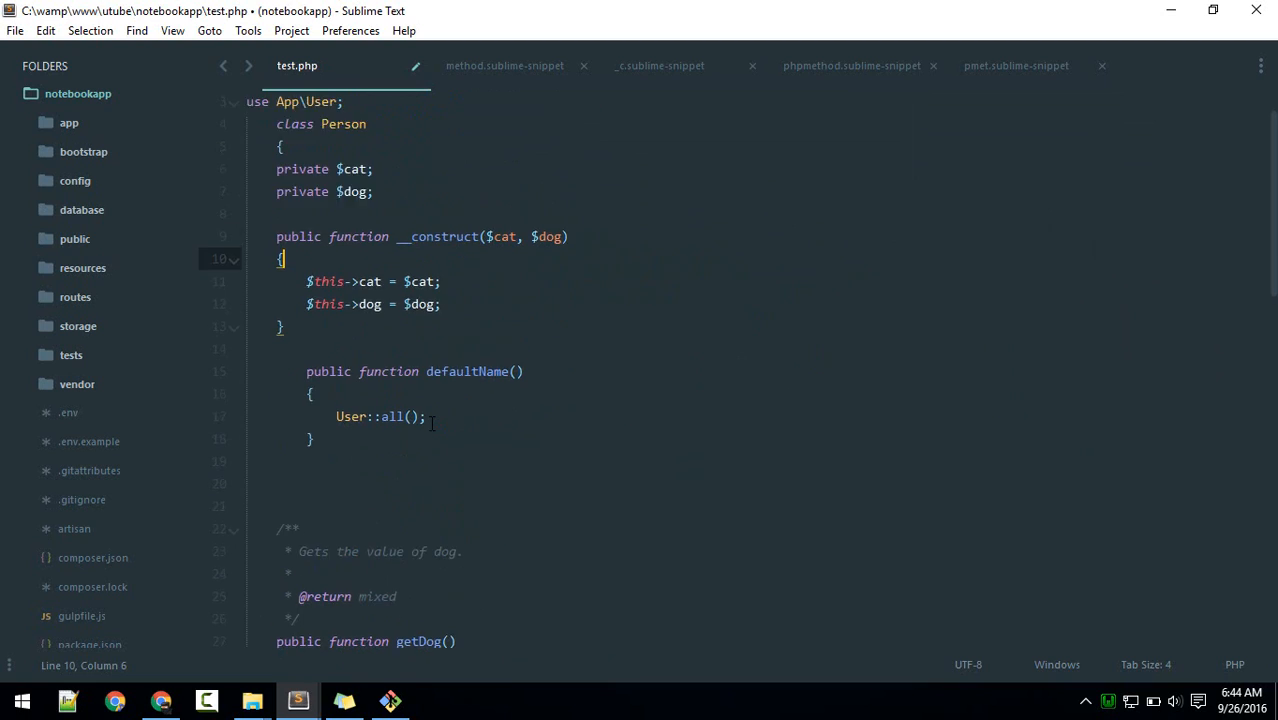
Step: Search getter commands again and review the generated getDog, _setDog and getCat methods
text(getter)
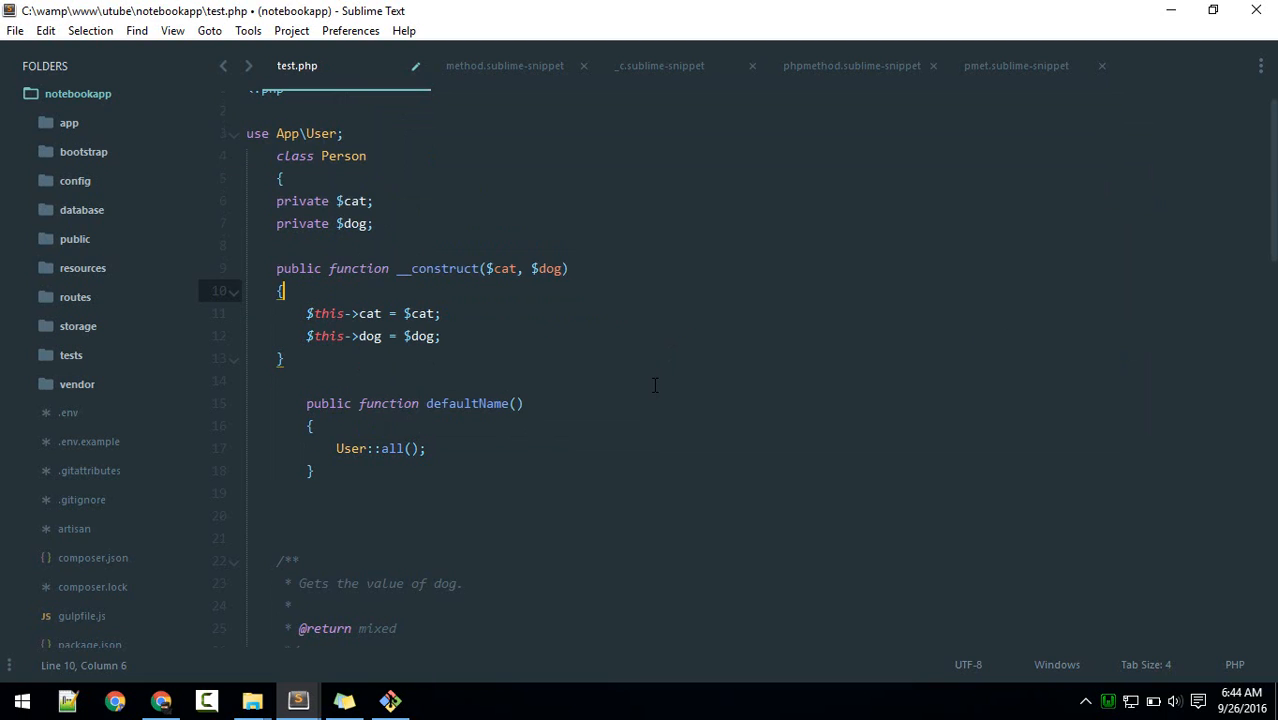
scroll(down, 3)
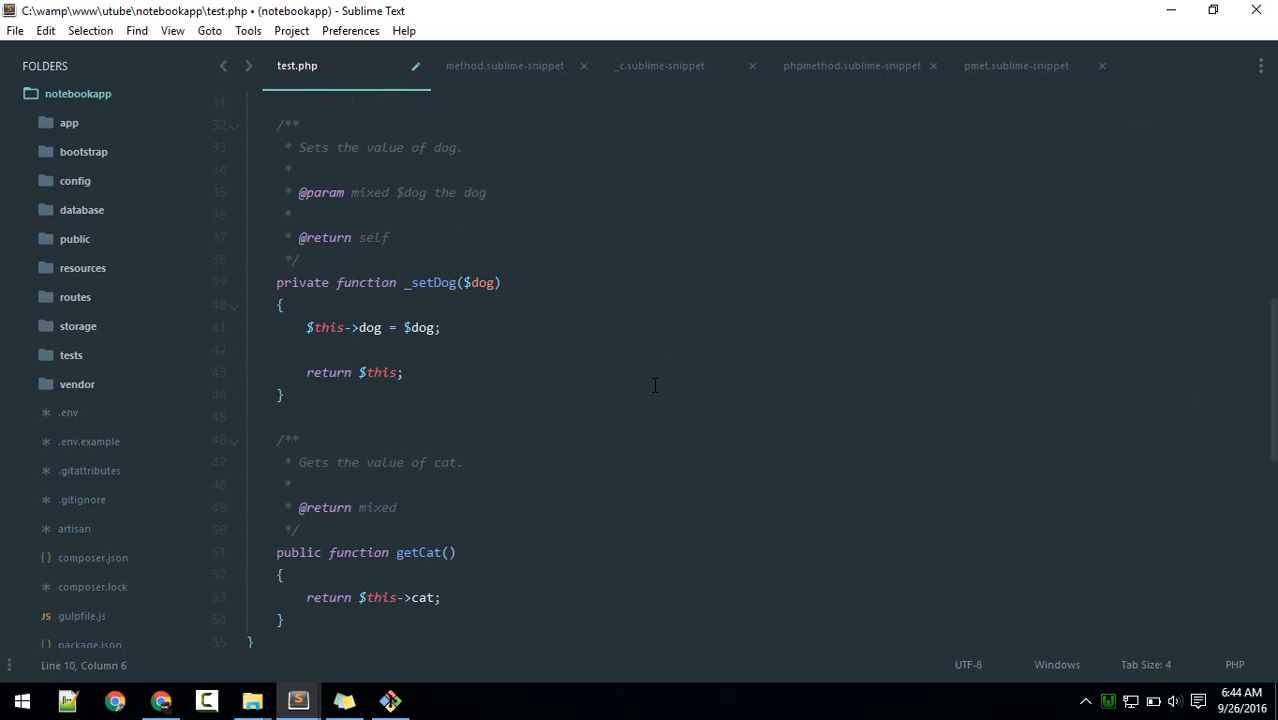
scroll(down, 3)
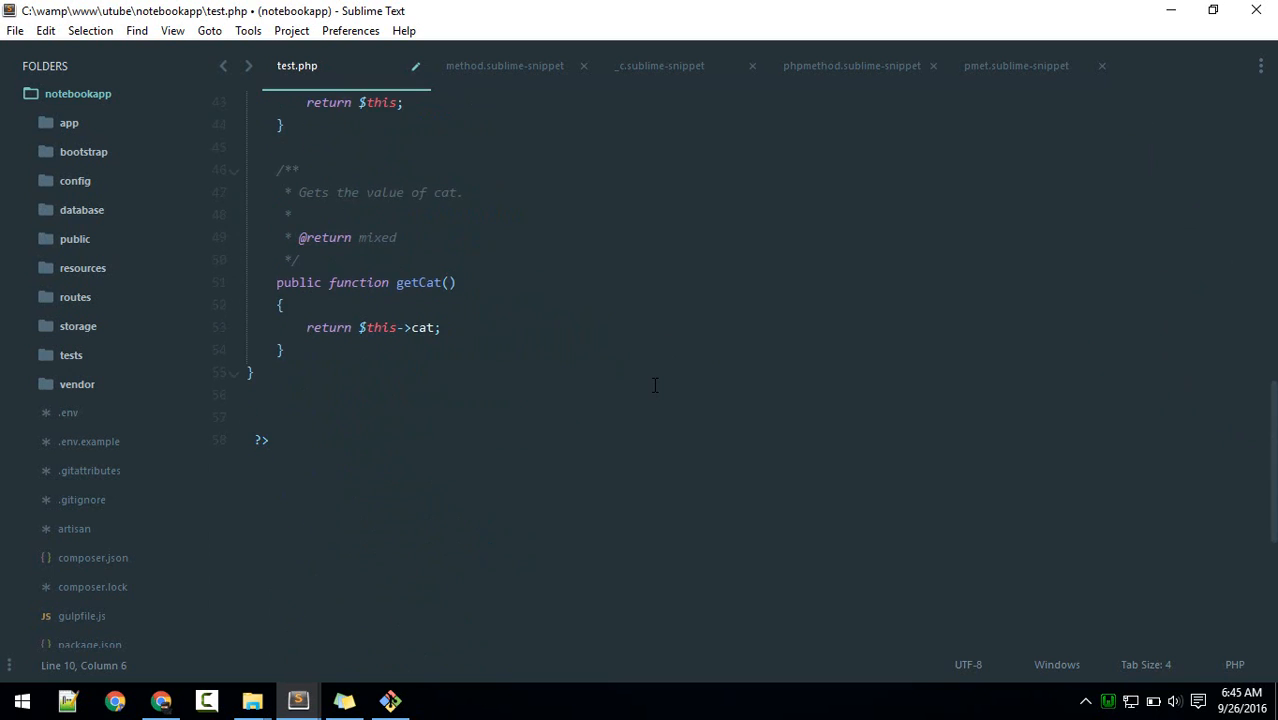
scroll(up, 3)
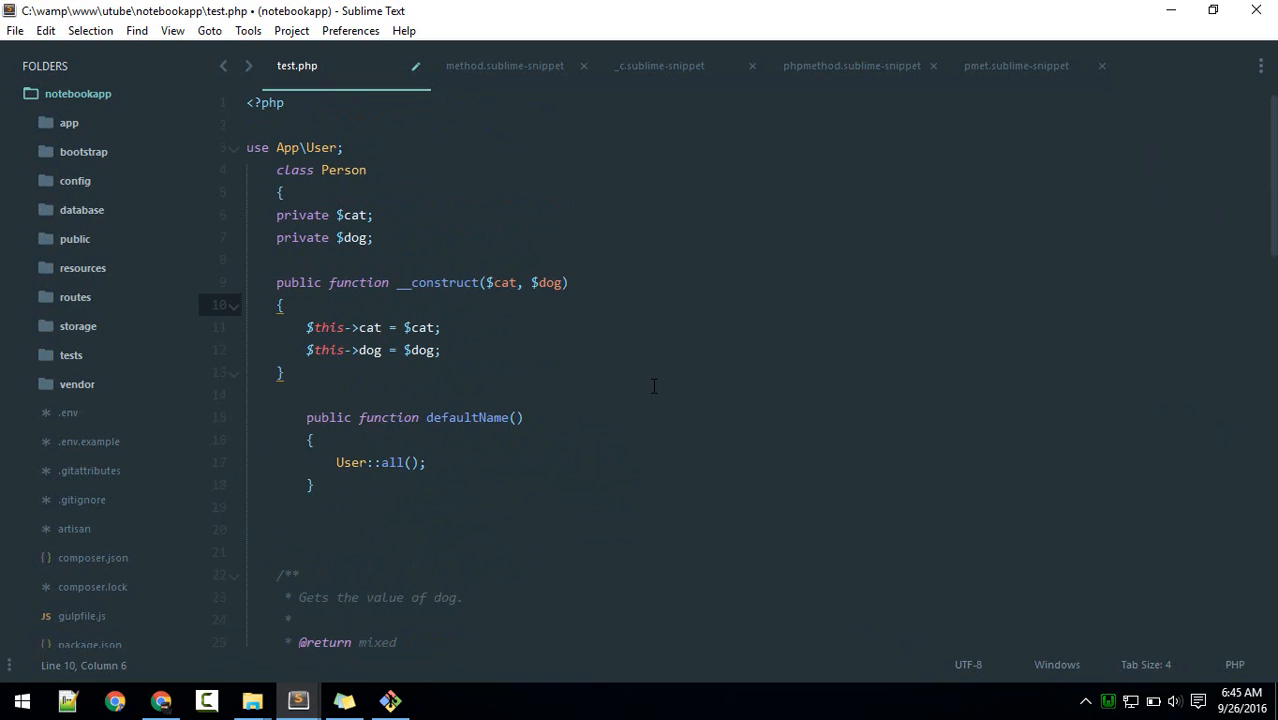
mouse_move(594, 452)
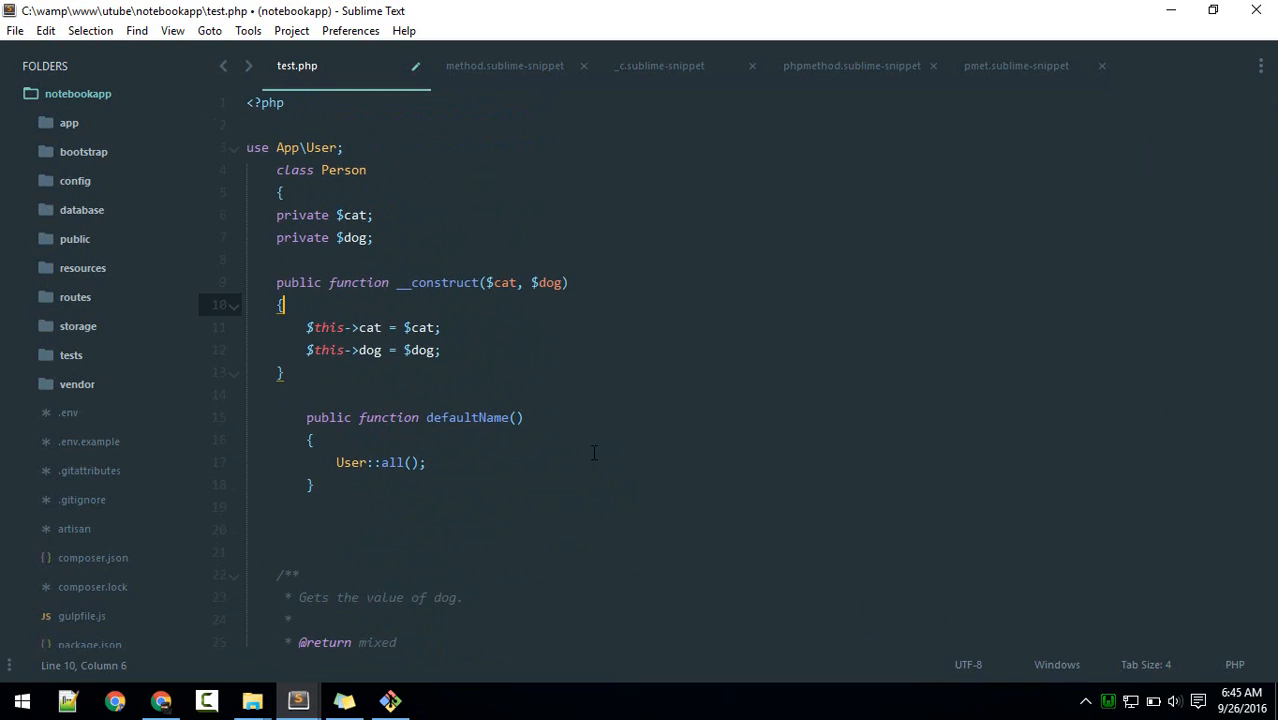
mouse_move(456, 395)
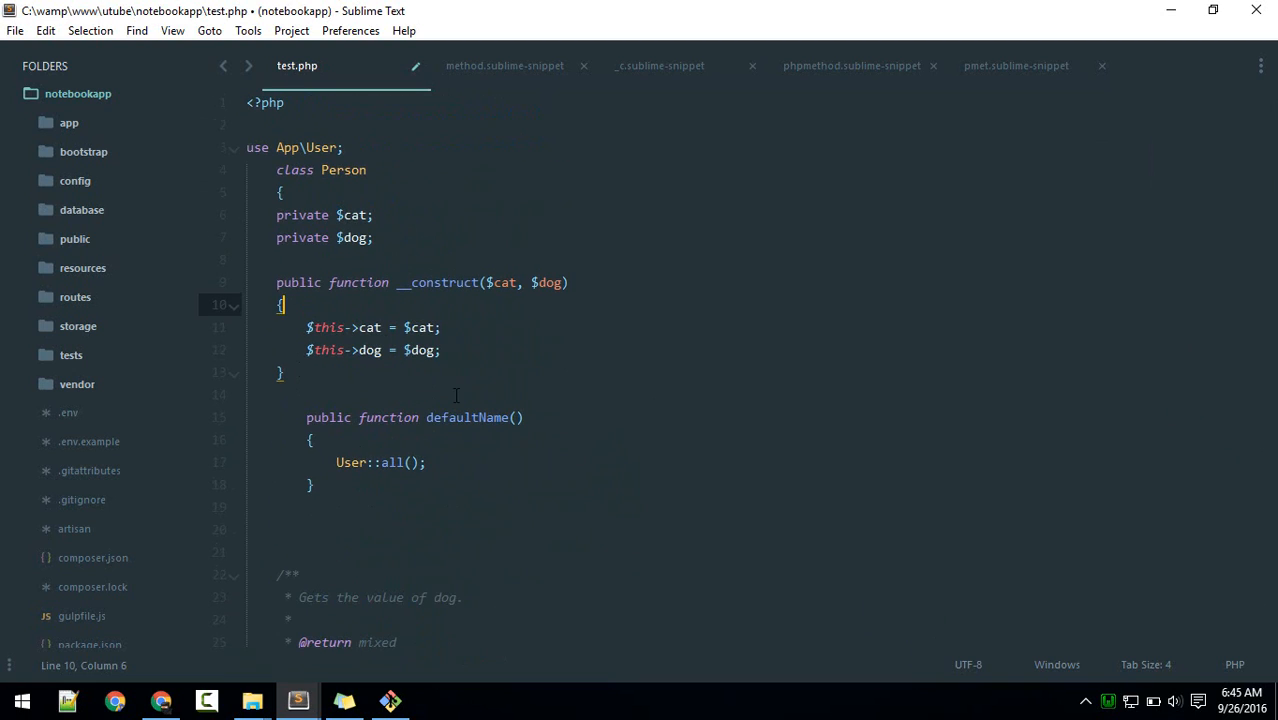
mouse_move(430, 462)
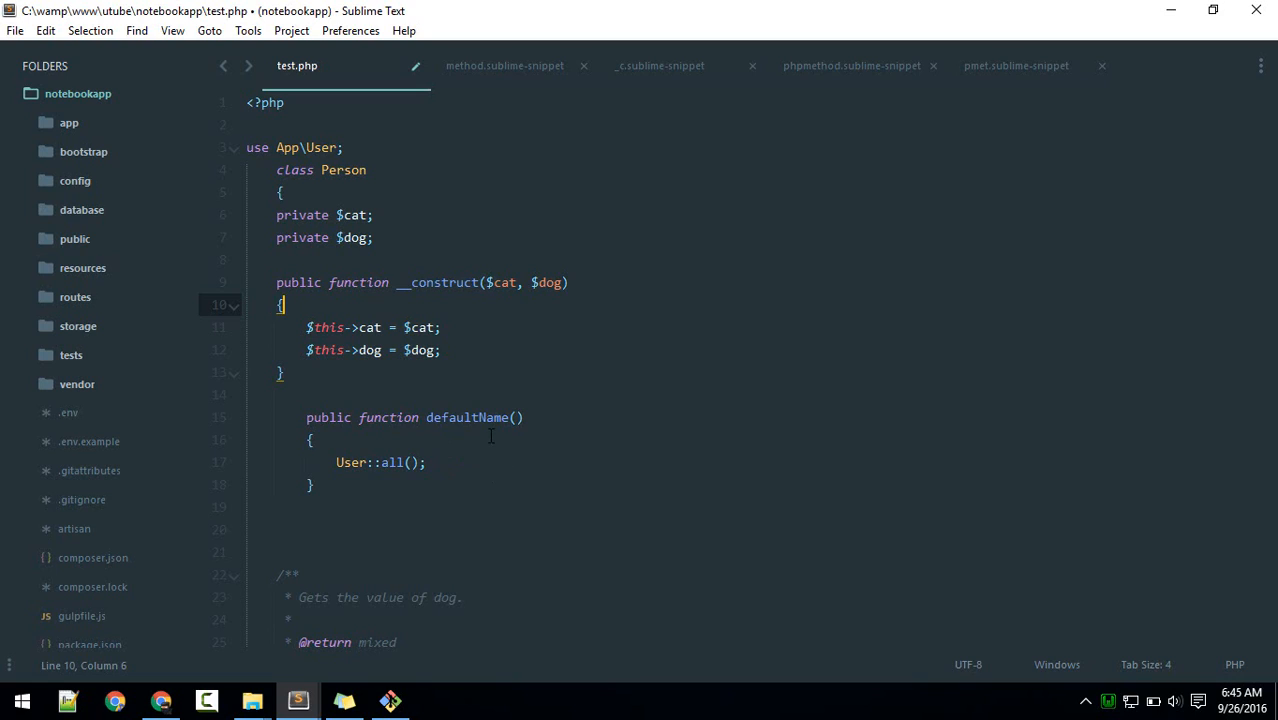
mouse_move(445, 419)
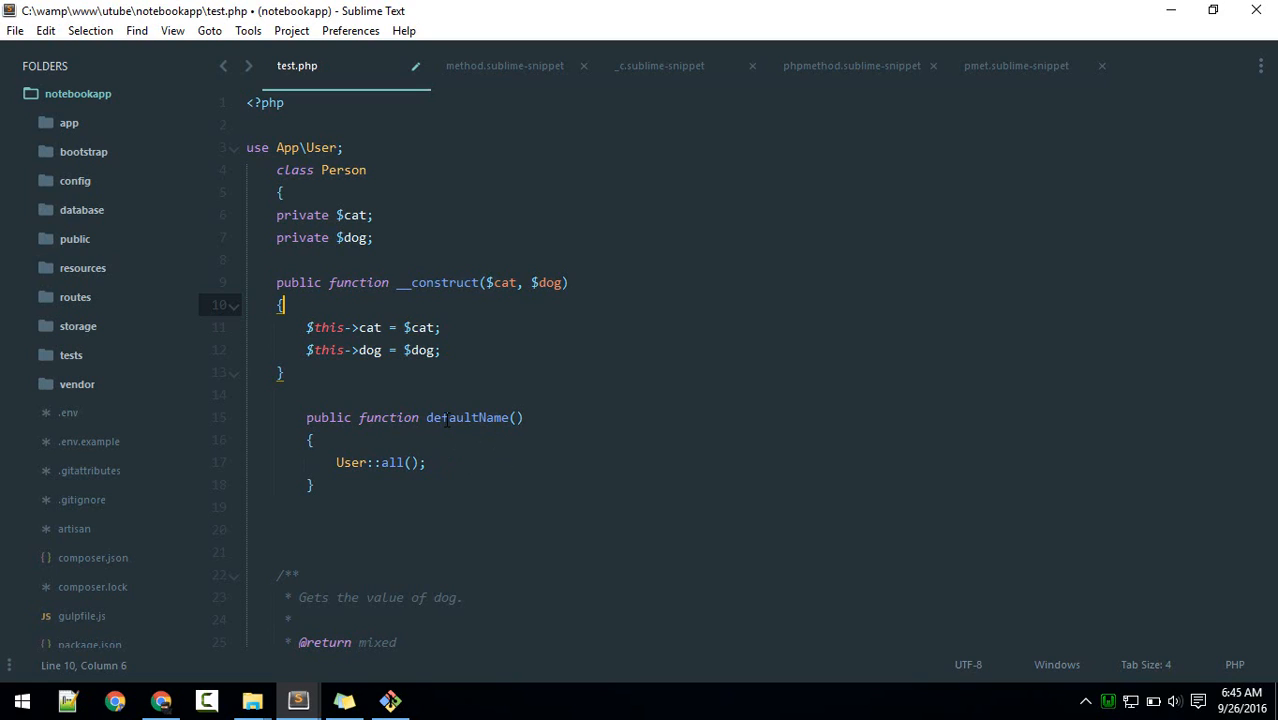